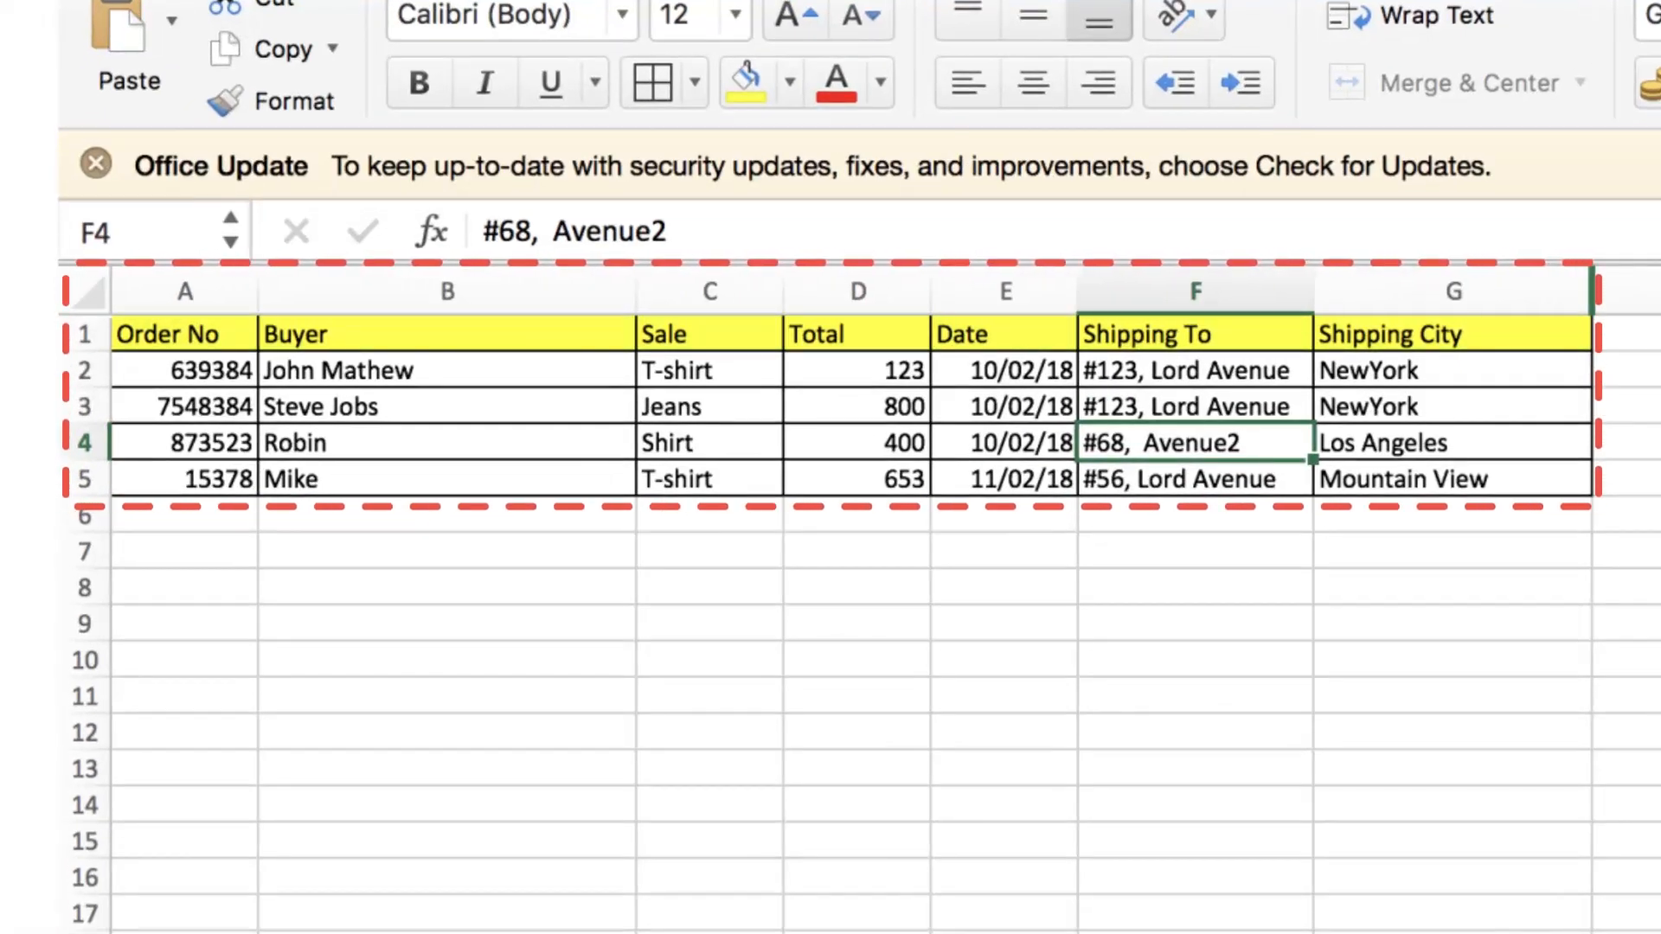
Step: Finish the order sheet in Excel, sign in to SaaSant, and start a New Import
click(708, 292)
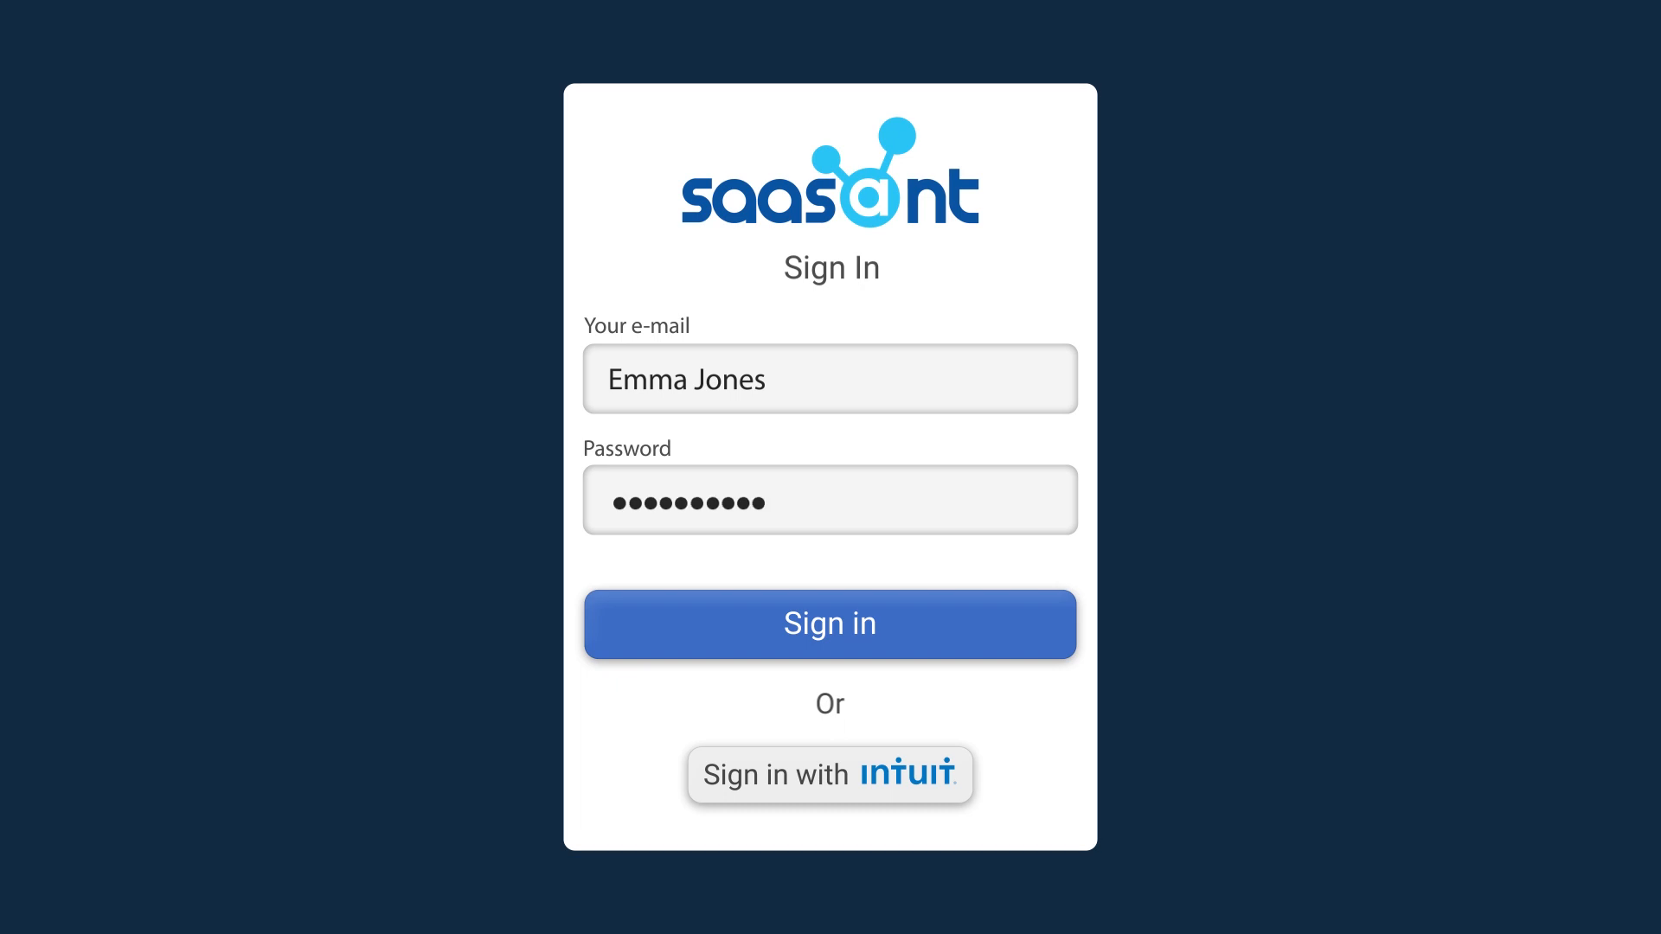
click(830, 624)
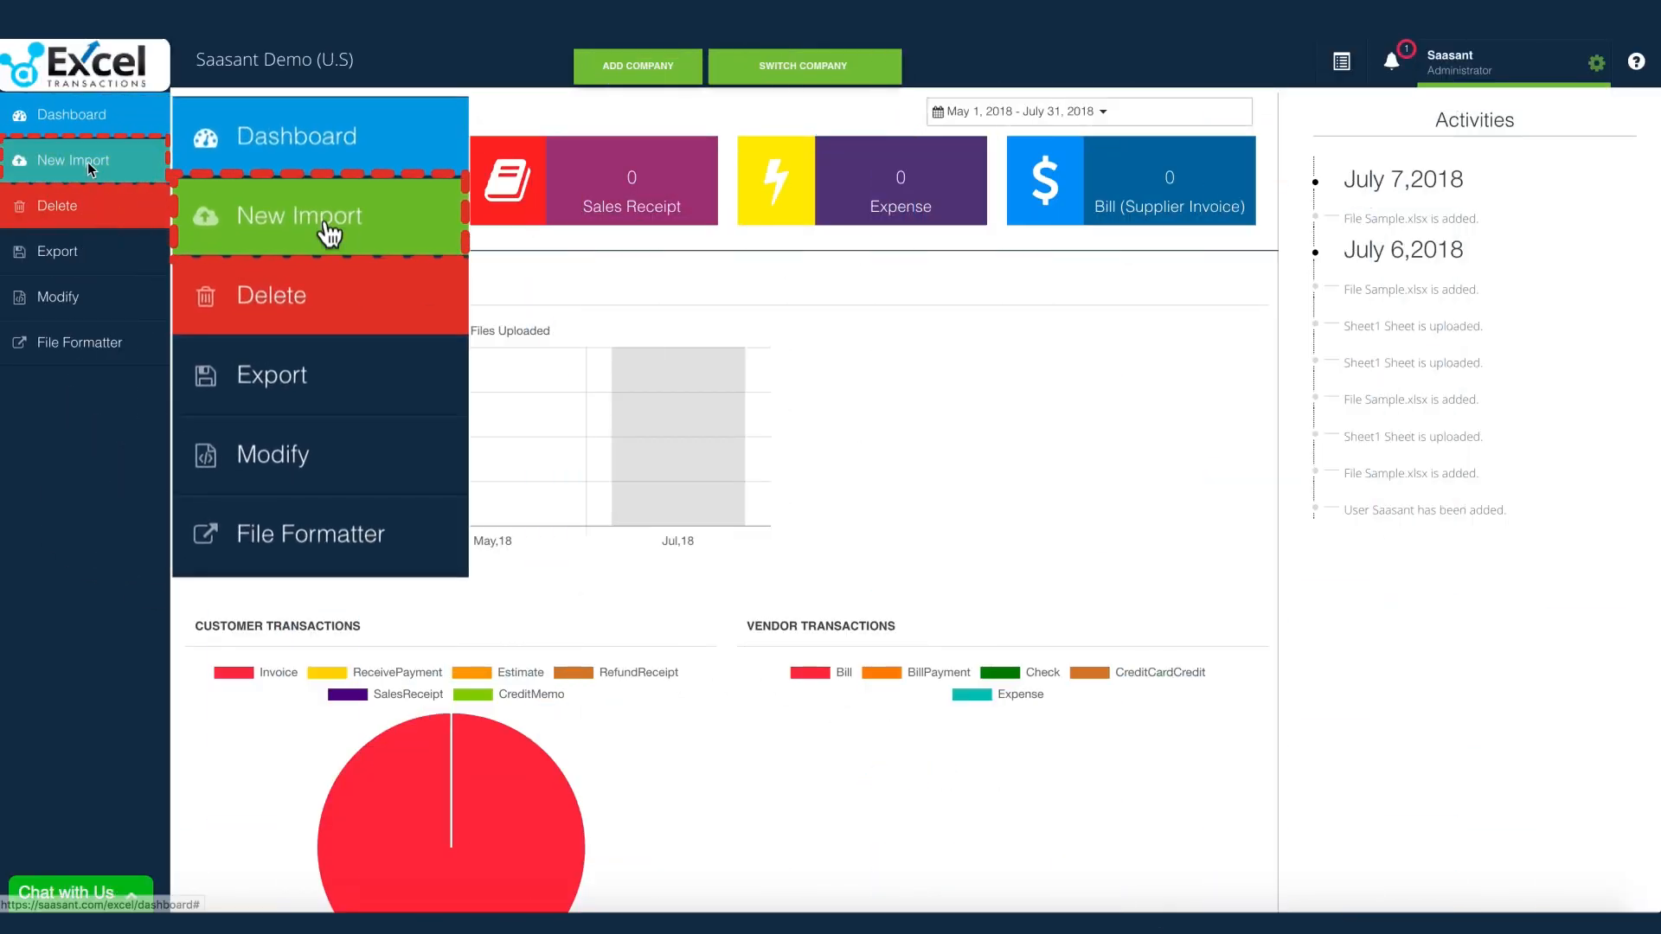
click(300, 217)
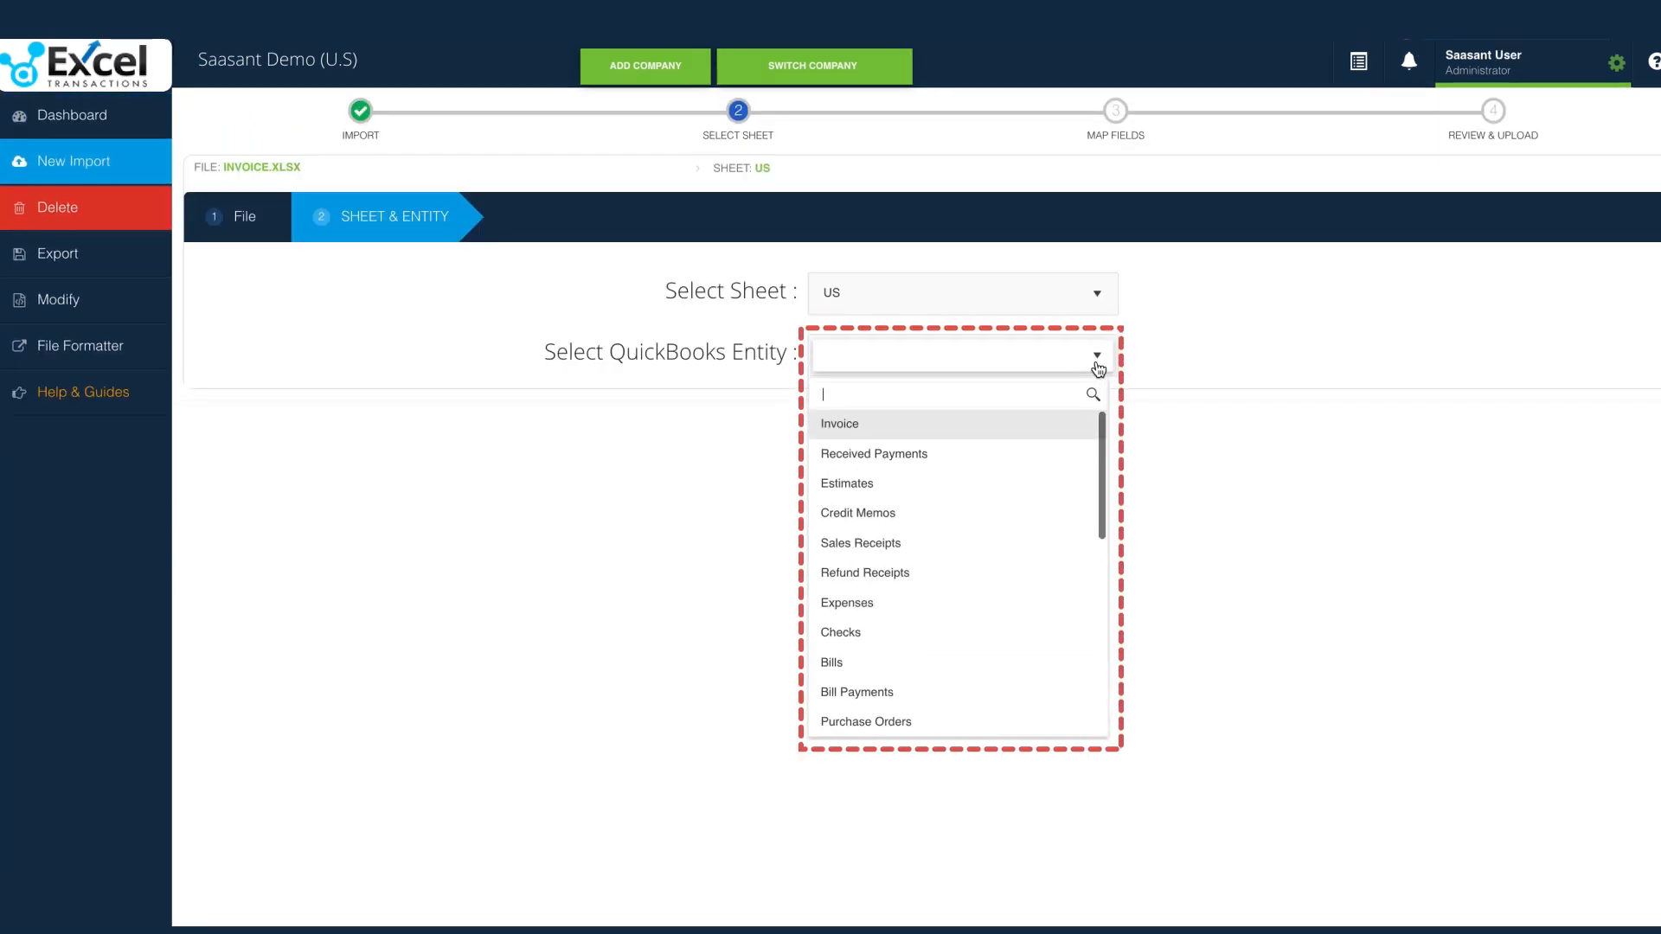
Step: Choose Invoice as the QuickBooks entity for the US sheet of INVOICE.XLSX
scroll(down, 3)
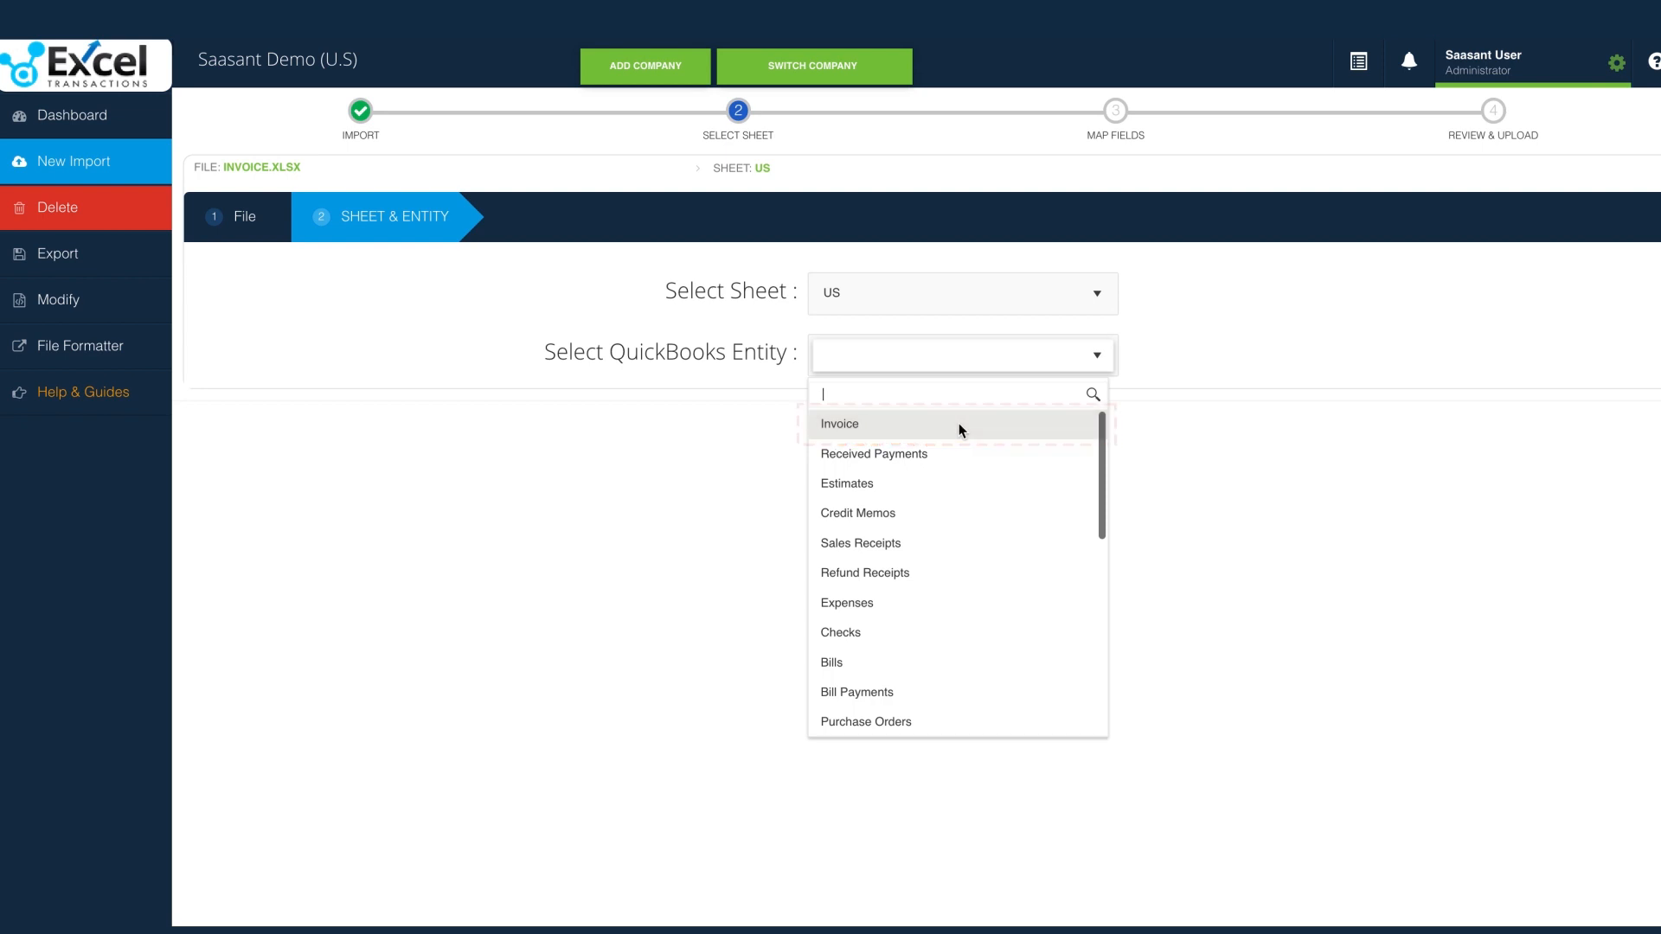
click(838, 424)
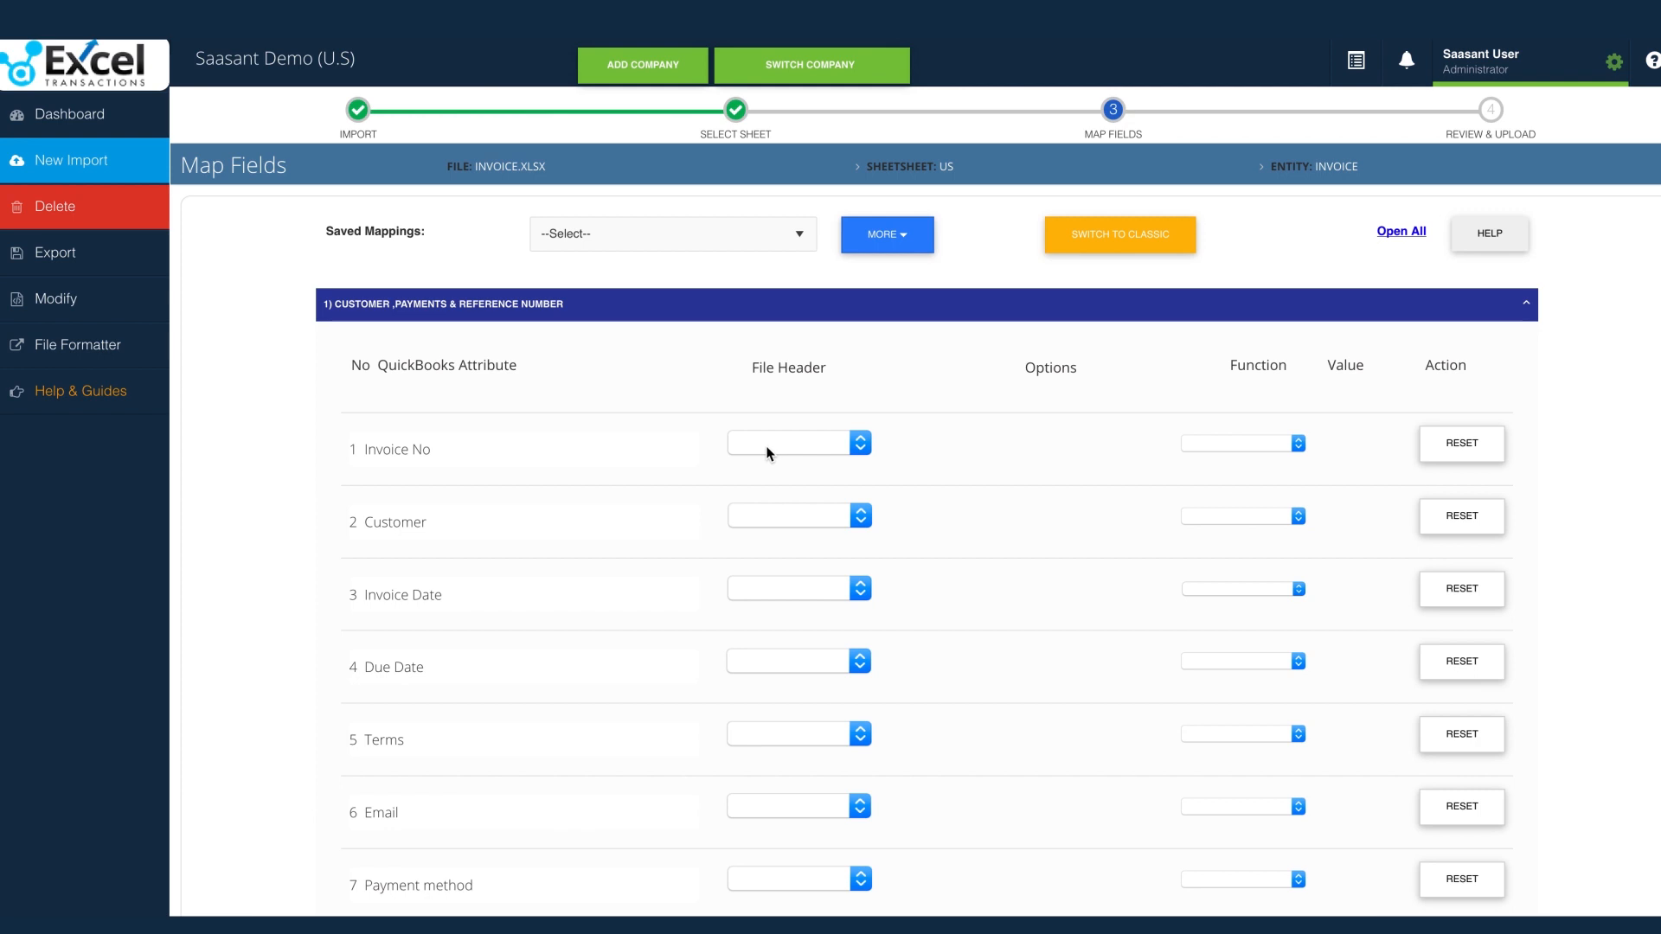
Step: Map Invoice No to Order No, Customer to Buyer, and Product/Service to Sale
click(798, 443)
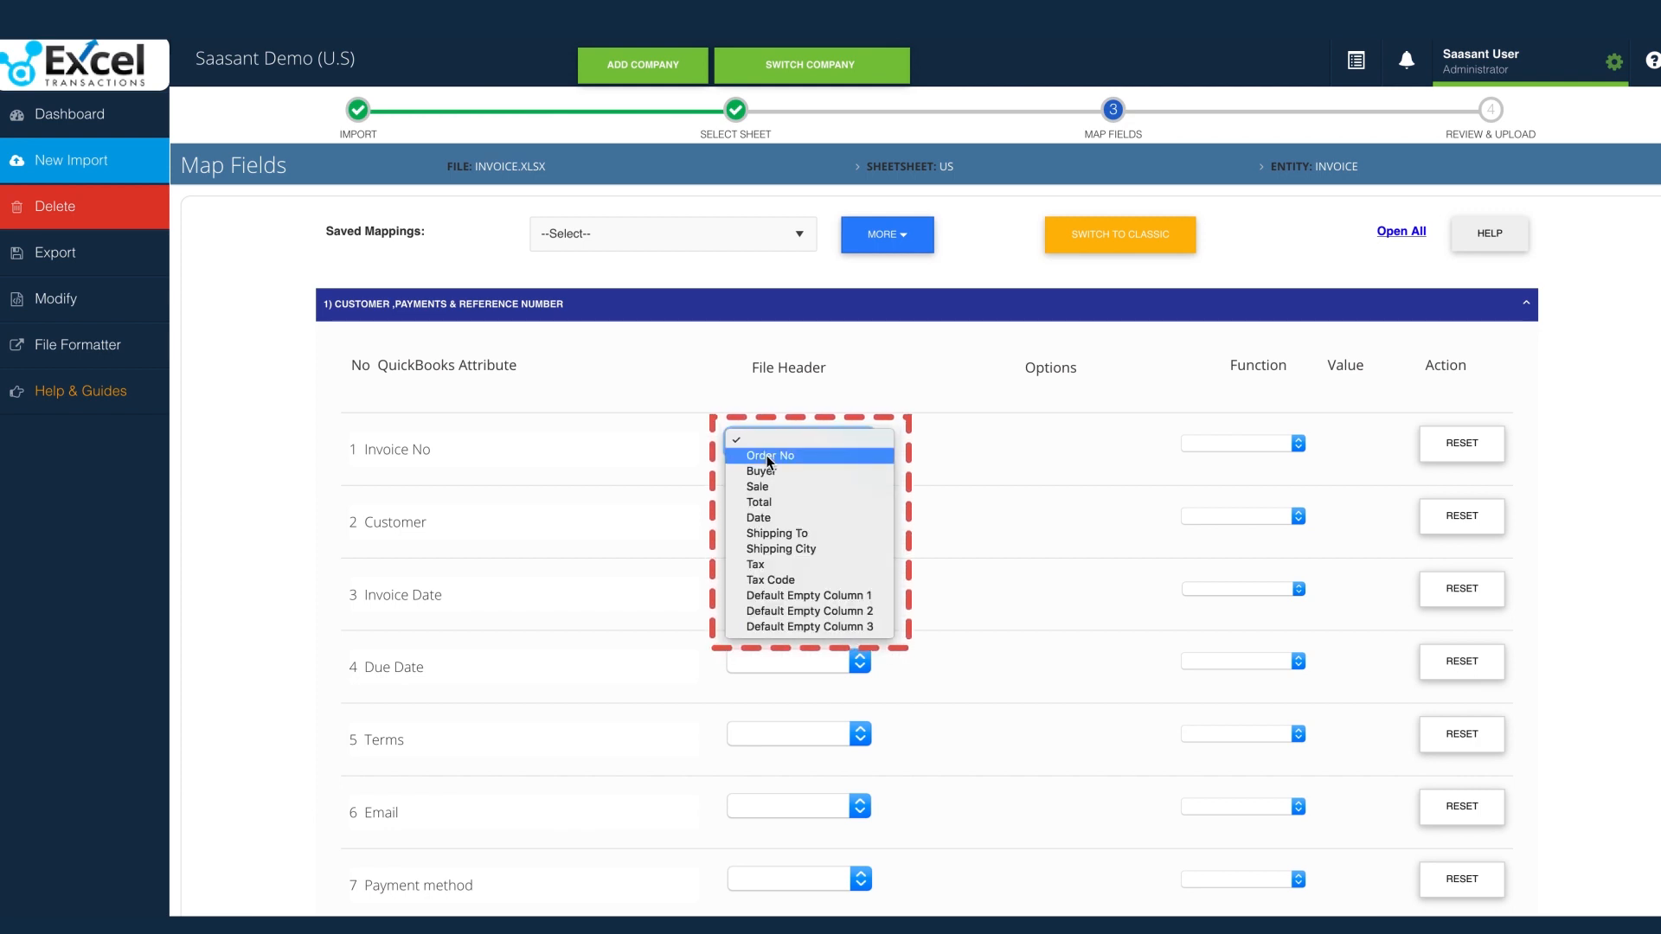
click(767, 456)
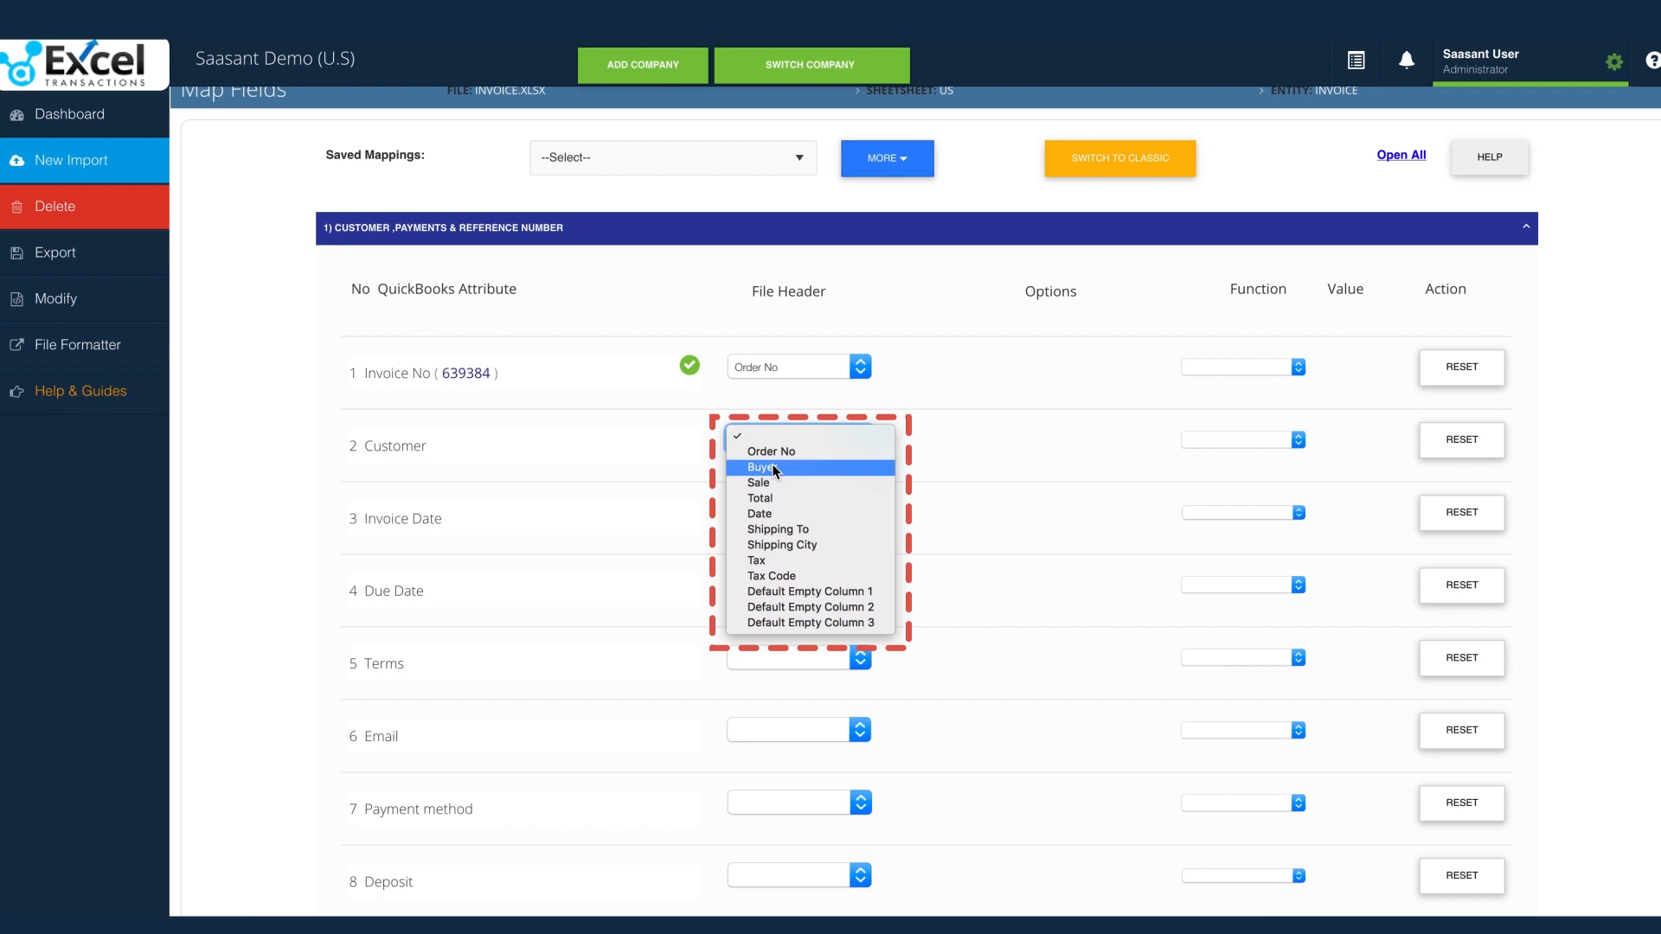
click(760, 467)
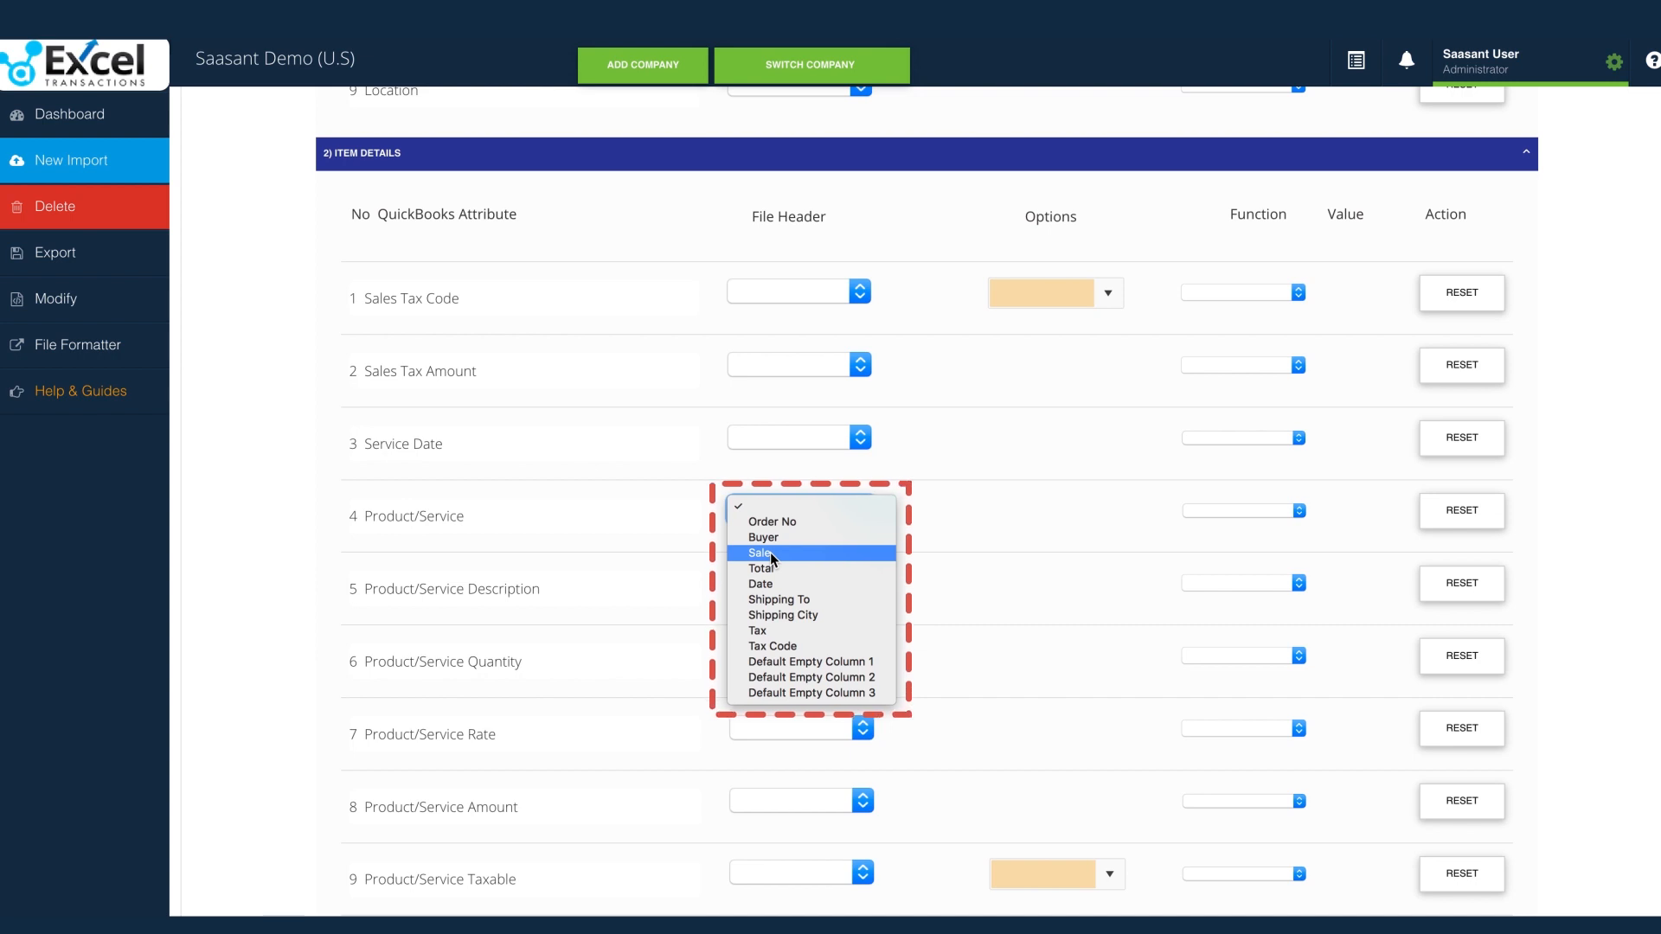
click(760, 553)
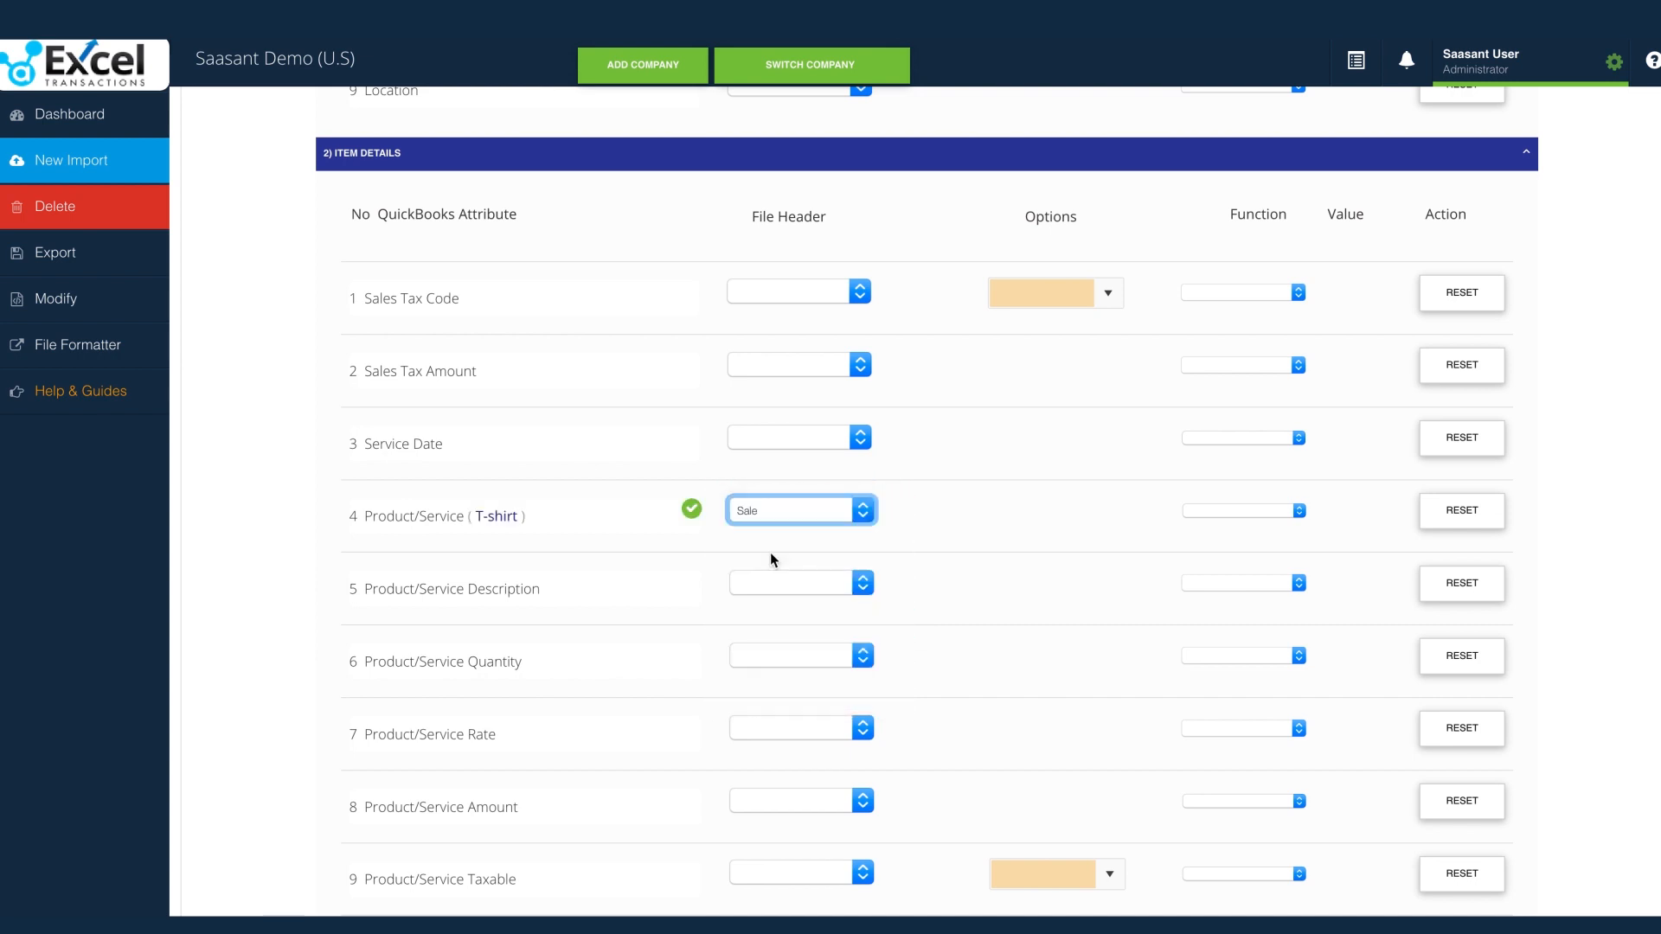
Step: Map Product/Service Amount to Total and Invoice Date to Date
scroll(down, 3)
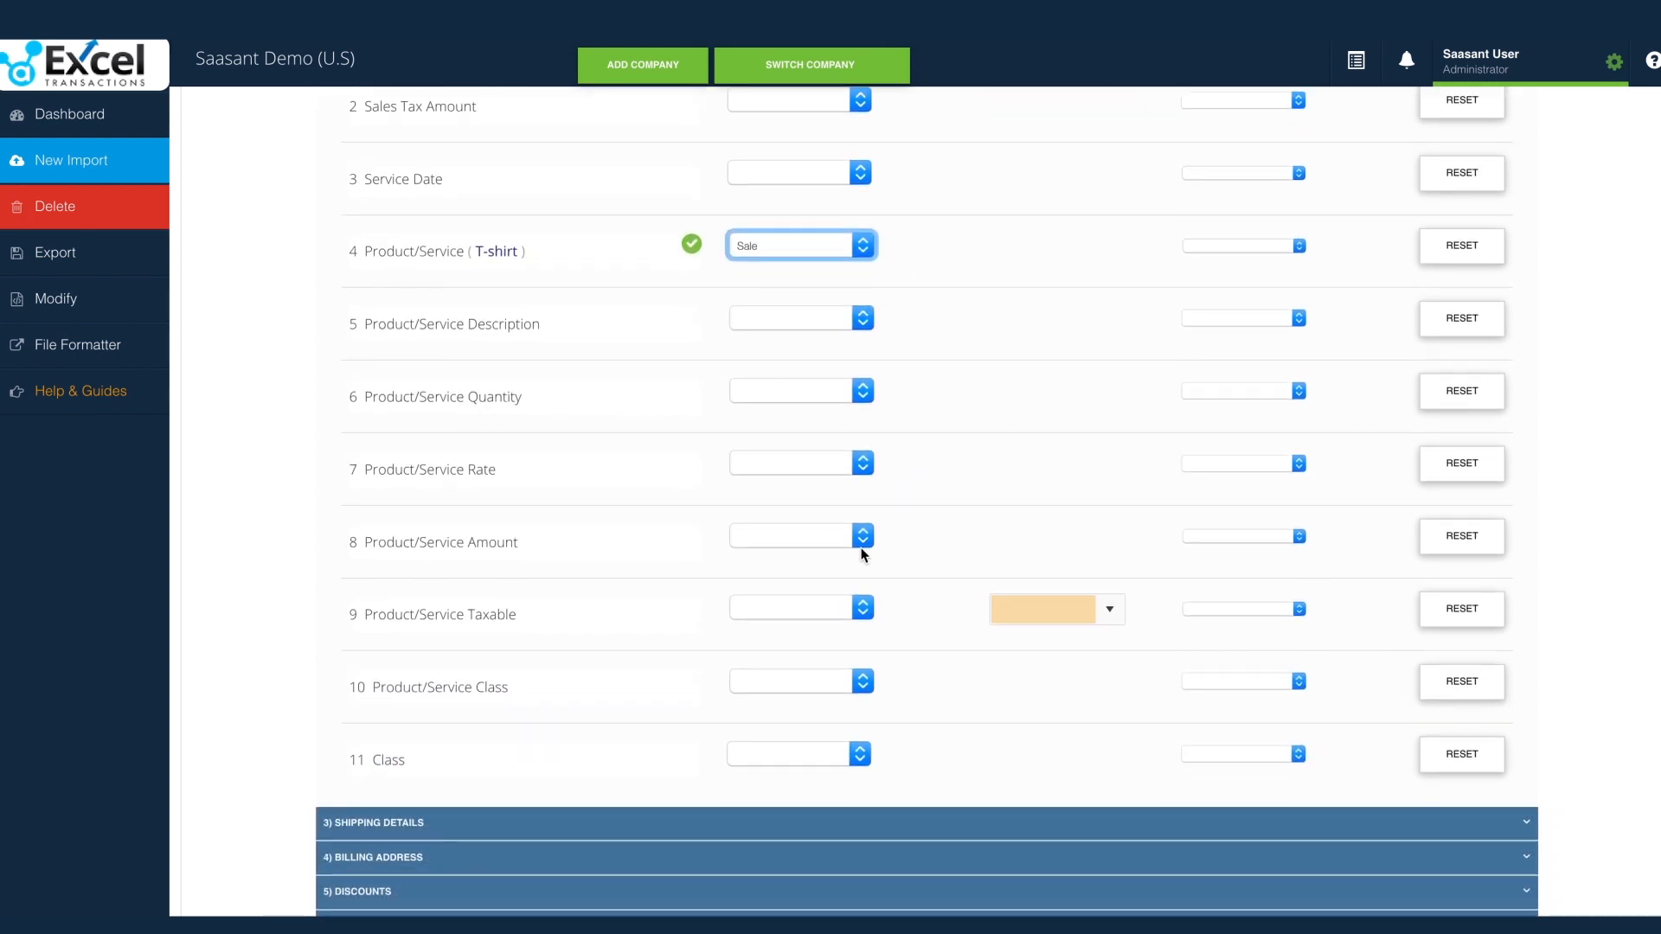
click(862, 535)
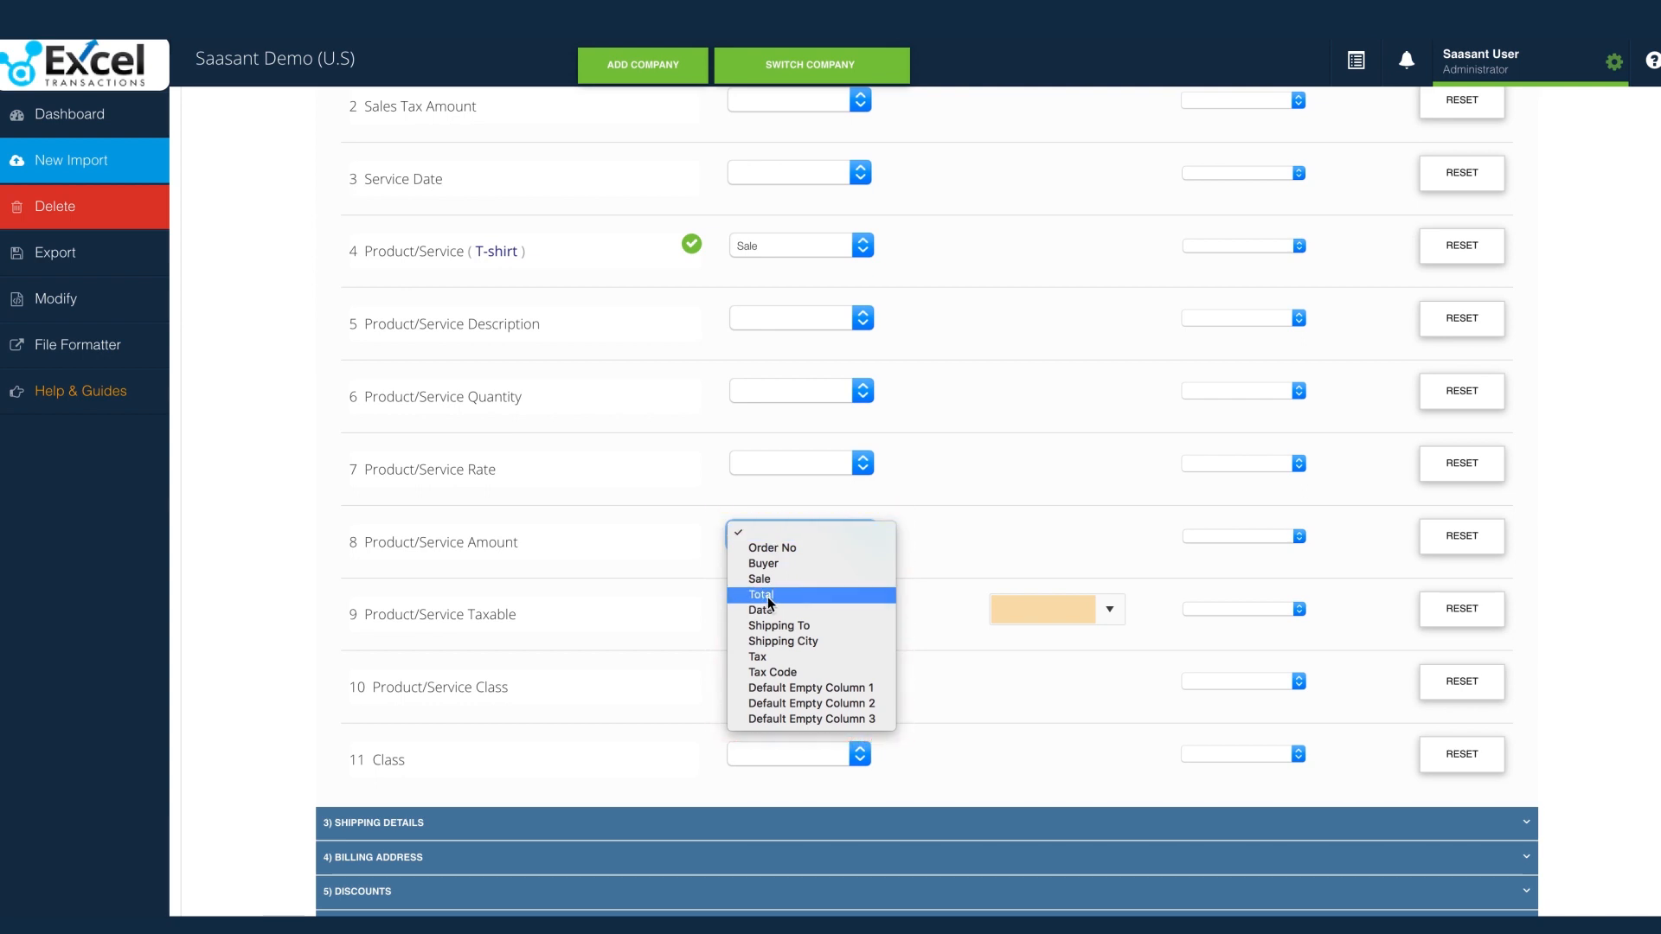
click(762, 594)
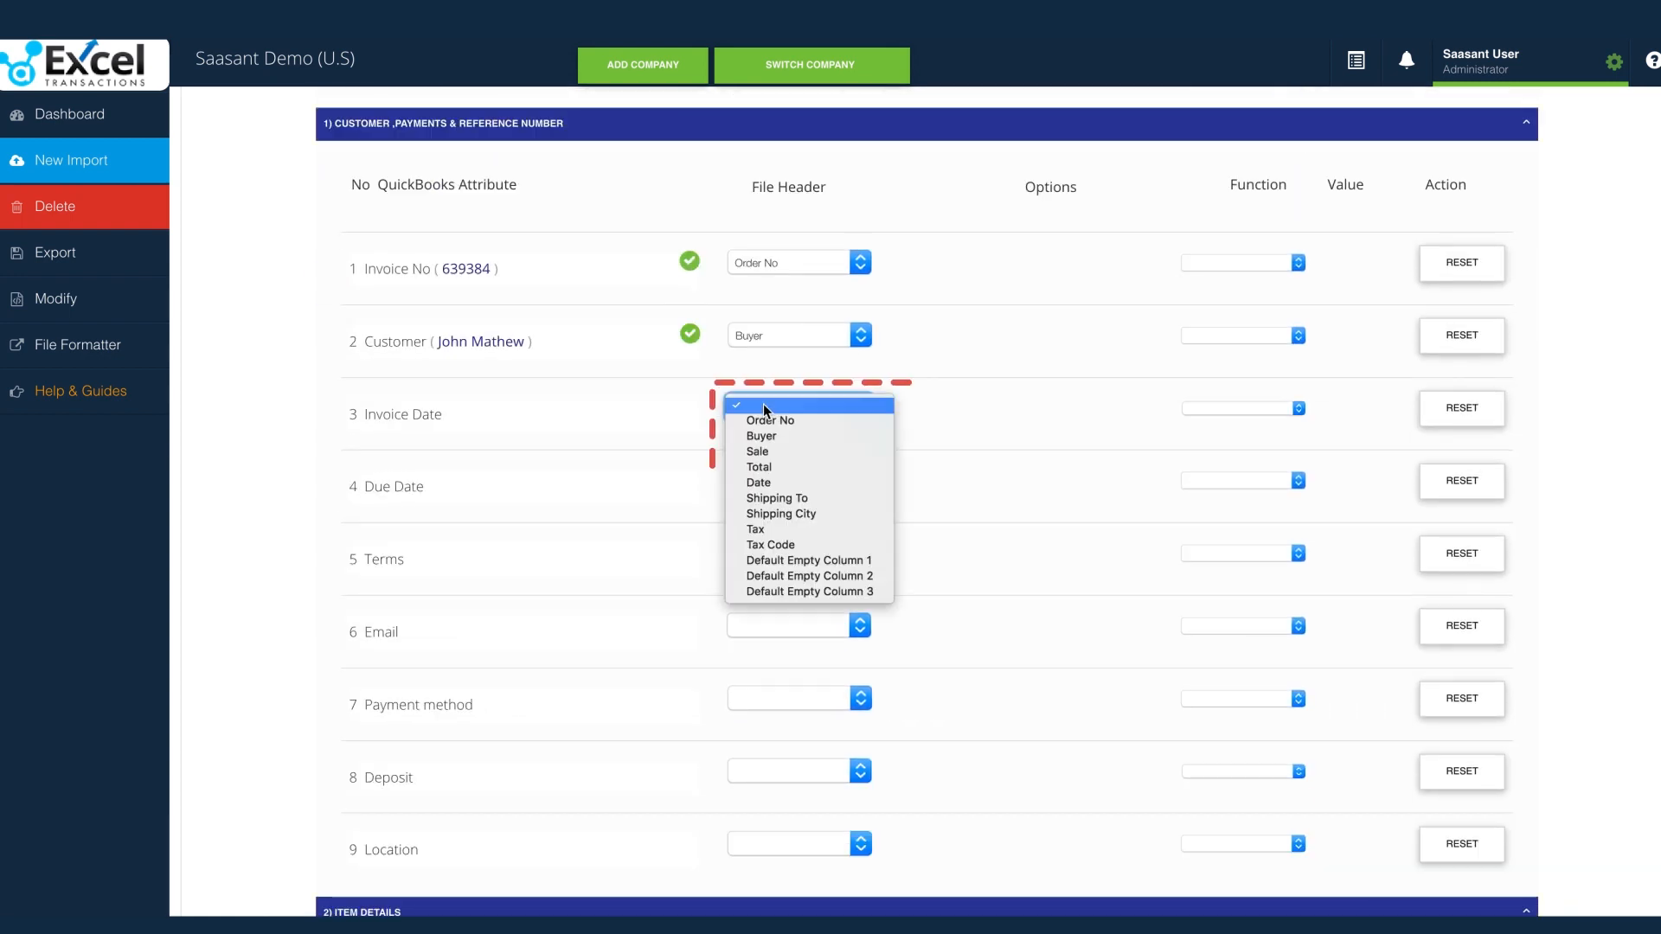
mouse_move(759, 483)
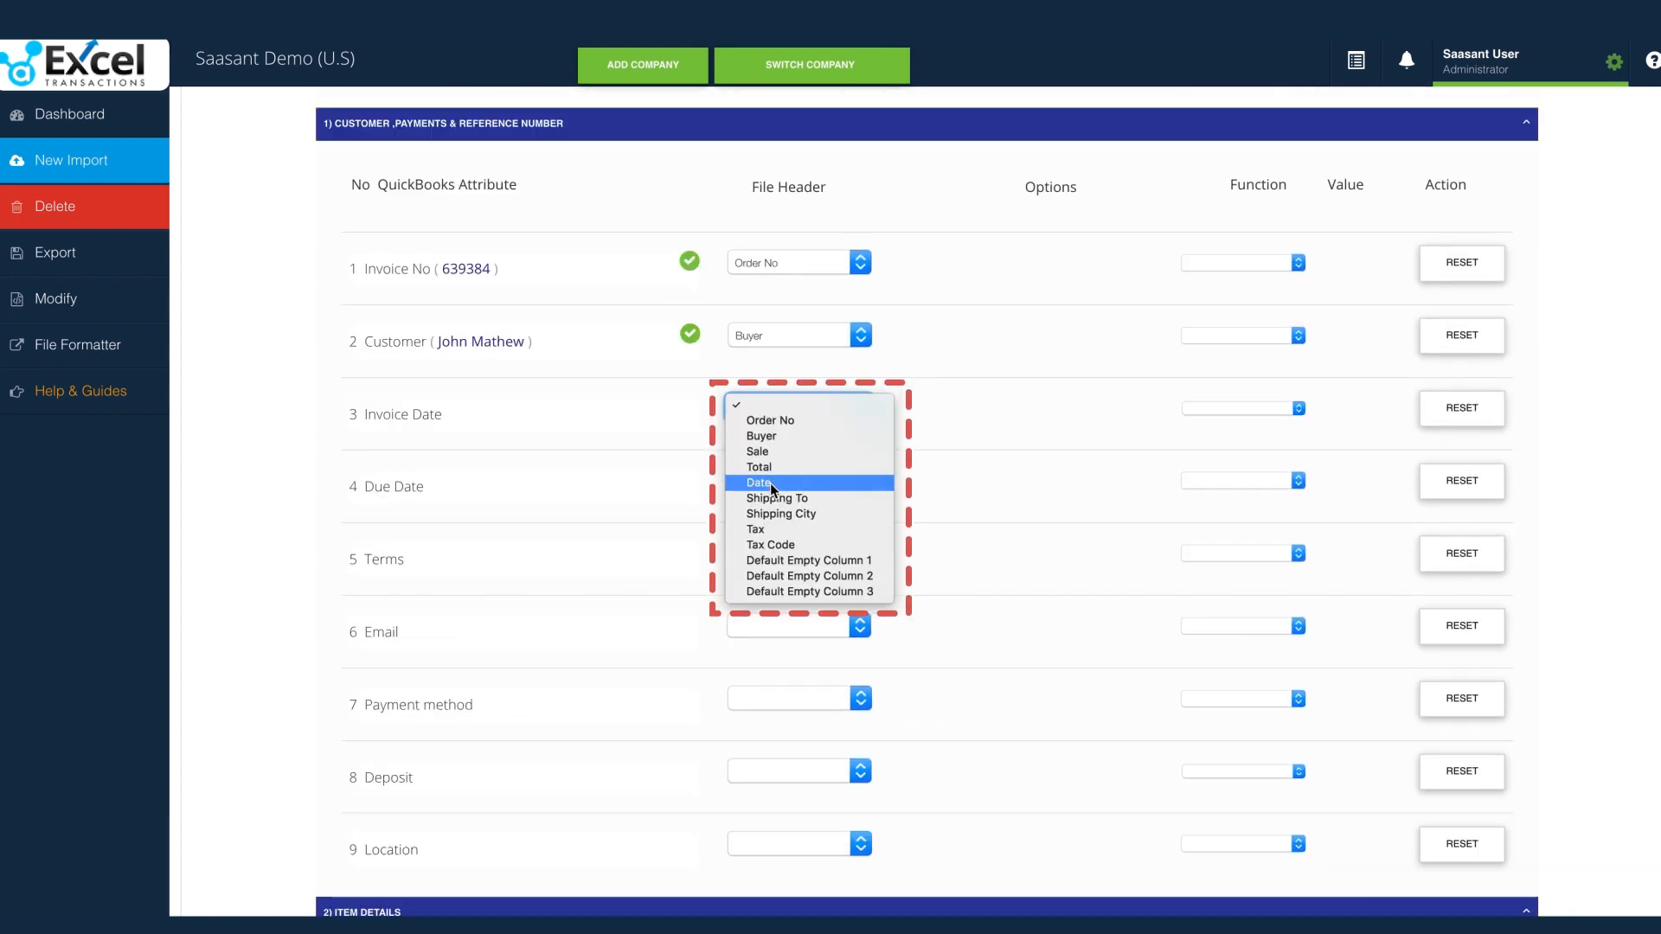
click(760, 482)
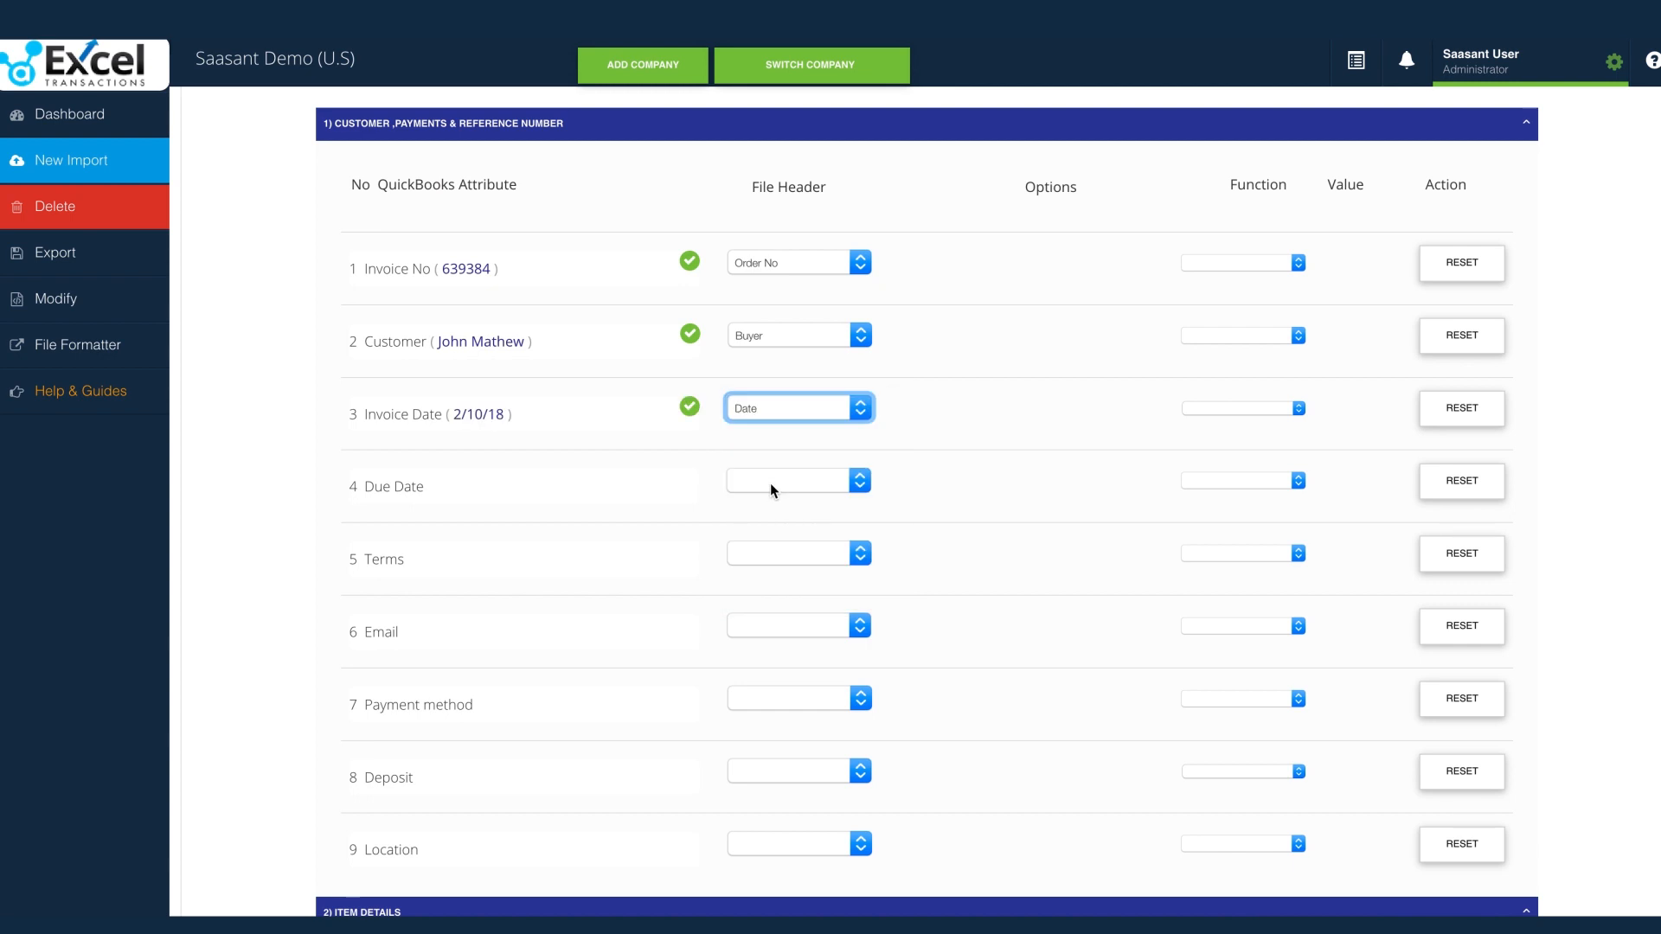
scroll(down, 3)
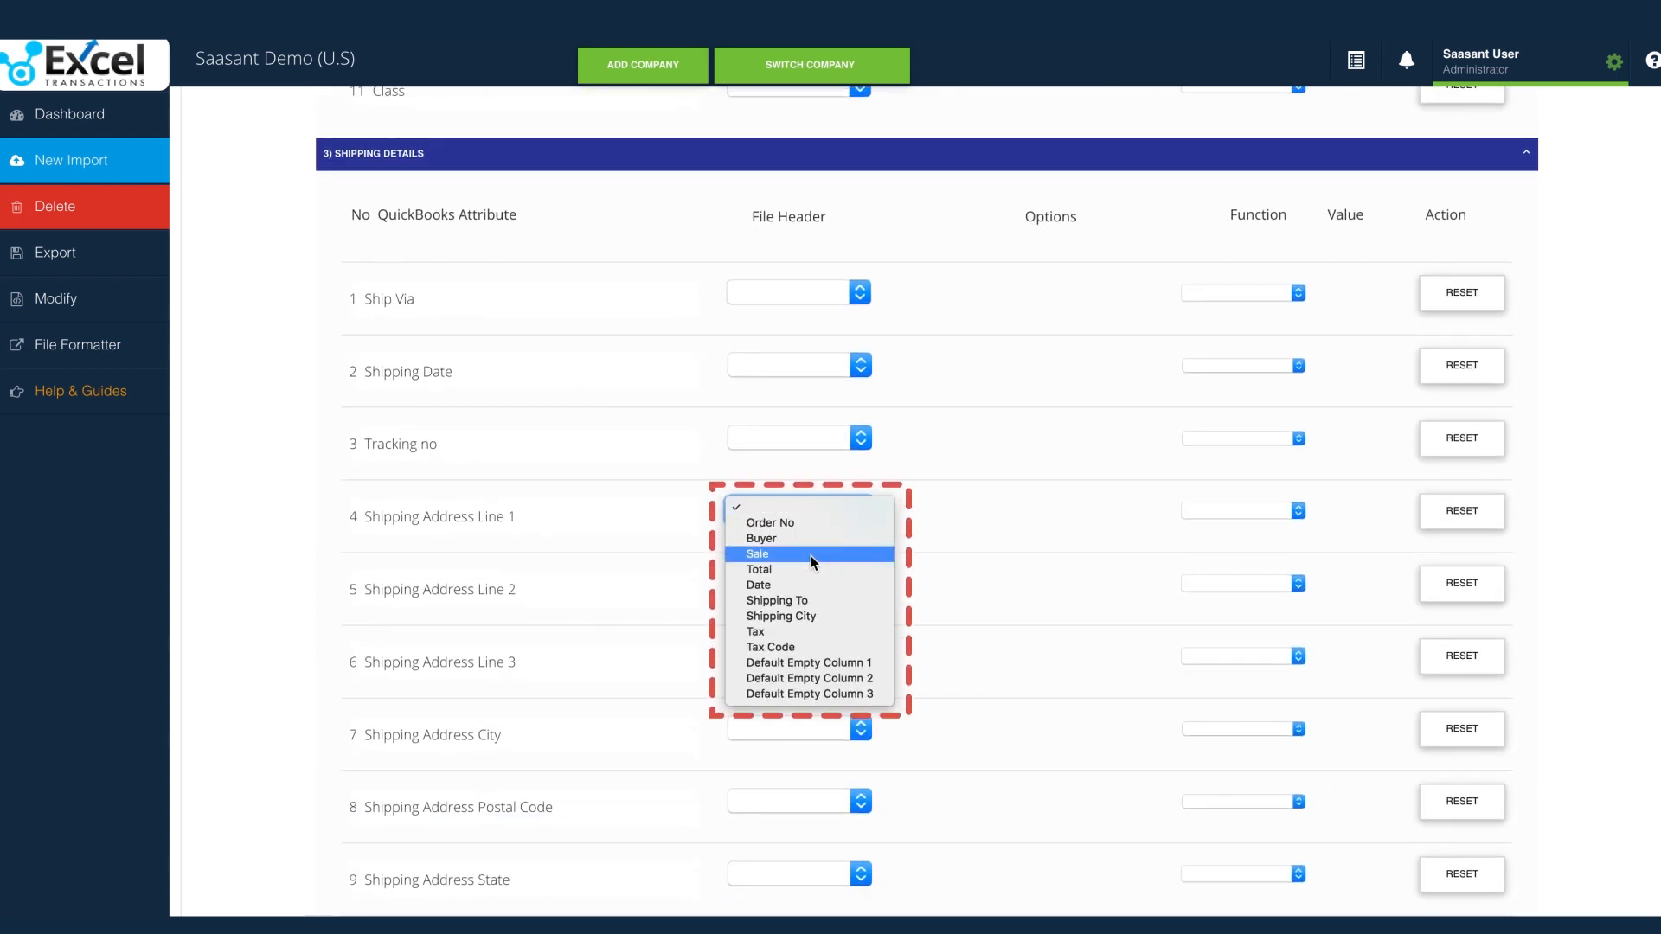
mouse_move(803, 600)
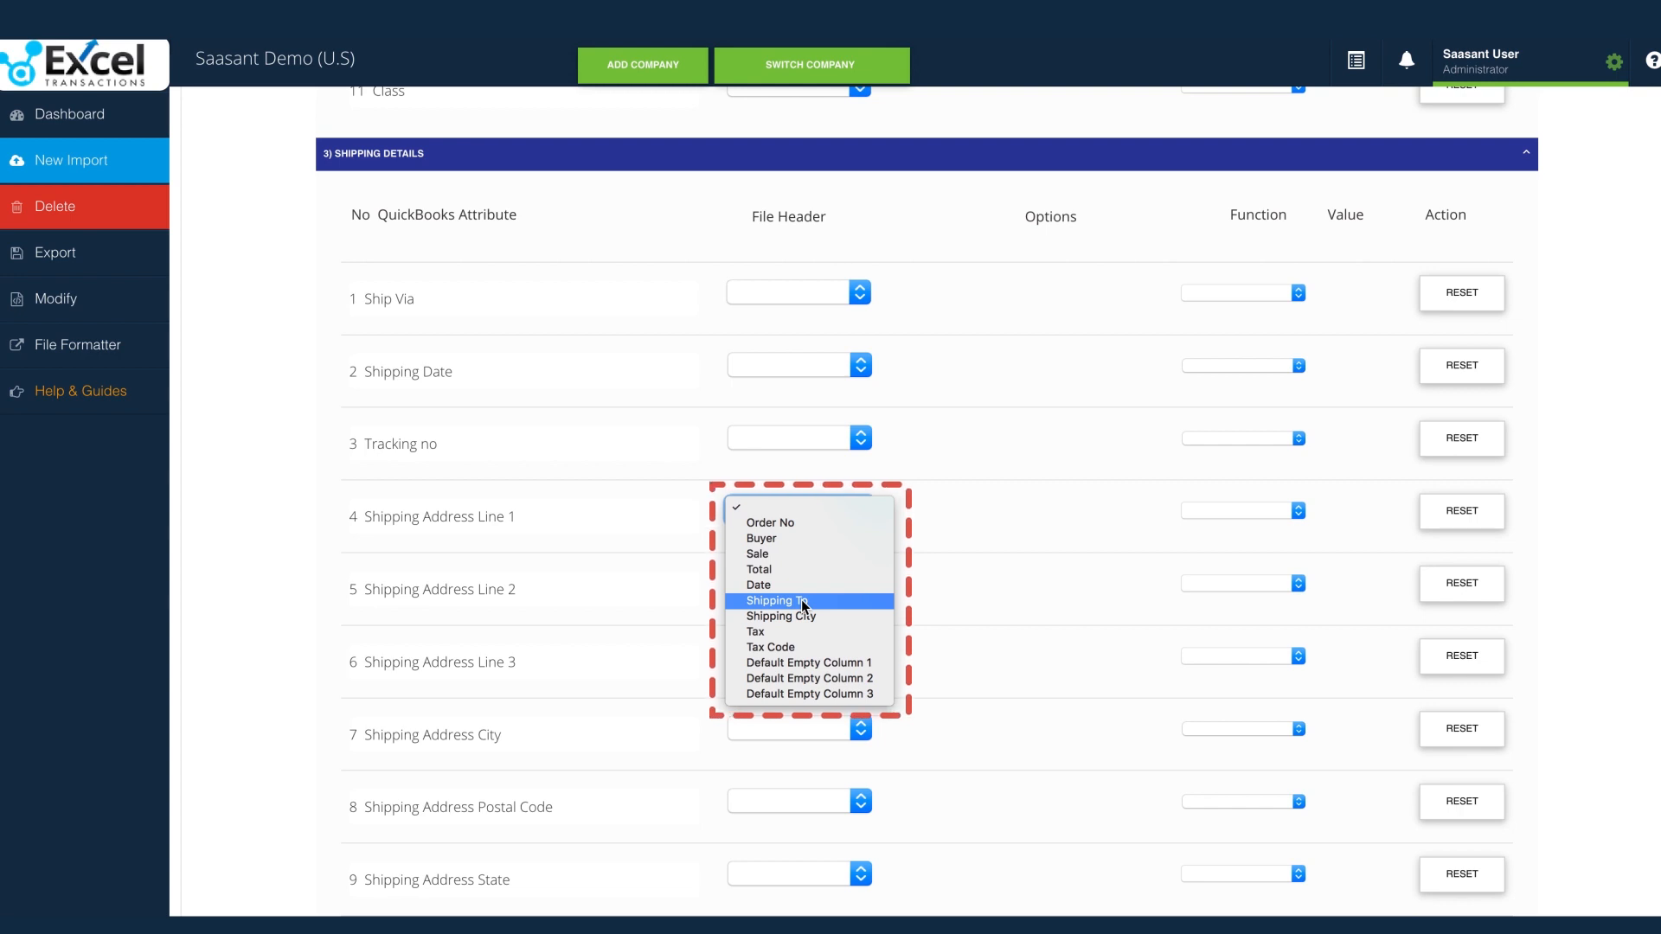
Step: Map Shipping Address Line 1 to Shipping To, City to Shipping City, Taxable to Tax
click(774, 600)
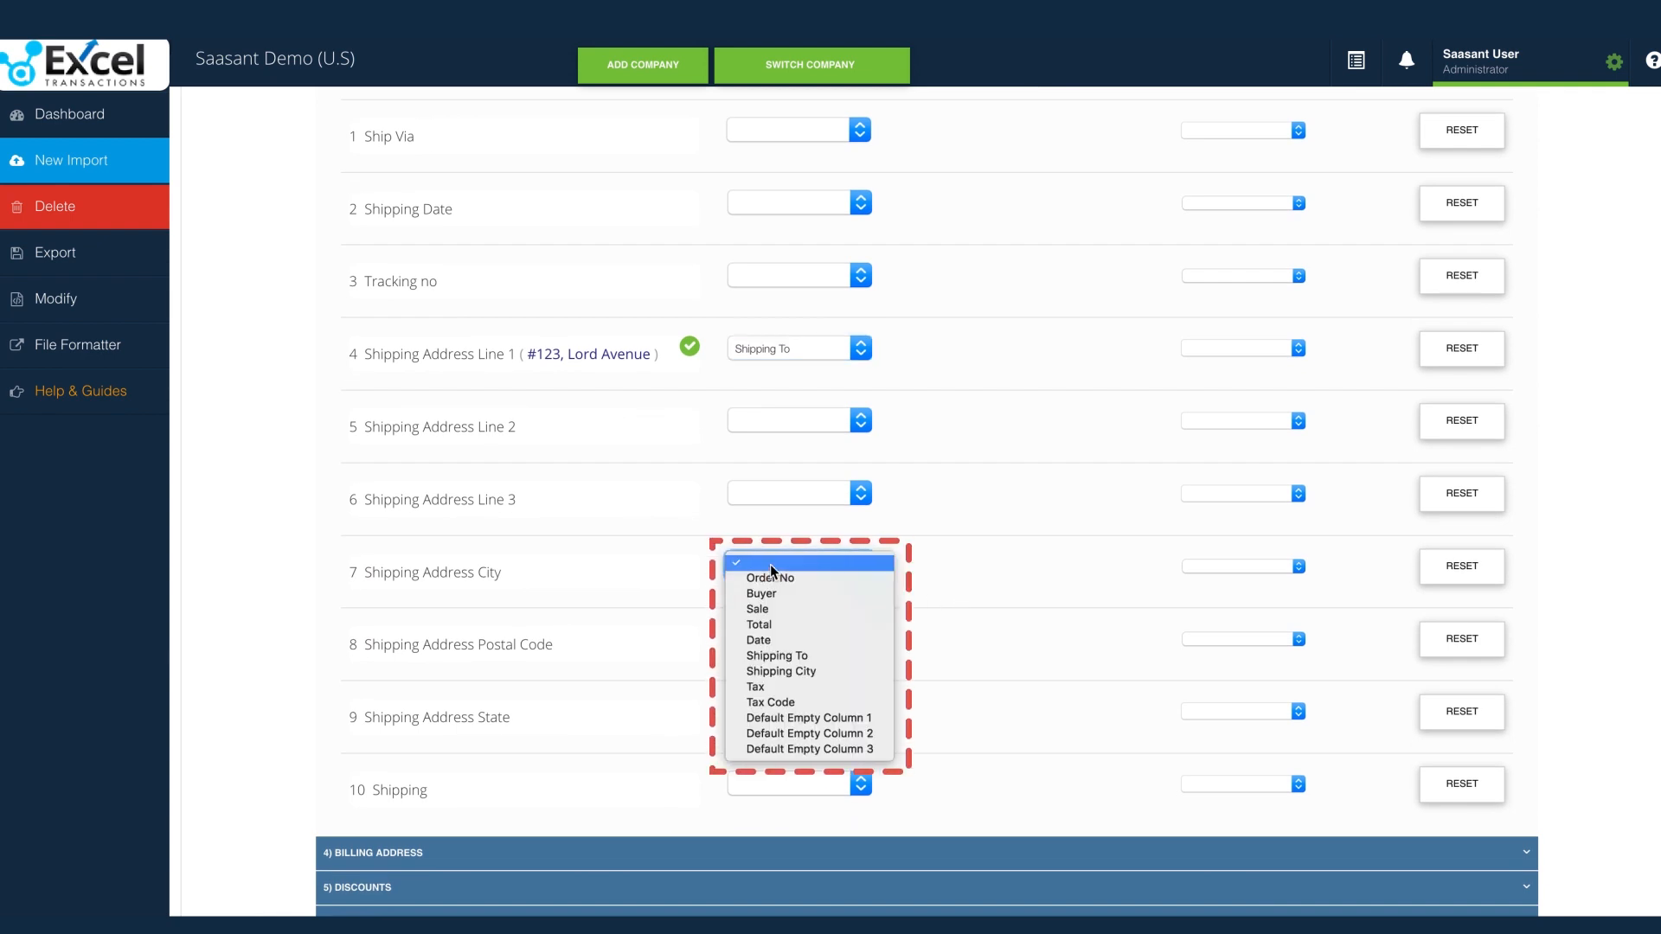
mouse_move(780, 670)
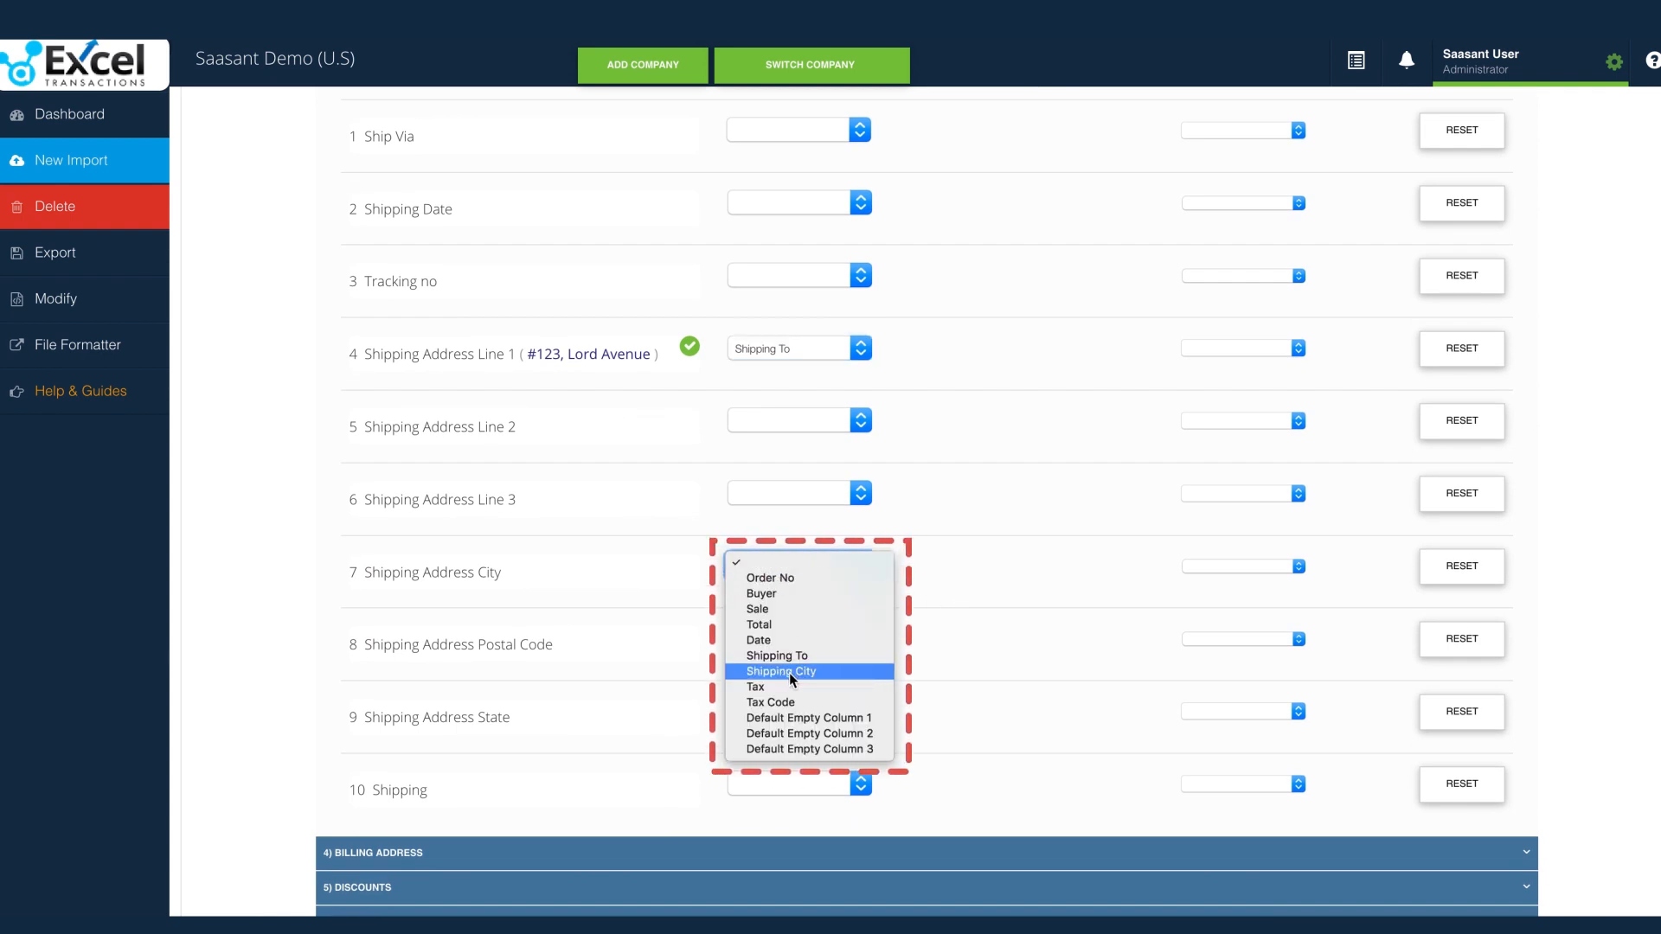
click(780, 671)
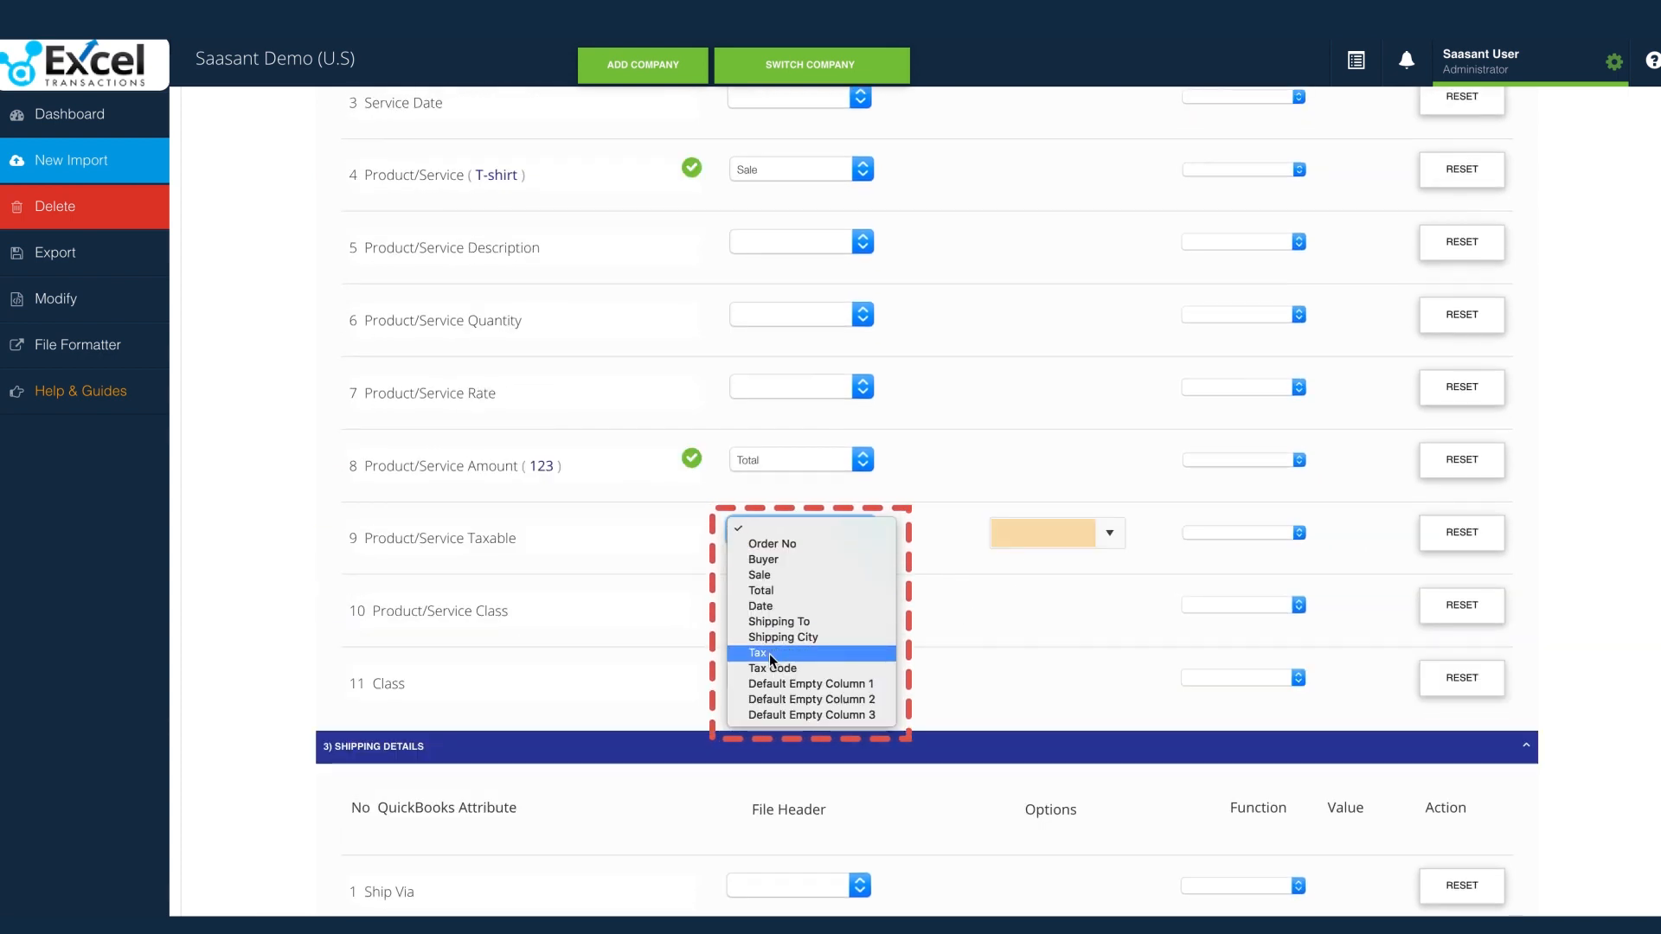
click(759, 652)
text(M)
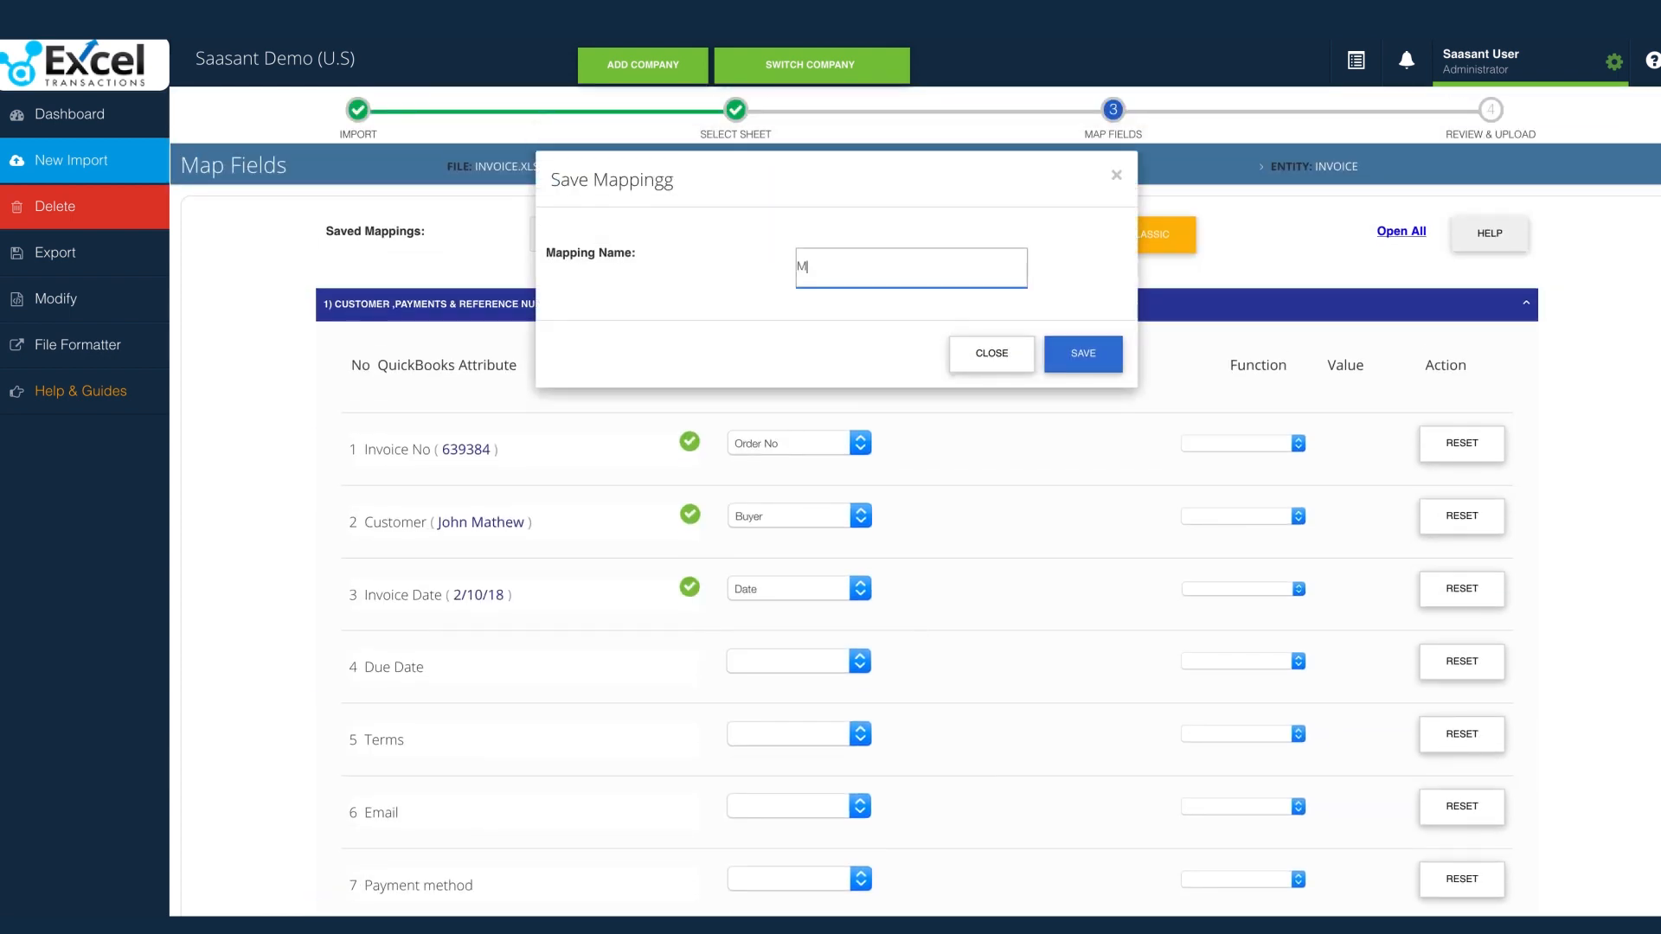
Step: Save the invoice mapping under a name ending 'y Mapping' and preview the mapping
text(y Mapping)
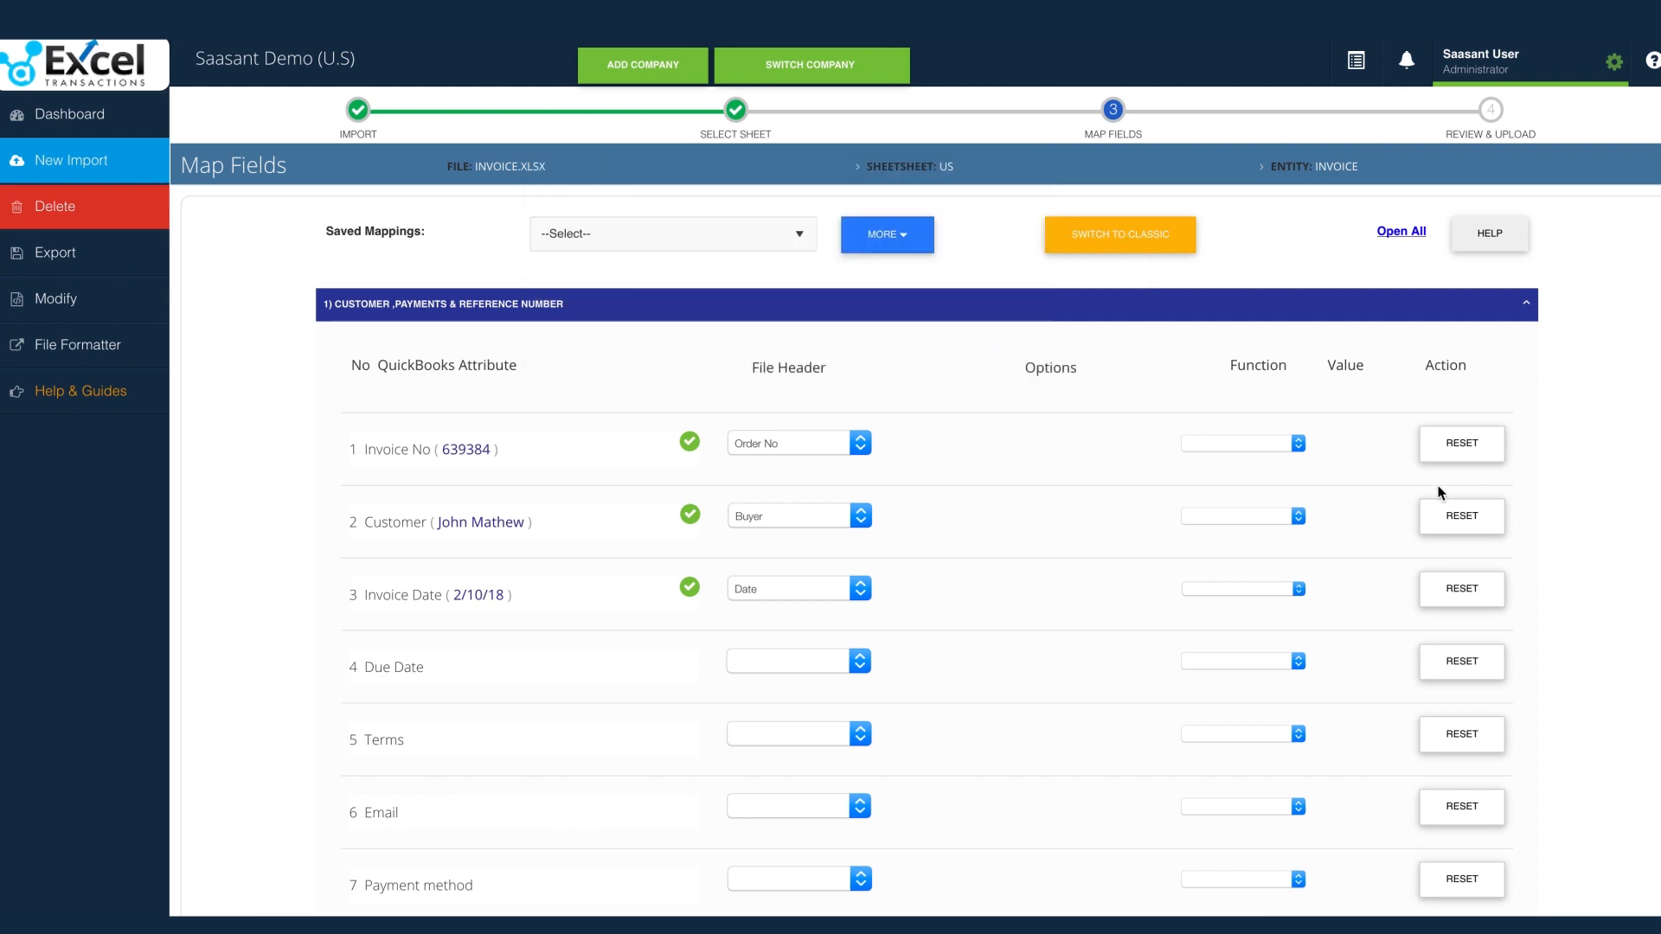
scroll(down, 3)
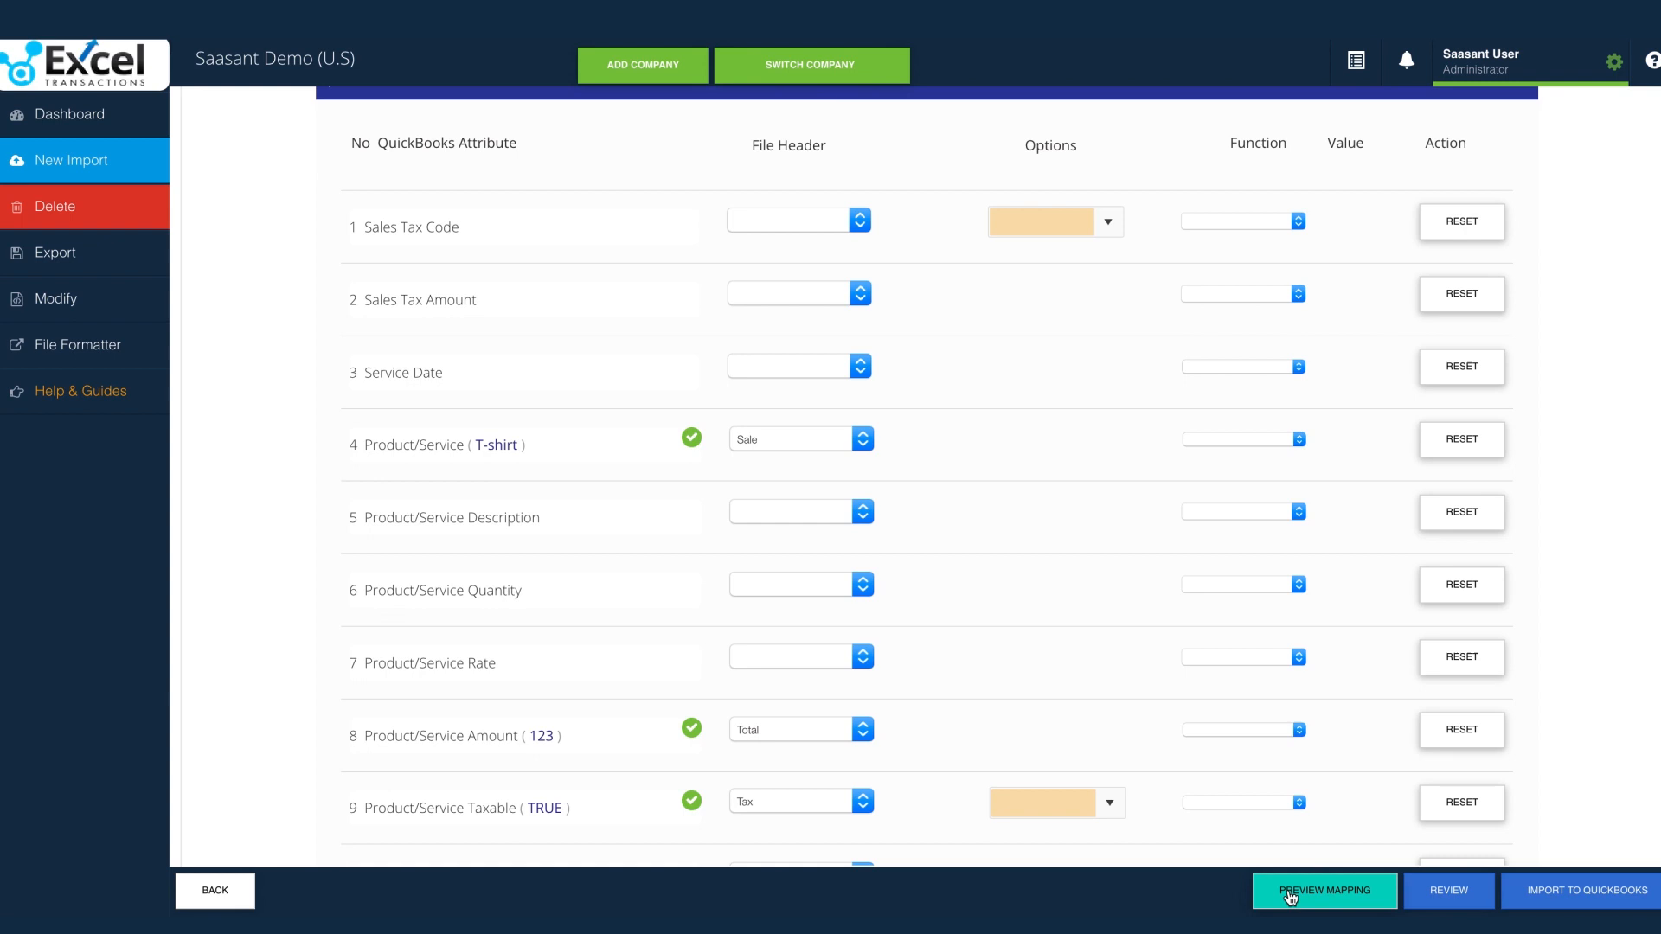
click(1322, 890)
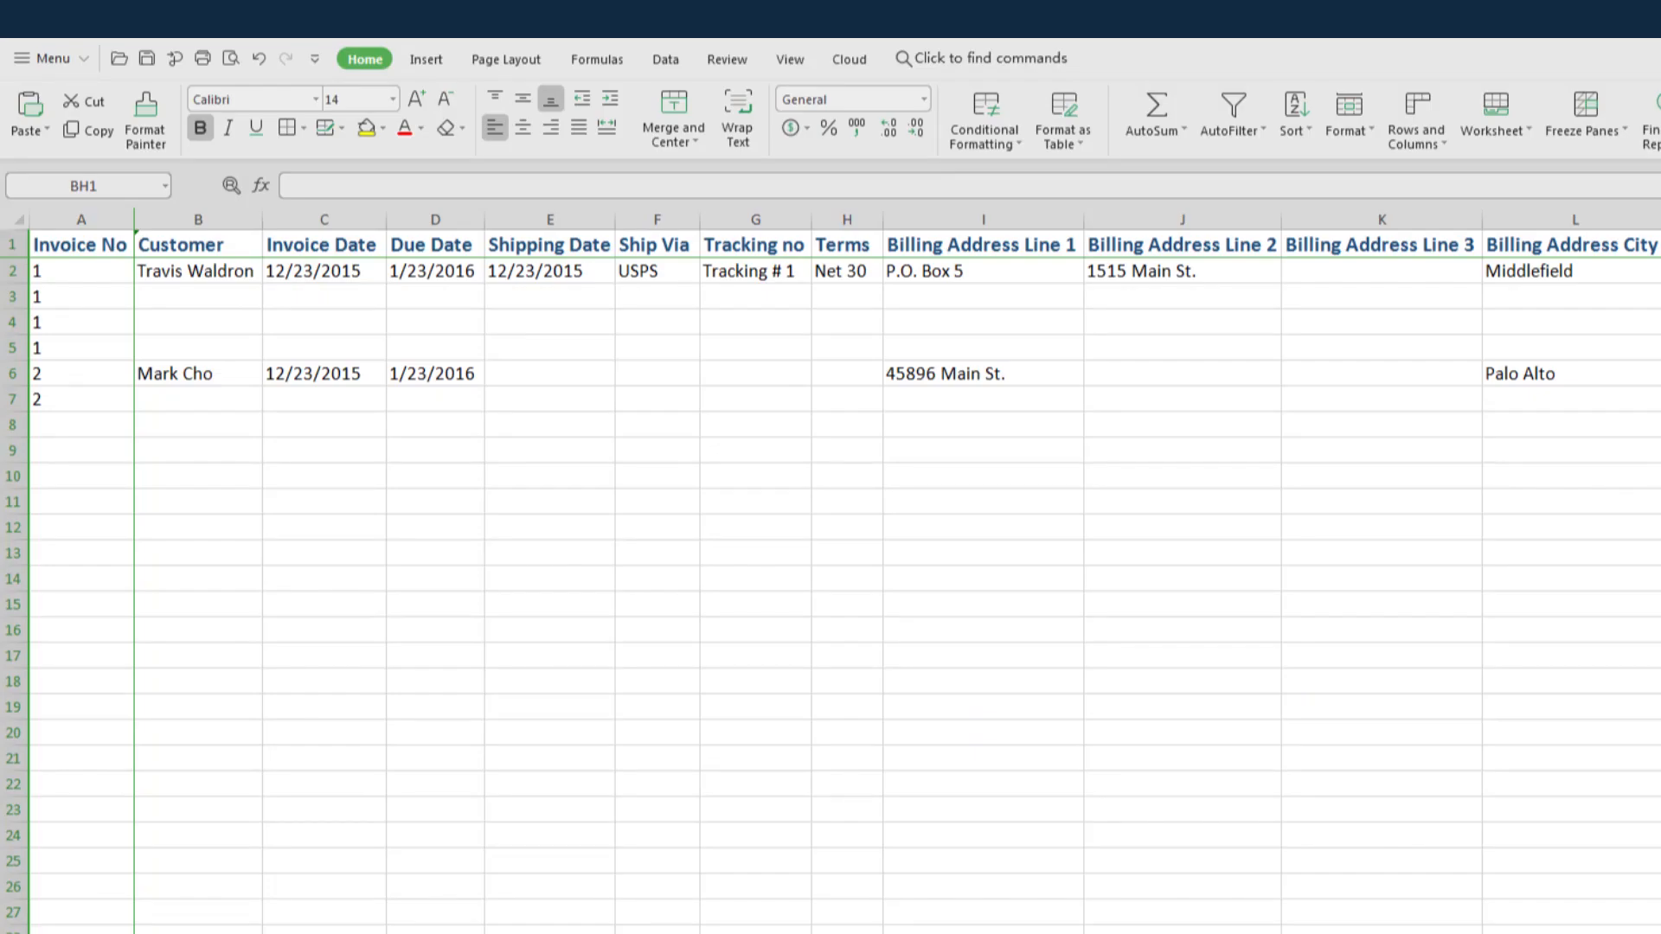
scroll(right, 3)
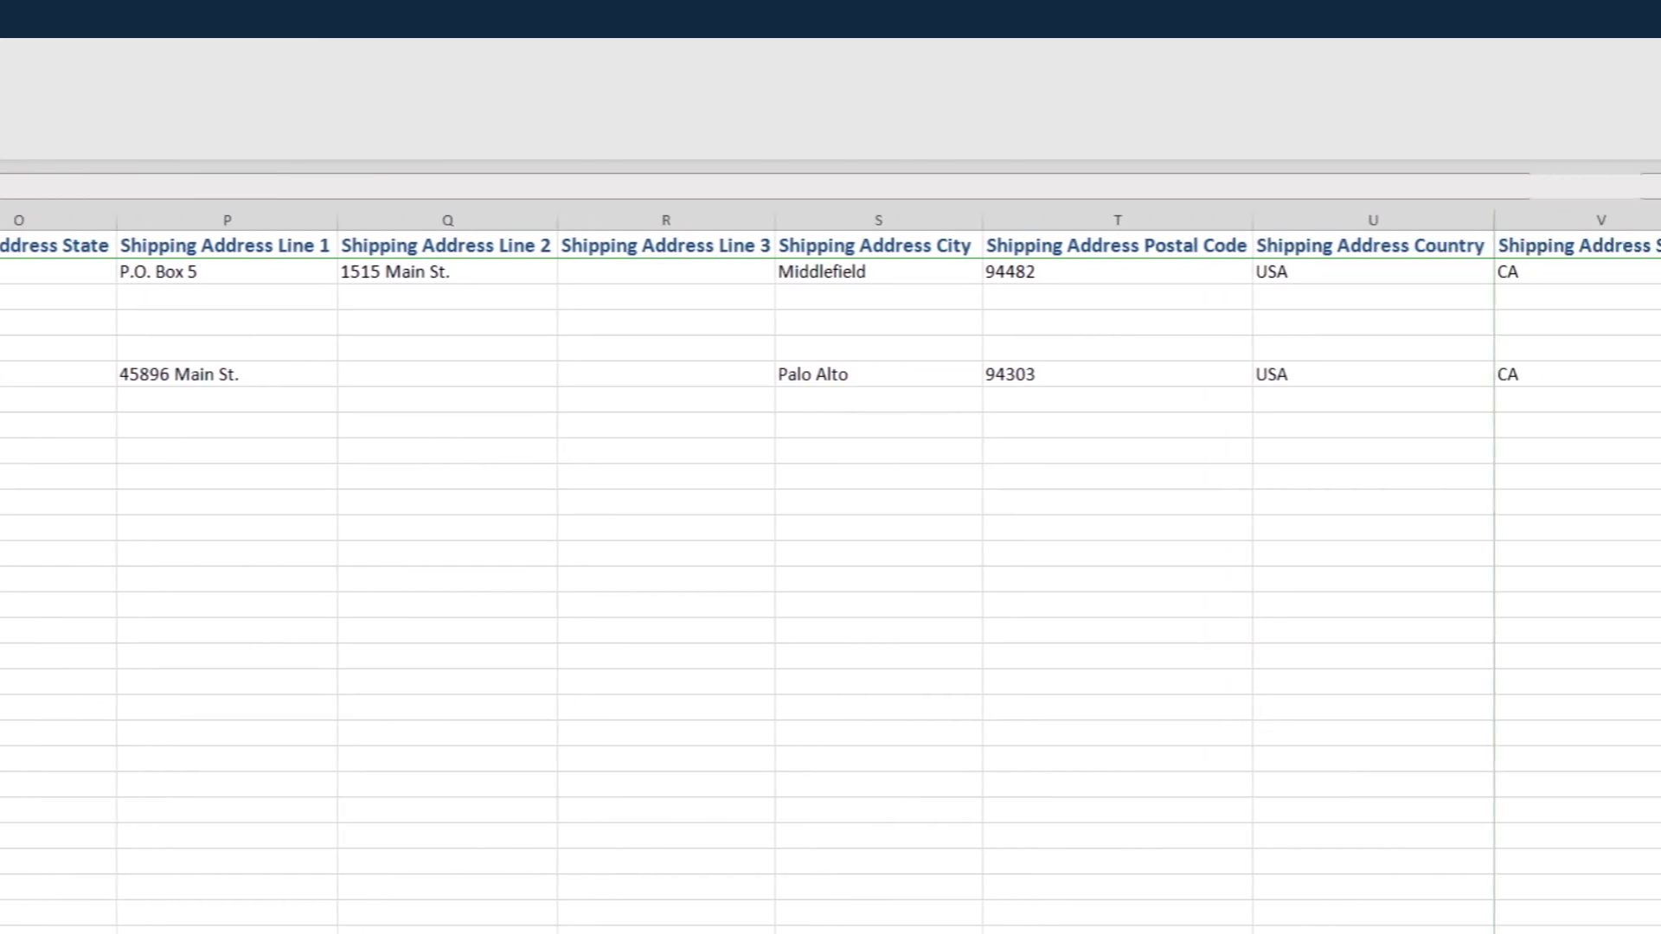
scroll(right, 3)
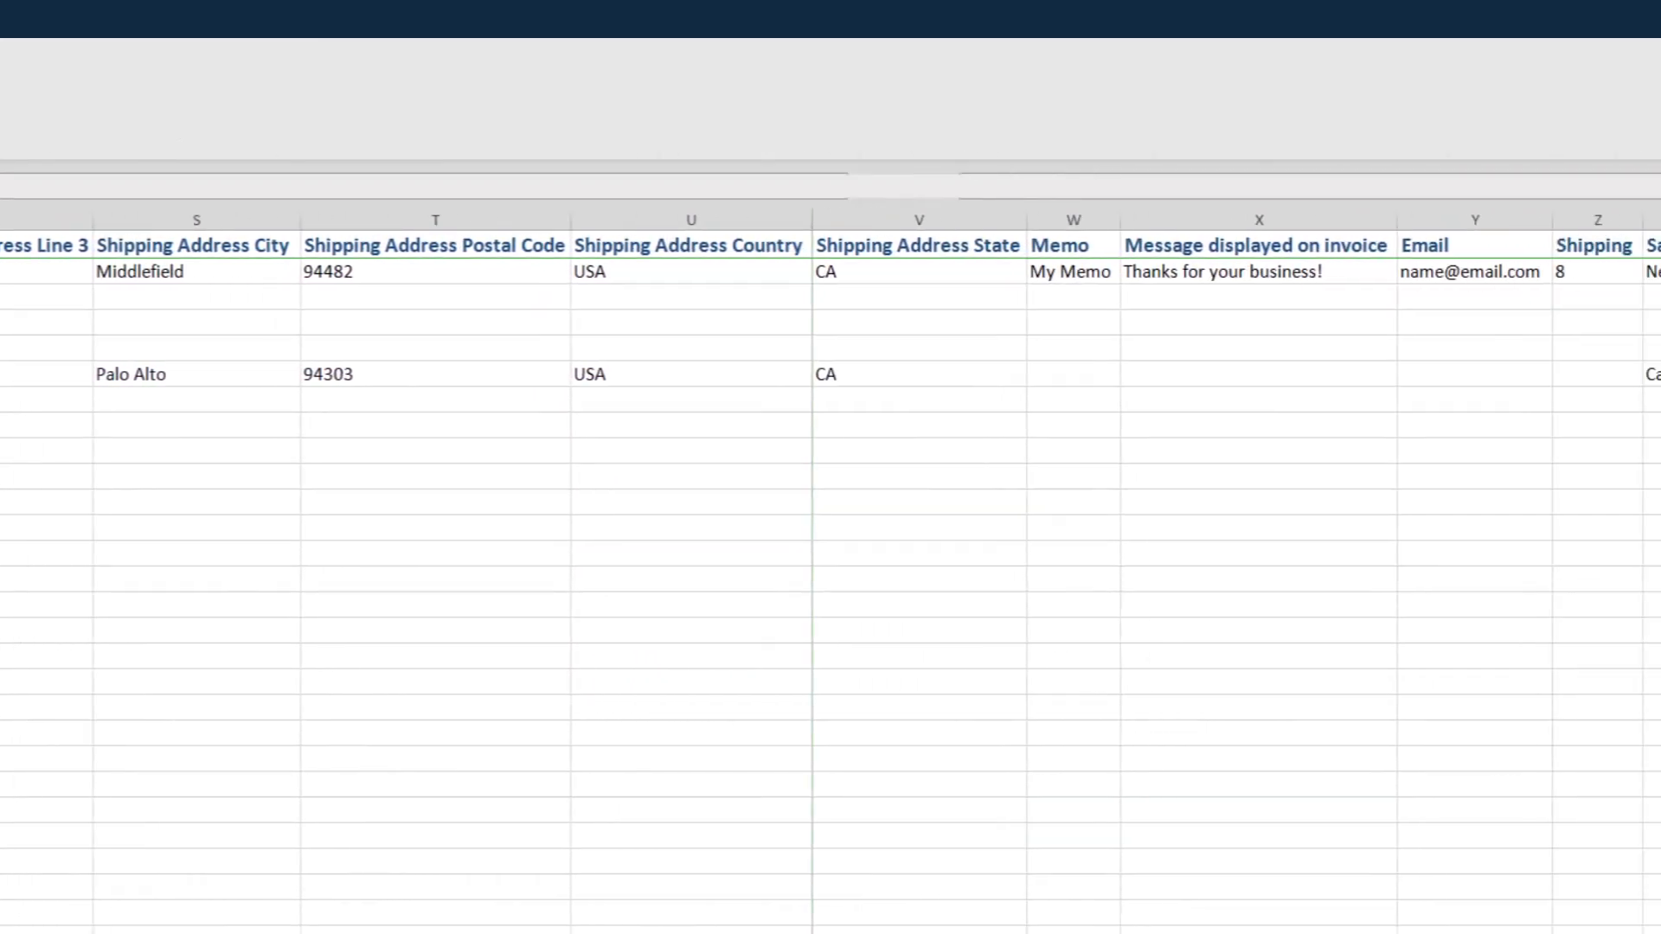
scroll(right, 3)
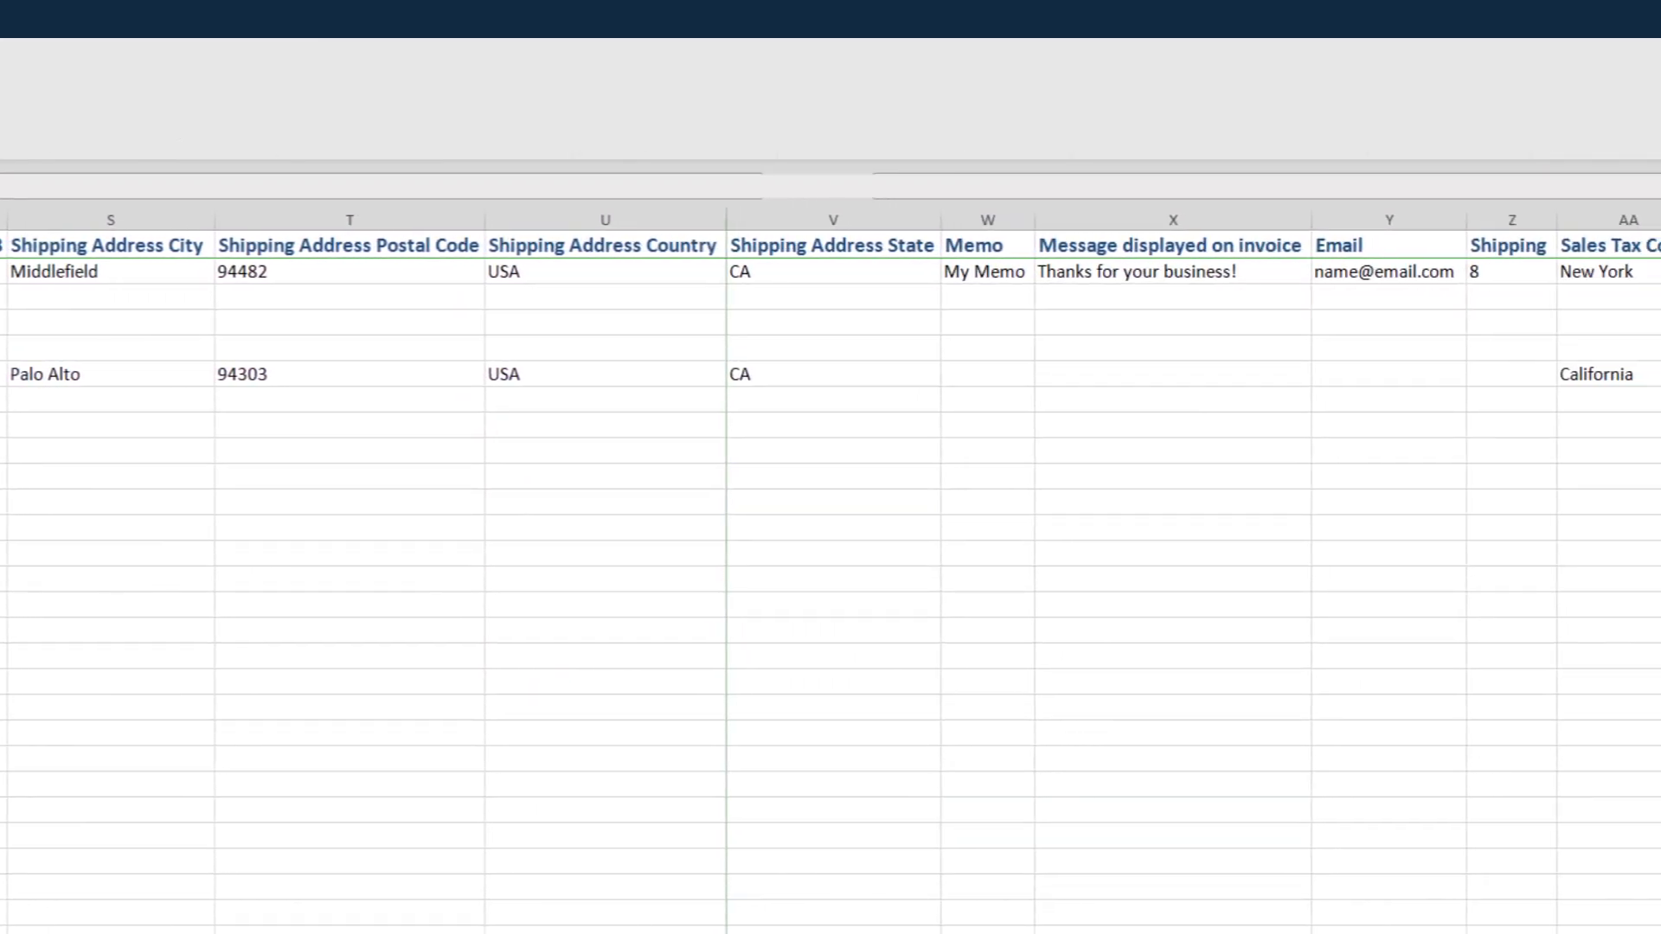
scroll(right, 3)
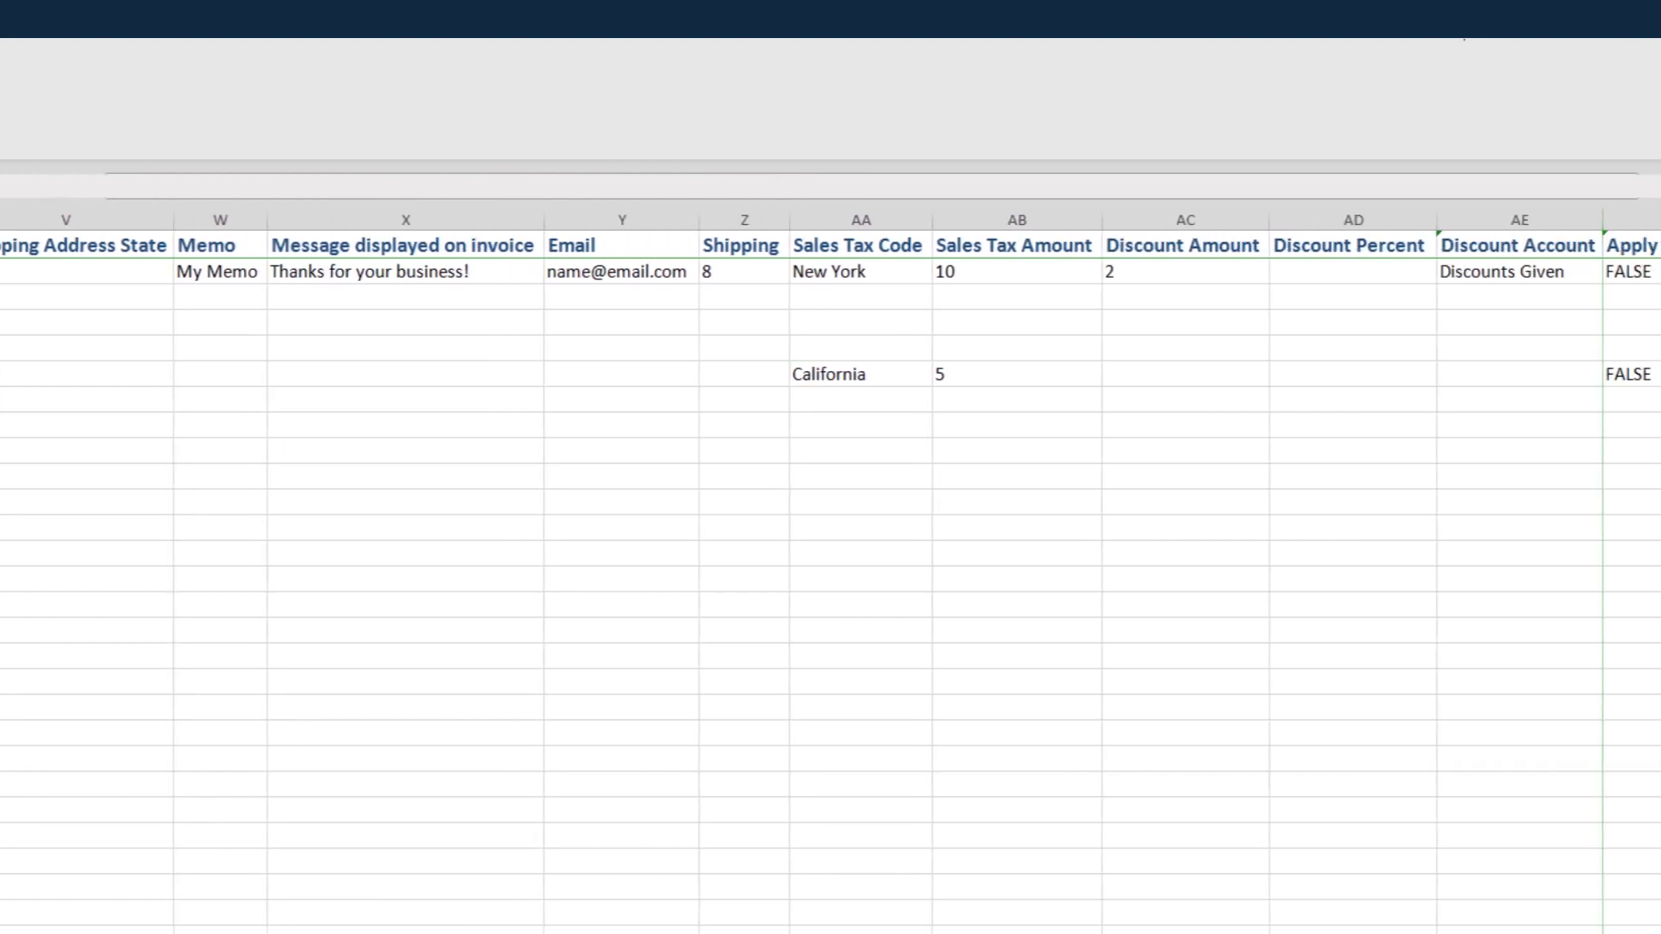
scroll(right, 3)
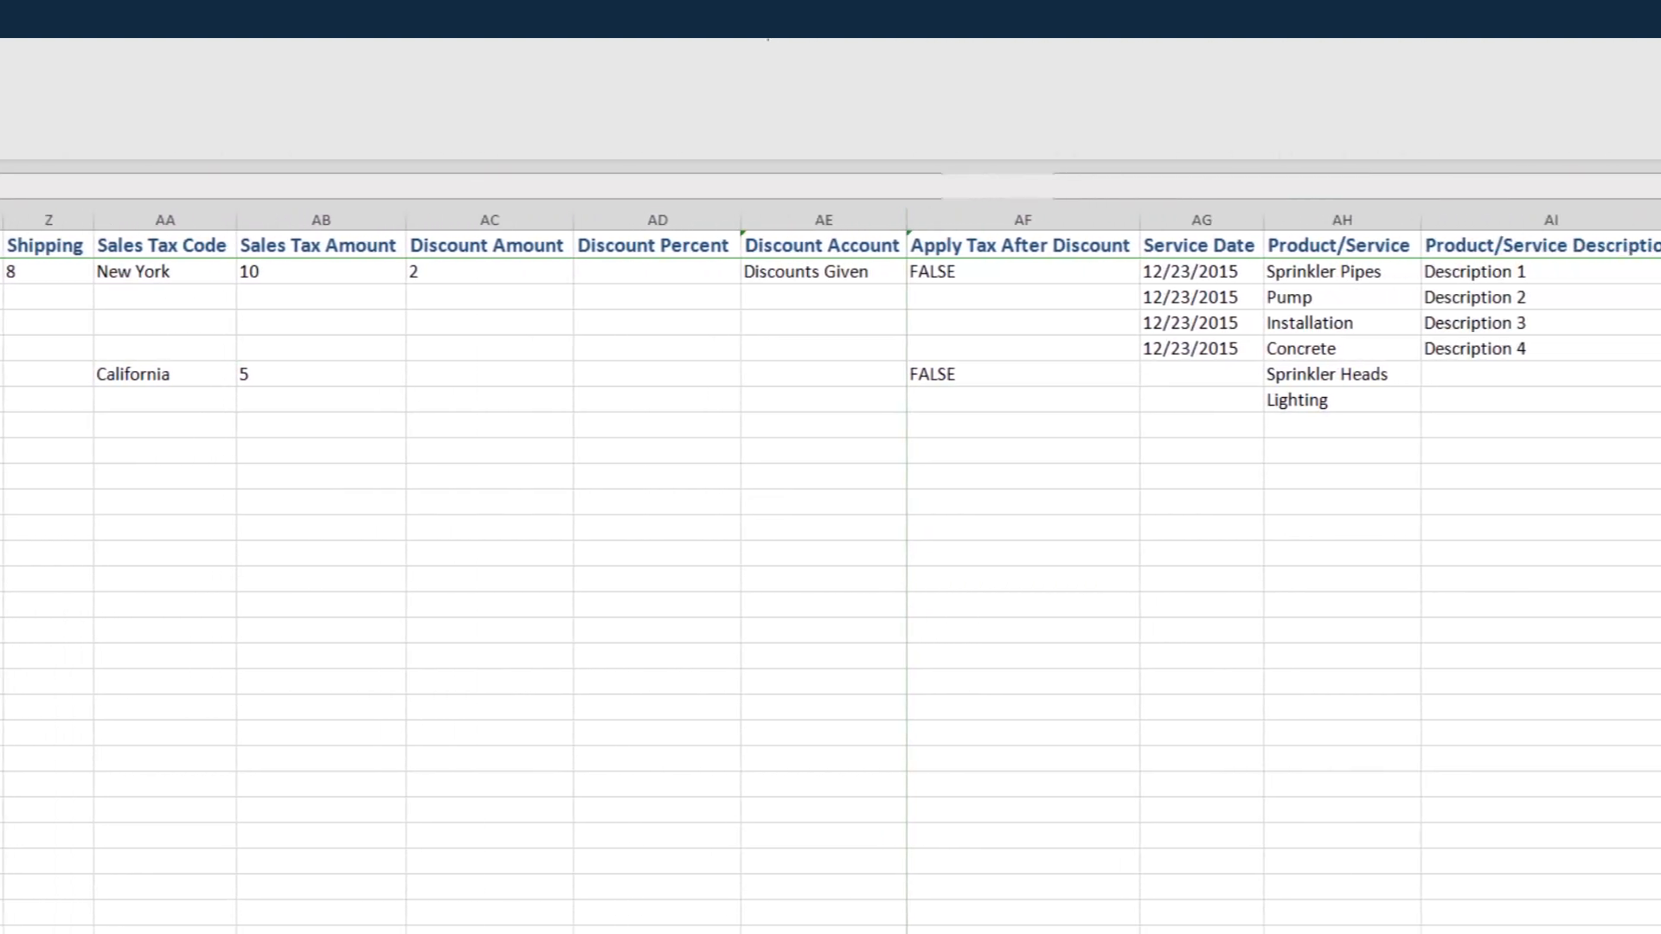
scroll(right, 3)
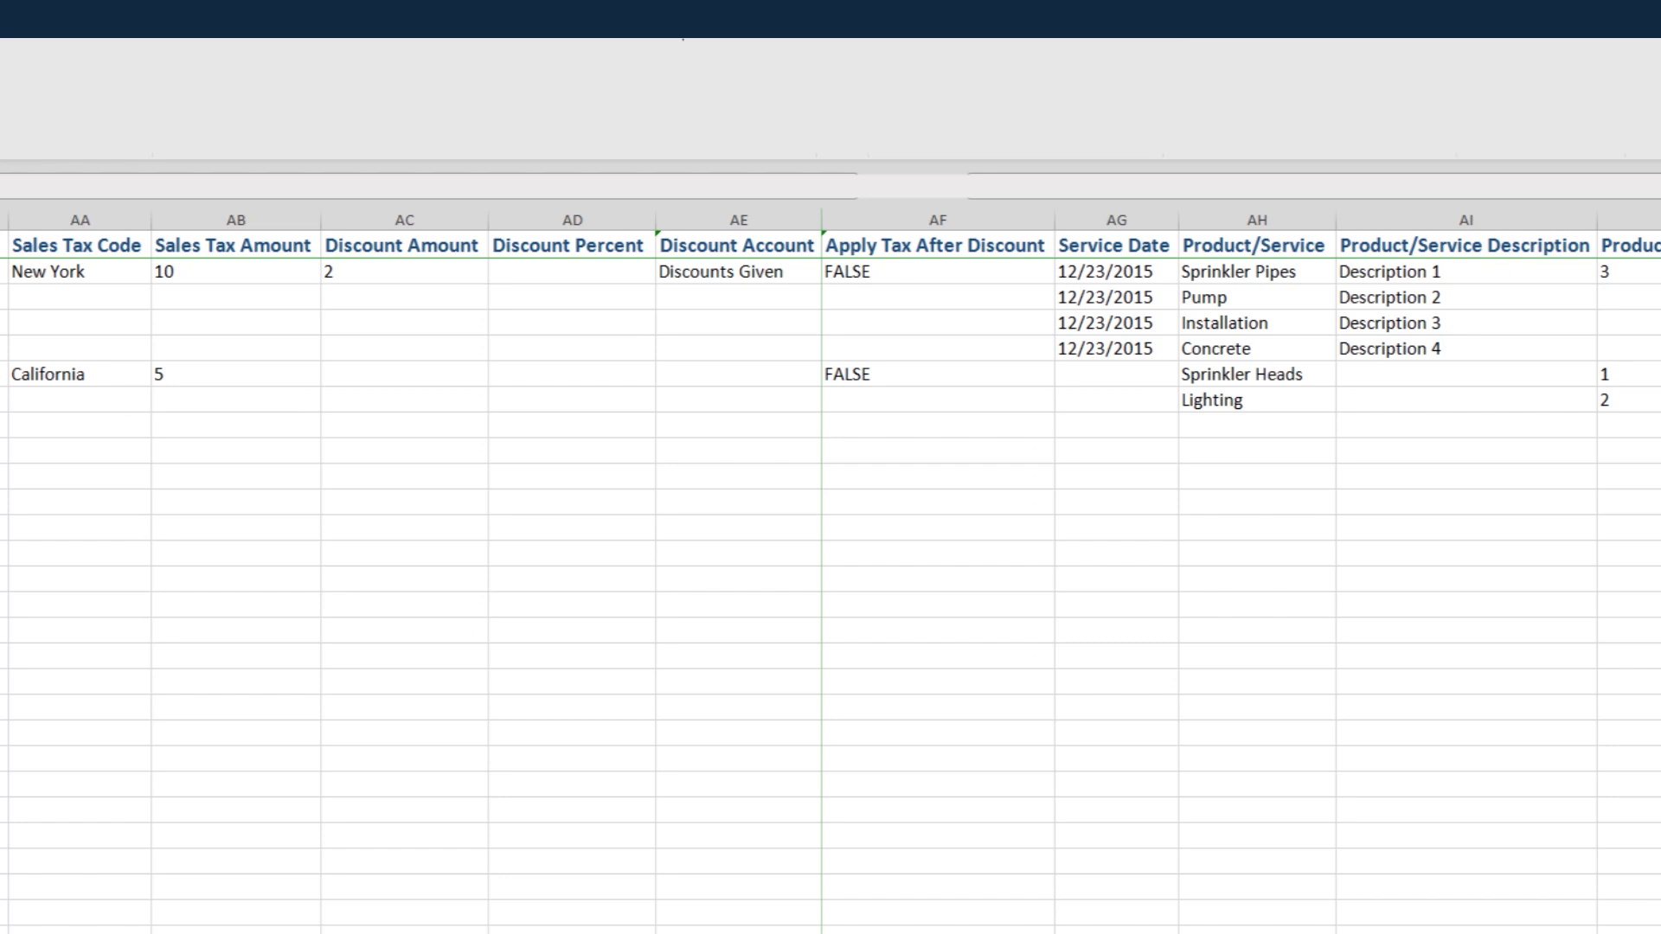
scroll(right, 3)
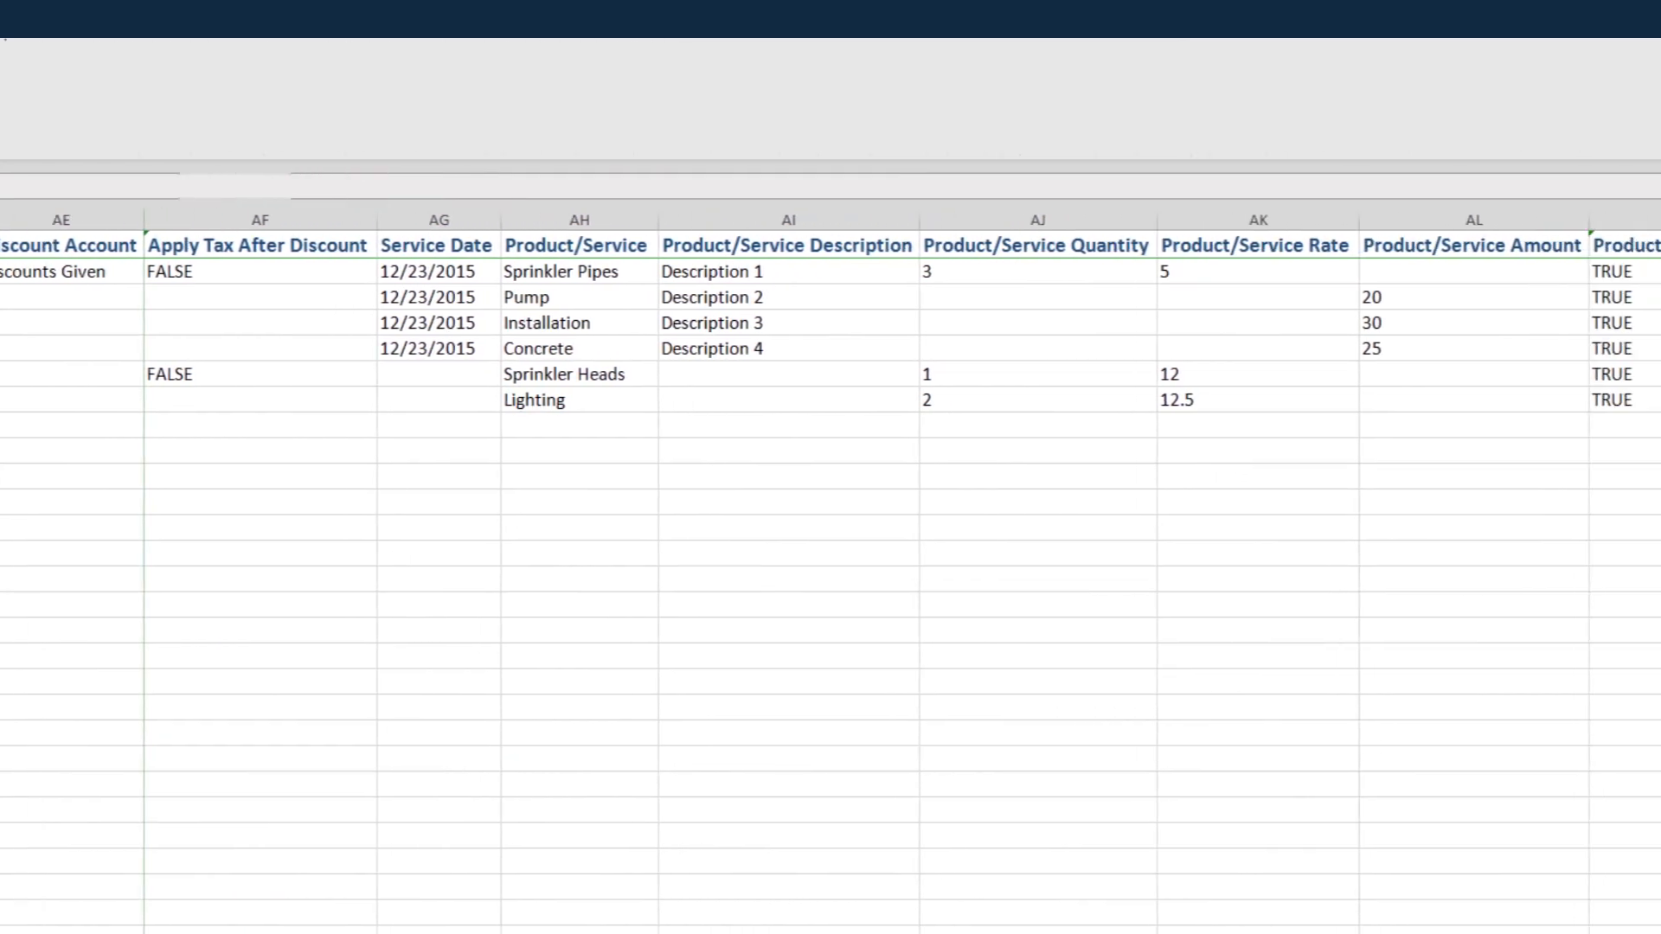
scroll(right, 3)
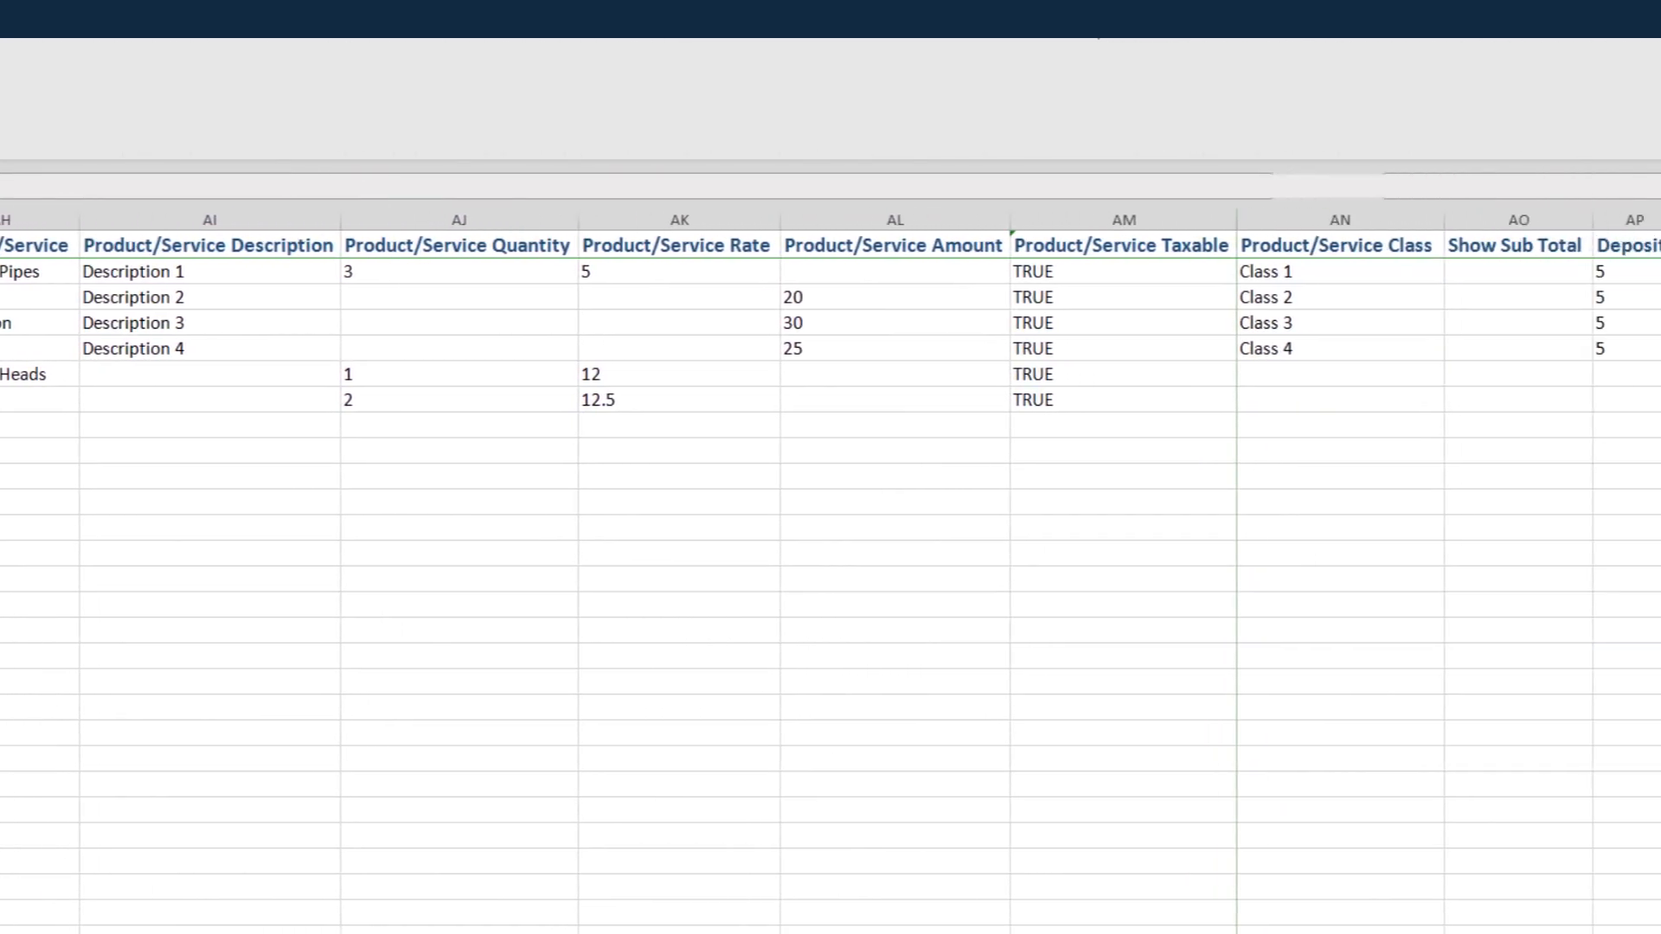
scroll(right, 3)
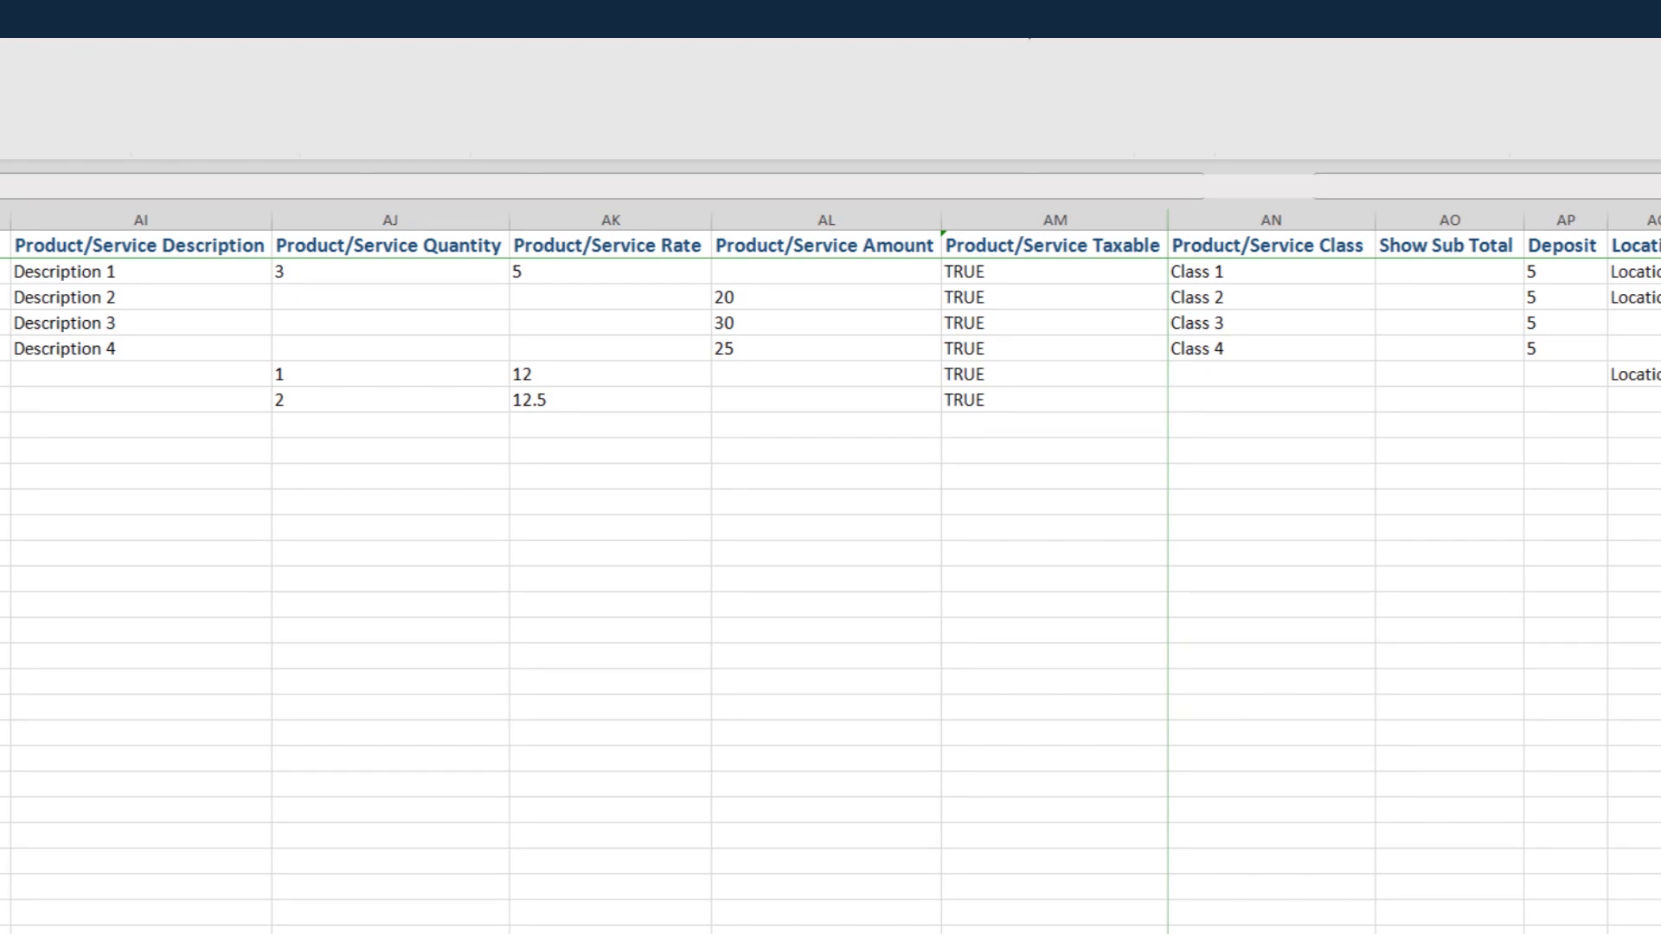
scroll(right, 3)
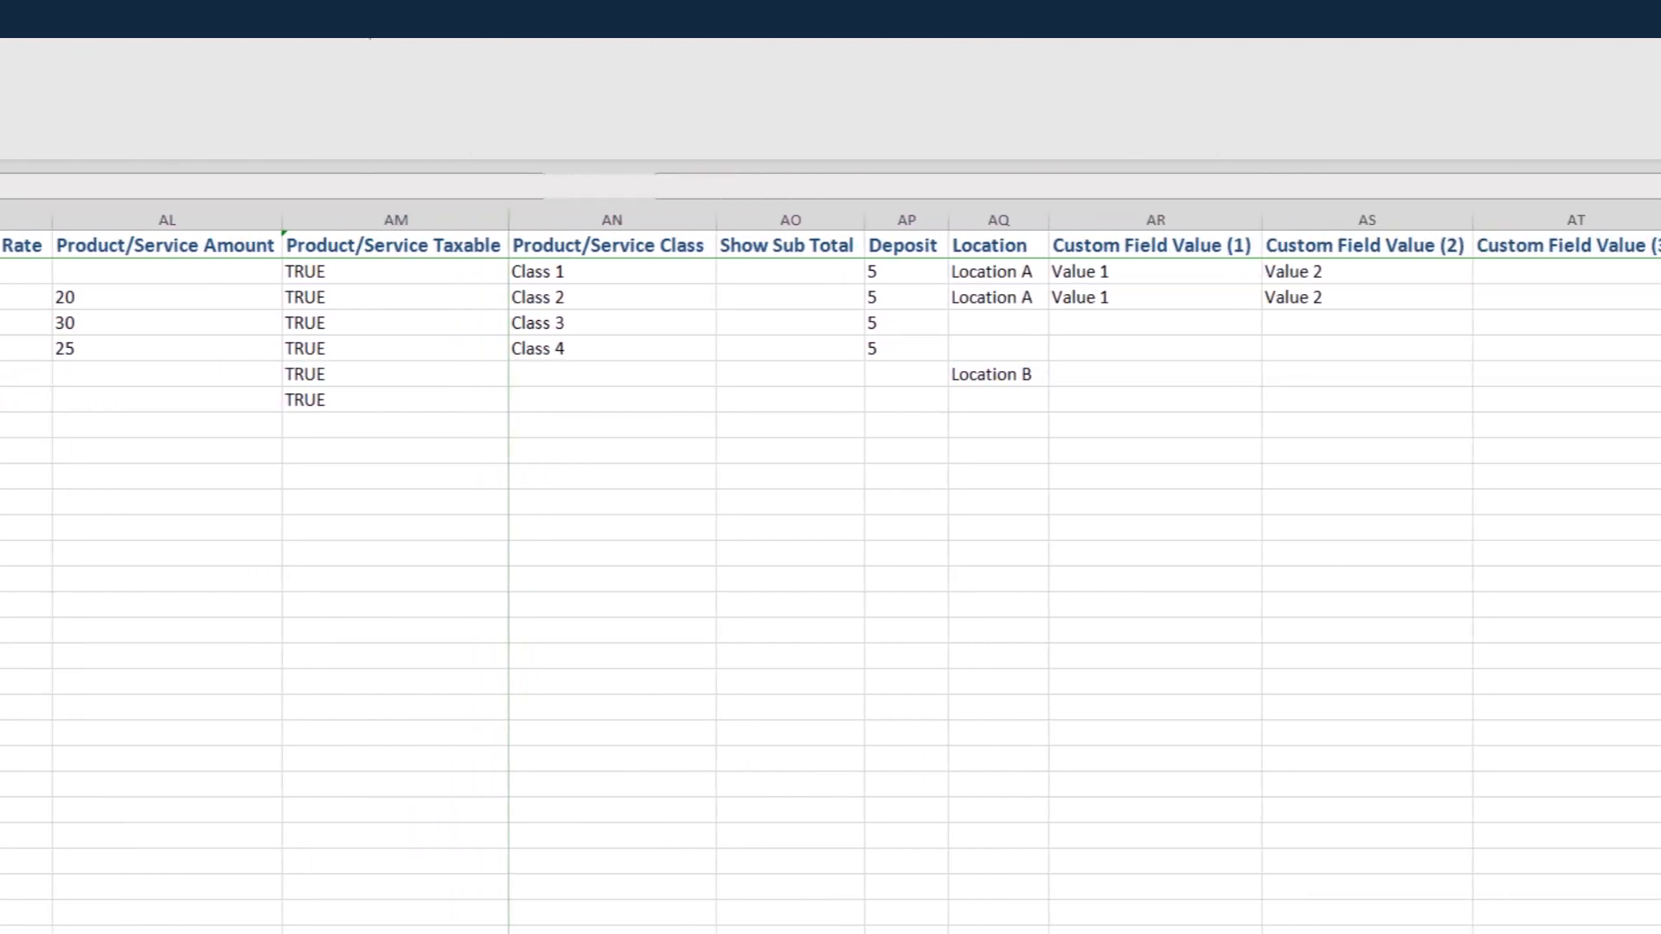
scroll(right, 3)
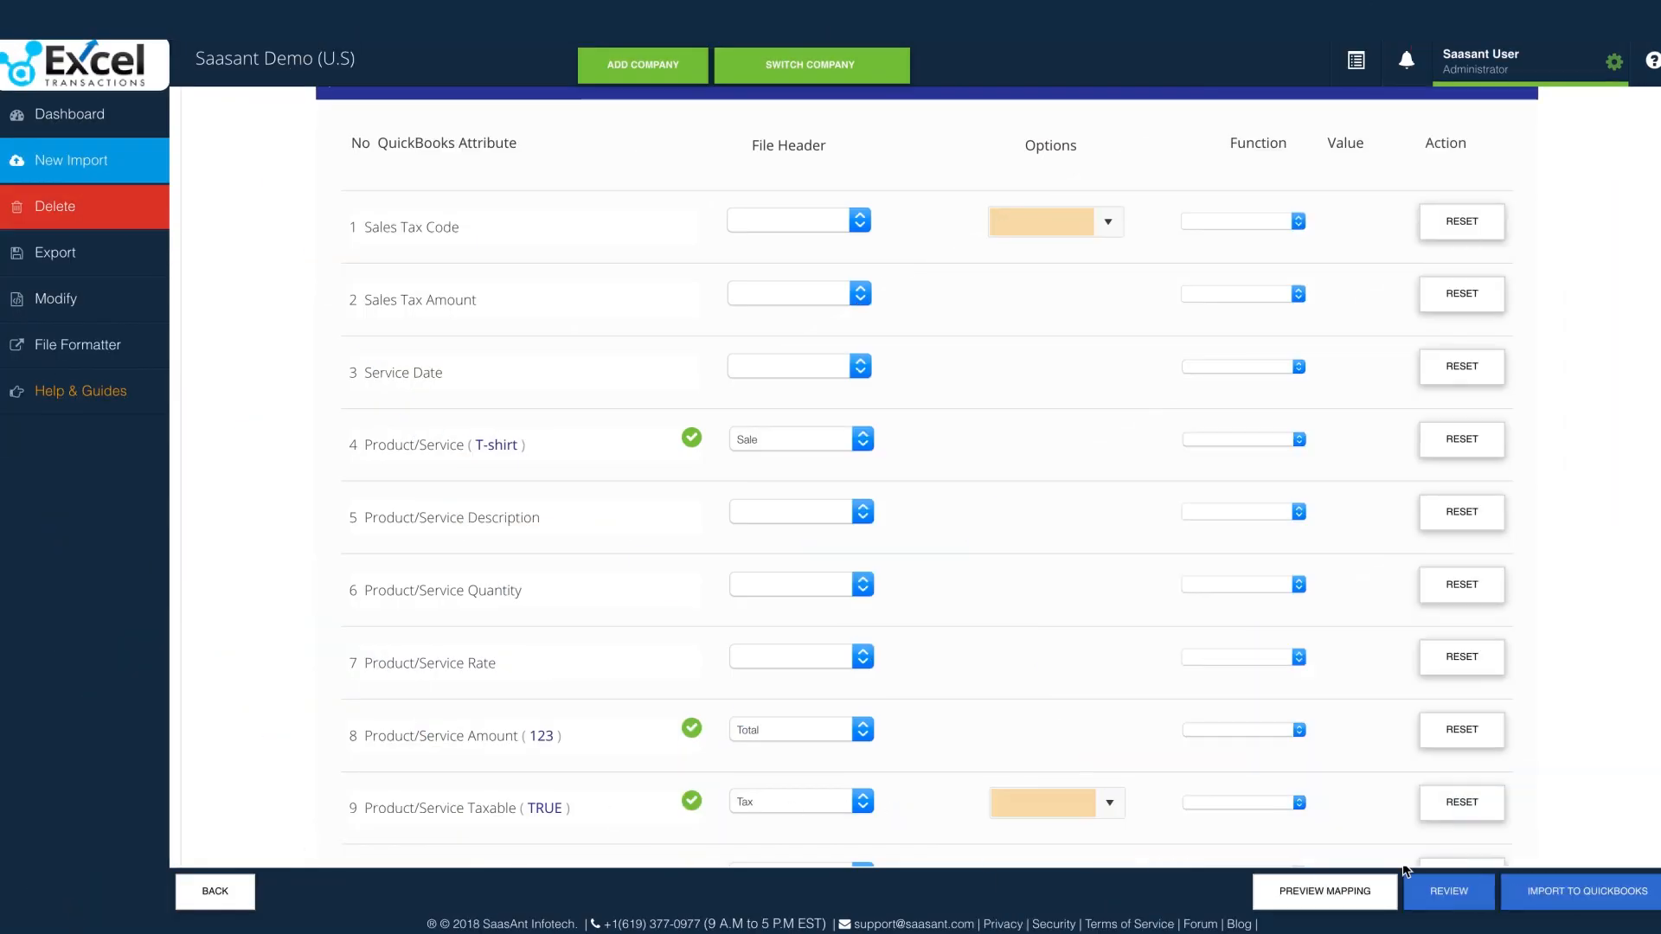
click(1447, 891)
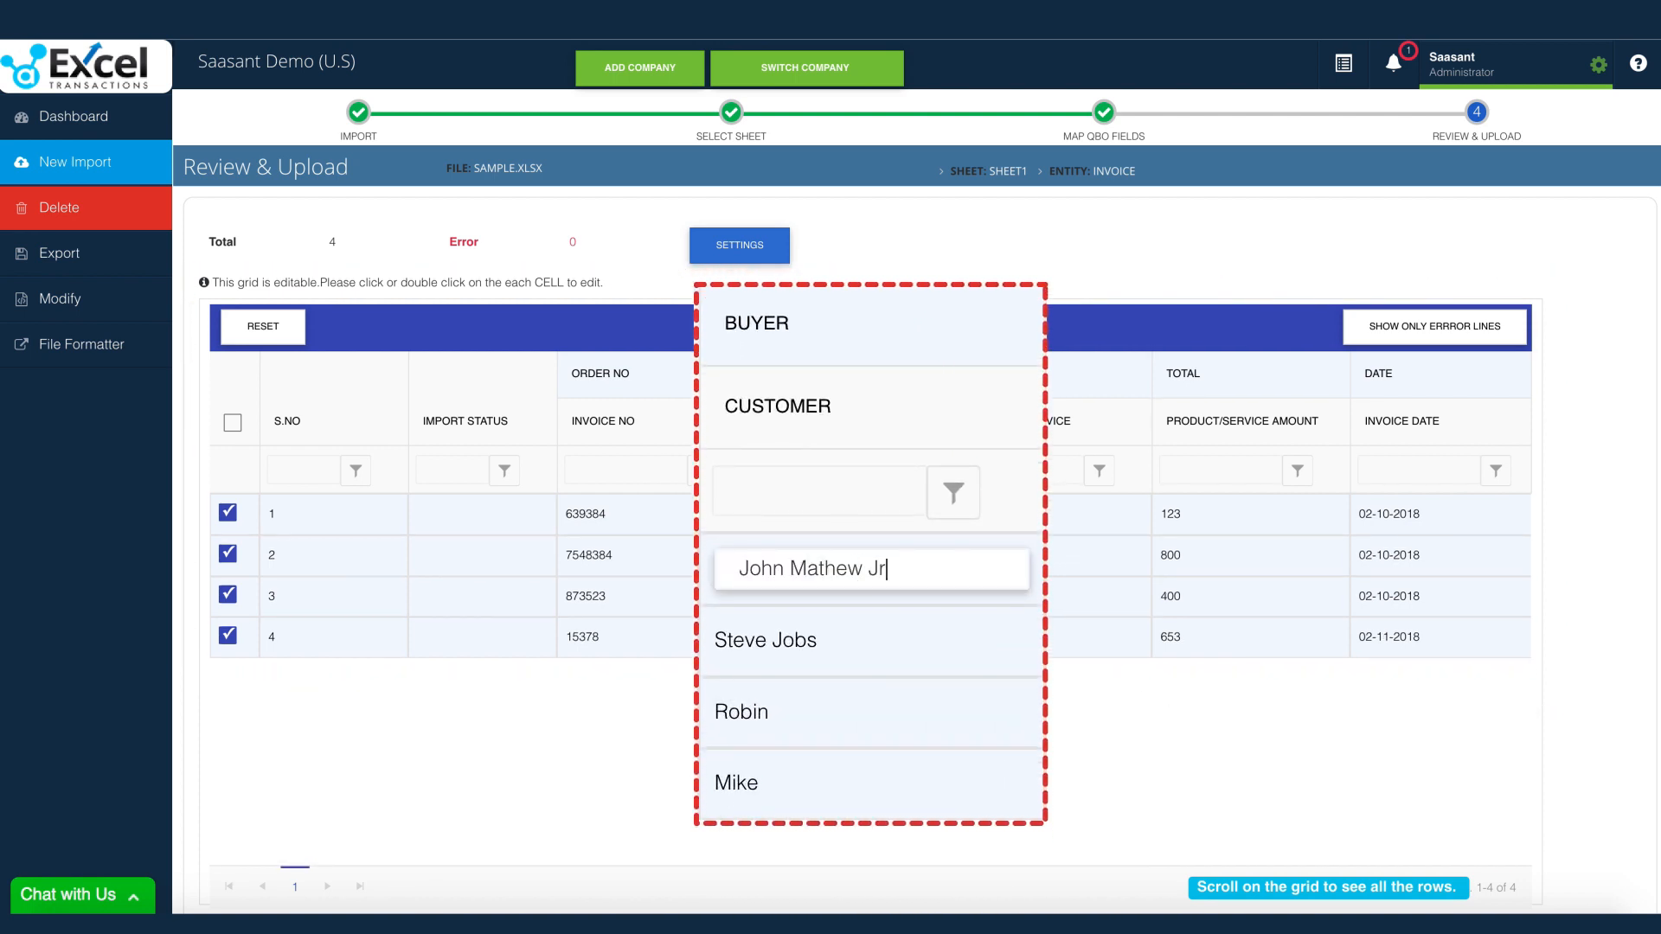
click(869, 640)
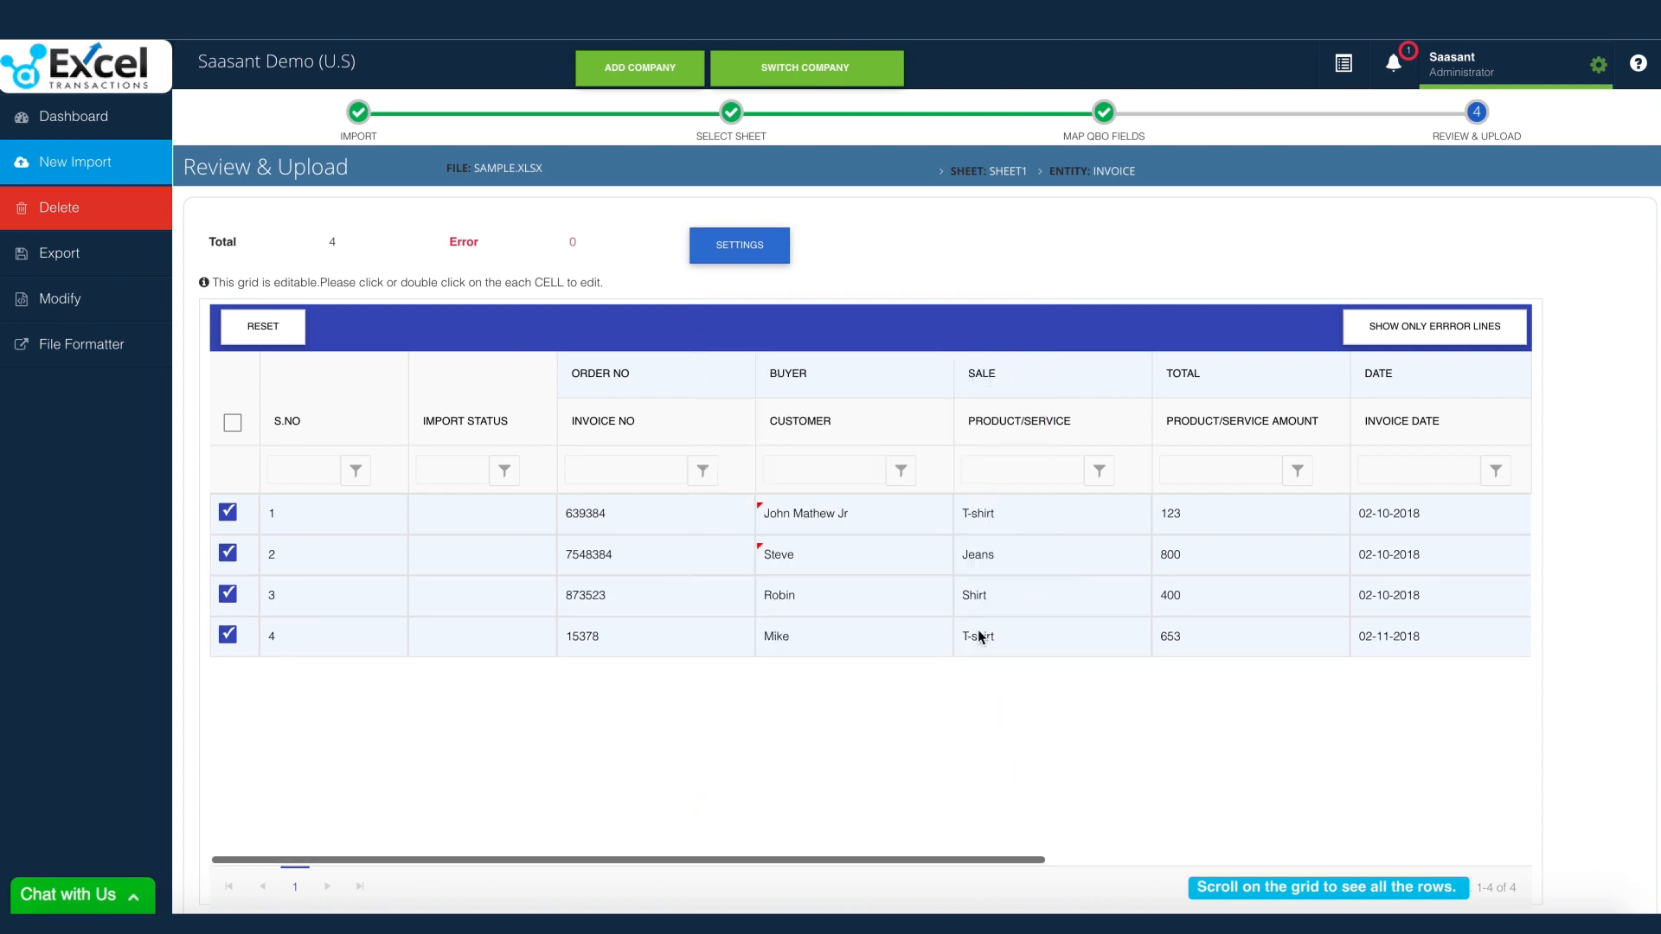
scroll(right, 3)
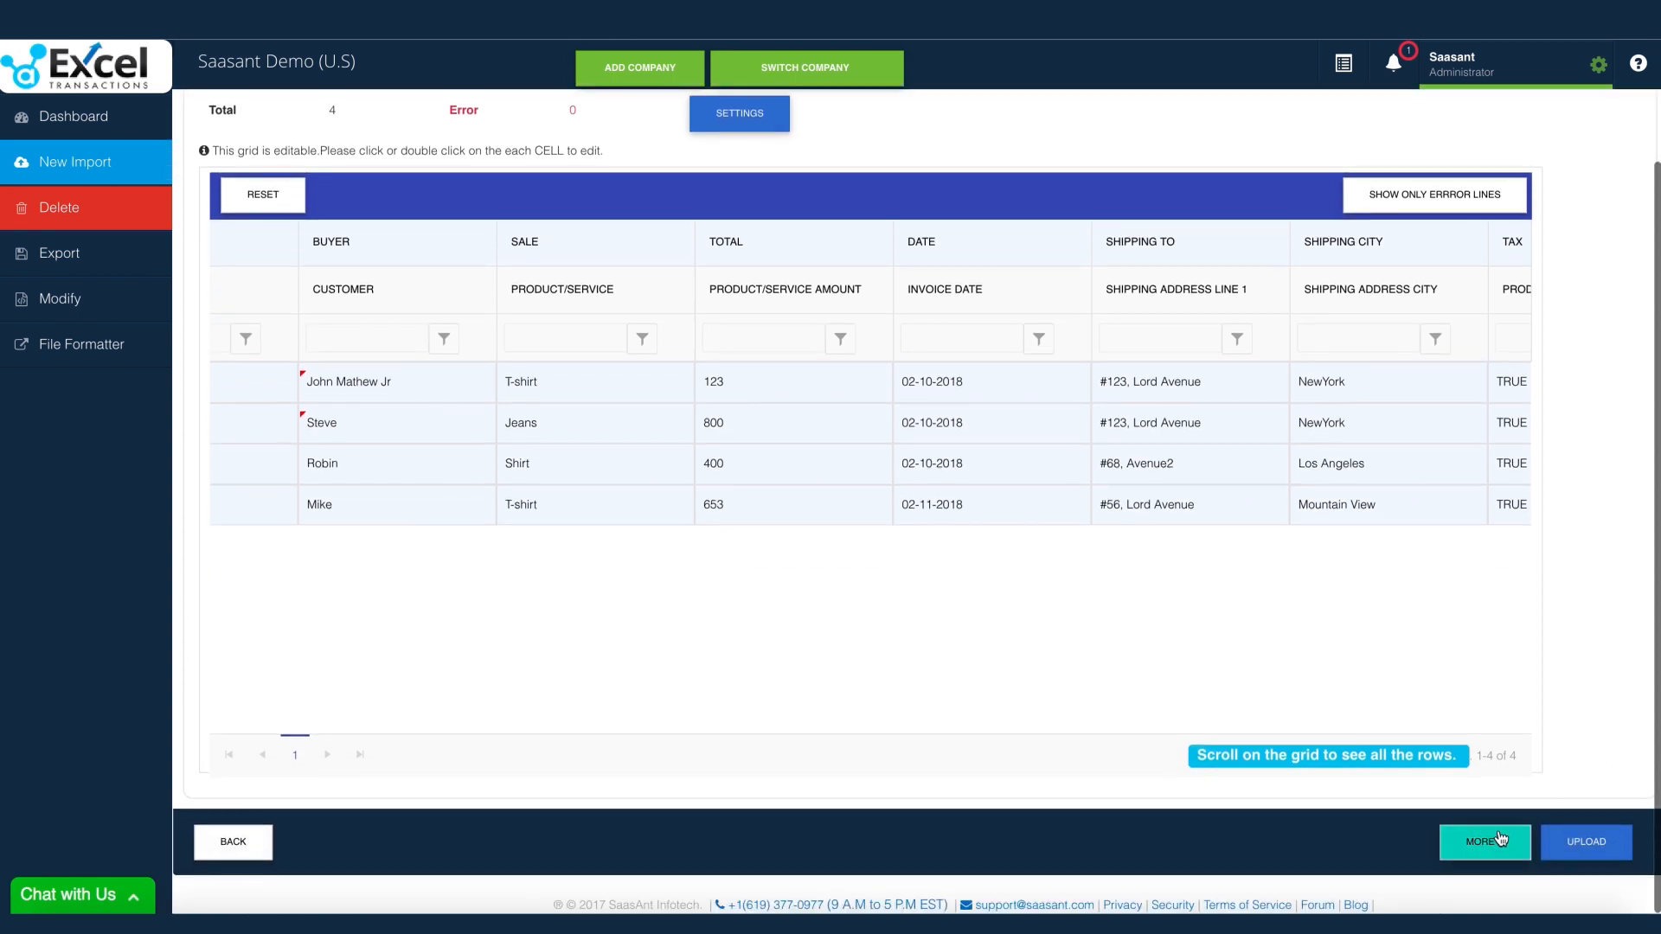
click(1483, 842)
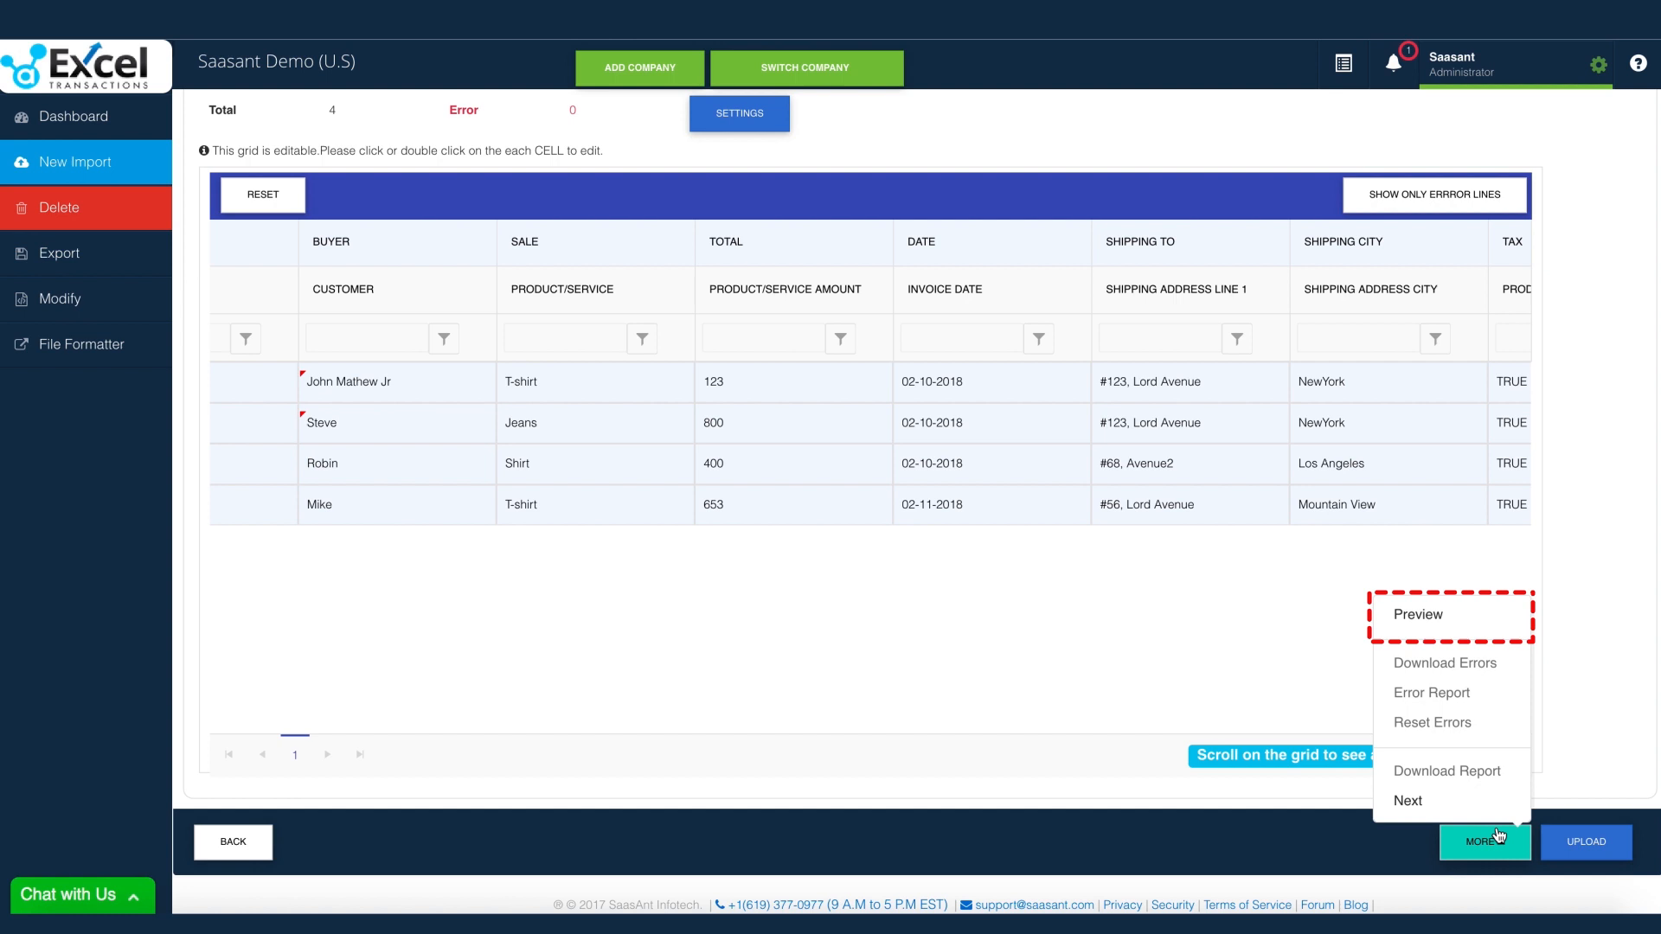
click(1416, 614)
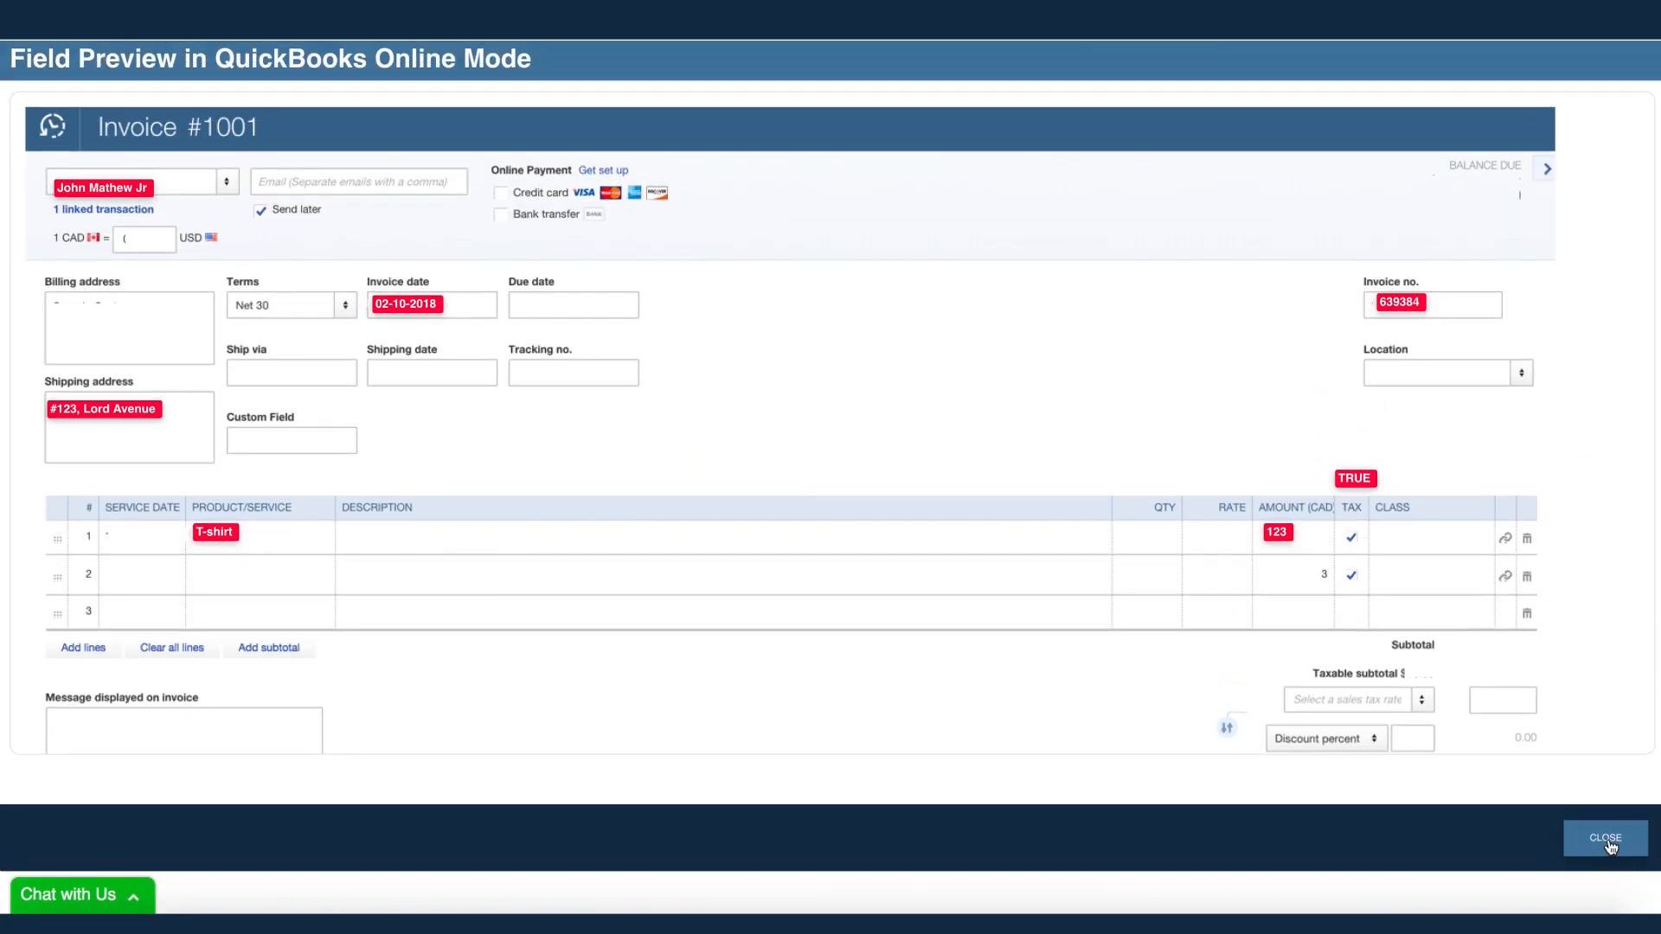
click(1604, 838)
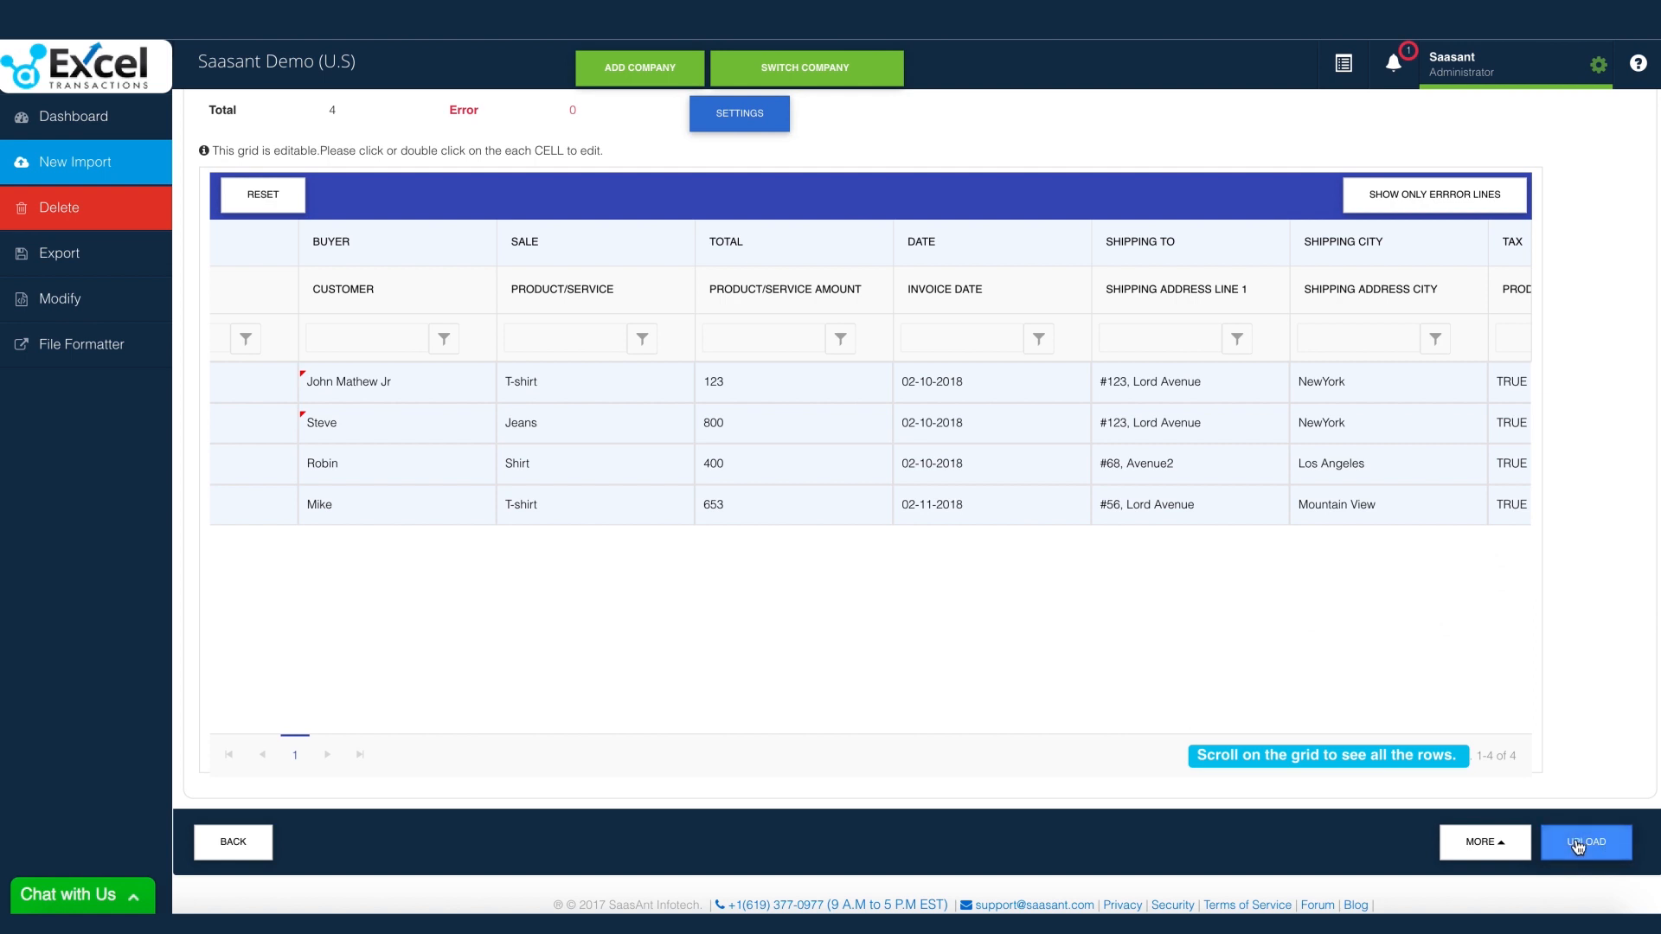
Step: Upload the four invoices, show results from history, and open the first invoice in QuickBooks
click(1586, 842)
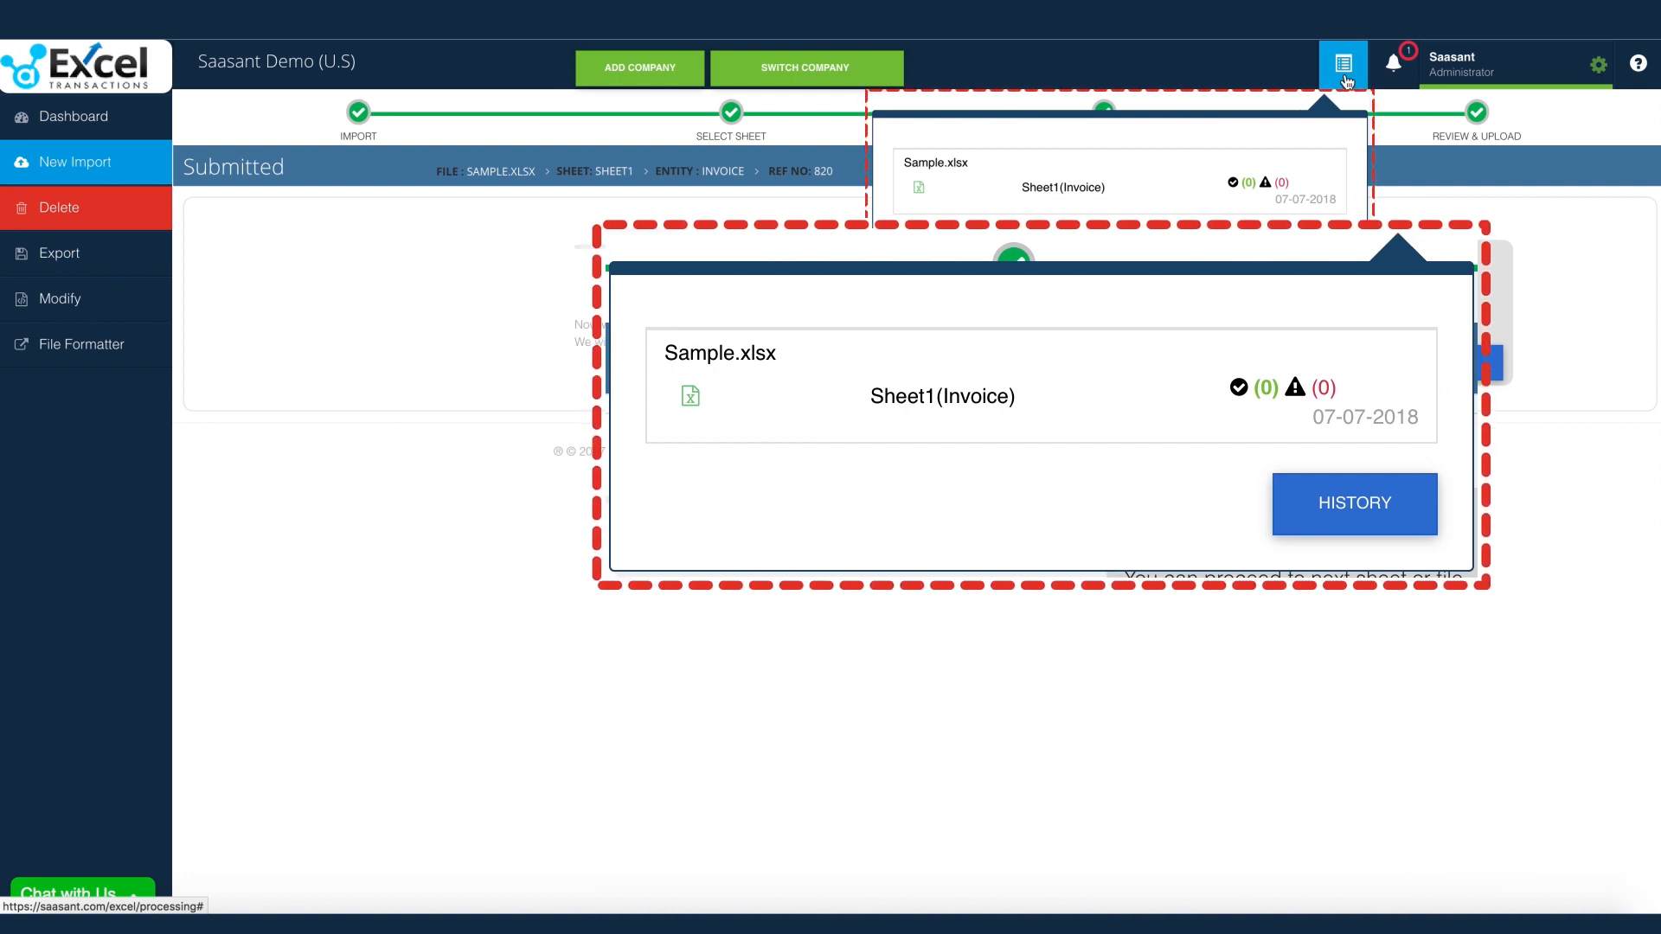
click(1345, 60)
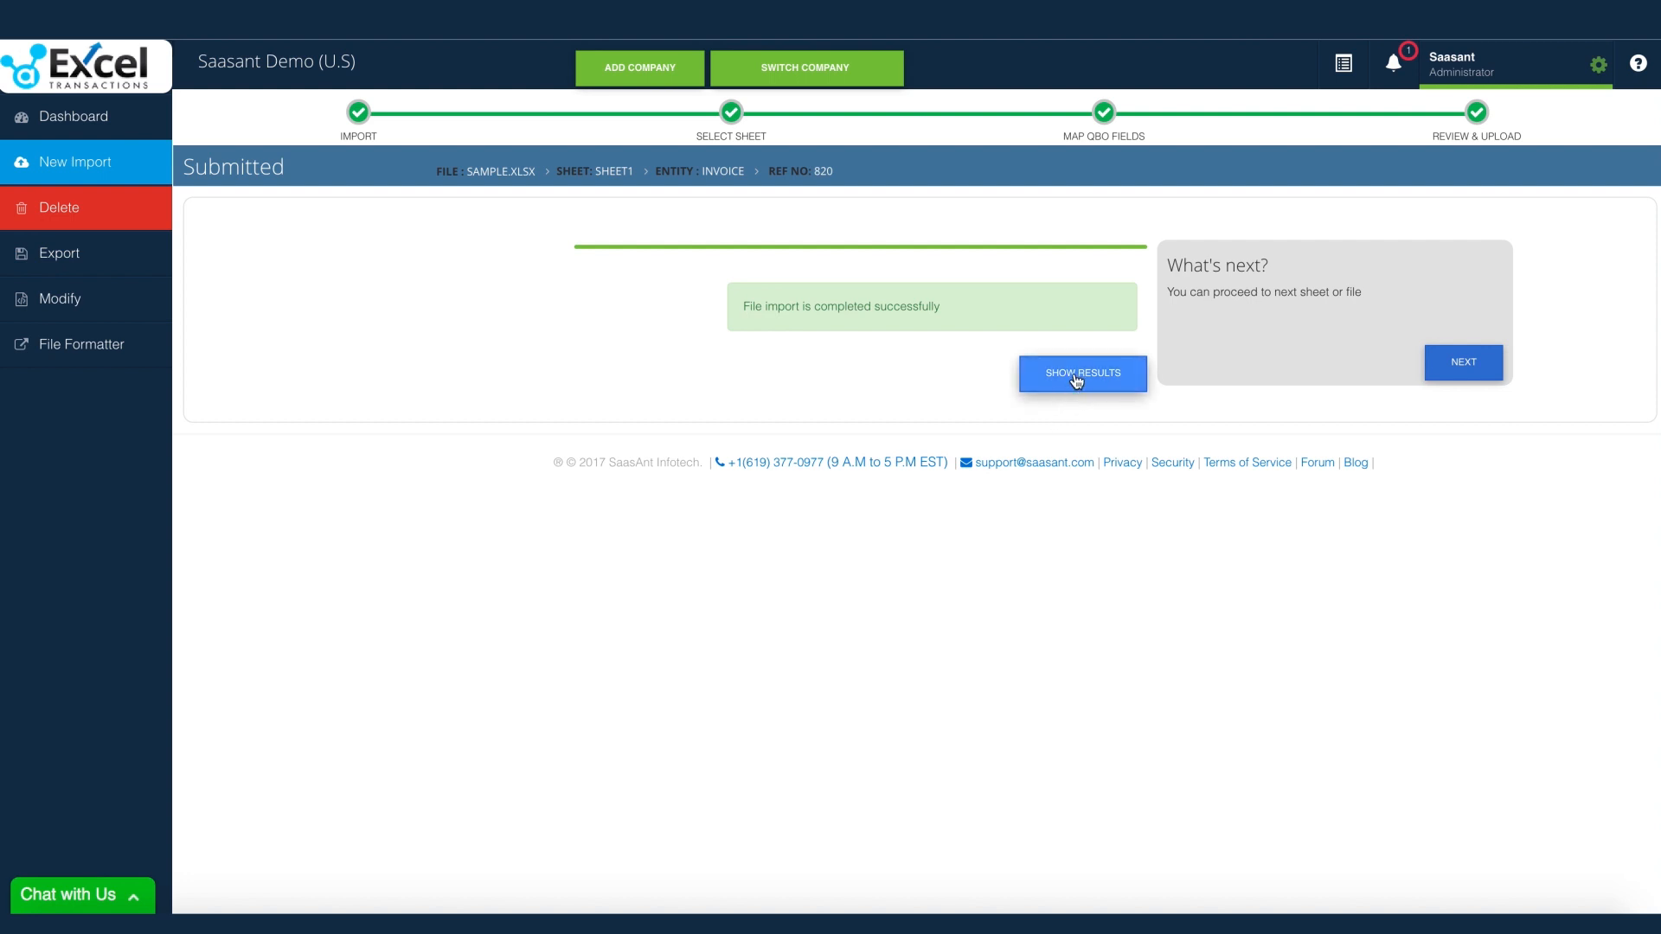
click(1081, 373)
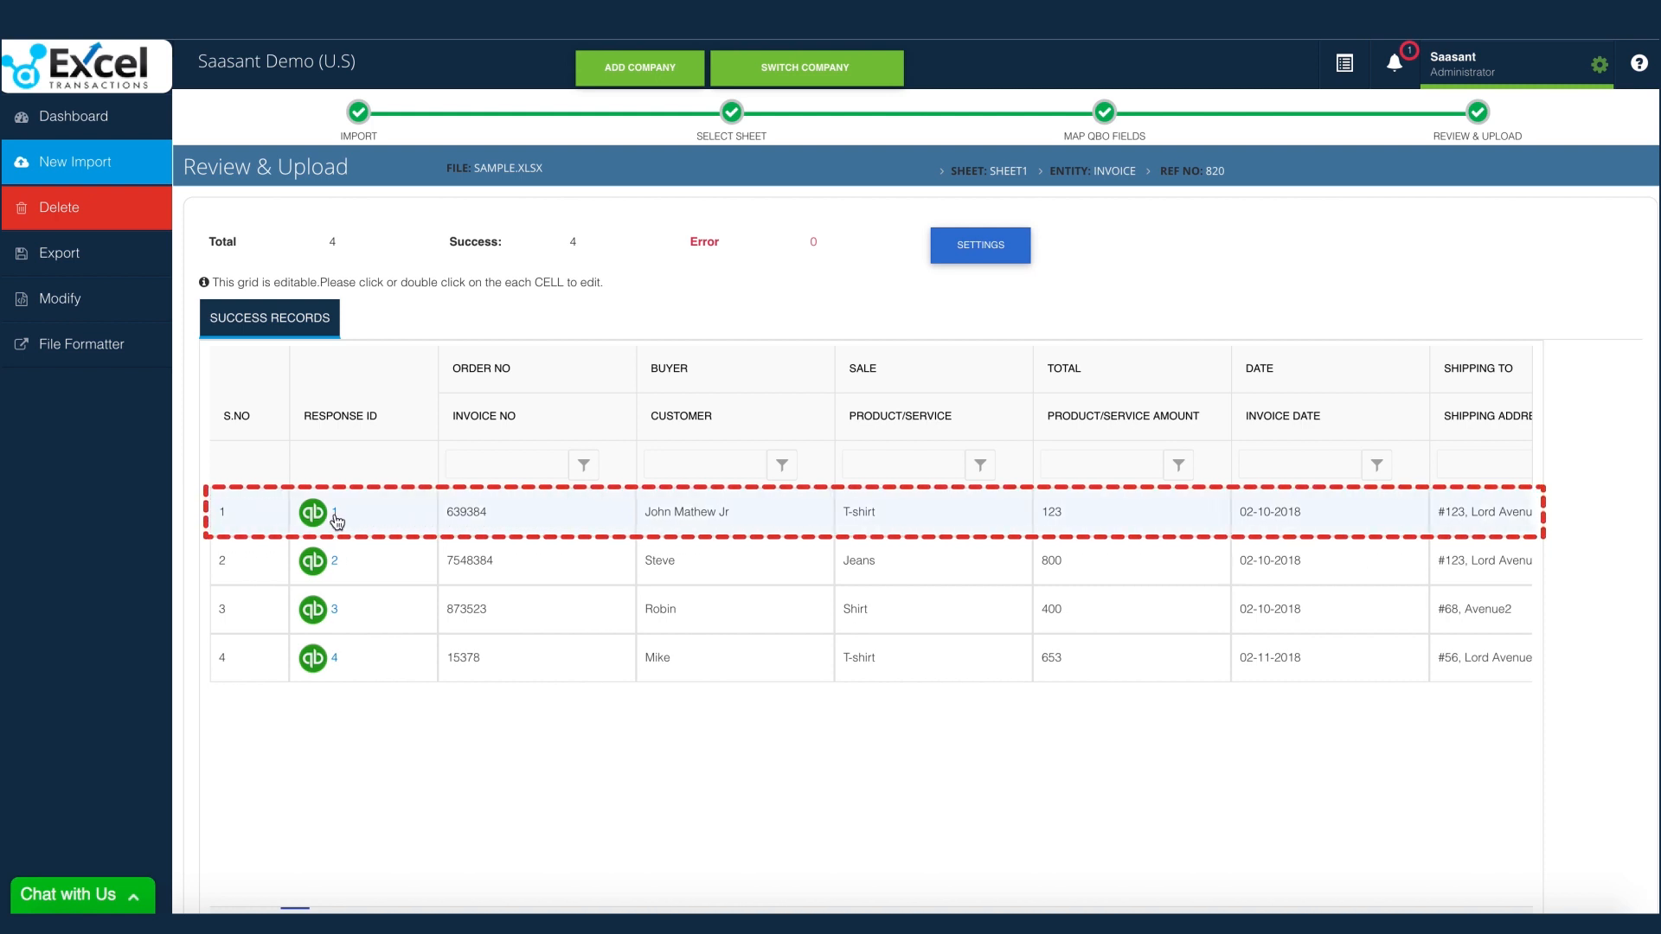
click(312, 512)
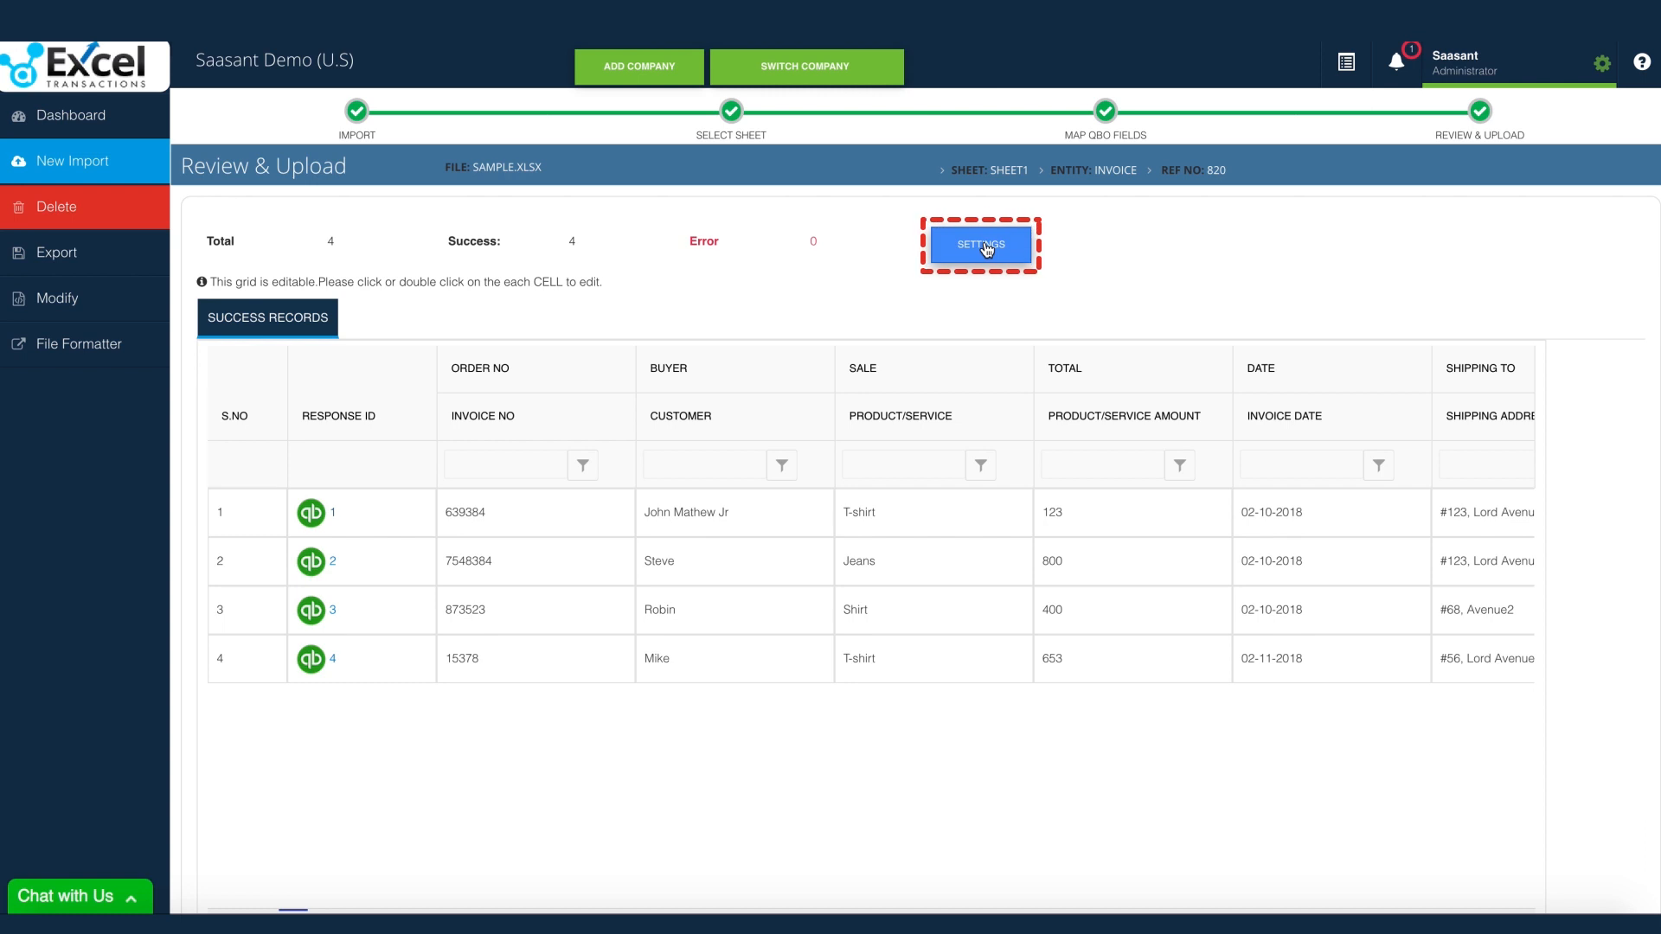
Step: Toggle automatic list entity creation off and back on, then view transaction import settings
click(978, 244)
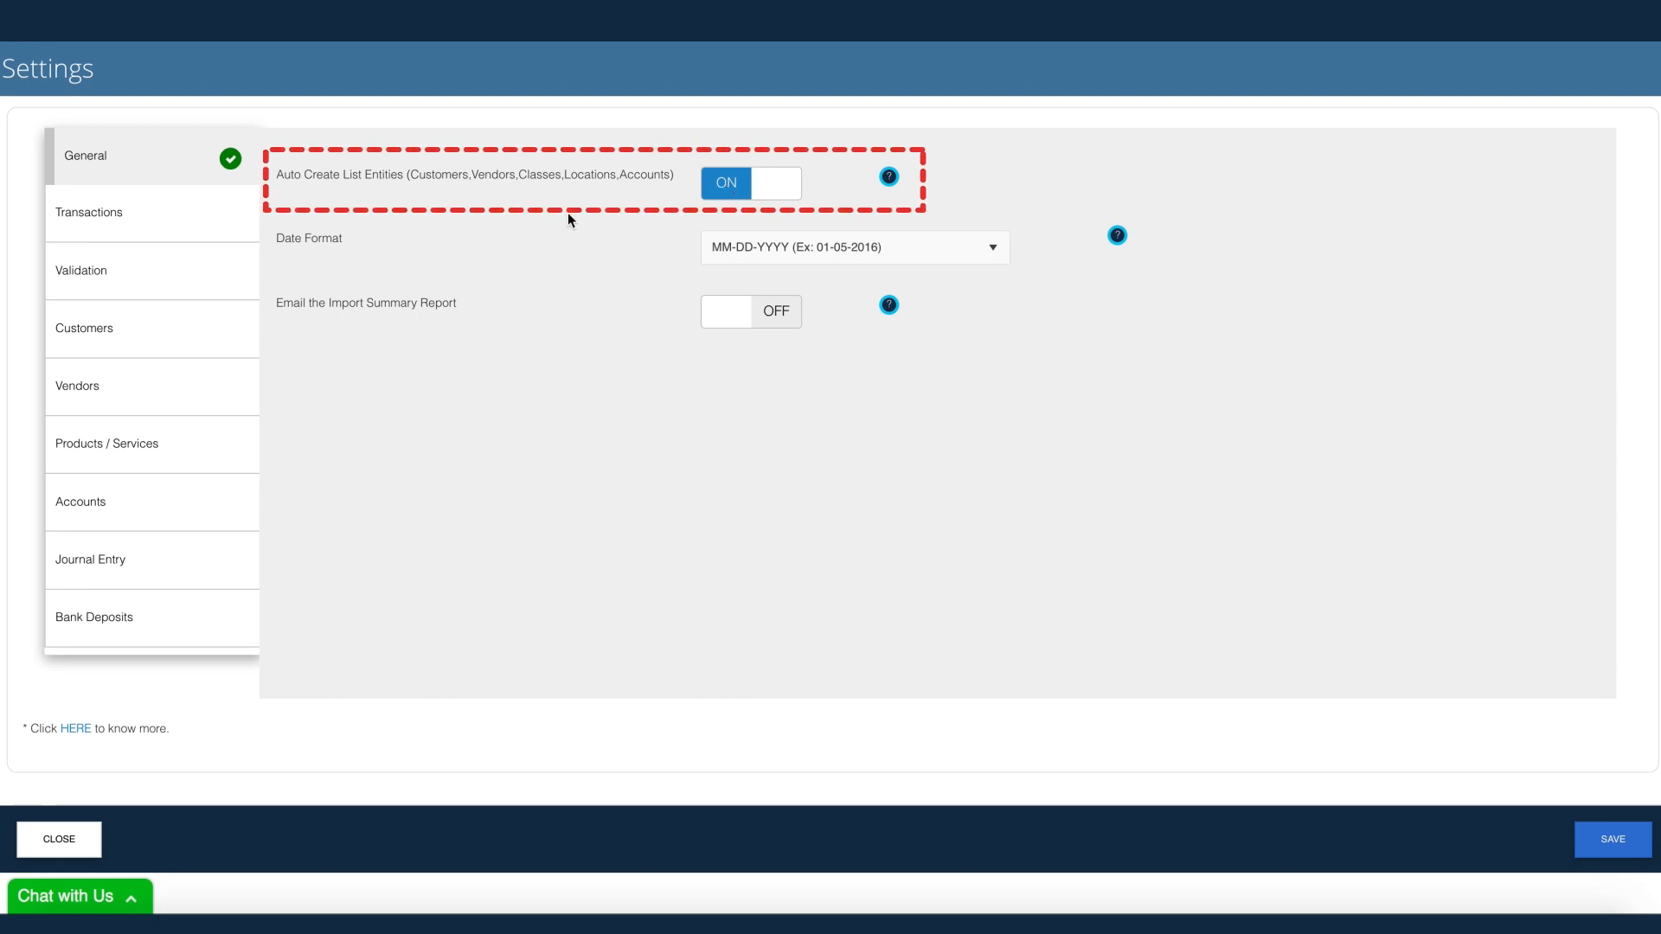
click(751, 183)
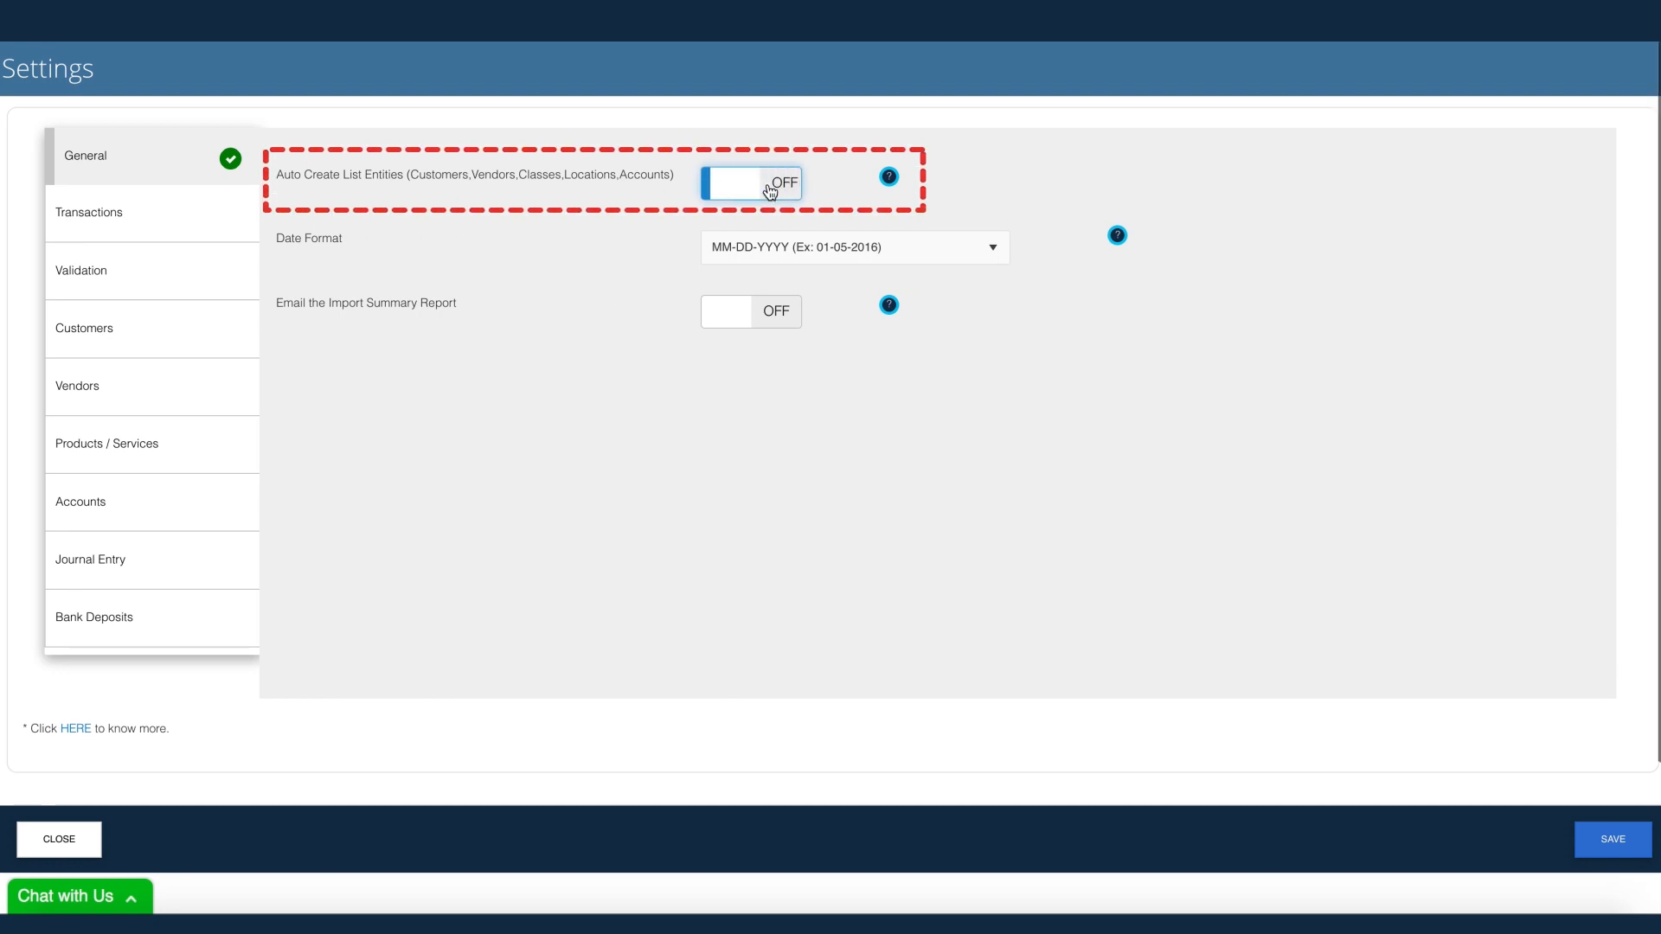
click(750, 183)
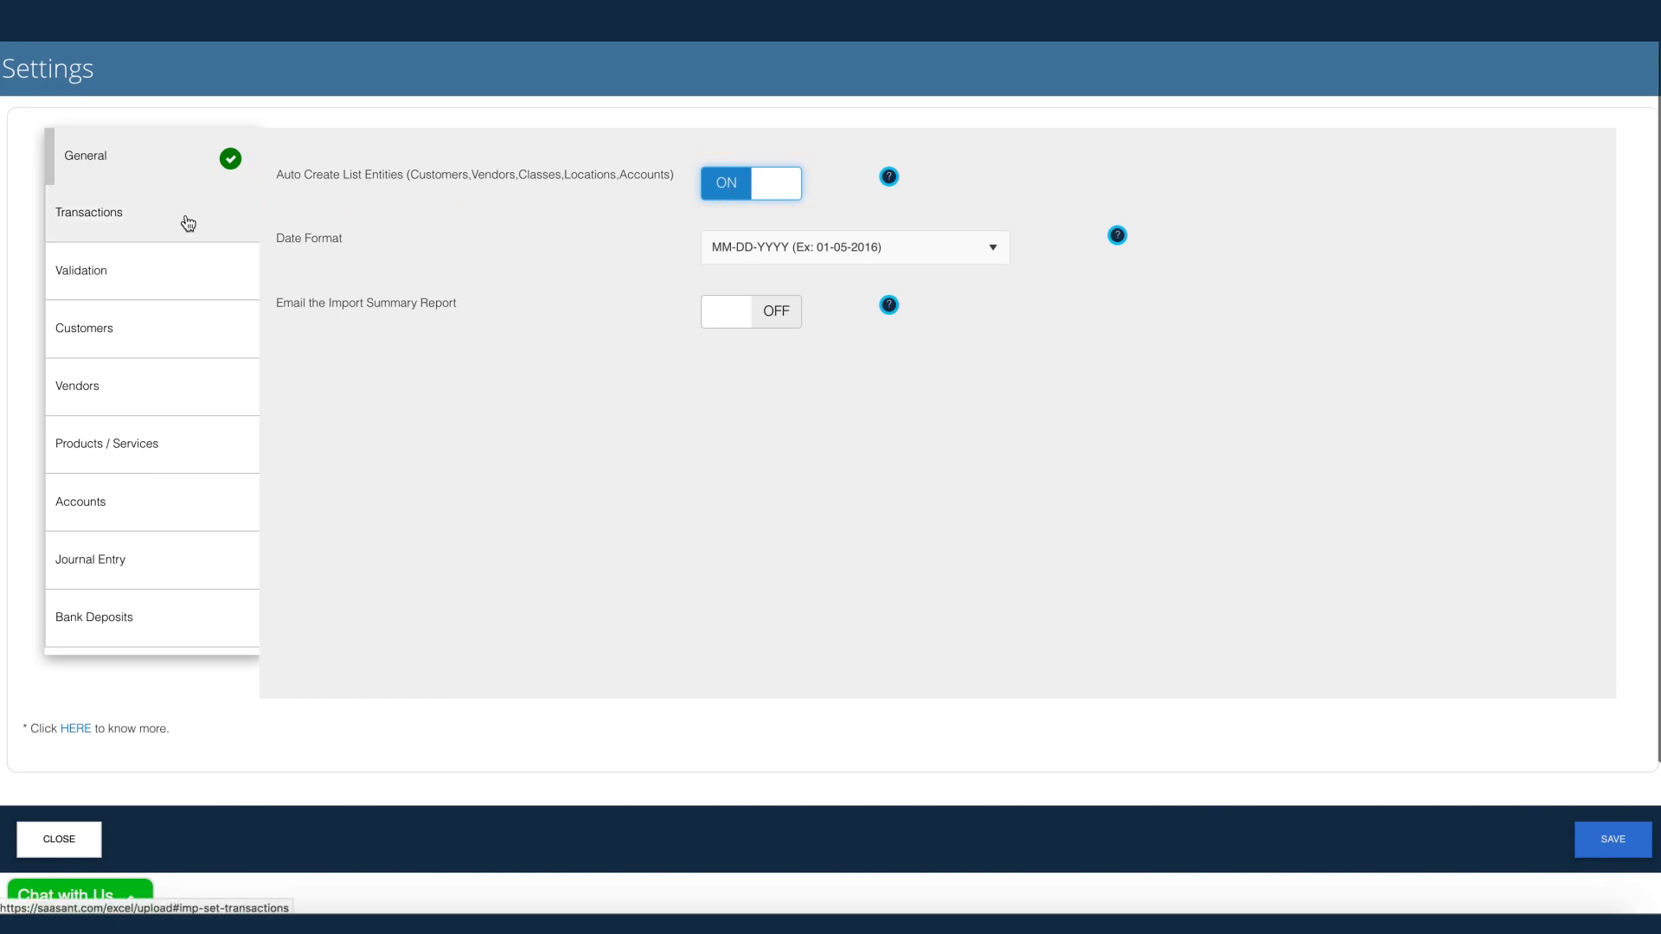
click(89, 212)
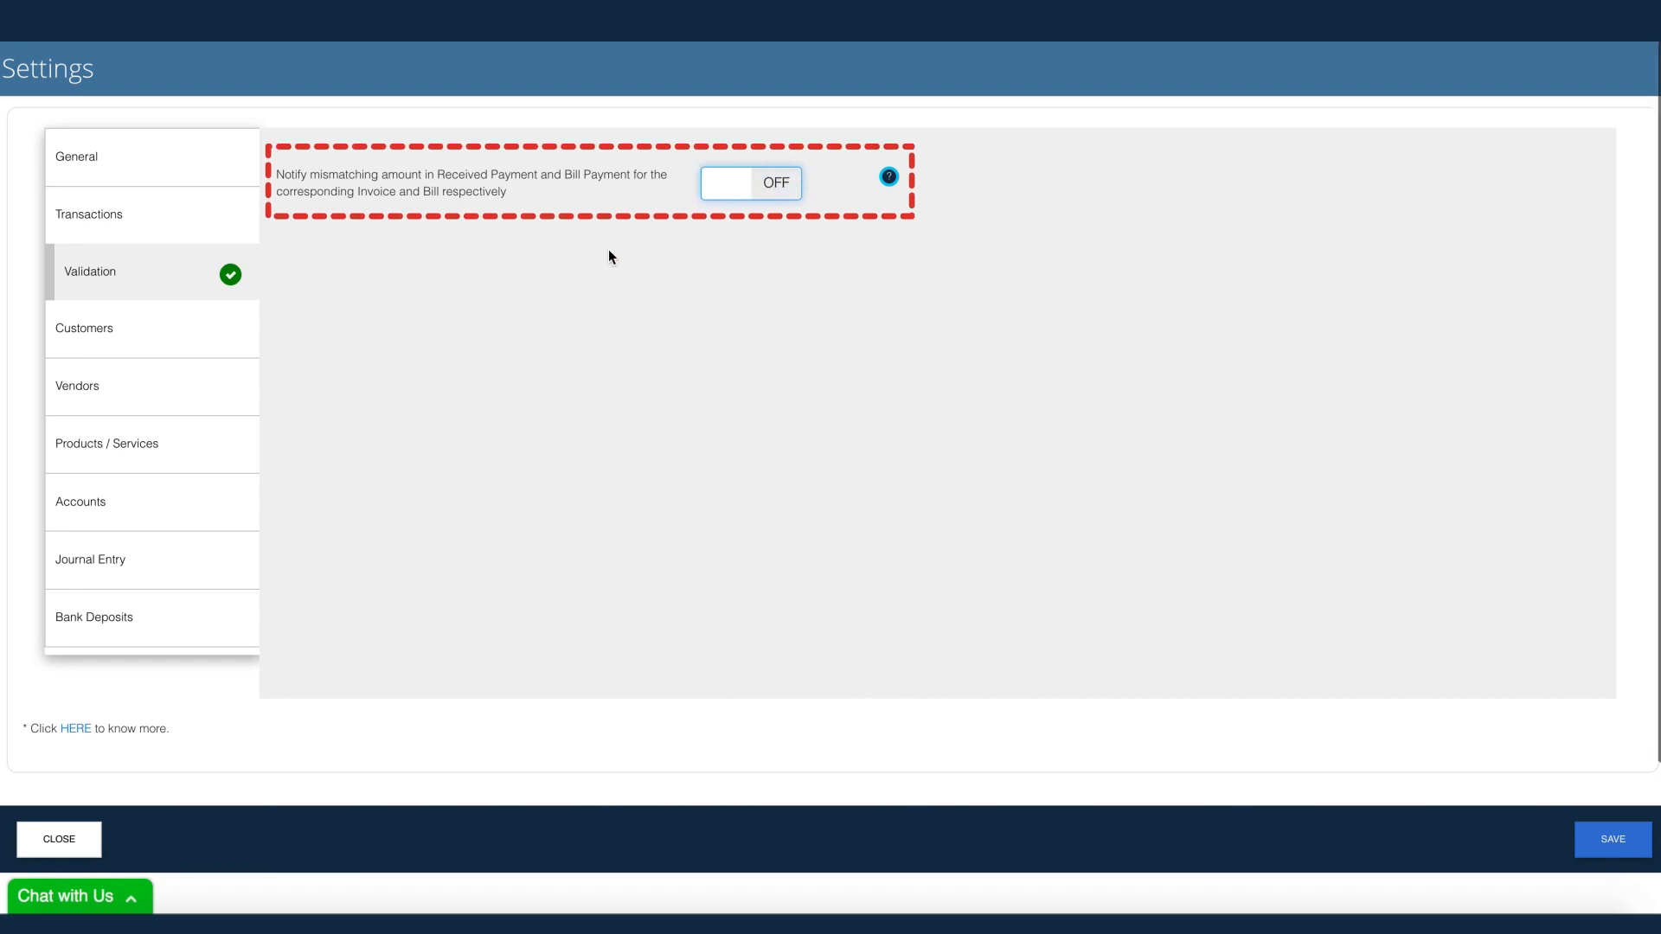
mouse_move(157, 341)
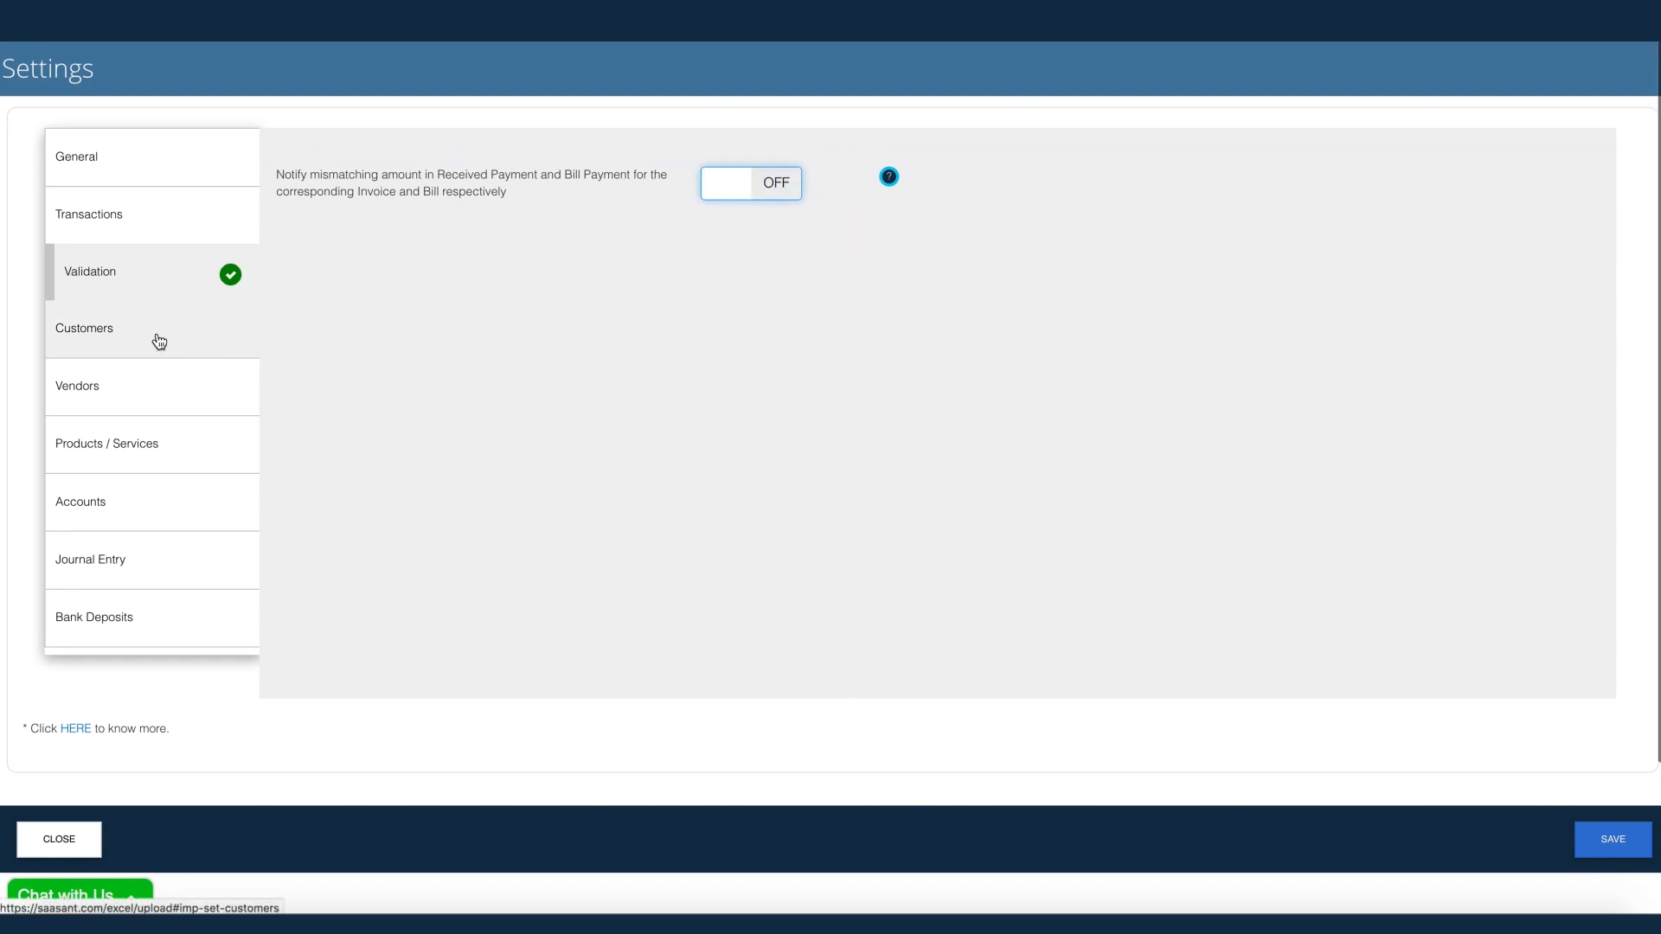
Step: Browse the Vendors, Products / Services, Accounts and Bank Deposits settings, then close Settings
click(76, 387)
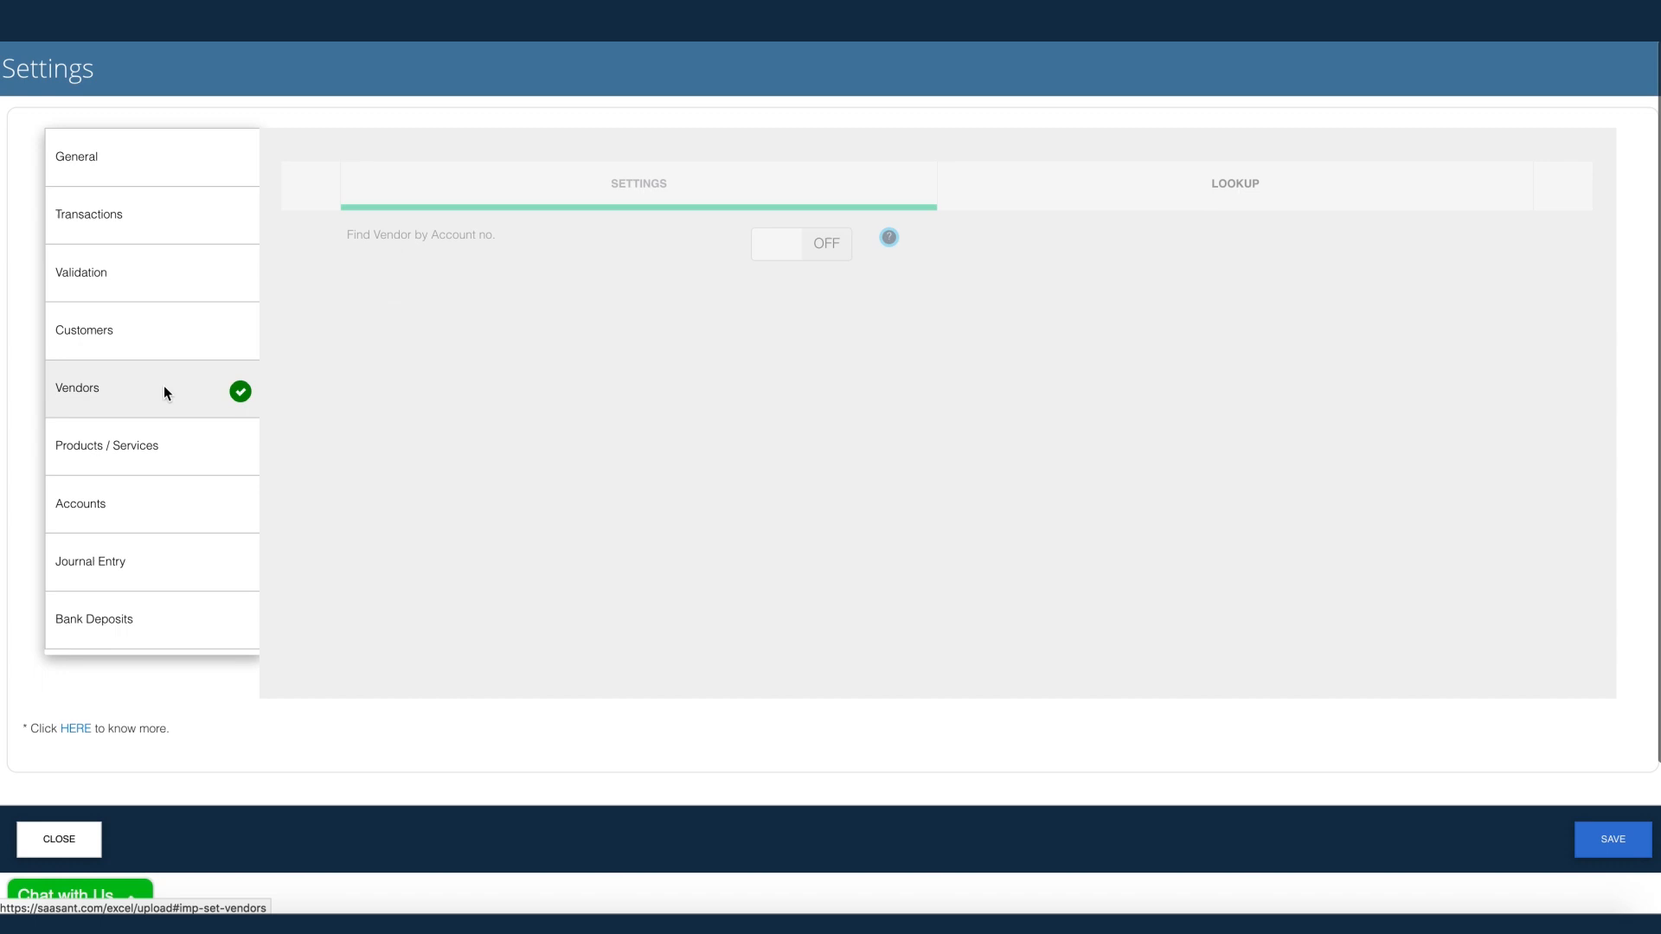
click(106, 445)
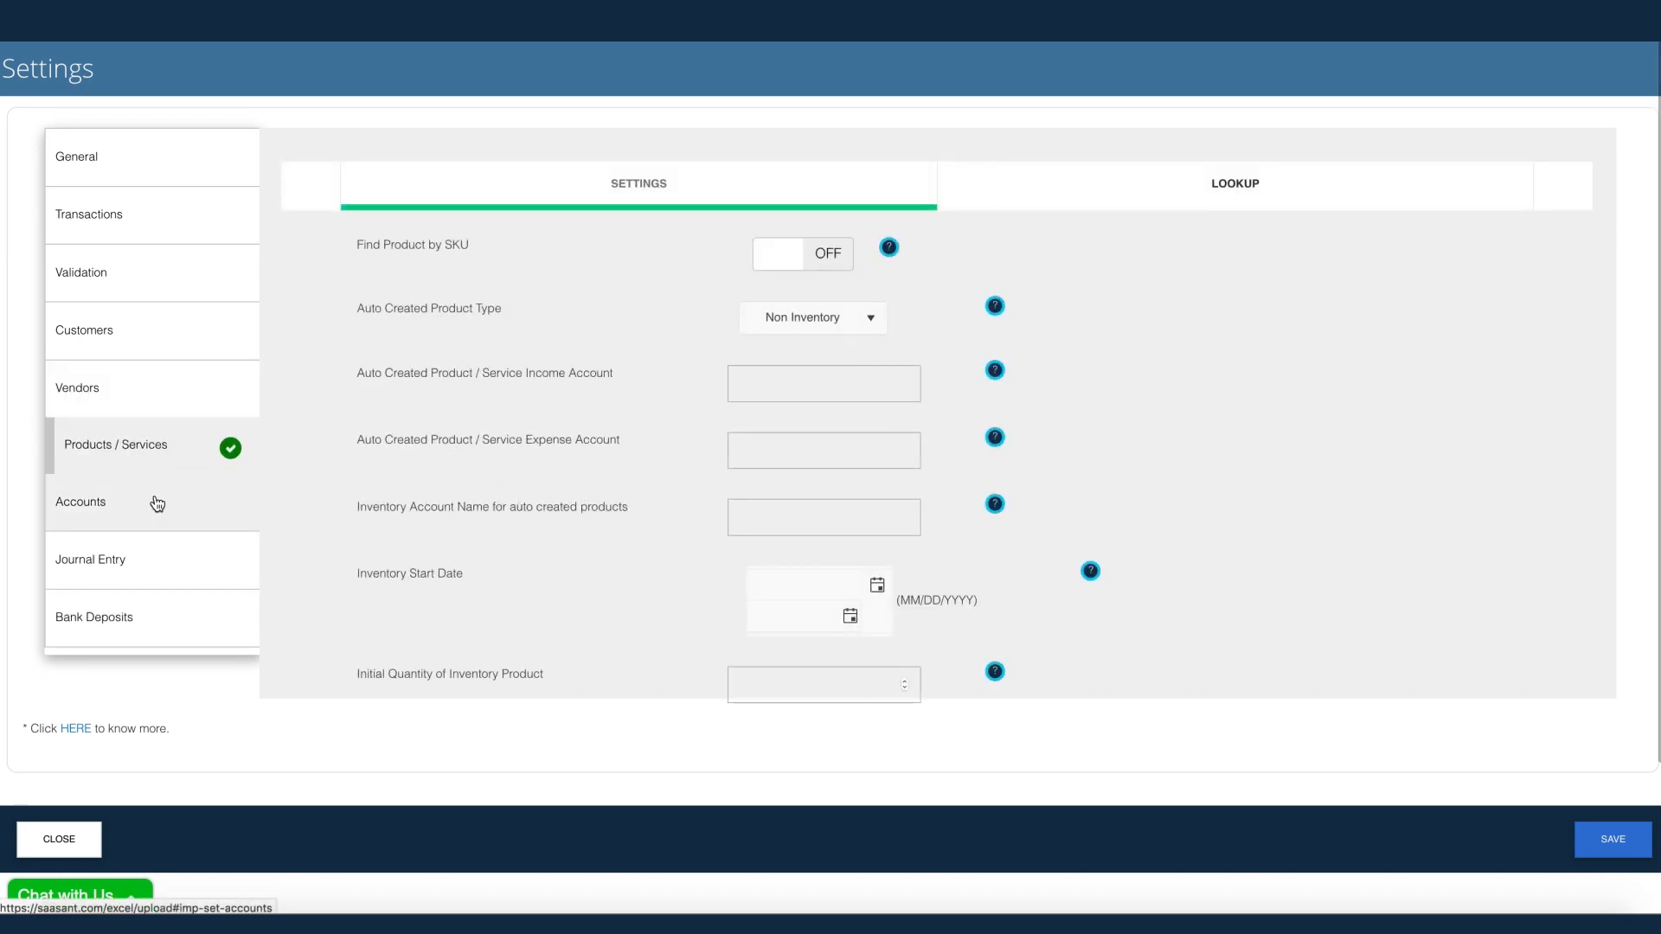
click(81, 503)
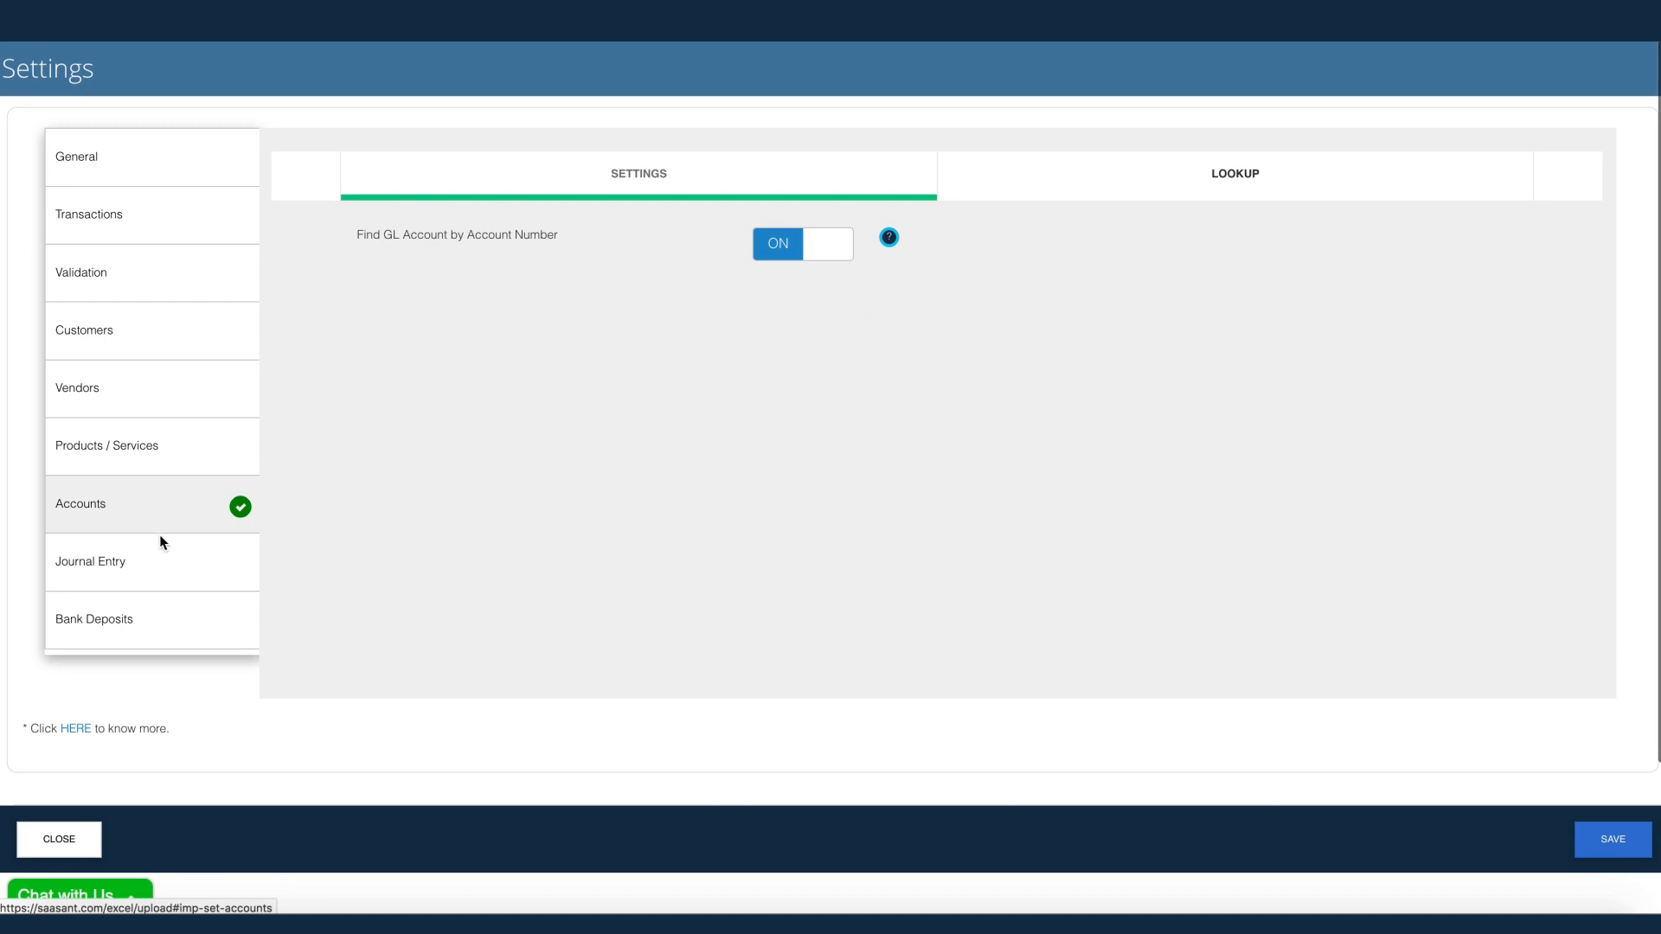
click(93, 619)
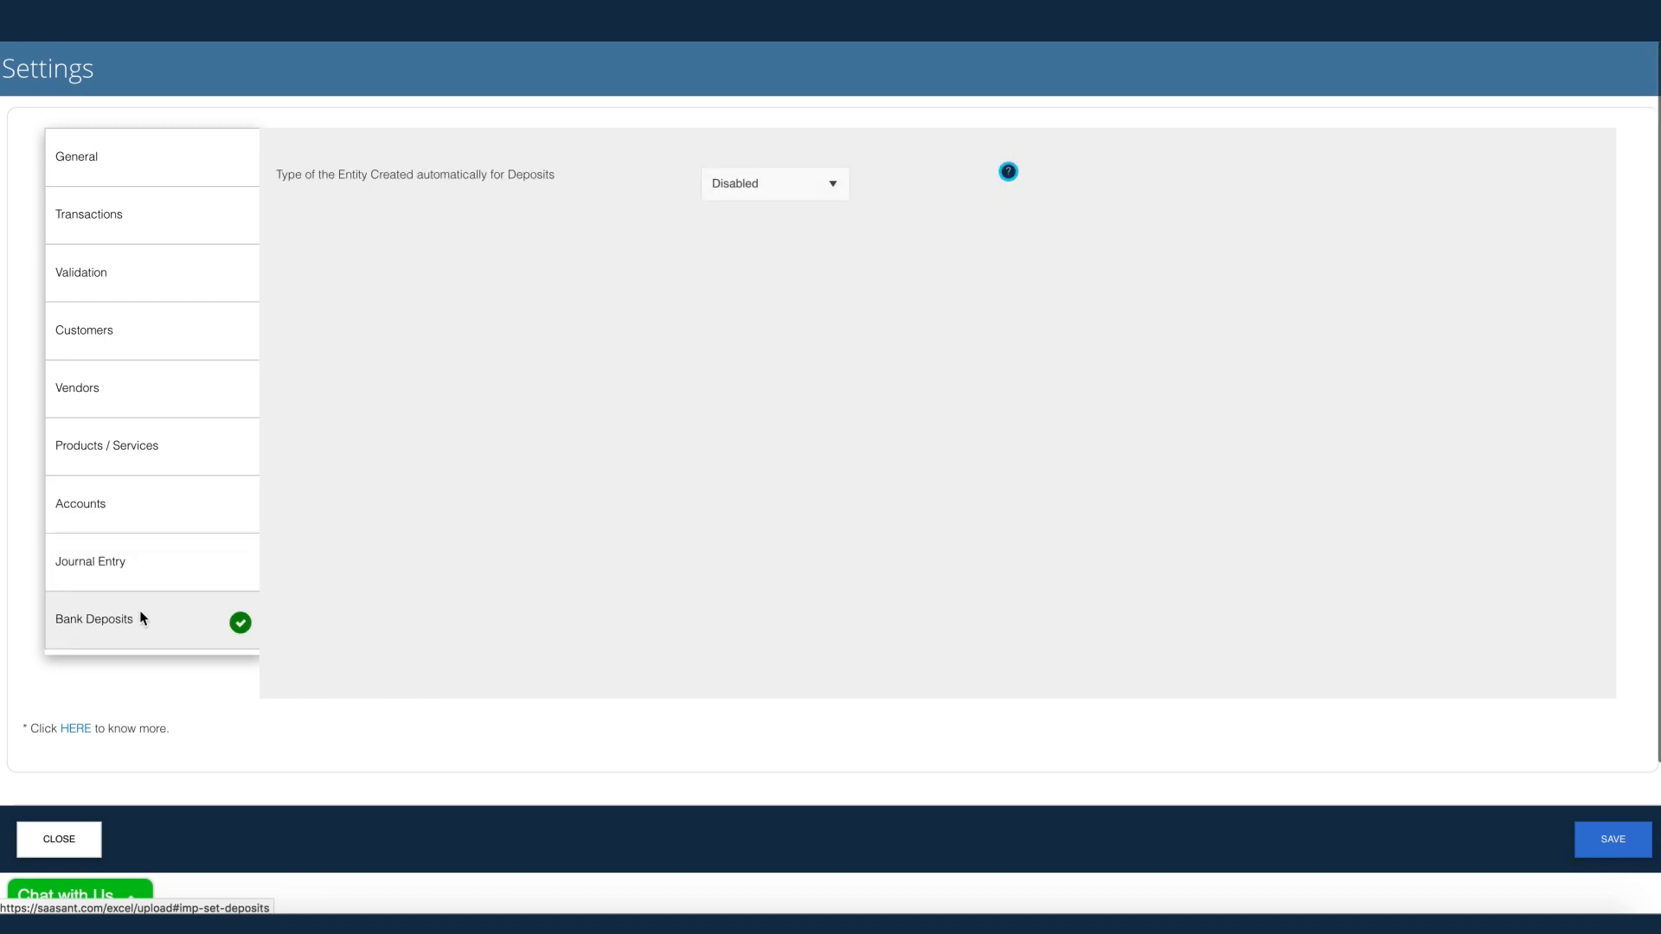
click(58, 839)
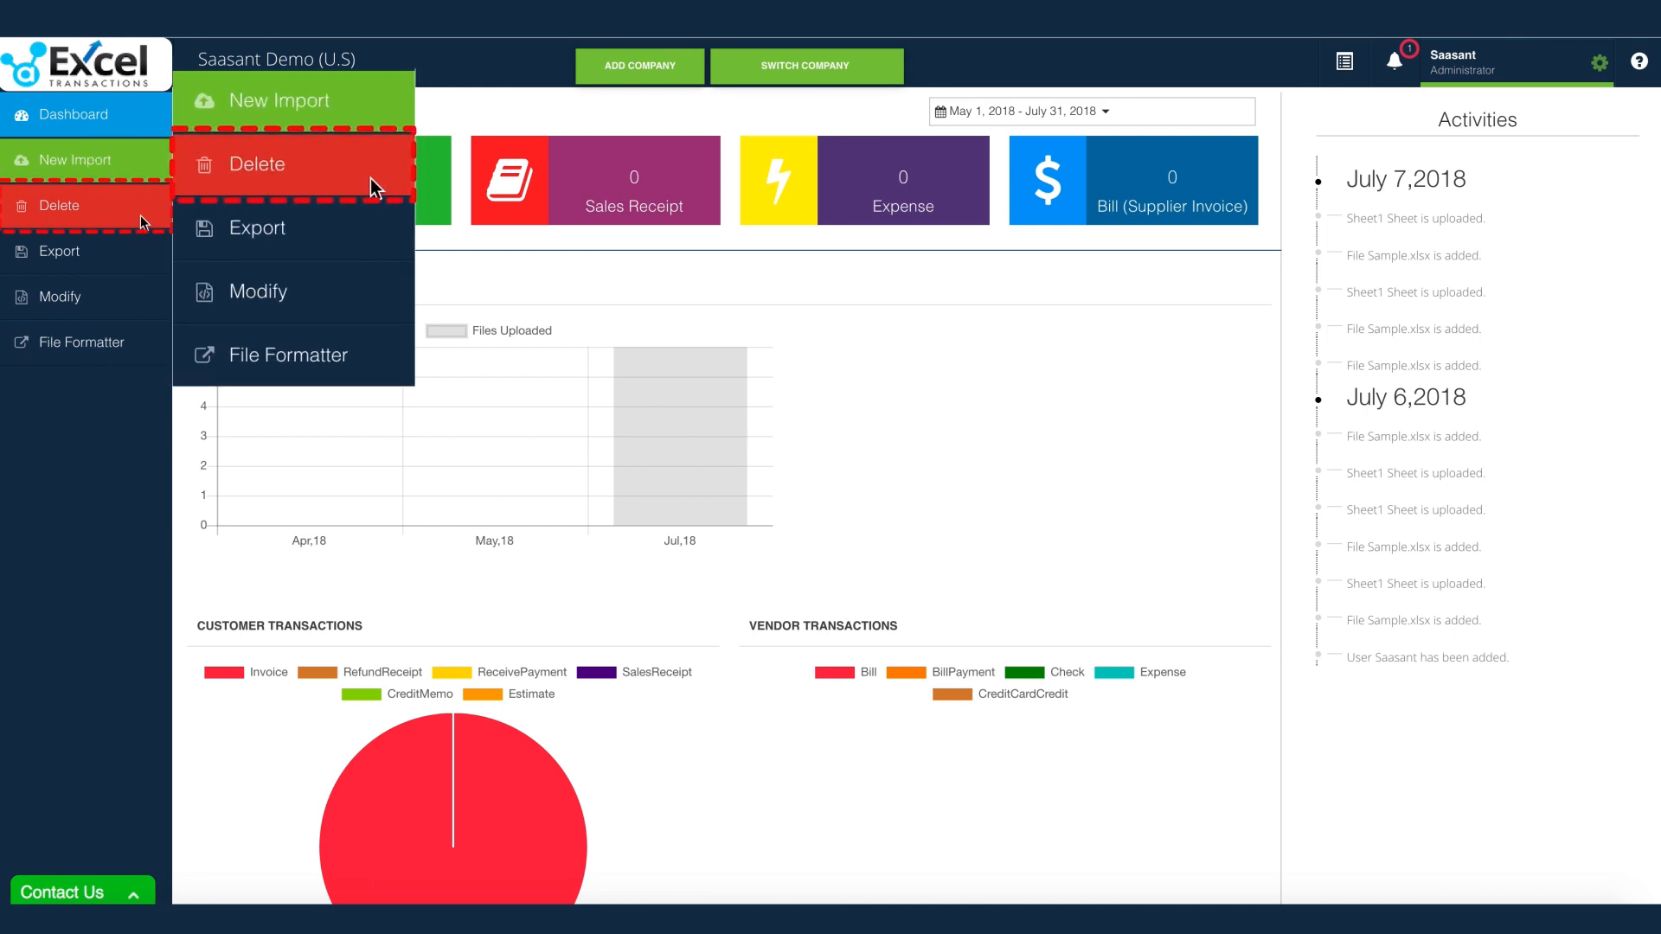
Step: Start deleting the four Sample.xlsx invoices on the Delete page, then cancel
click(256, 163)
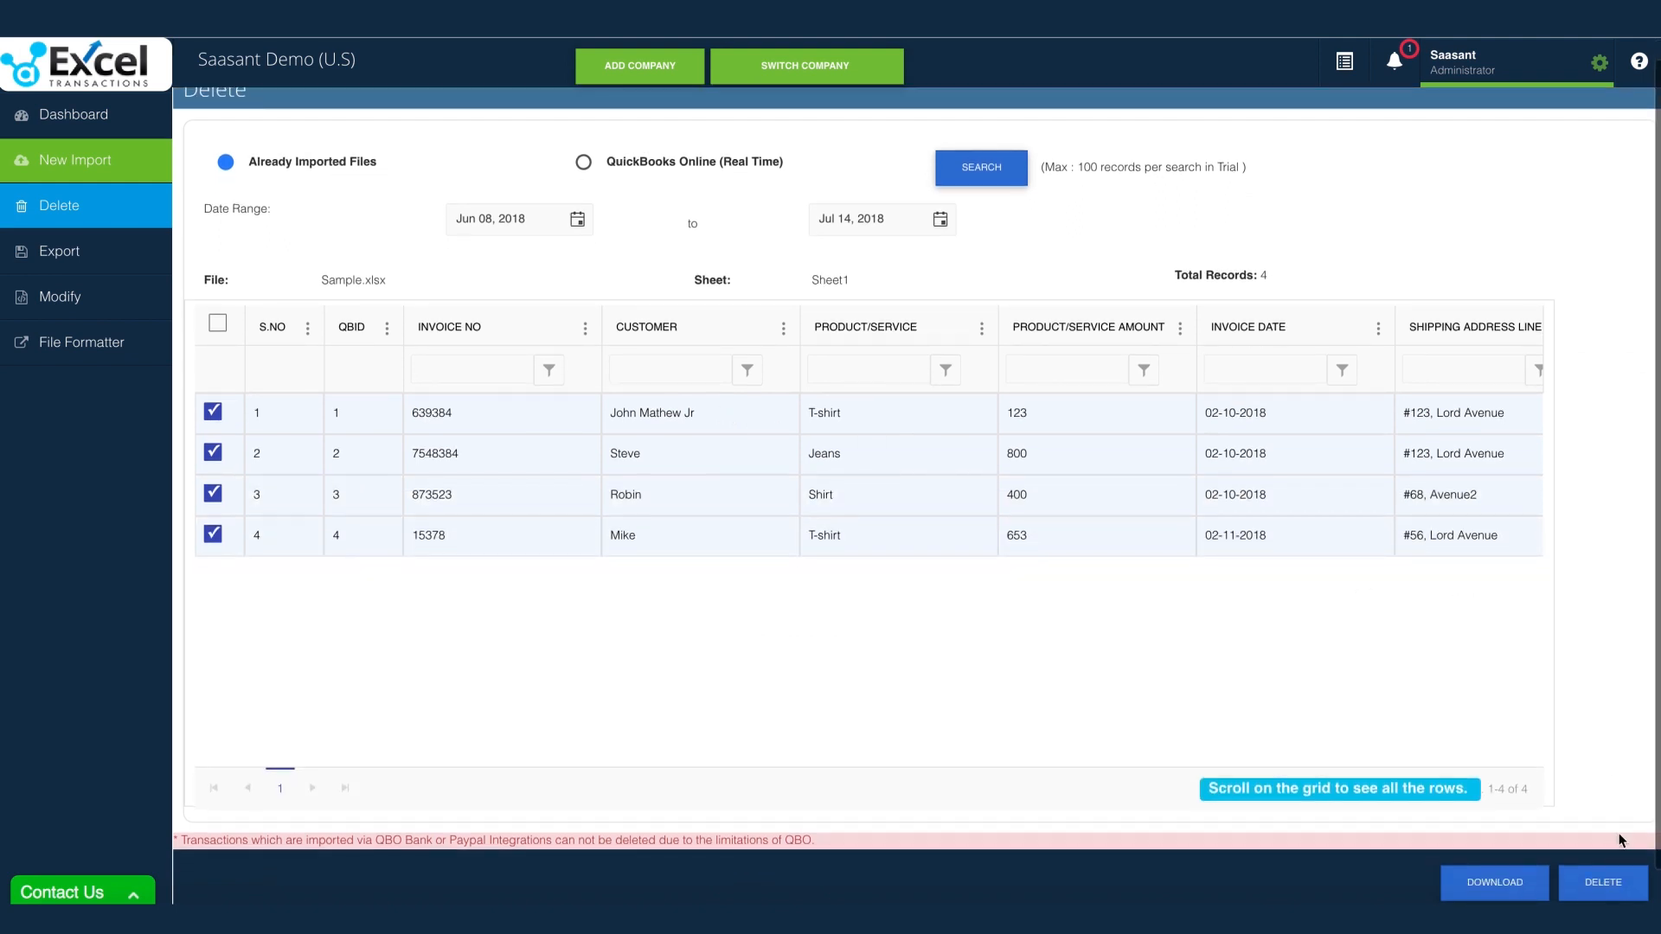
click(1602, 882)
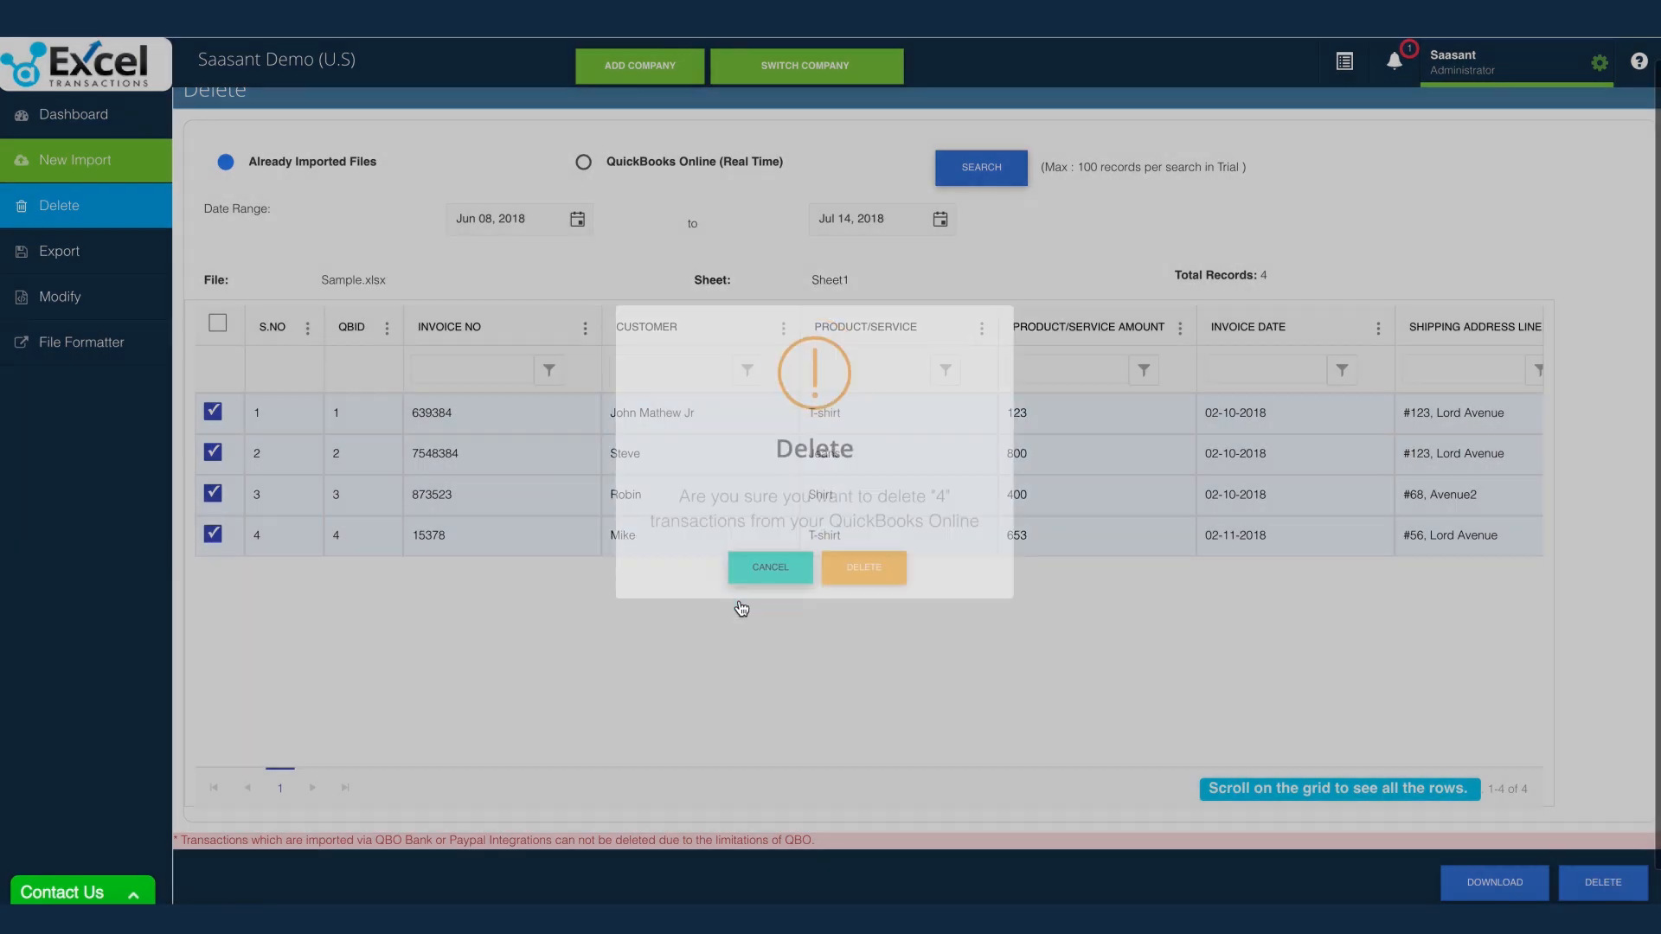
click(769, 567)
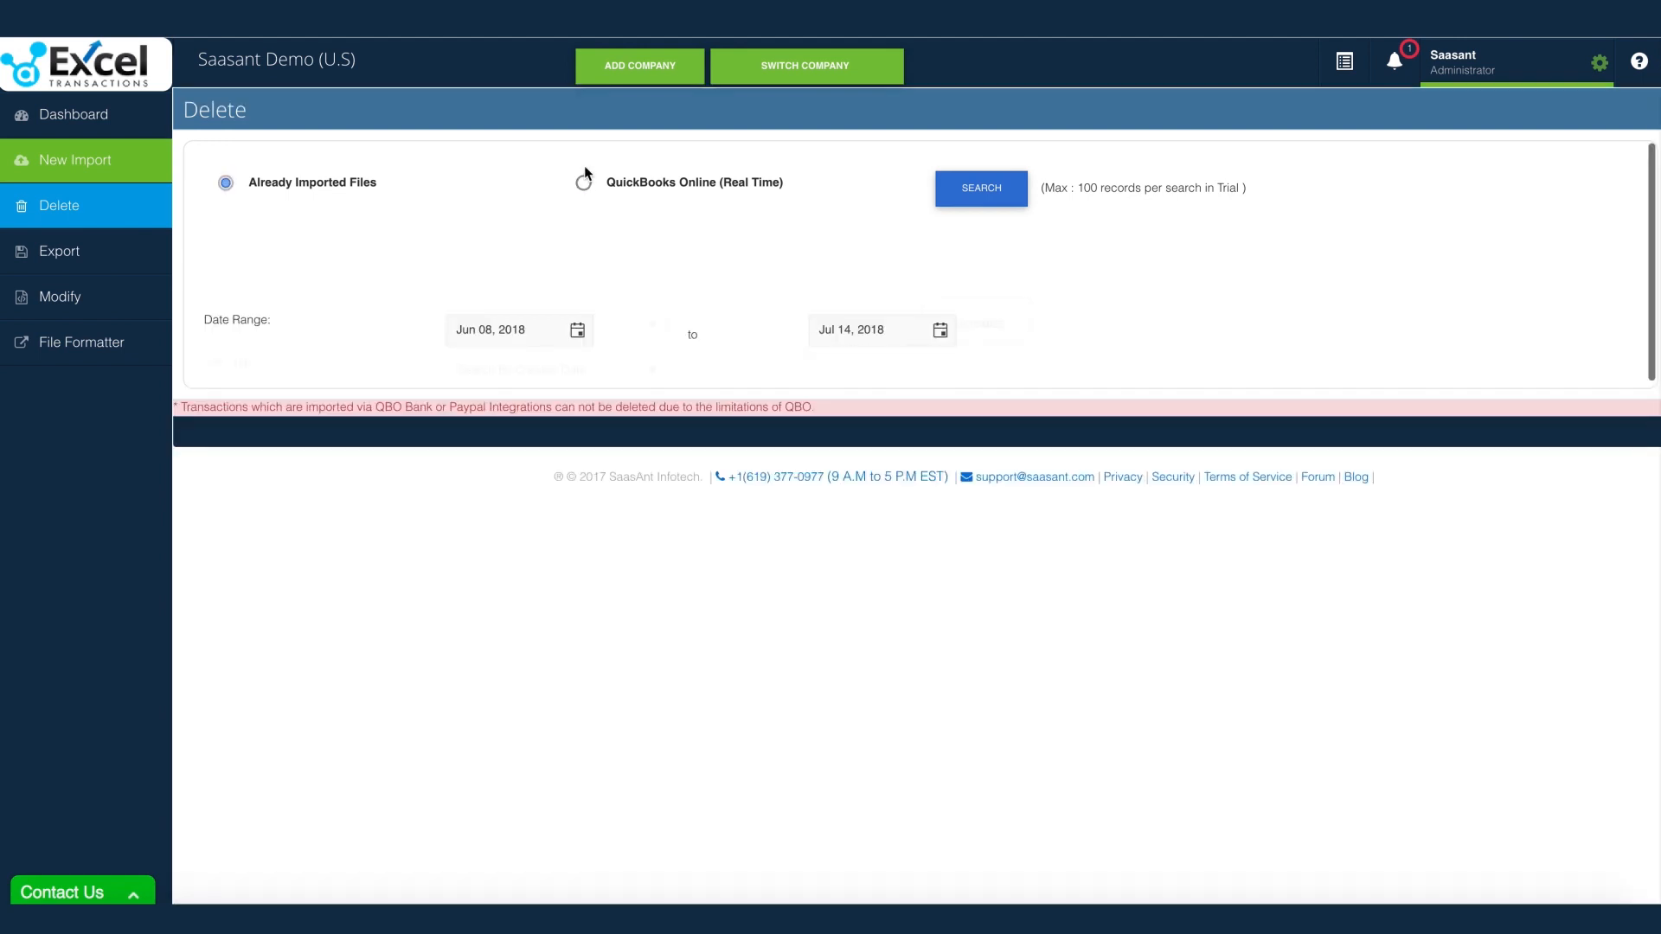
Step: Delete invoices 7548384 and 639384 from QuickBooks Online, keeping two, and view the results
click(583, 182)
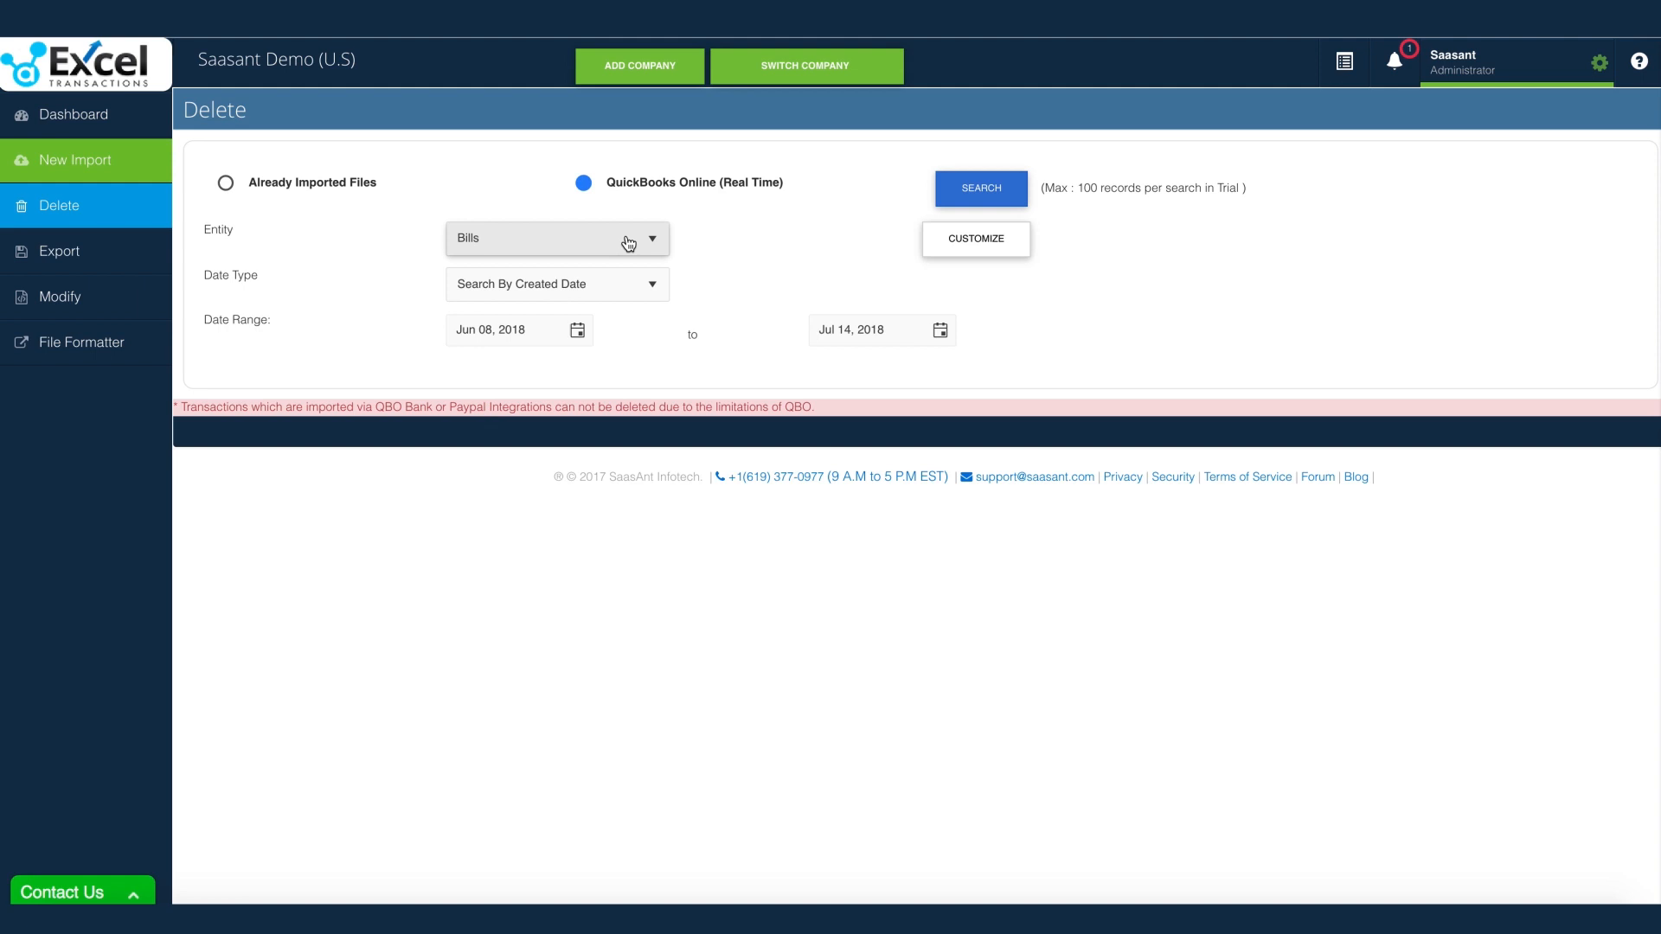
click(556, 237)
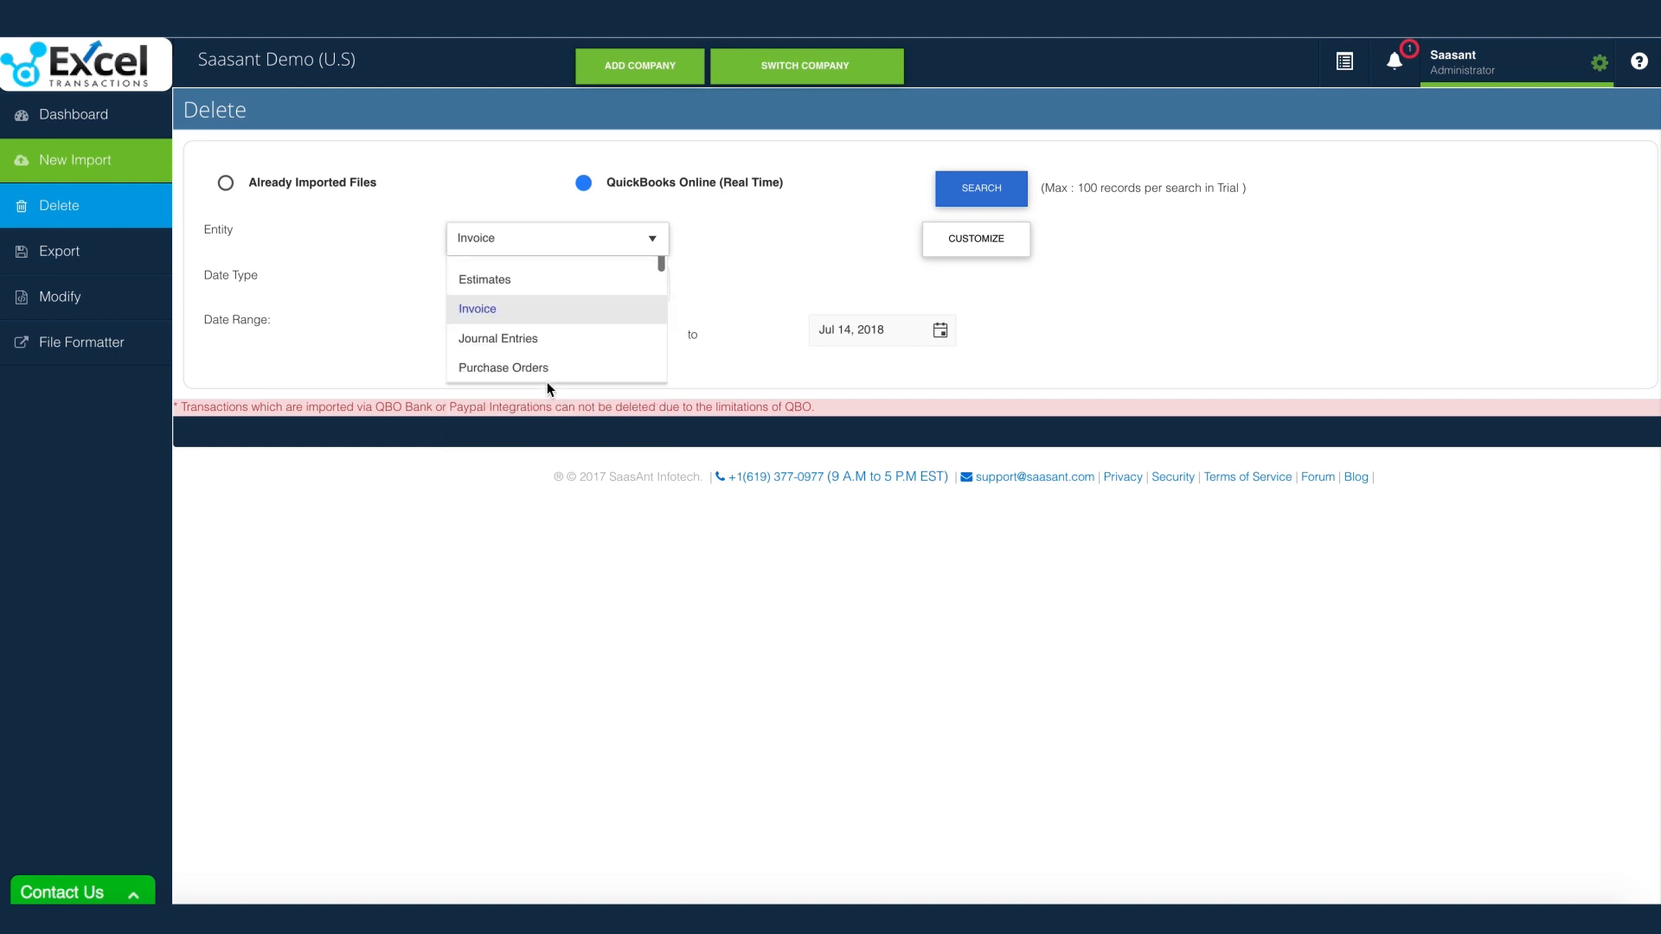
click(477, 308)
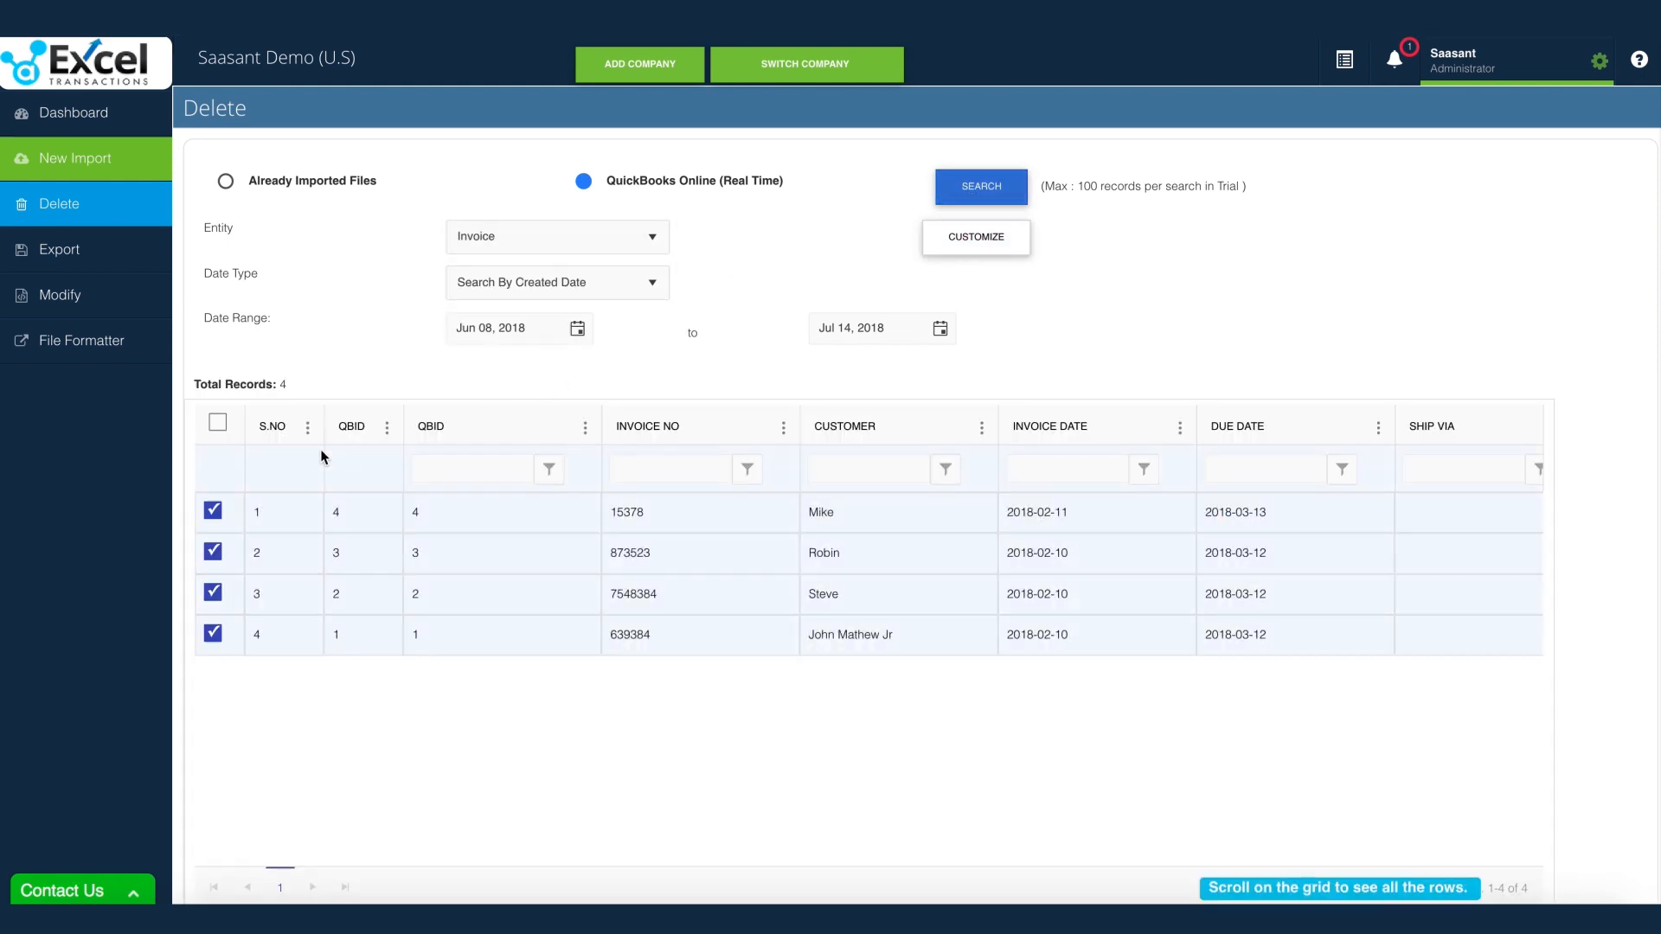
click(218, 421)
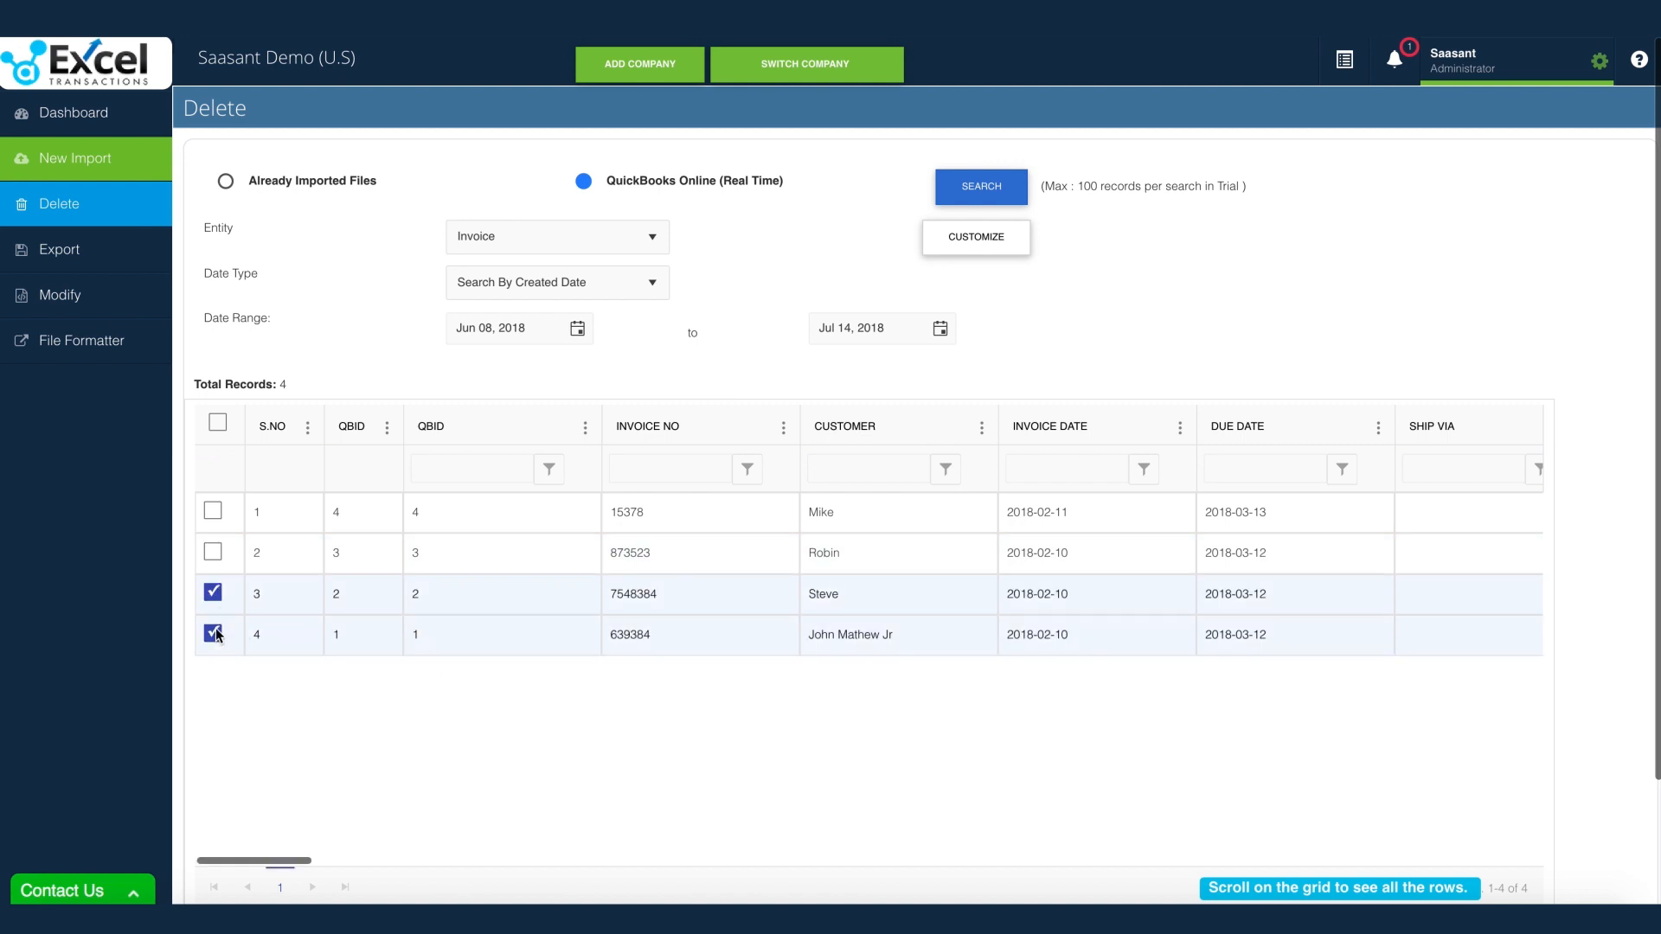
scroll(down, 3)
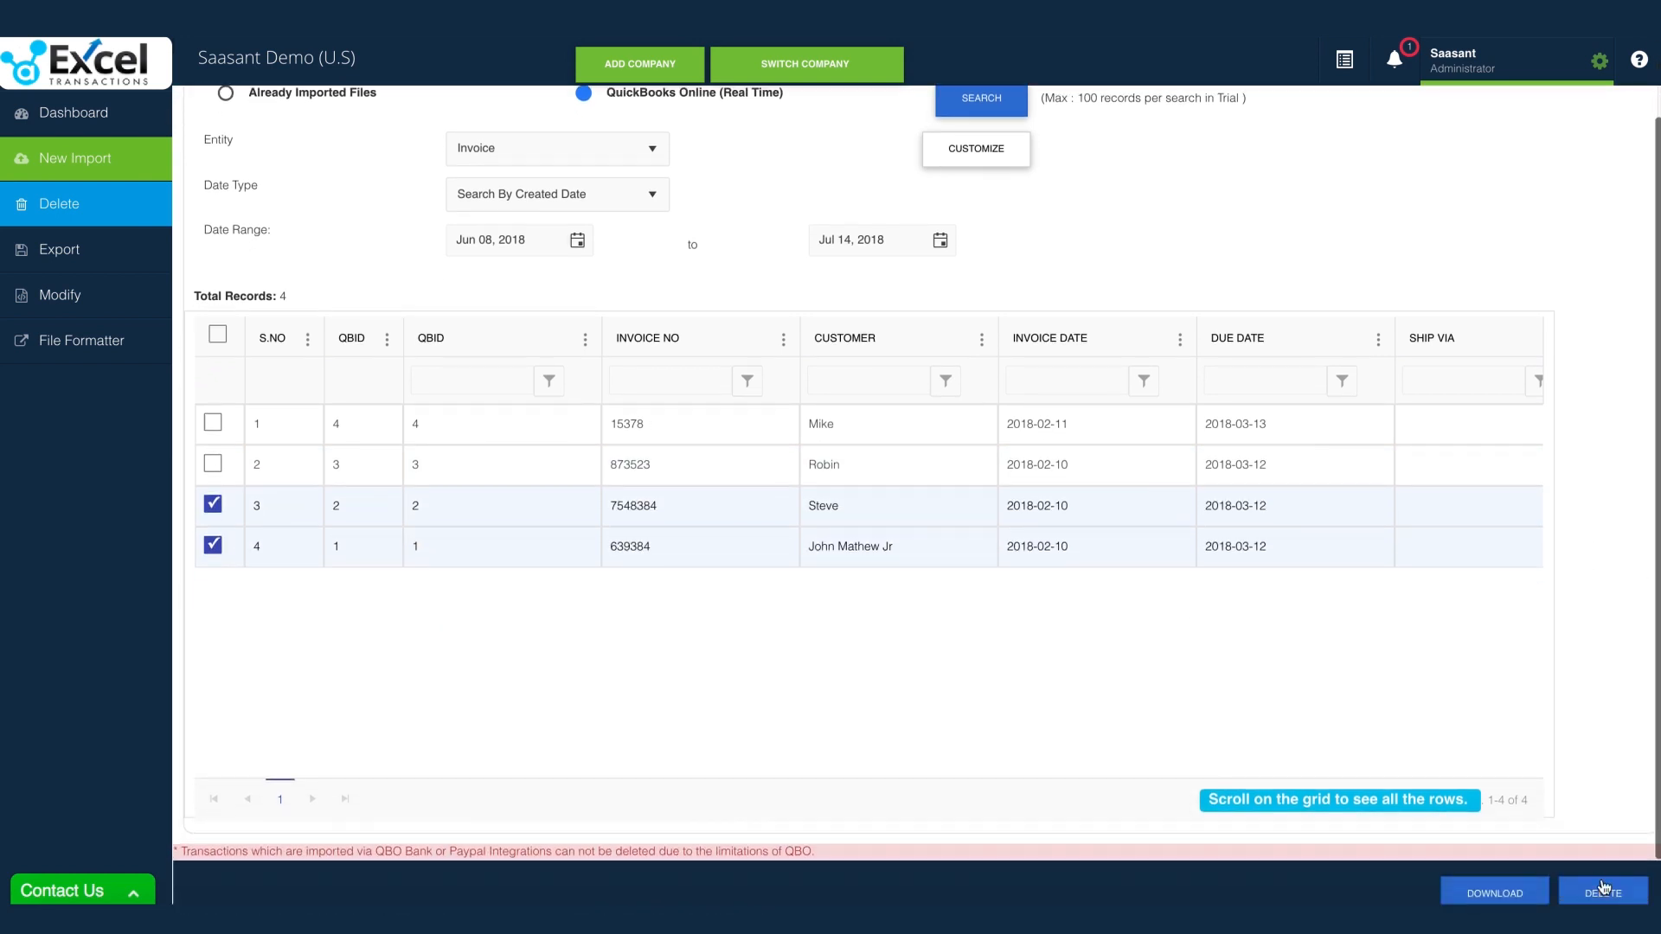
click(1600, 892)
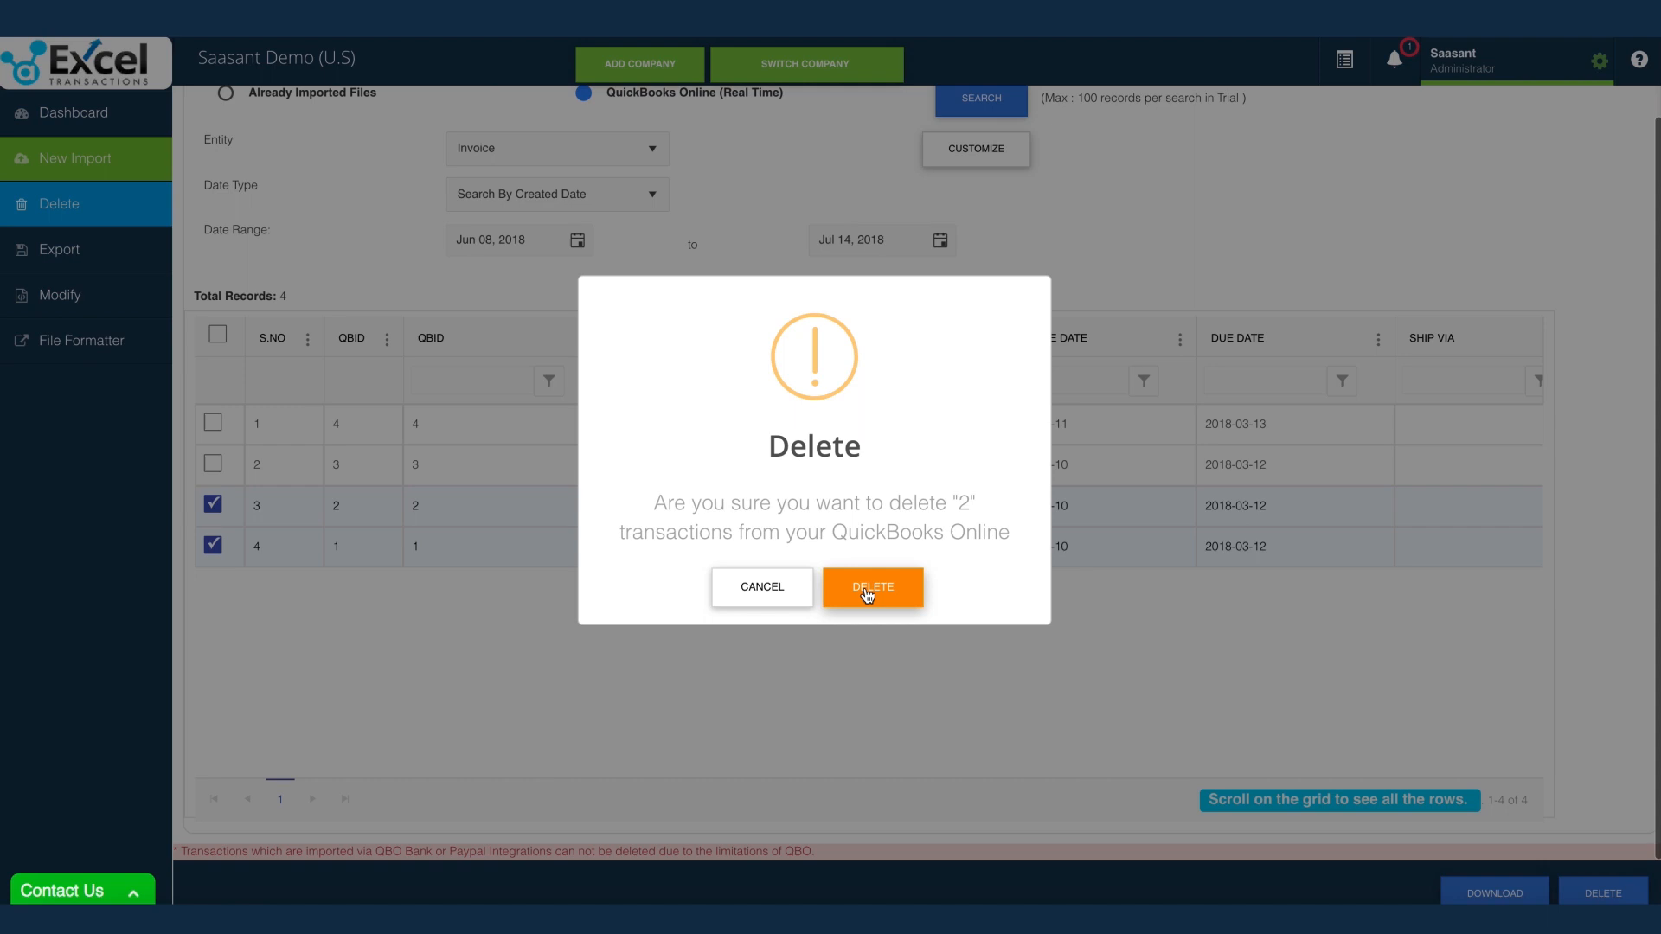
click(872, 587)
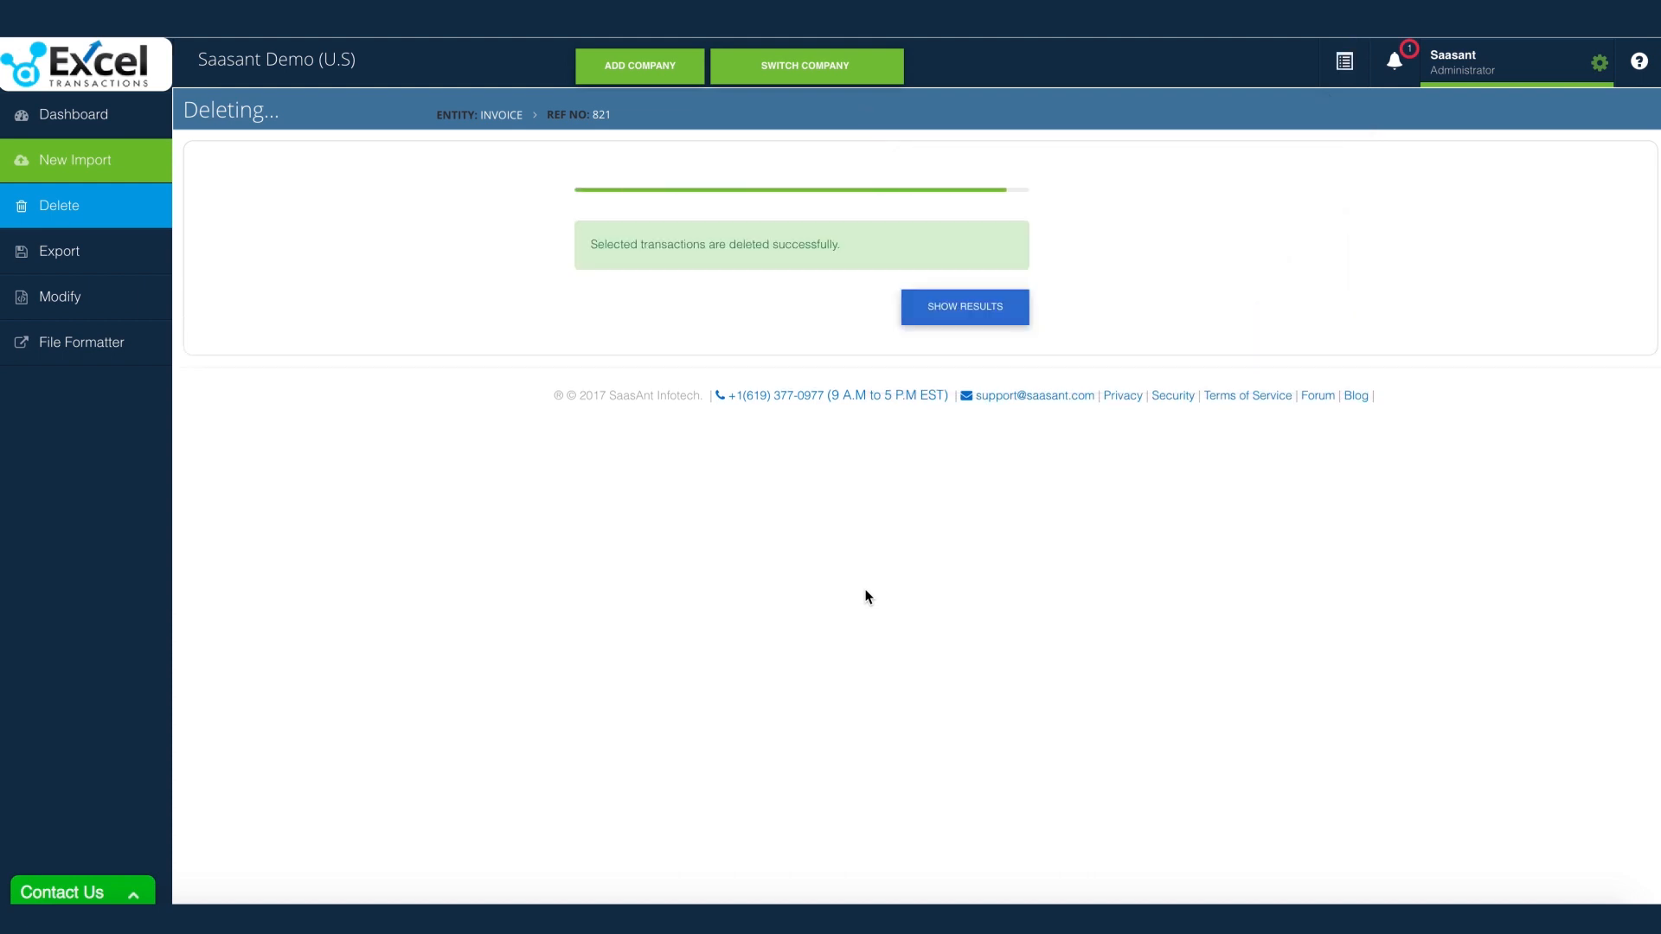
click(963, 306)
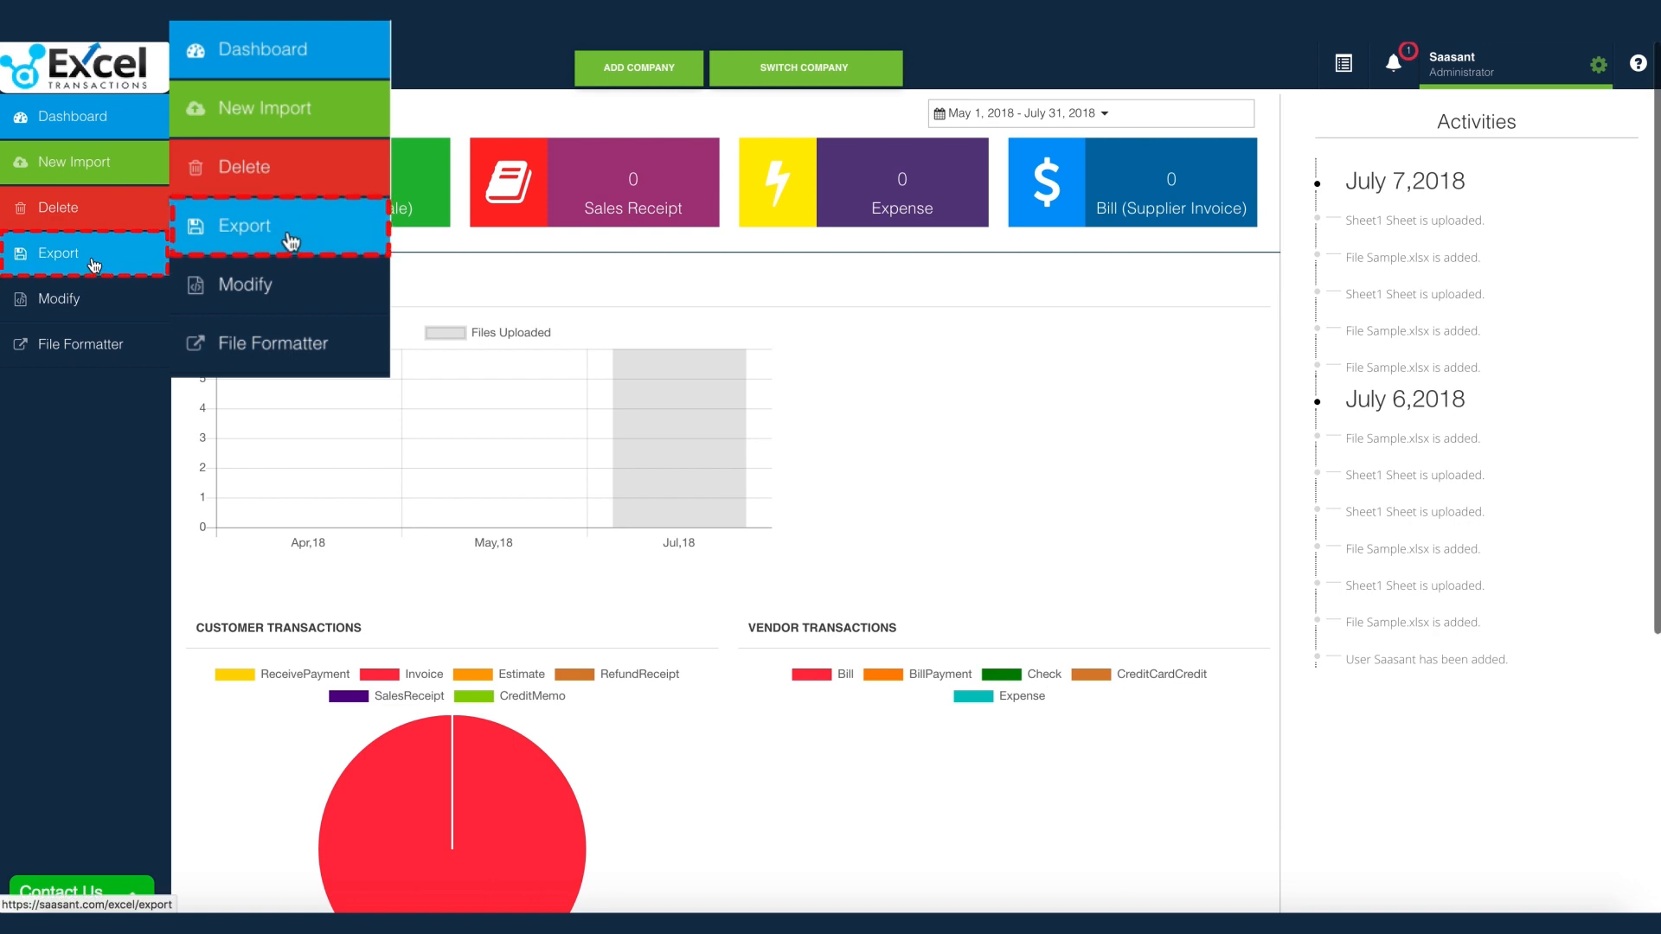
Step: On the Export page, set the entity to Invoice
click(244, 226)
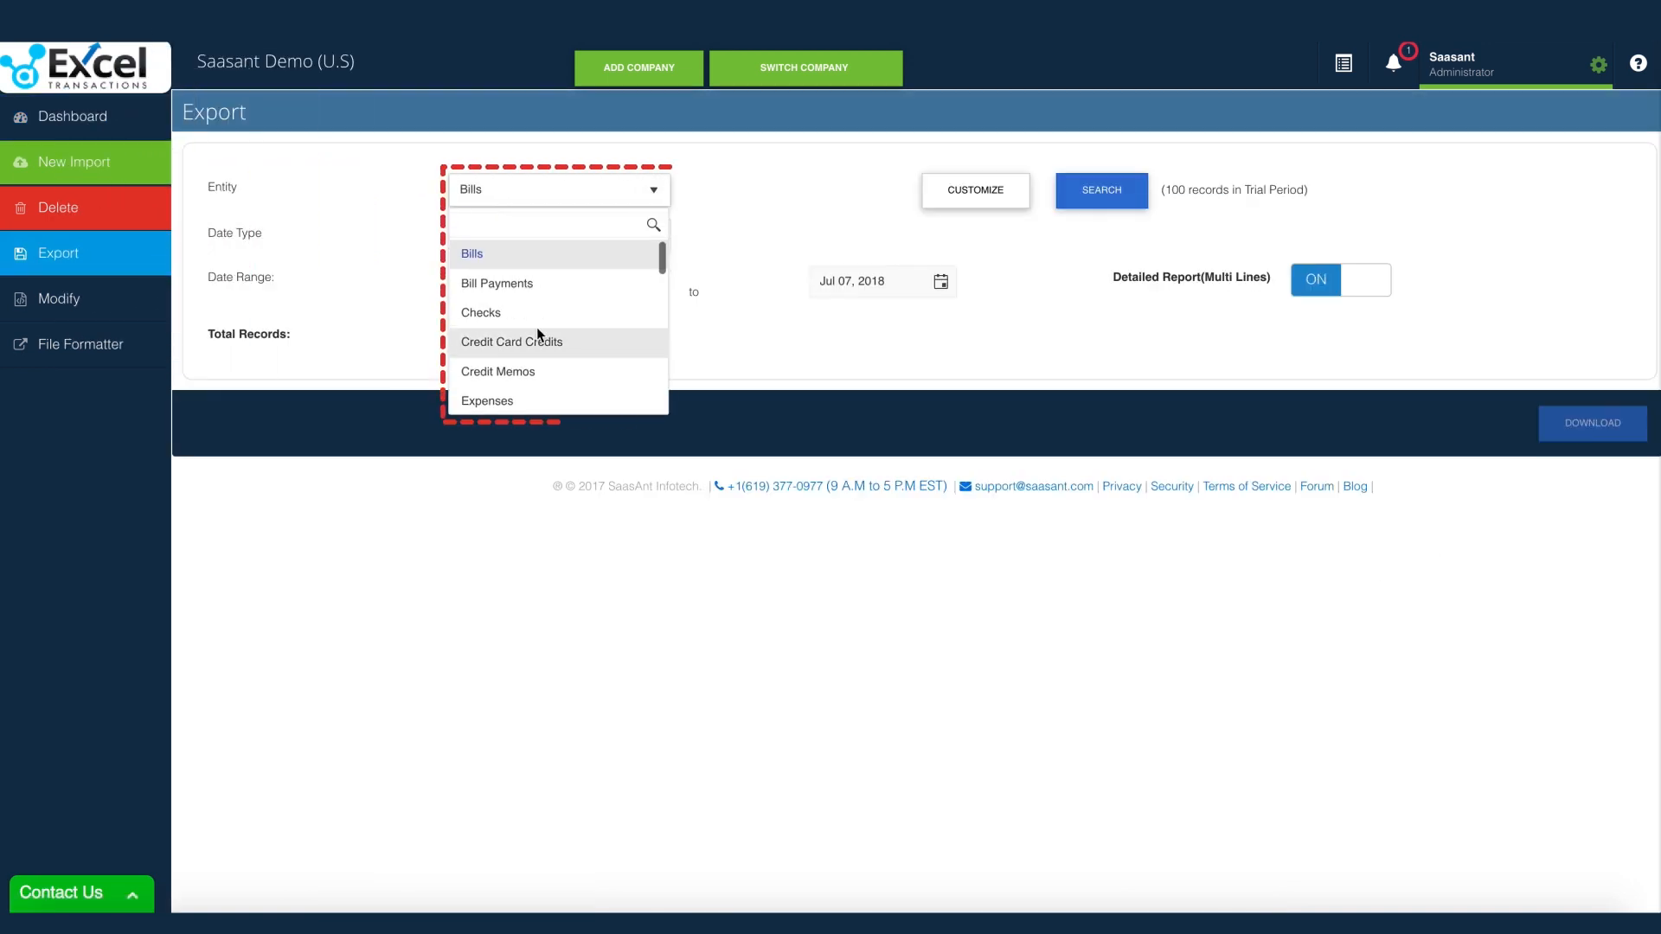
scroll(down, 3)
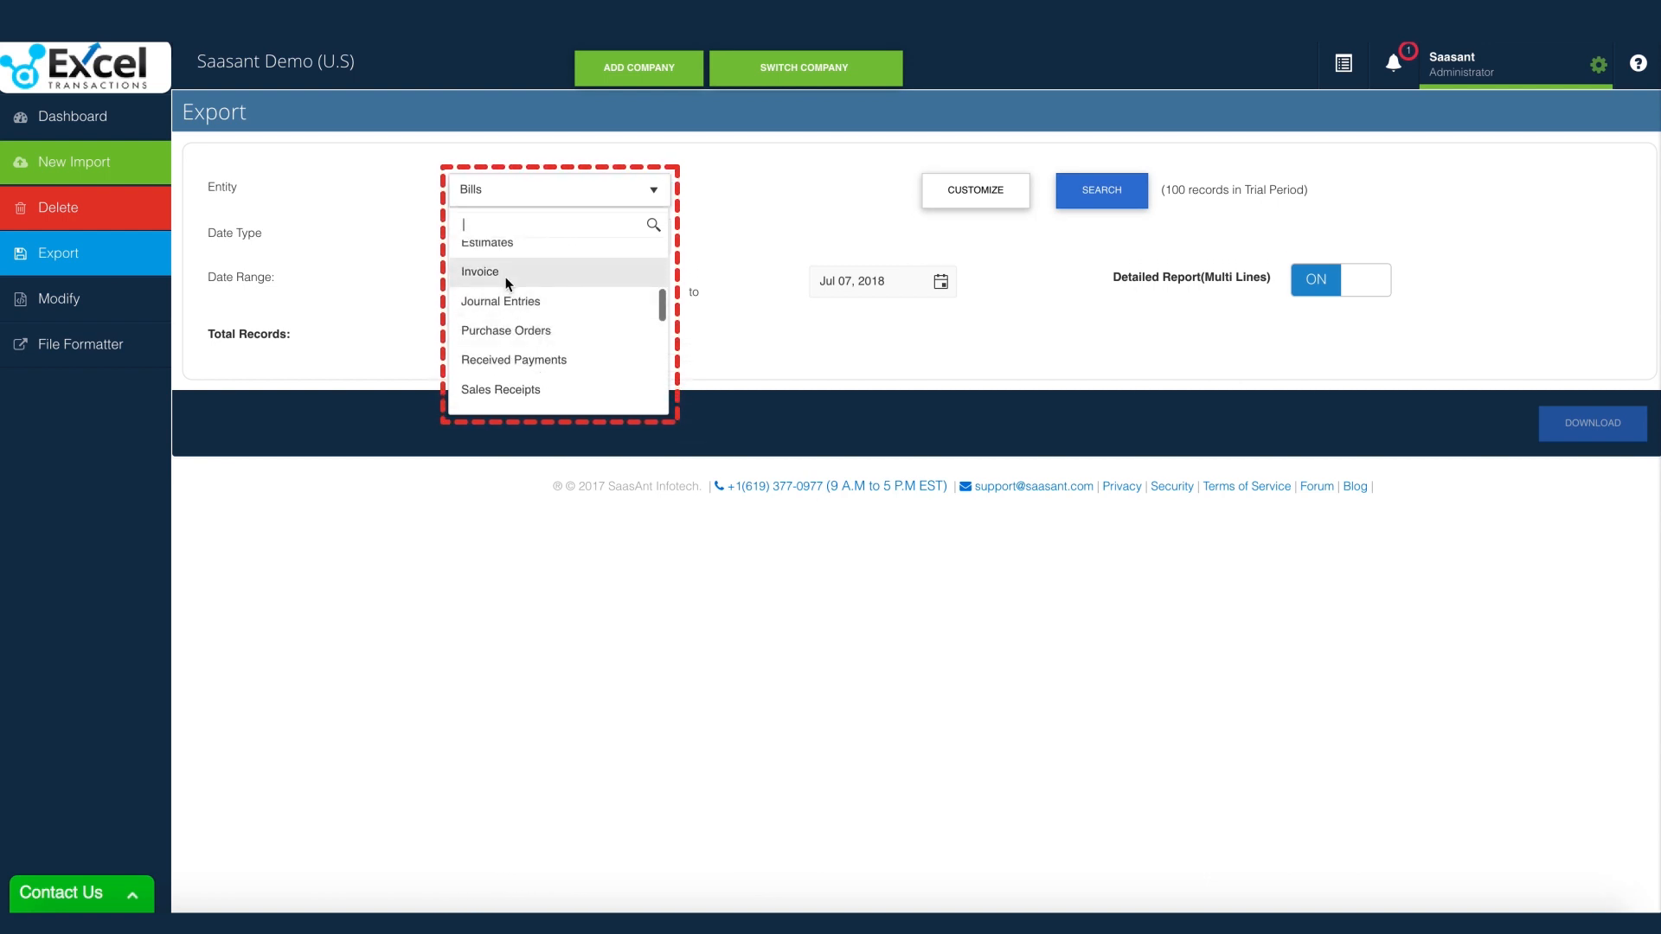
click(480, 271)
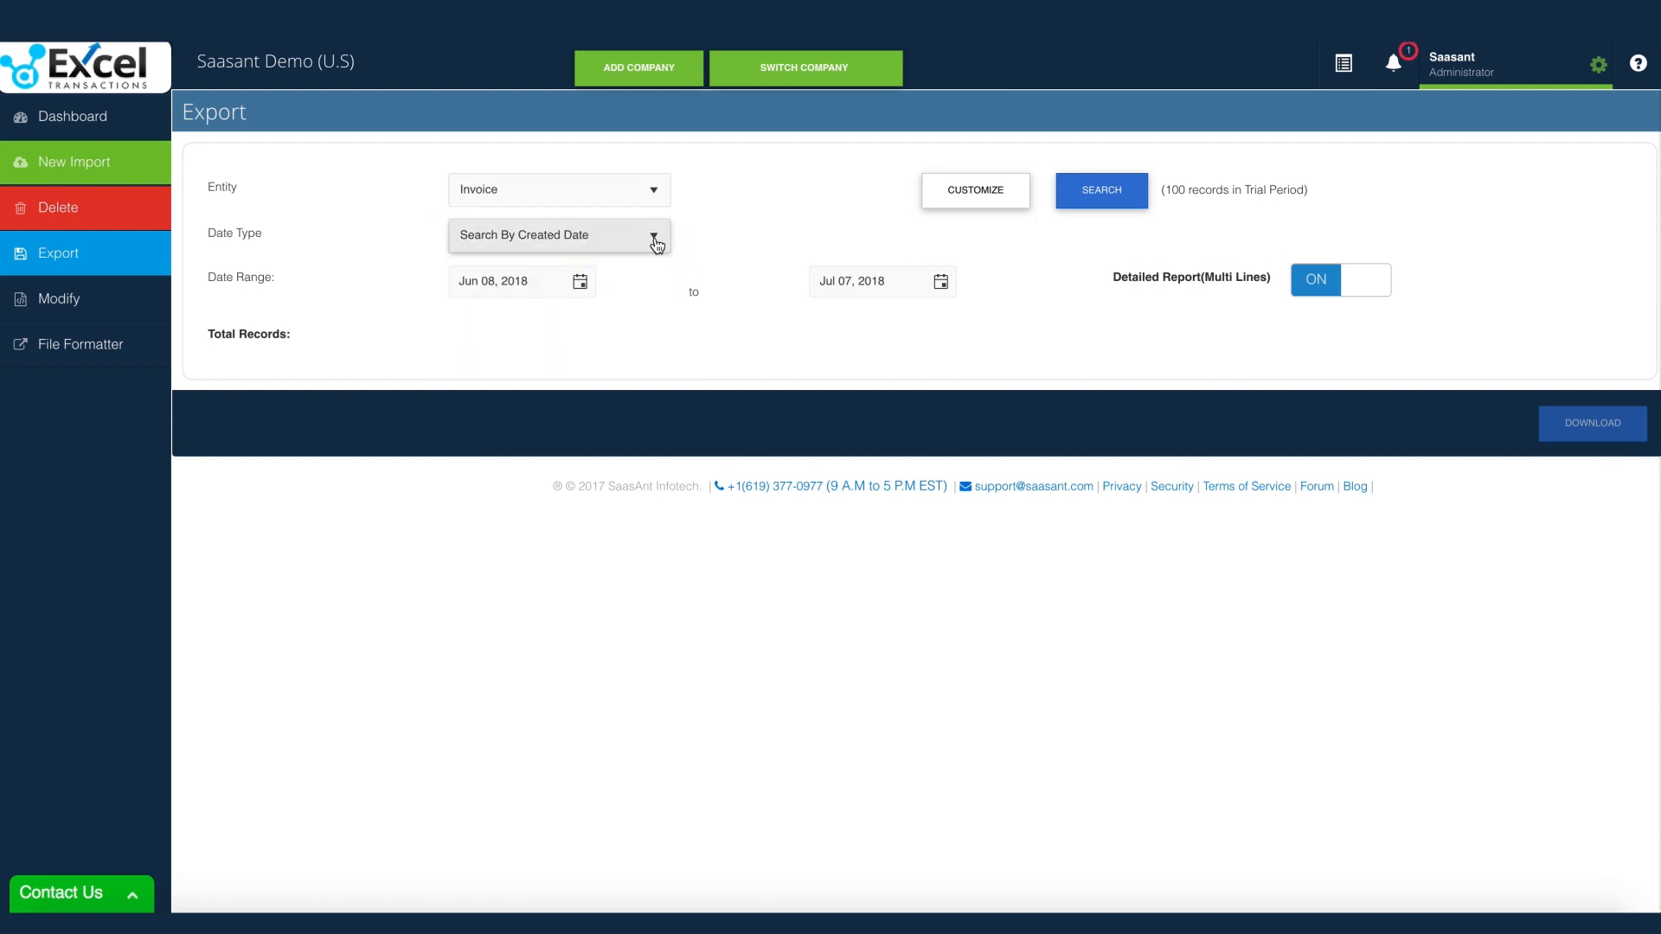
click(520, 280)
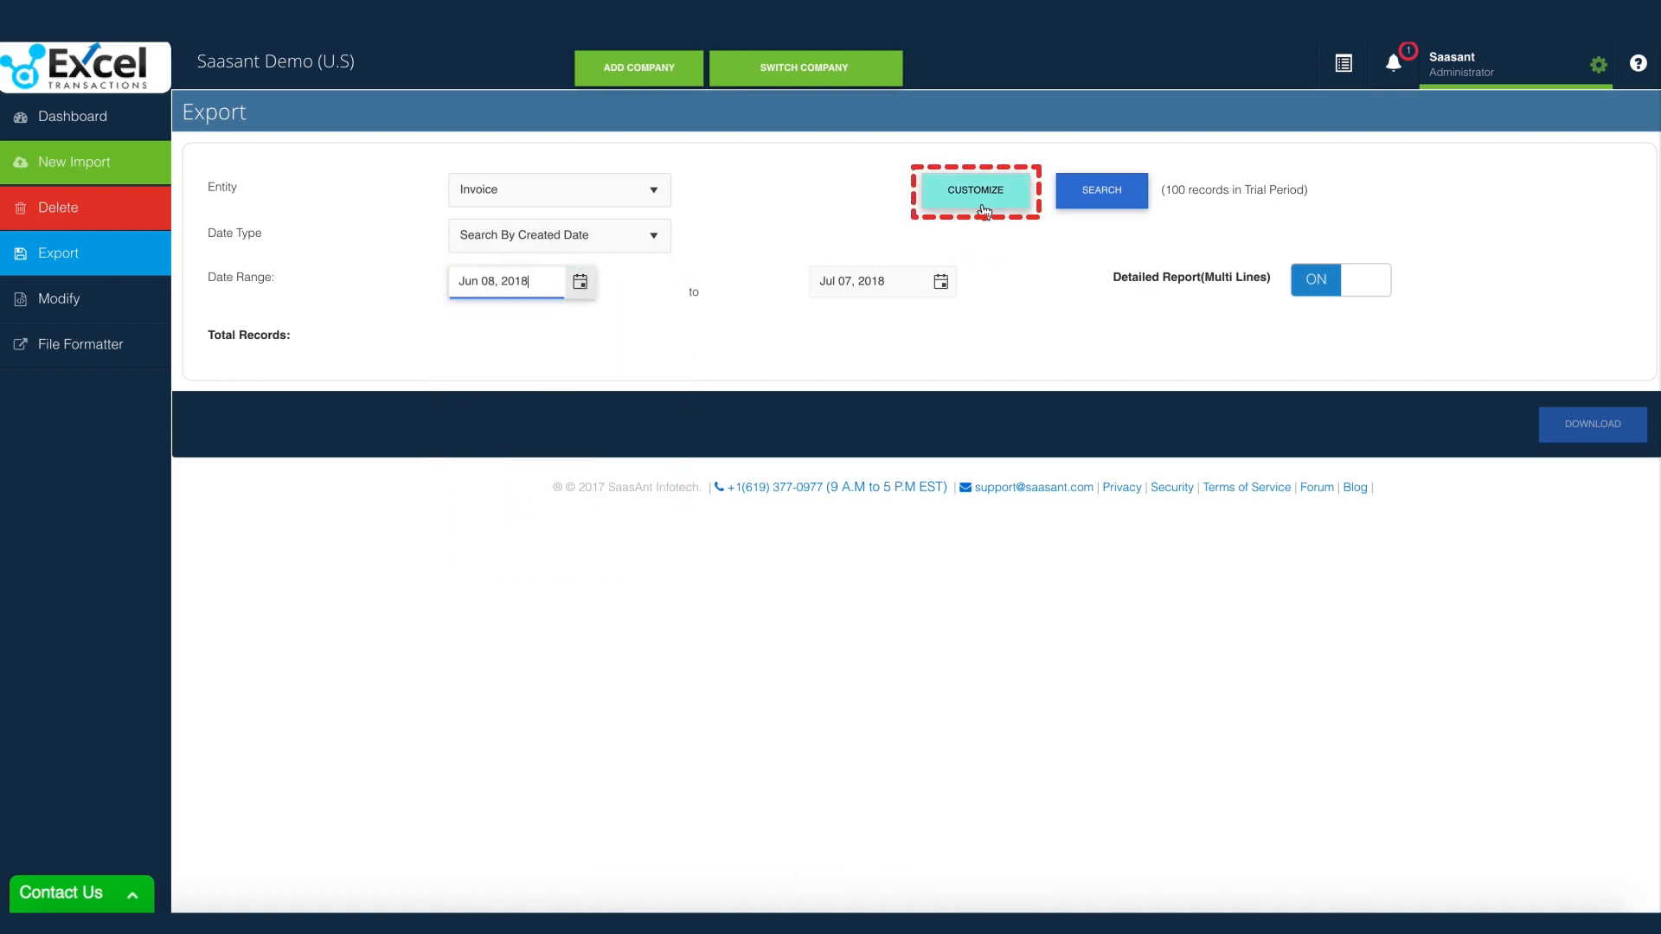
Step: Search invoices from Jun 08 to Jul 07, 2018 and open the export in Microsoft Excel
click(973, 190)
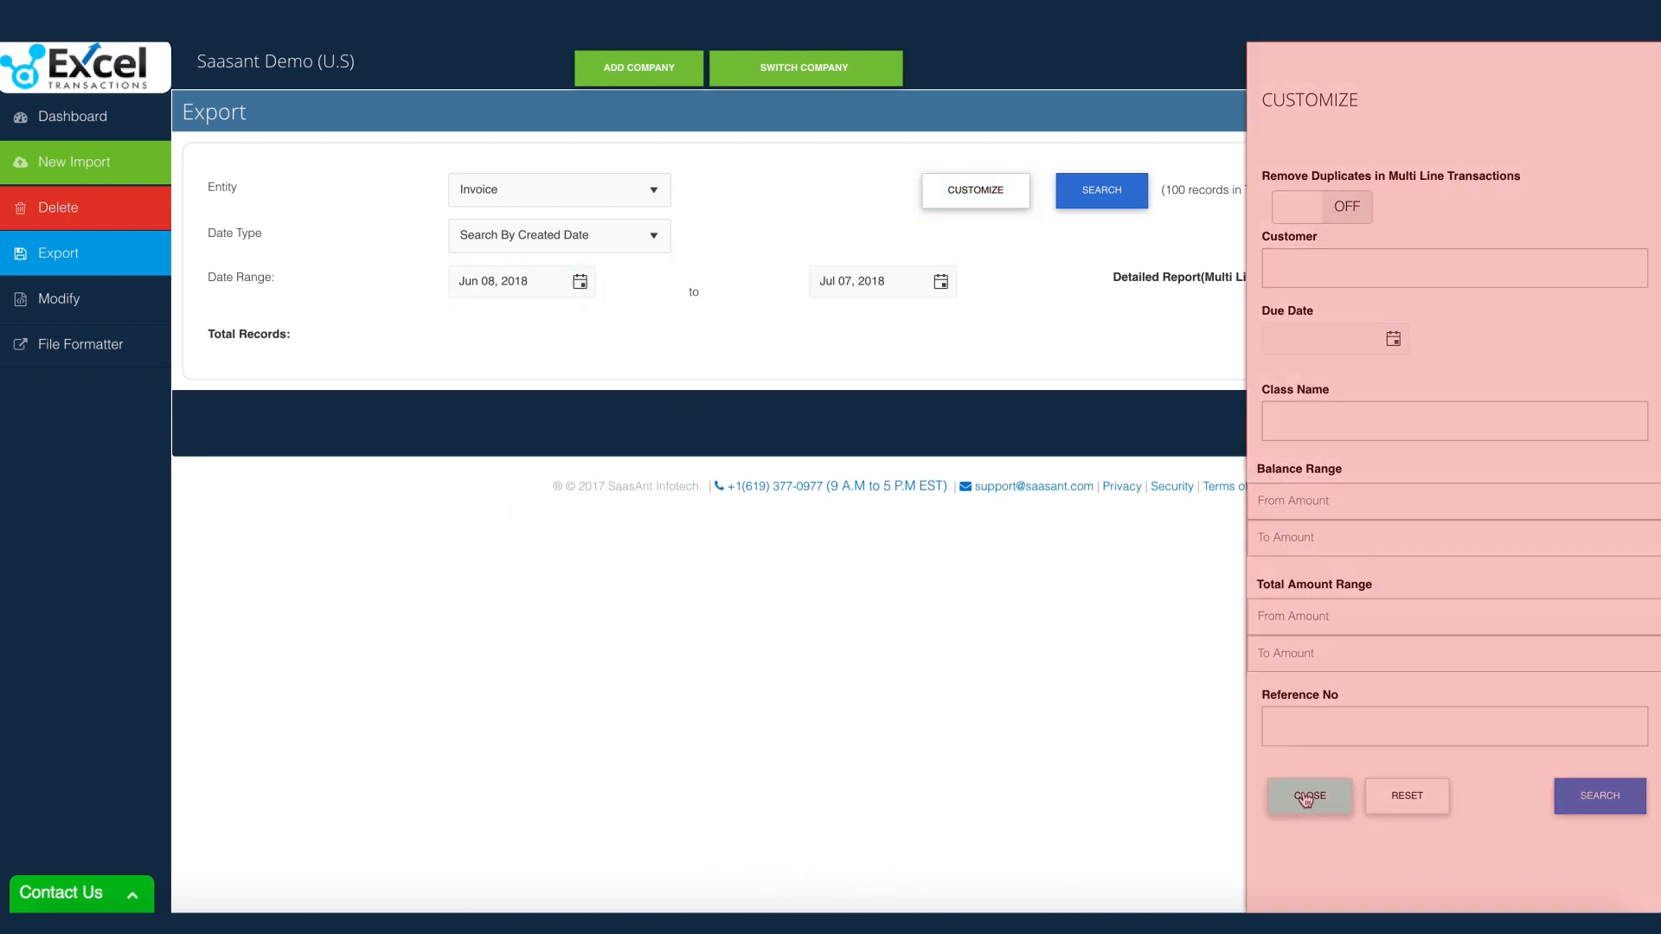
click(1309, 796)
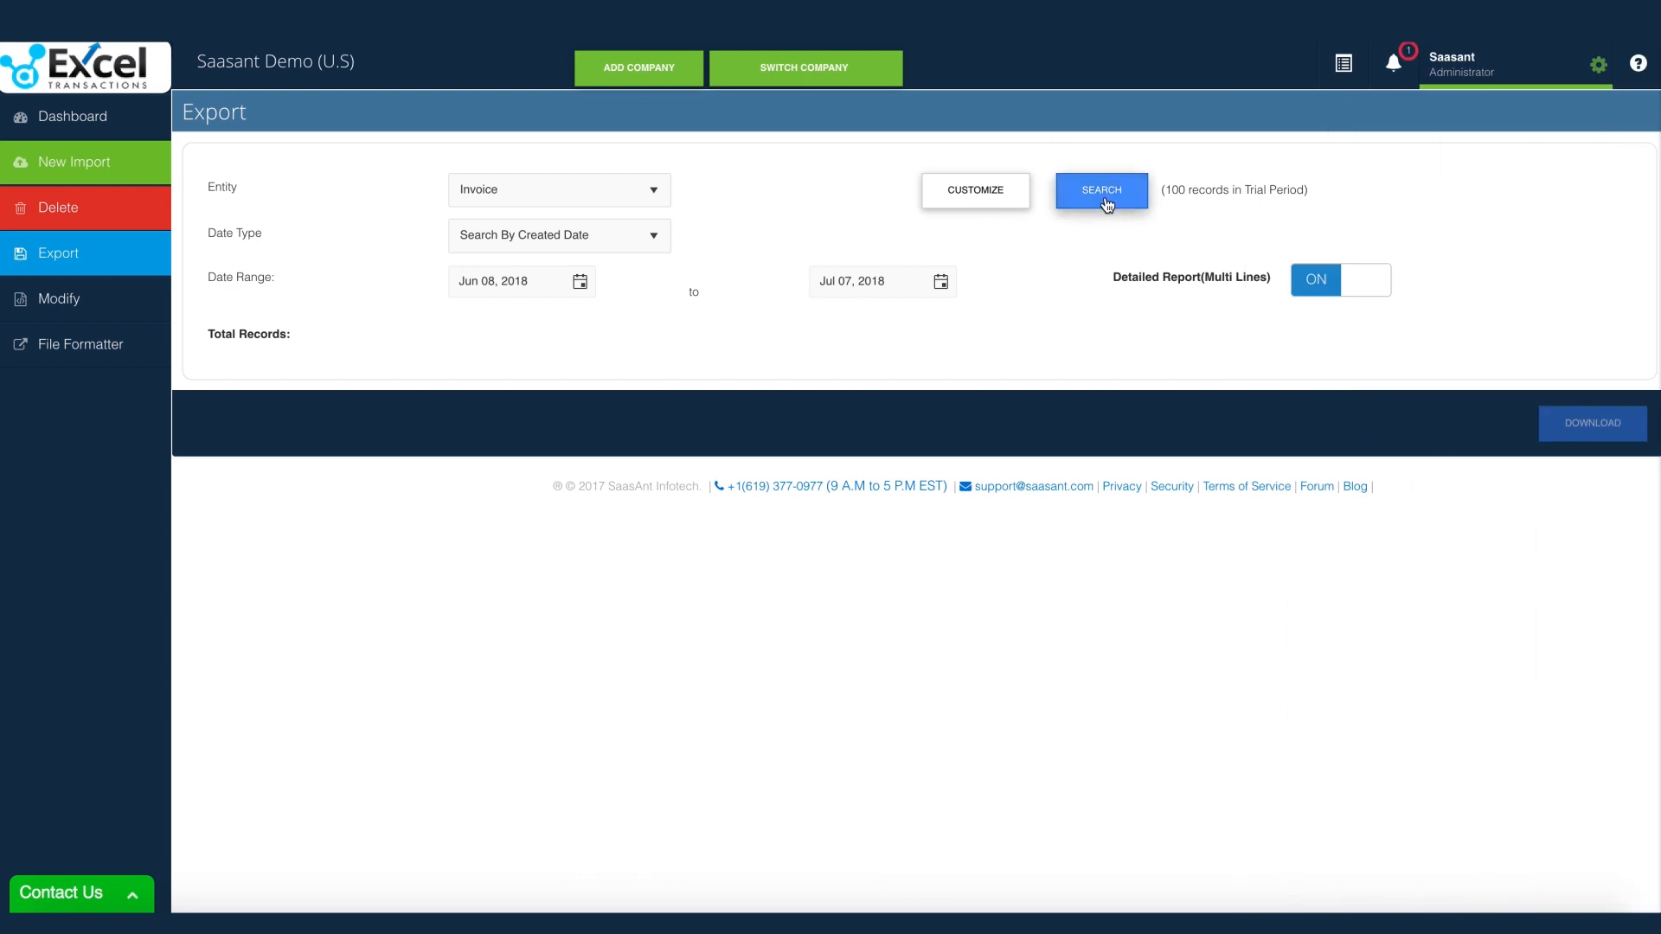
click(1100, 191)
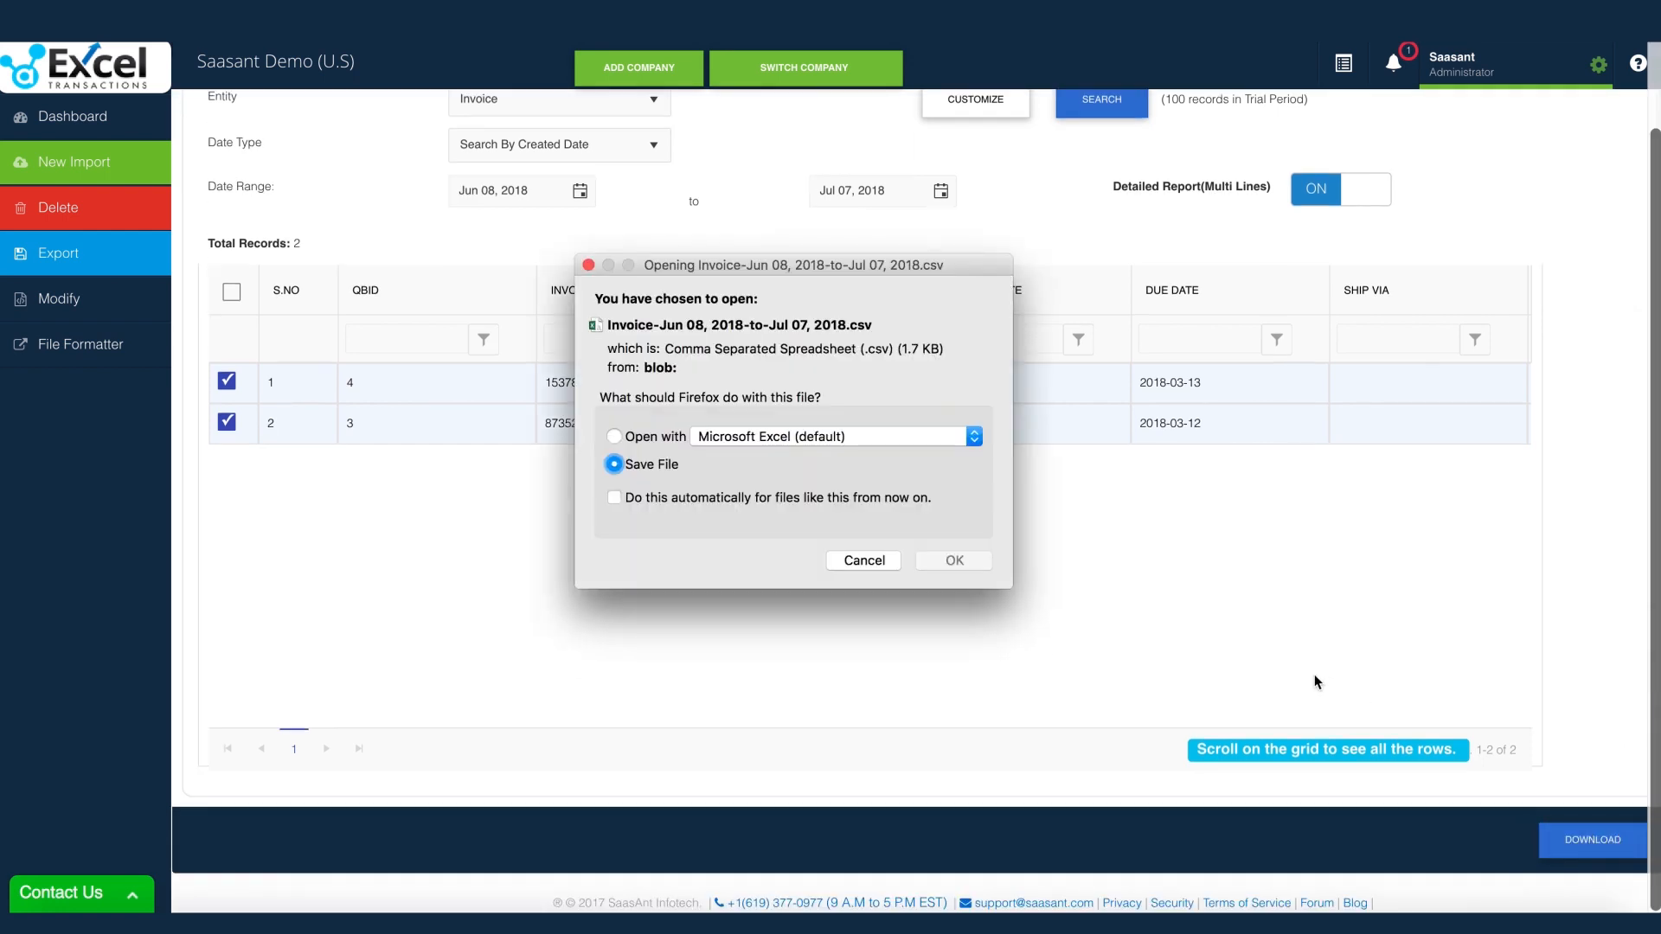
click(613, 436)
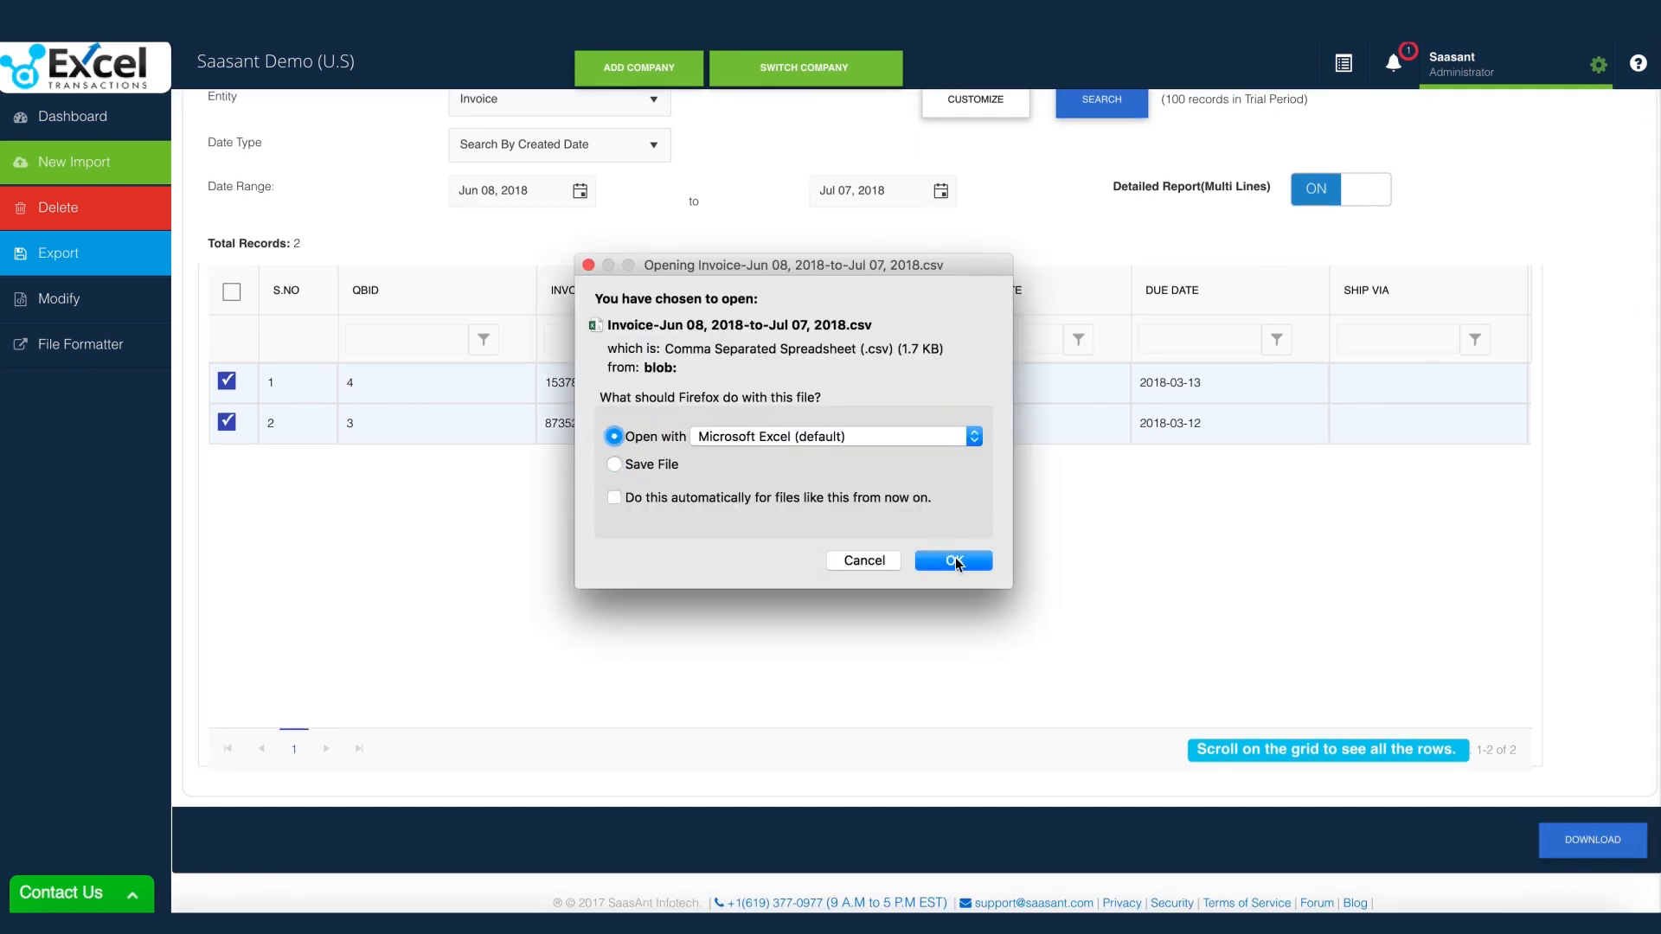
click(952, 560)
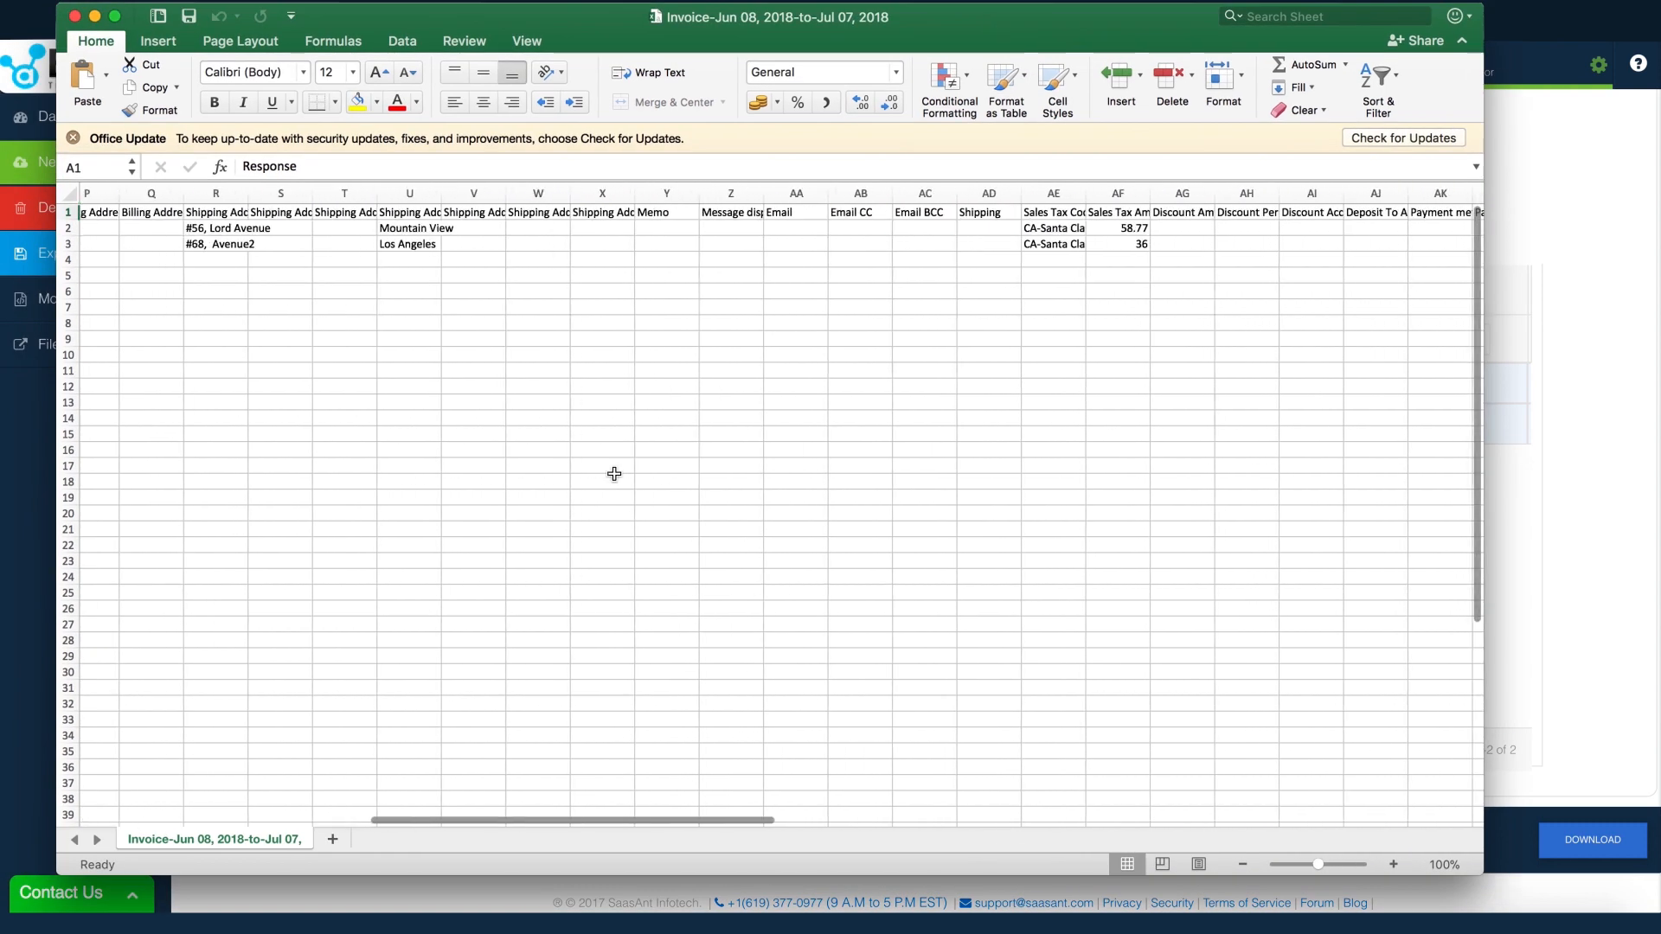
Step: Enter Steve as the second invoice's customer and 20 as the T-shirt amount
scroll(right, 3)
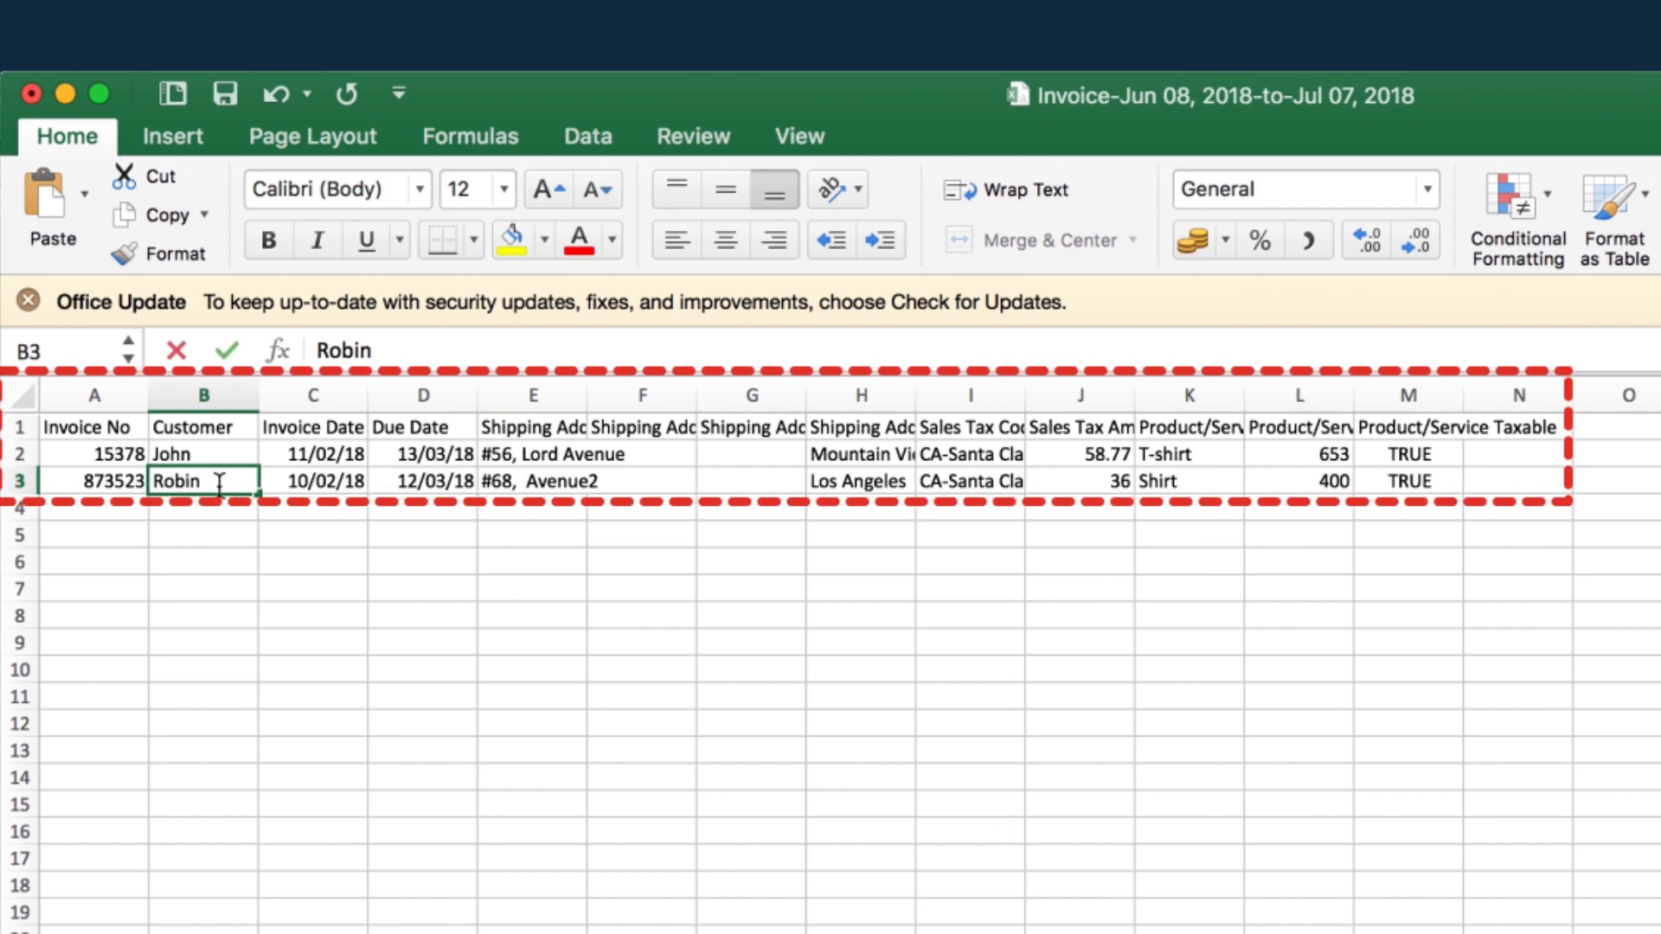
text(Steve)
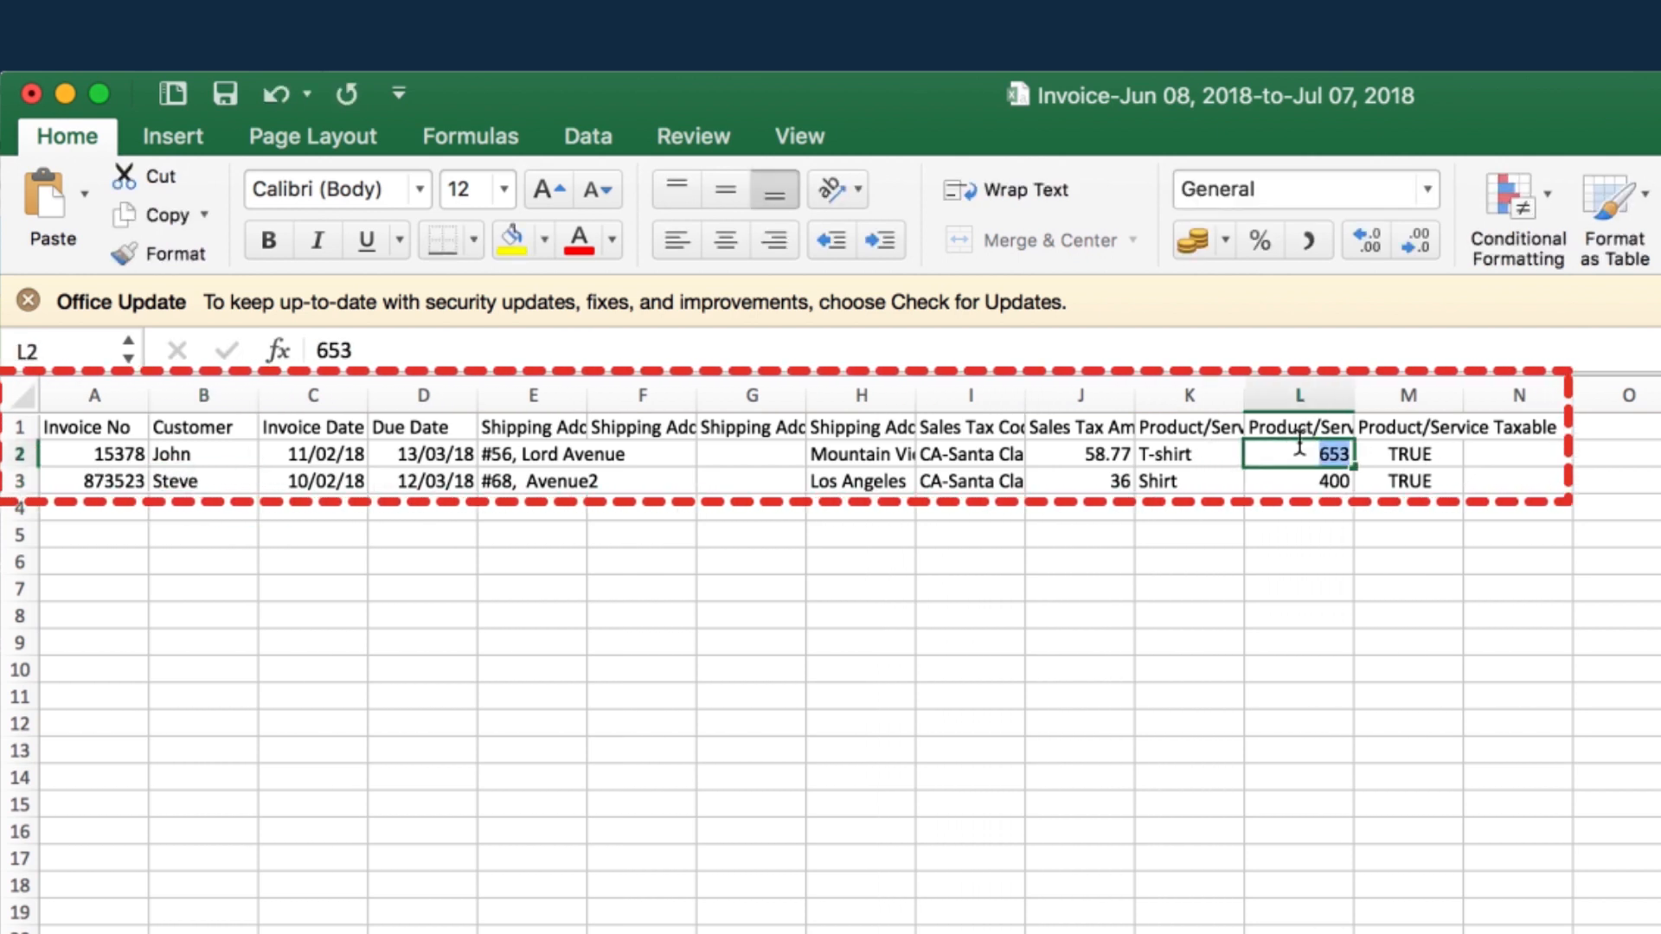
text(20)
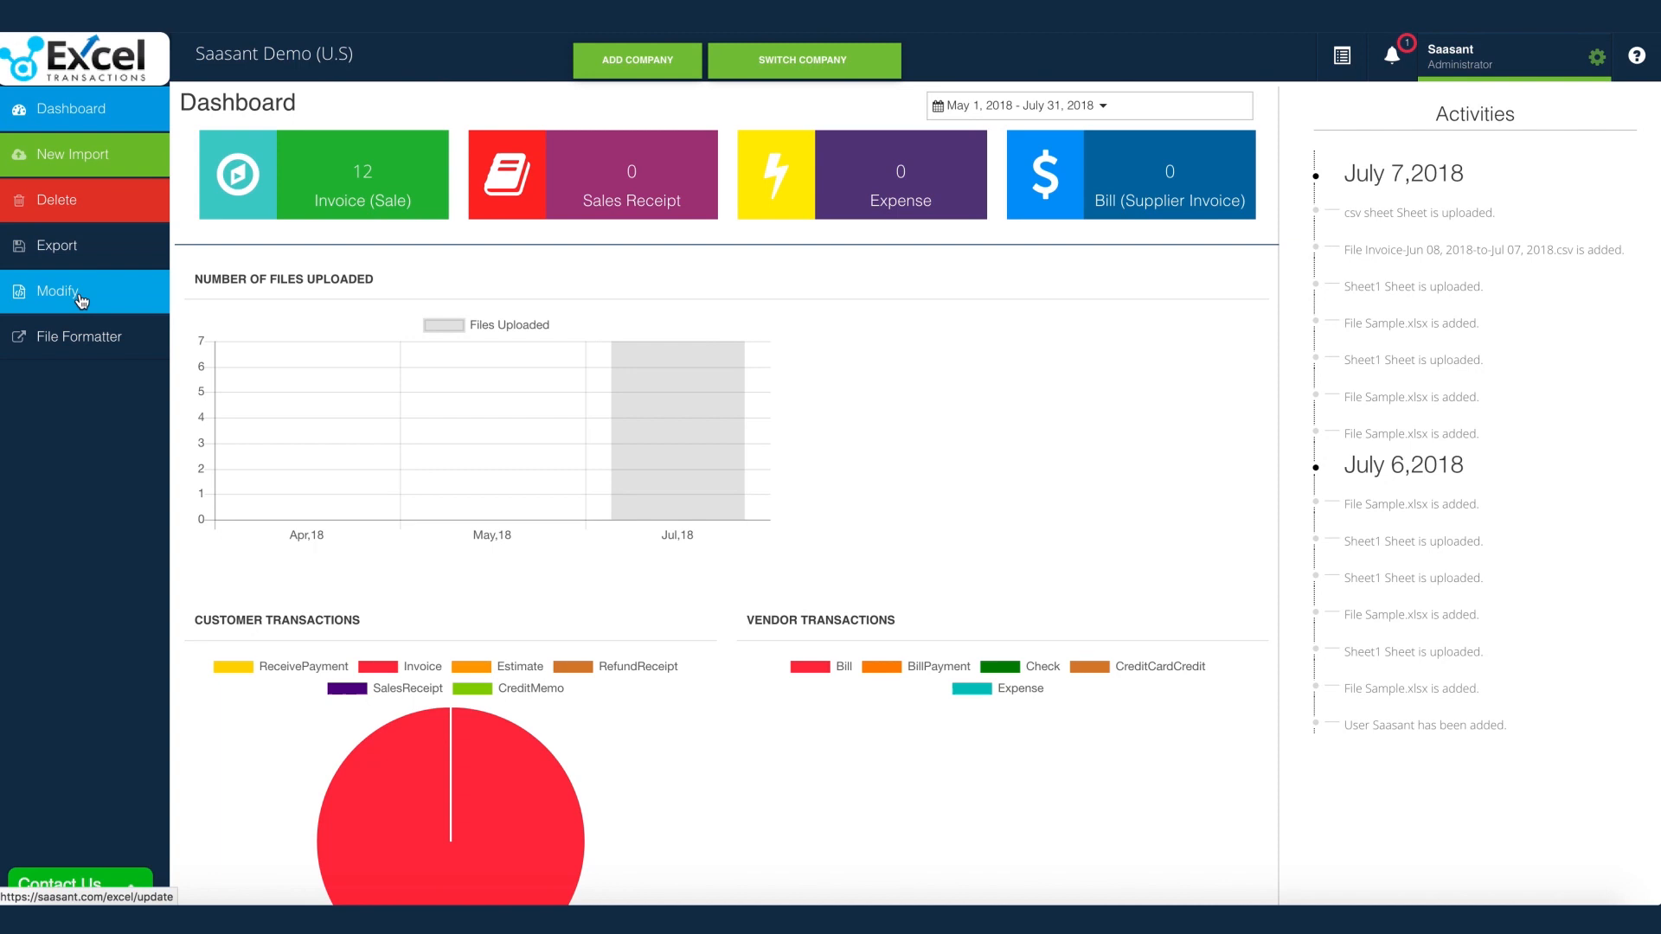
Step: Upload the edited invoice CSV through Modify as Invoice, update QuickBooks, and return to the dashboard
click(57, 292)
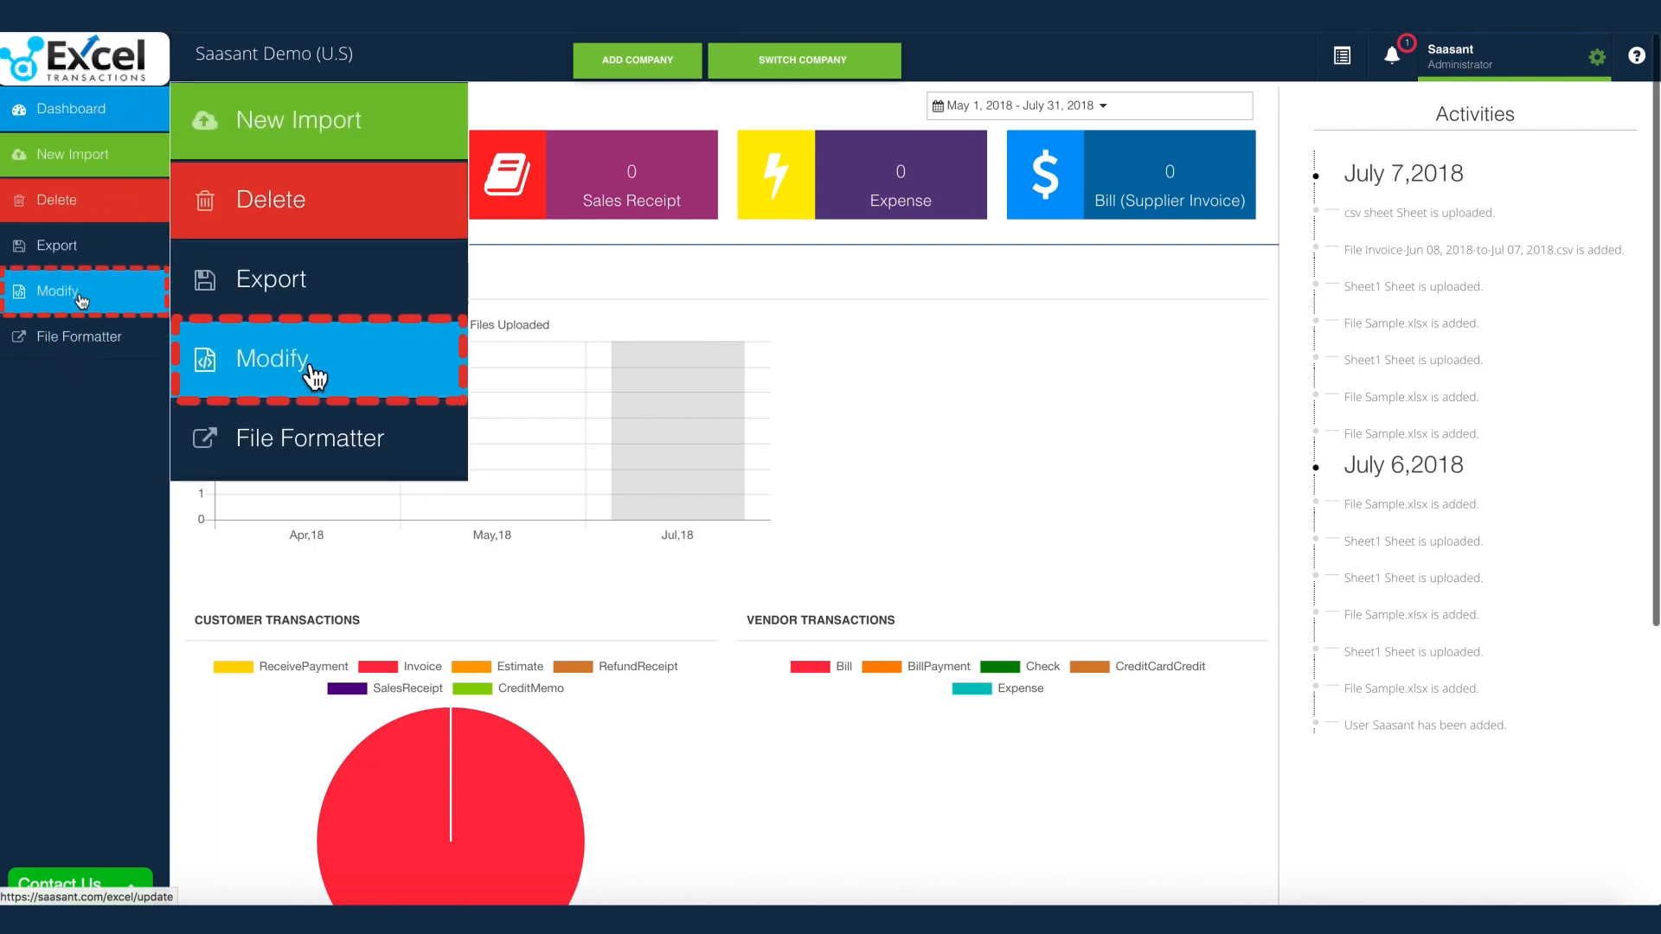
click(317, 359)
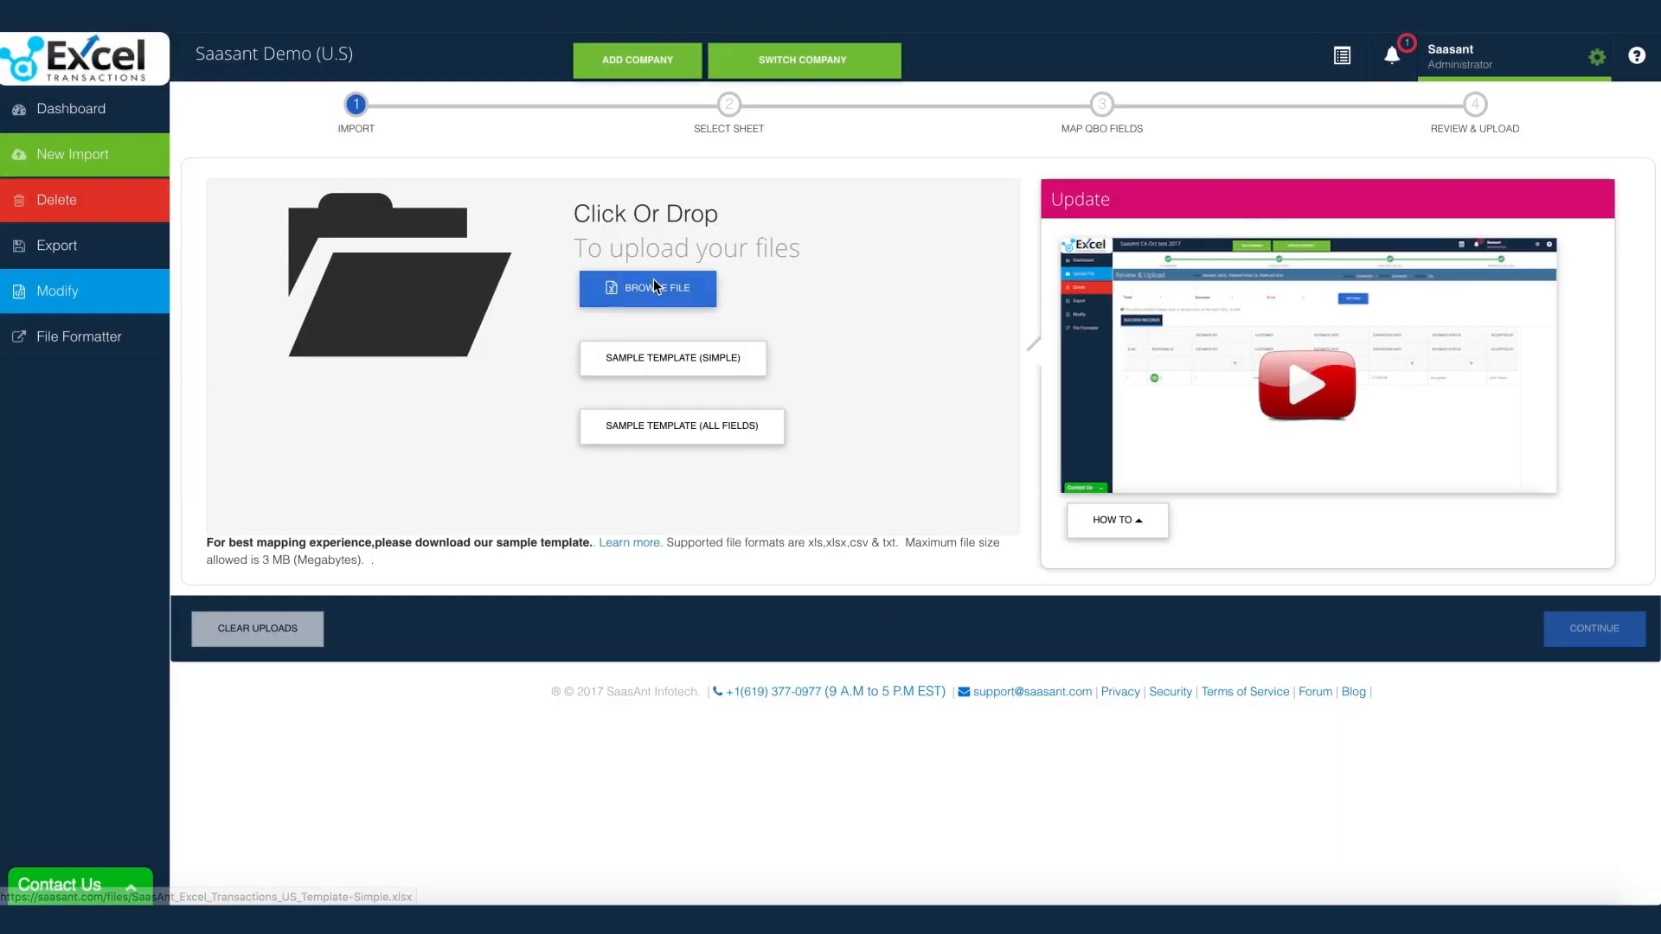
click(647, 288)
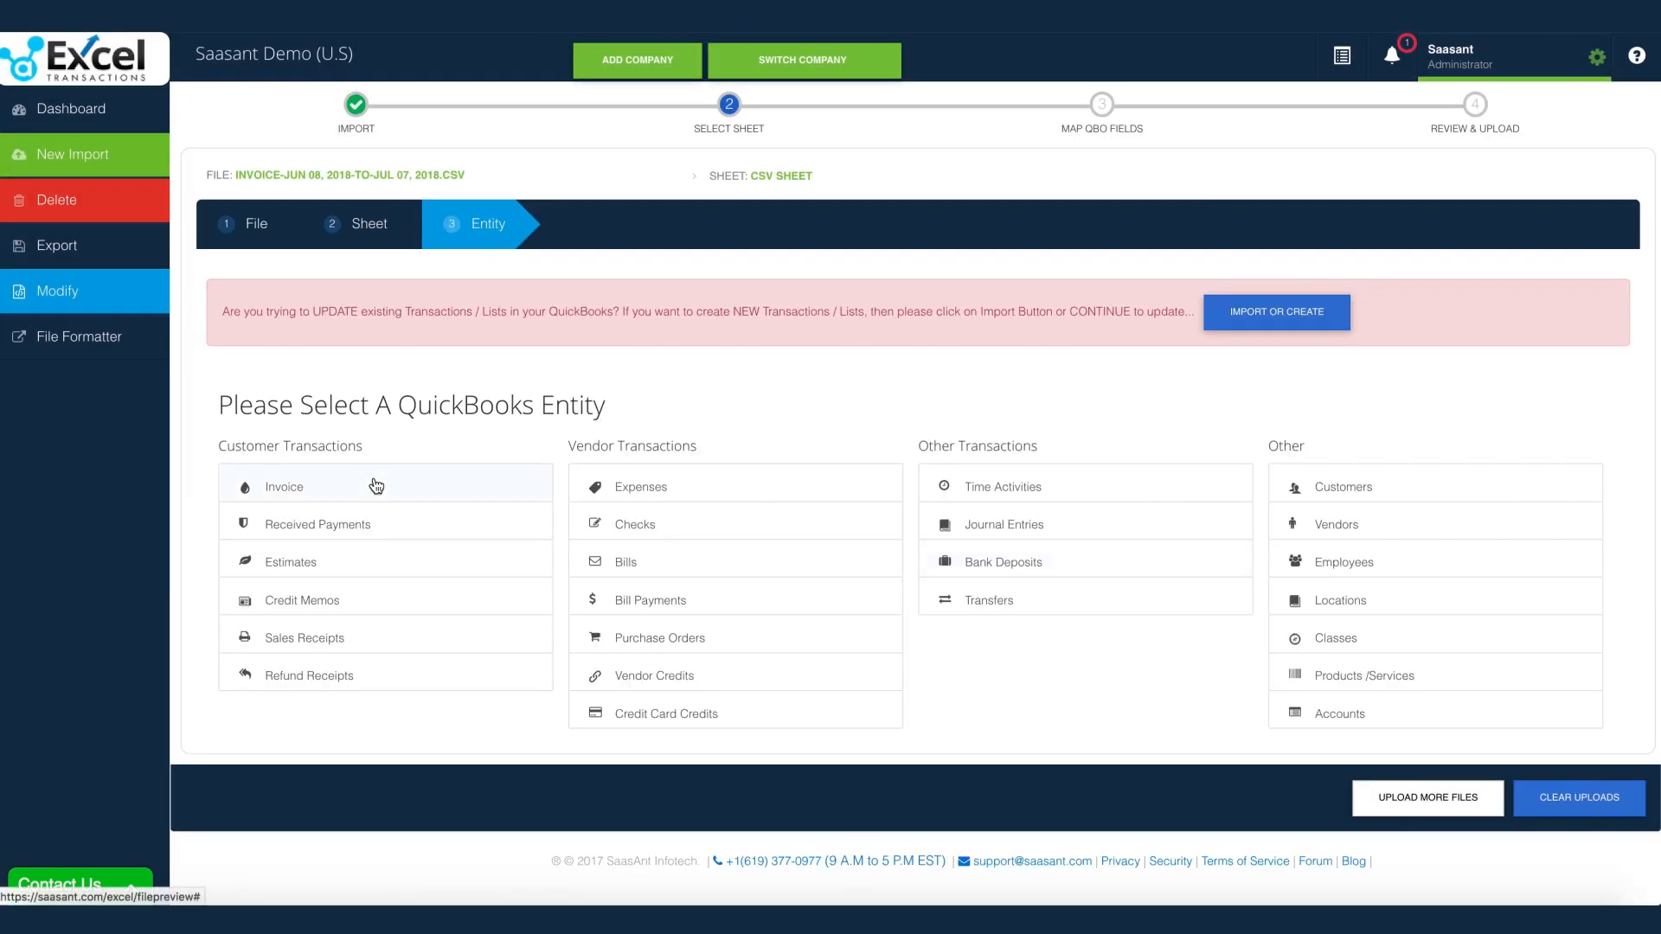
click(283, 485)
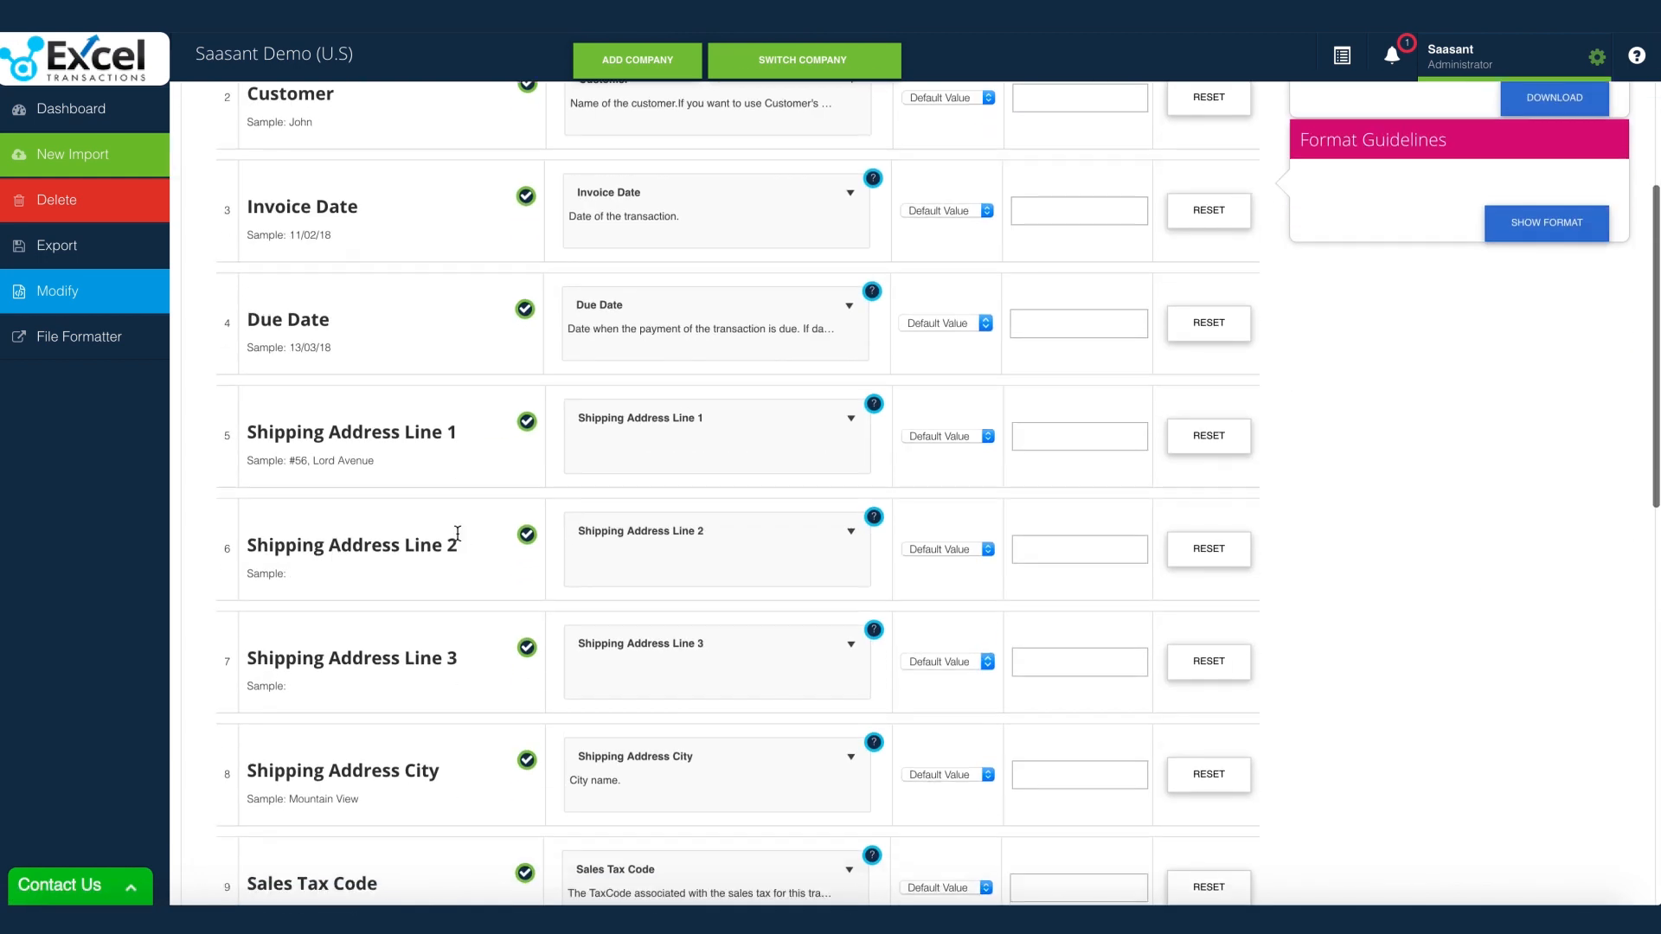
scroll(down, 3)
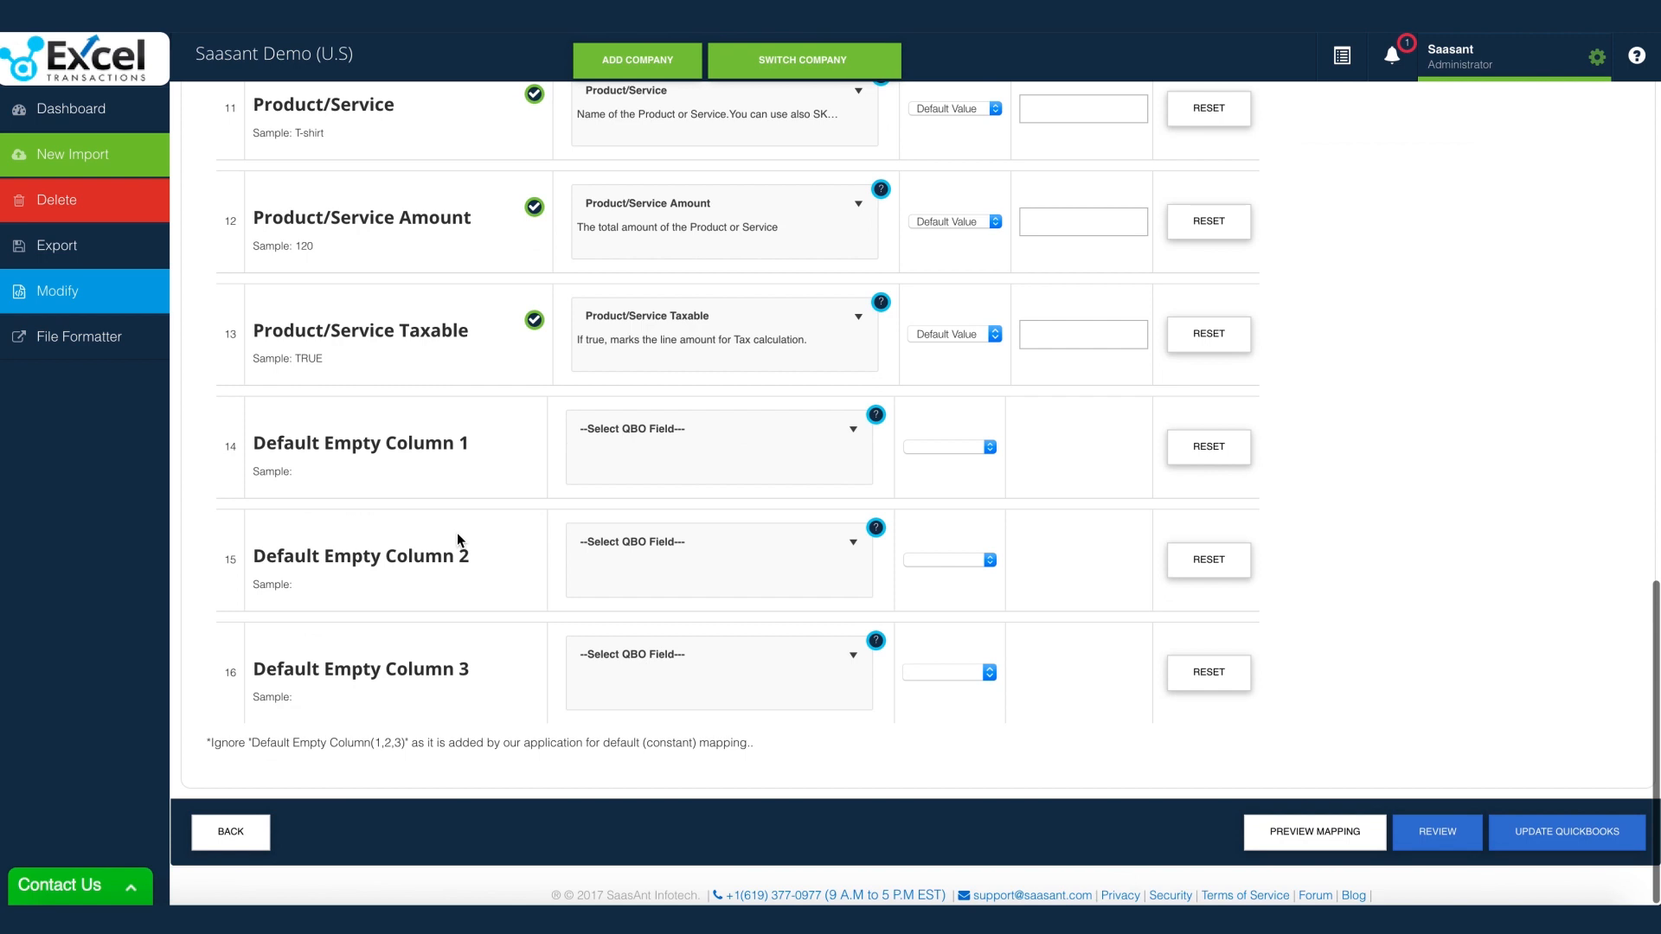
click(1436, 831)
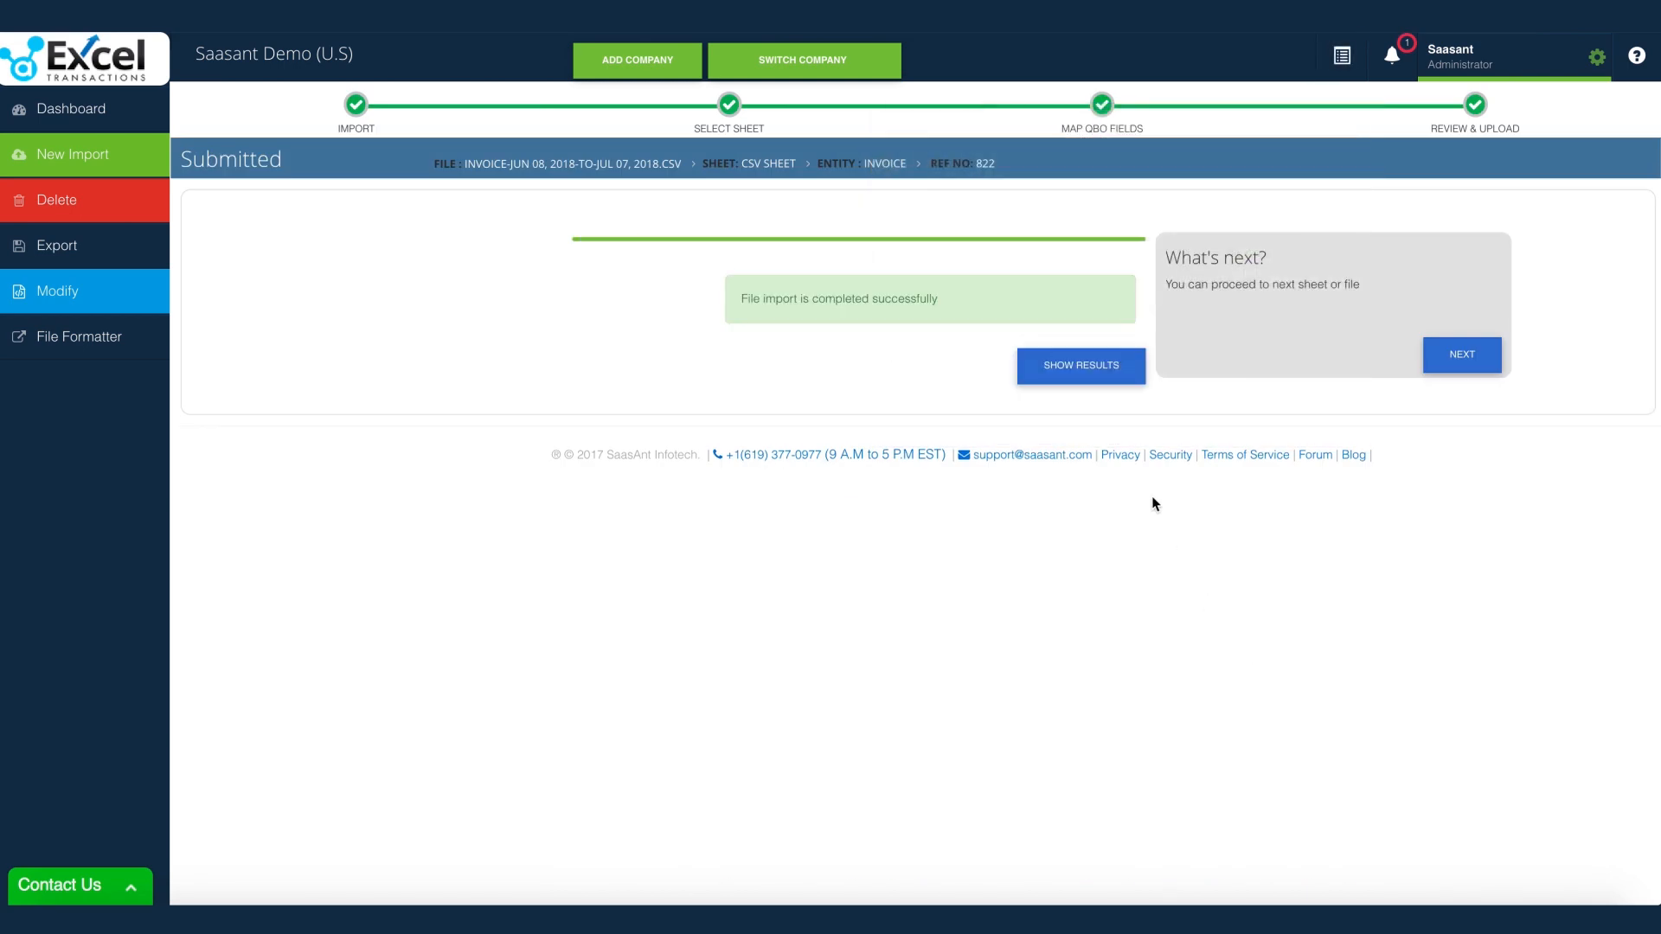
click(1080, 365)
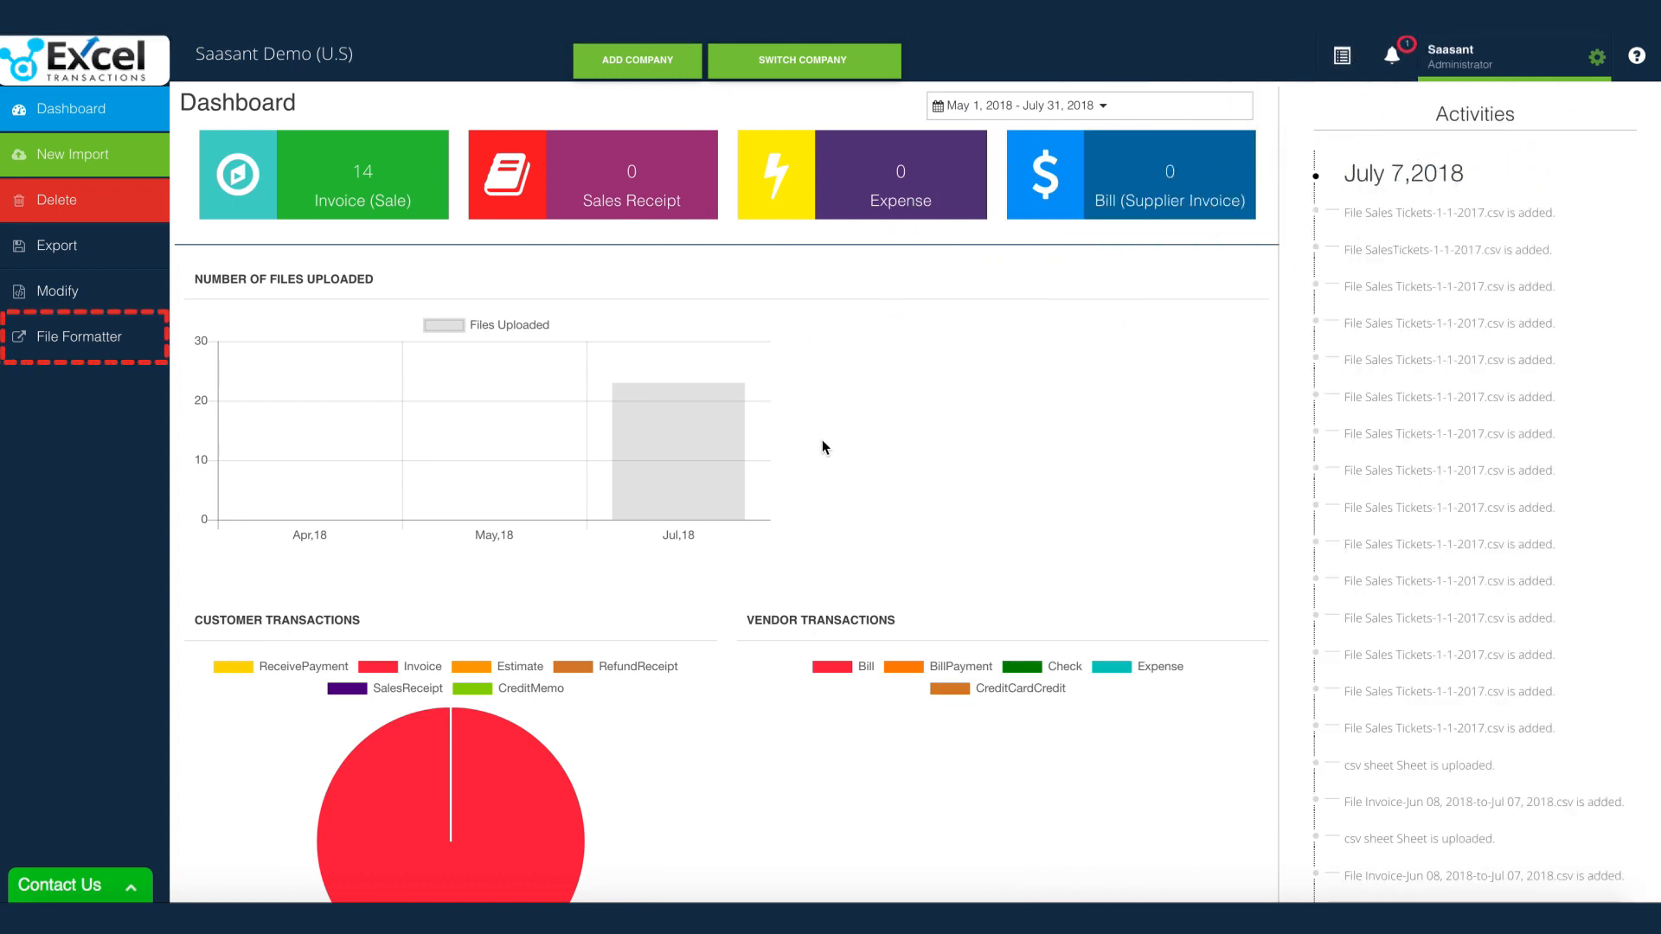
mouse_move(1211, 759)
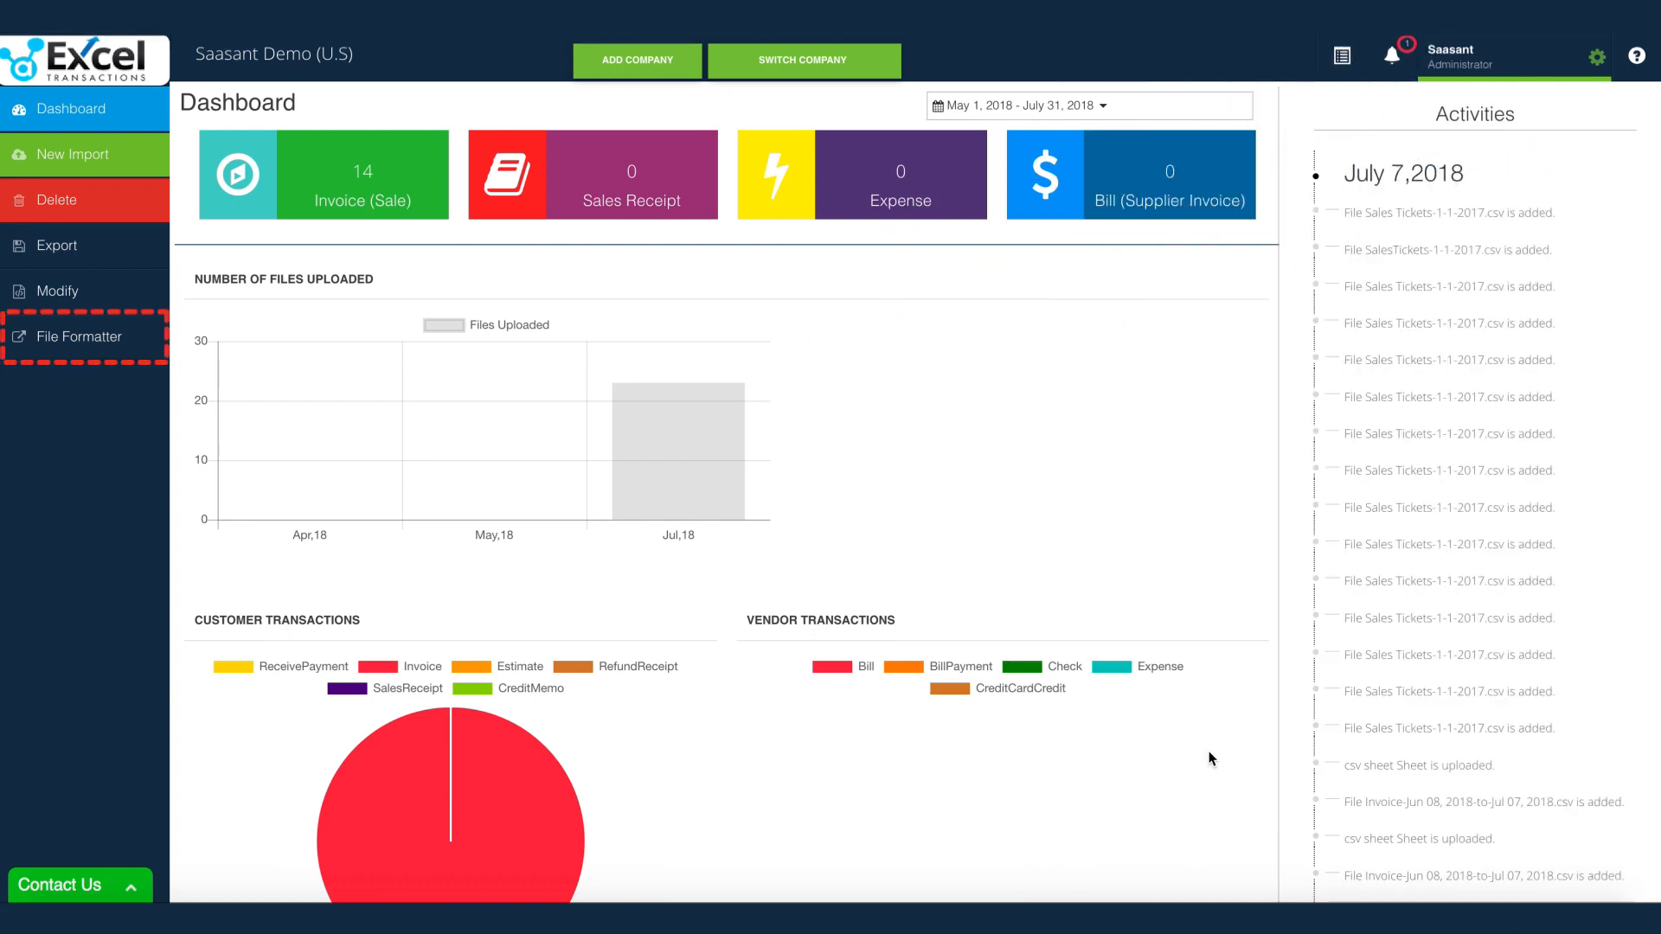
Step: Go to the File Formatter page from the left sidebar
click(76, 336)
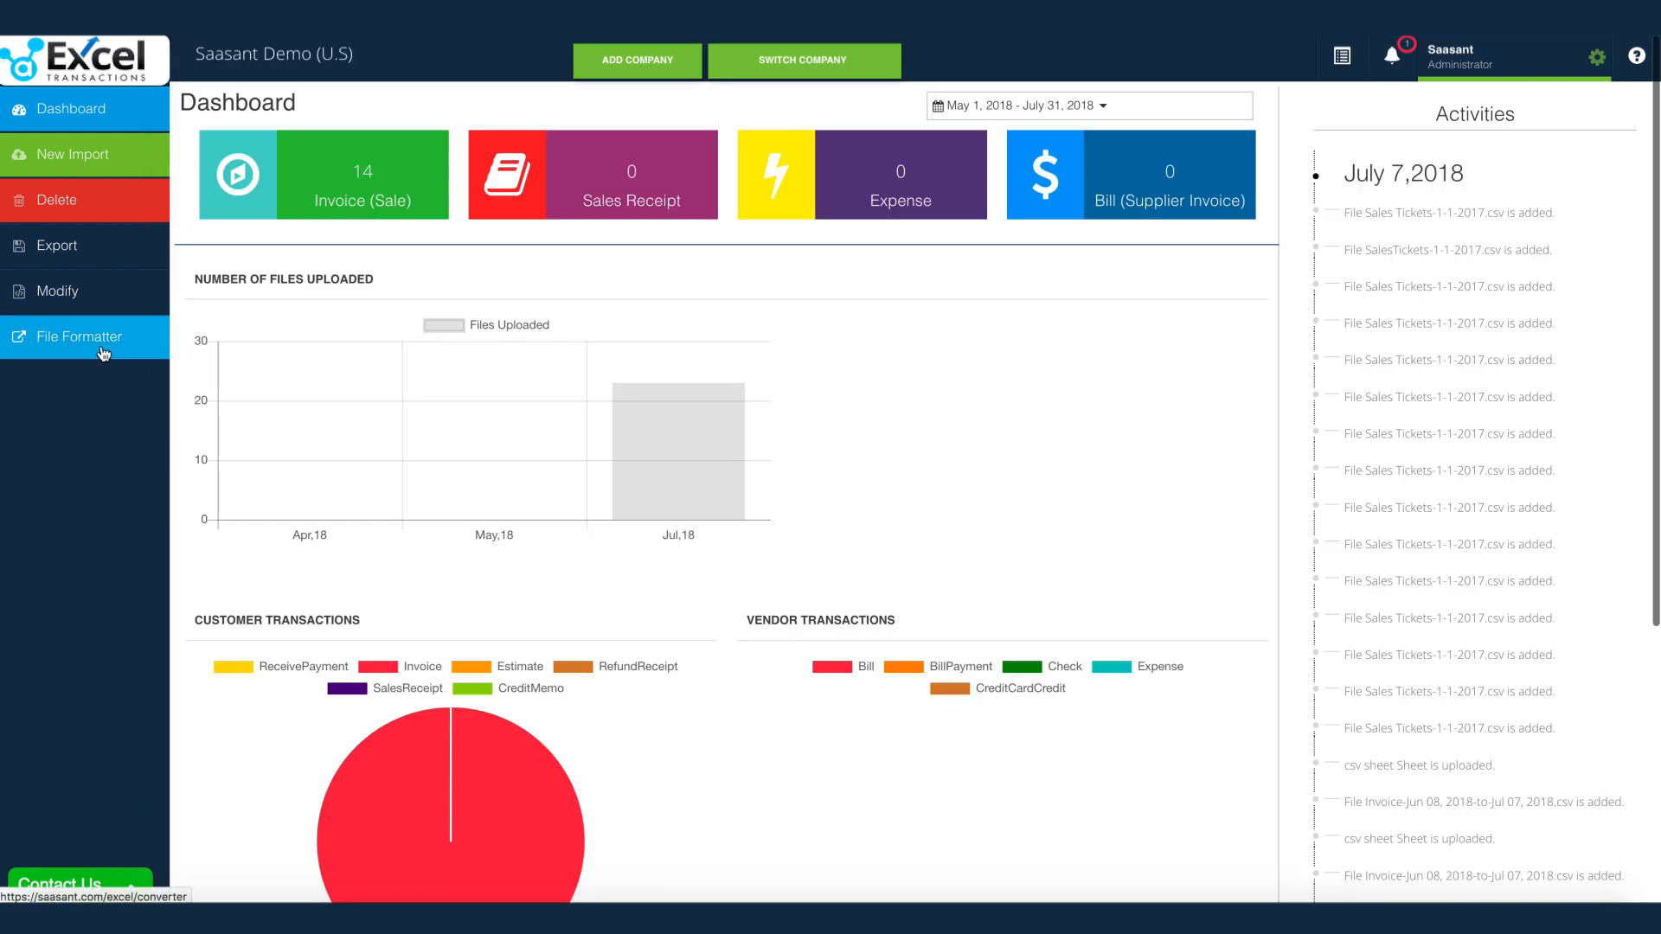
click(75, 336)
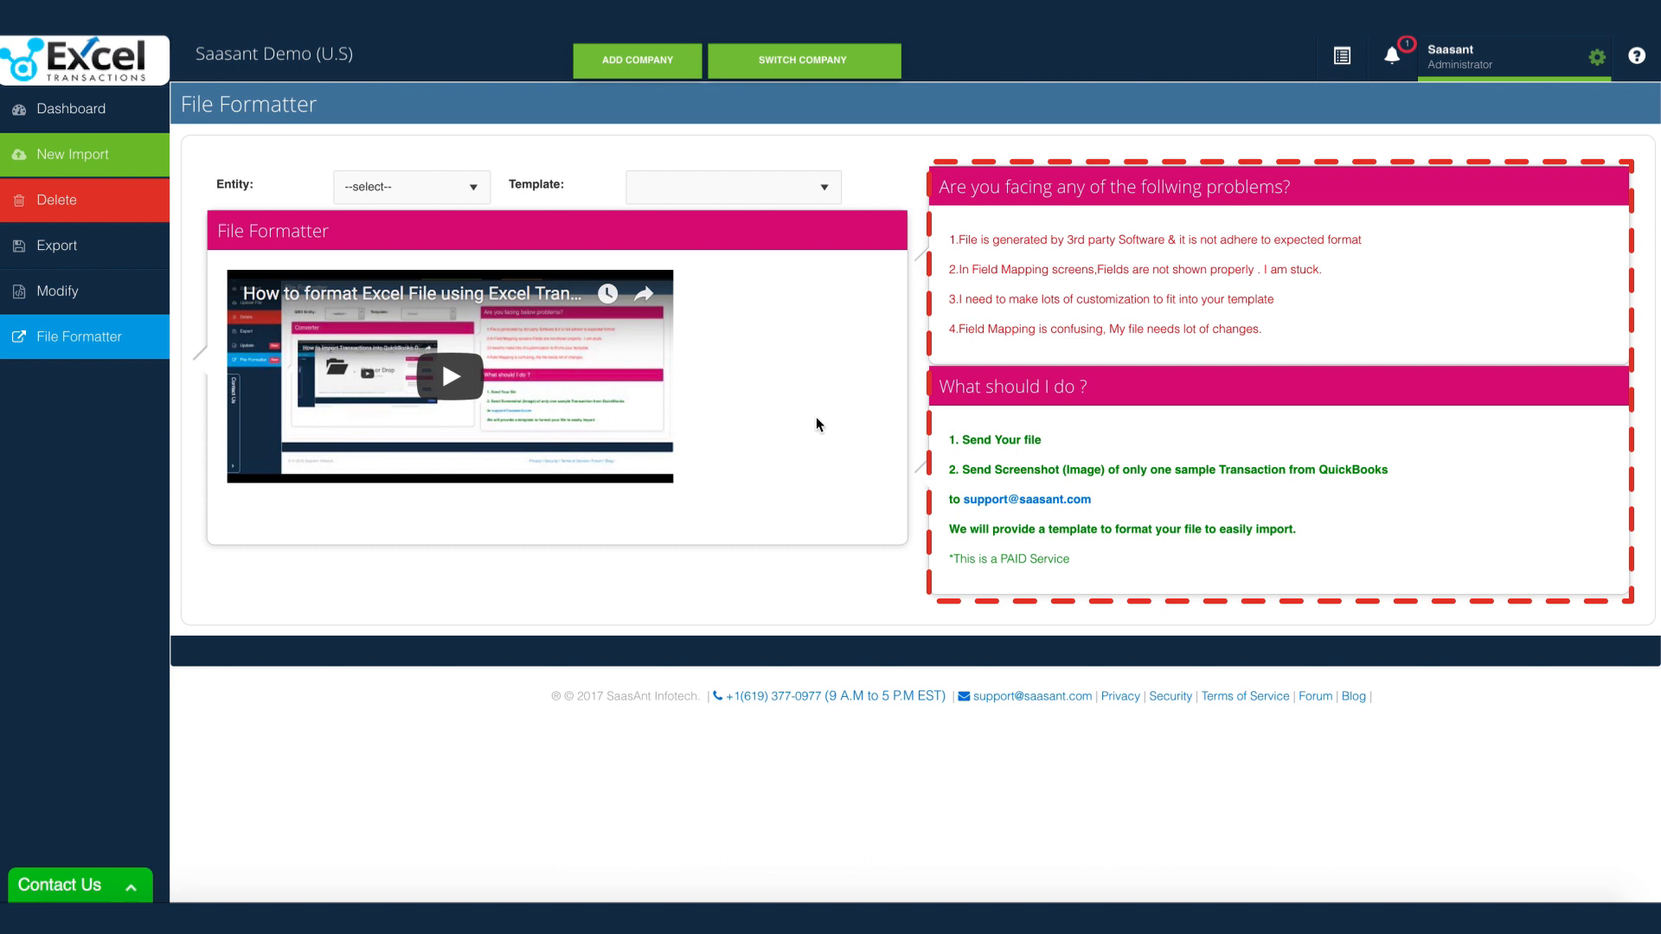
Step: Convert Sales Tickets-1-1-2017.csv to Sales Receipts with the SalesReceipt Converter template and open the field mapping
click(410, 187)
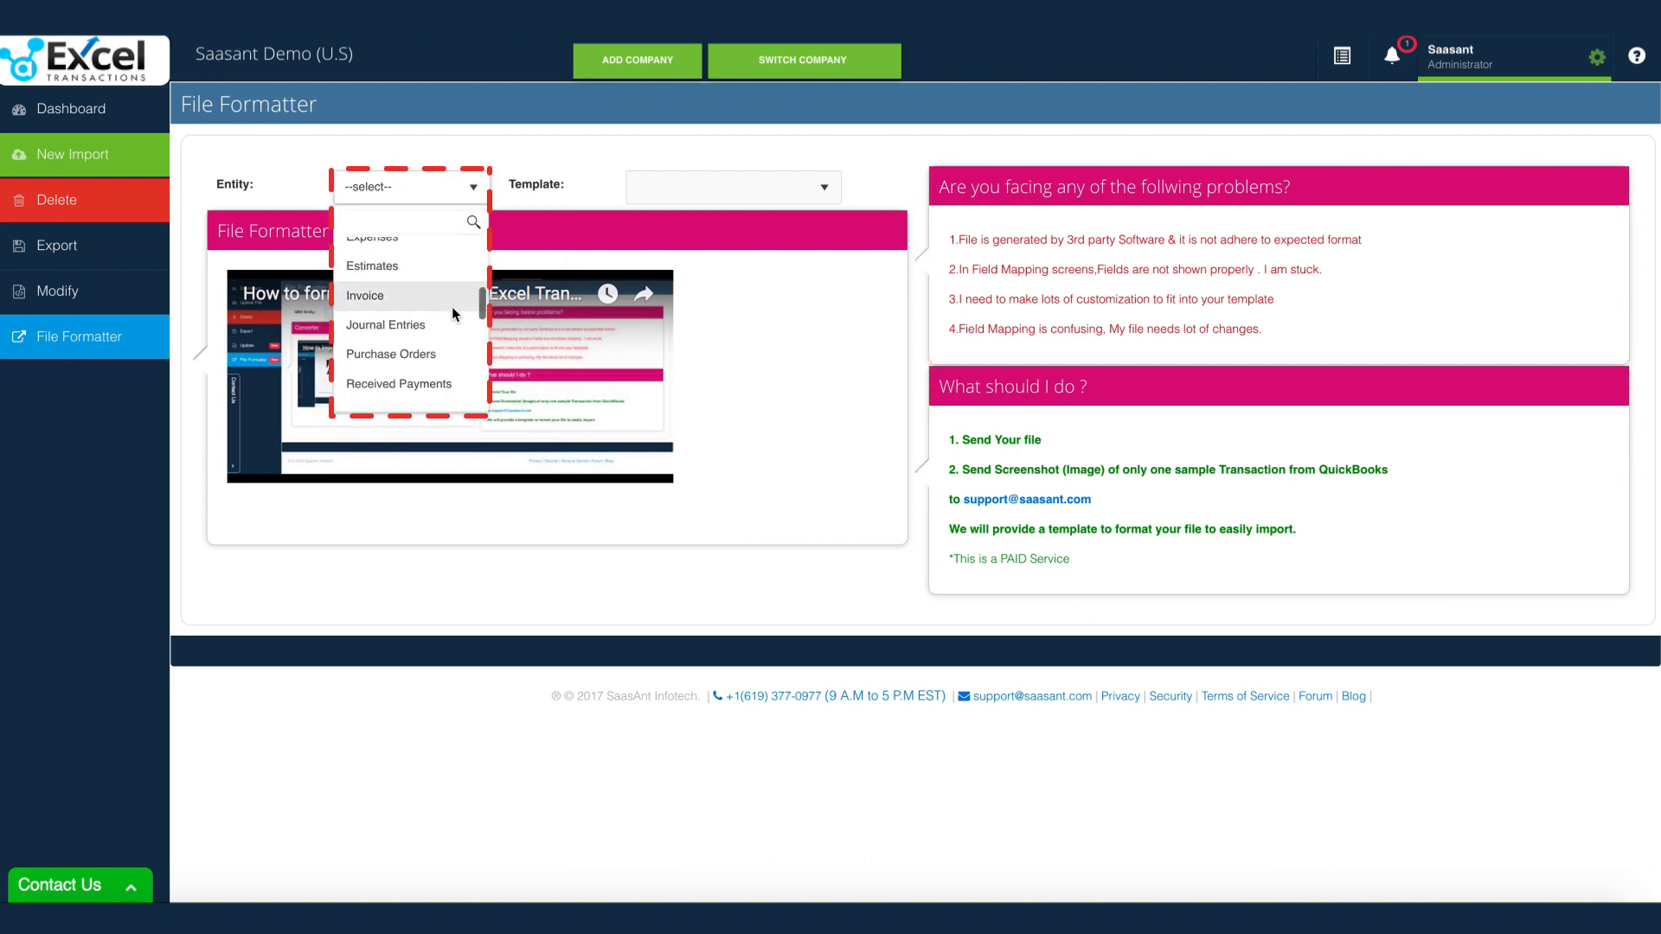
click(411, 187)
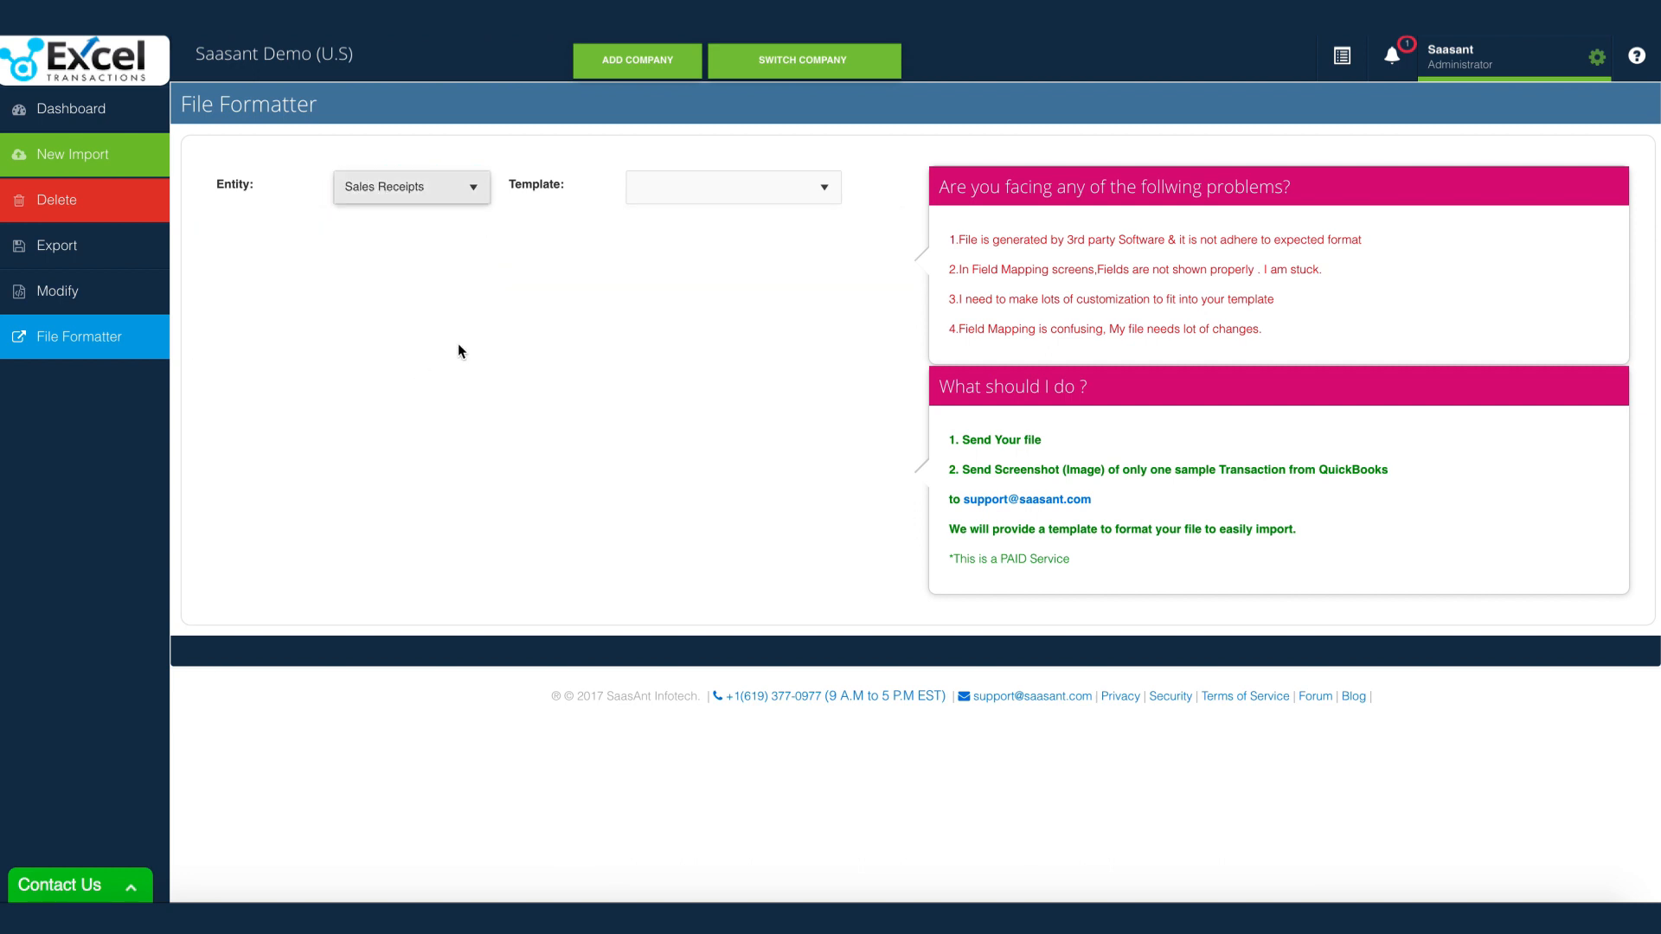
click(733, 188)
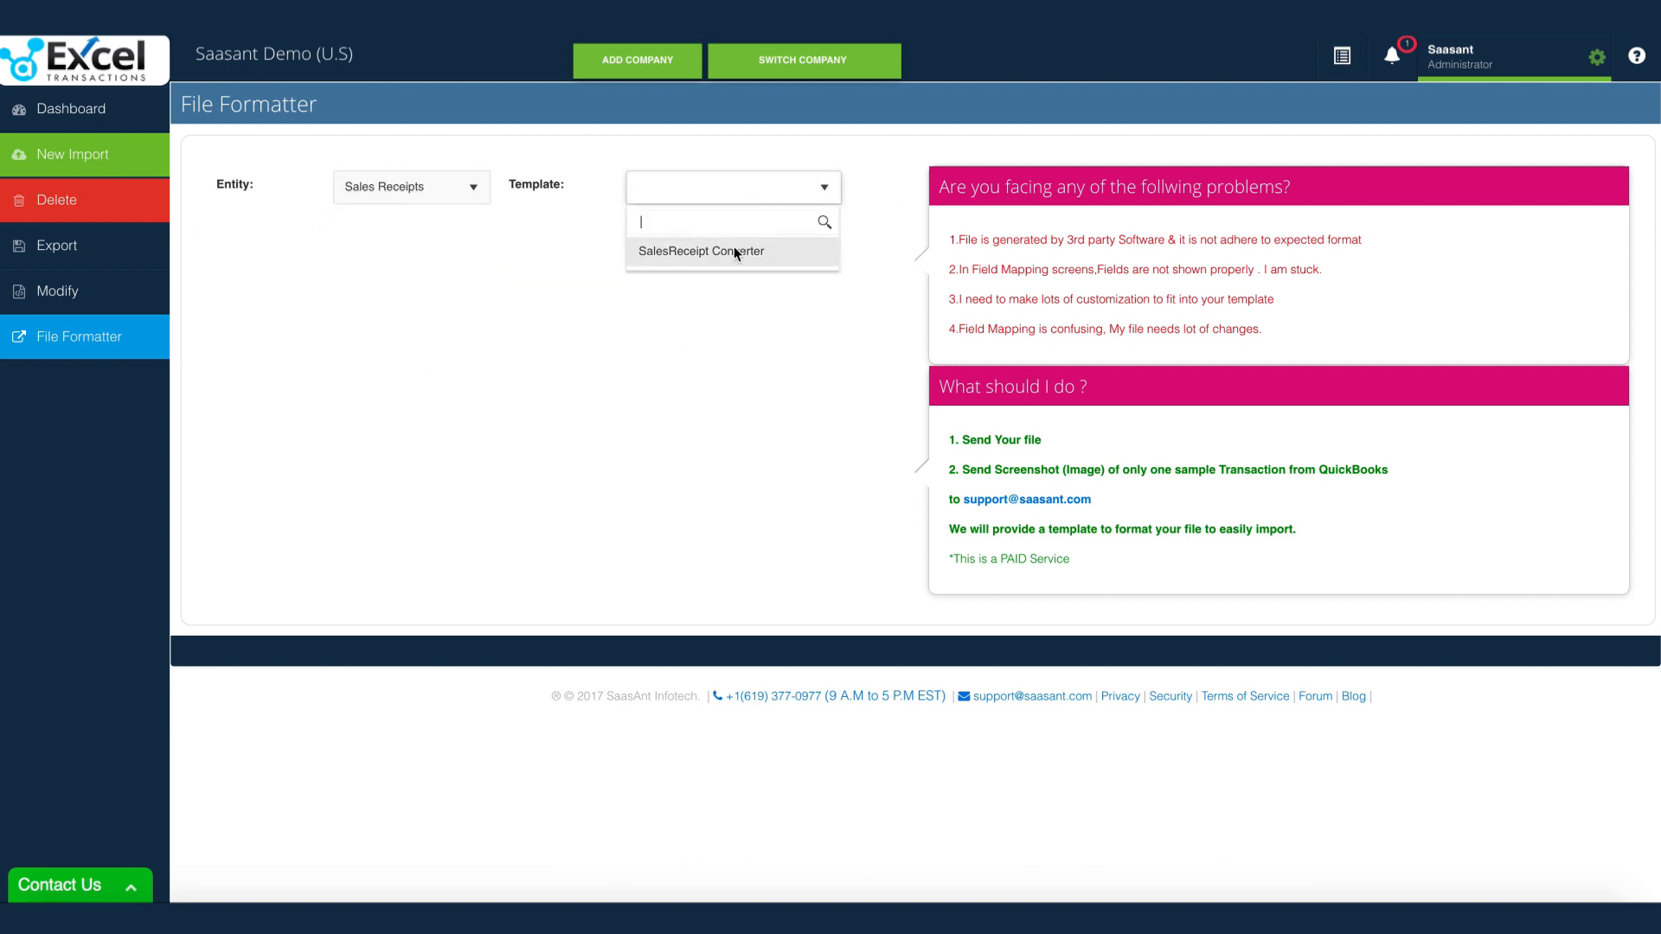
click(700, 251)
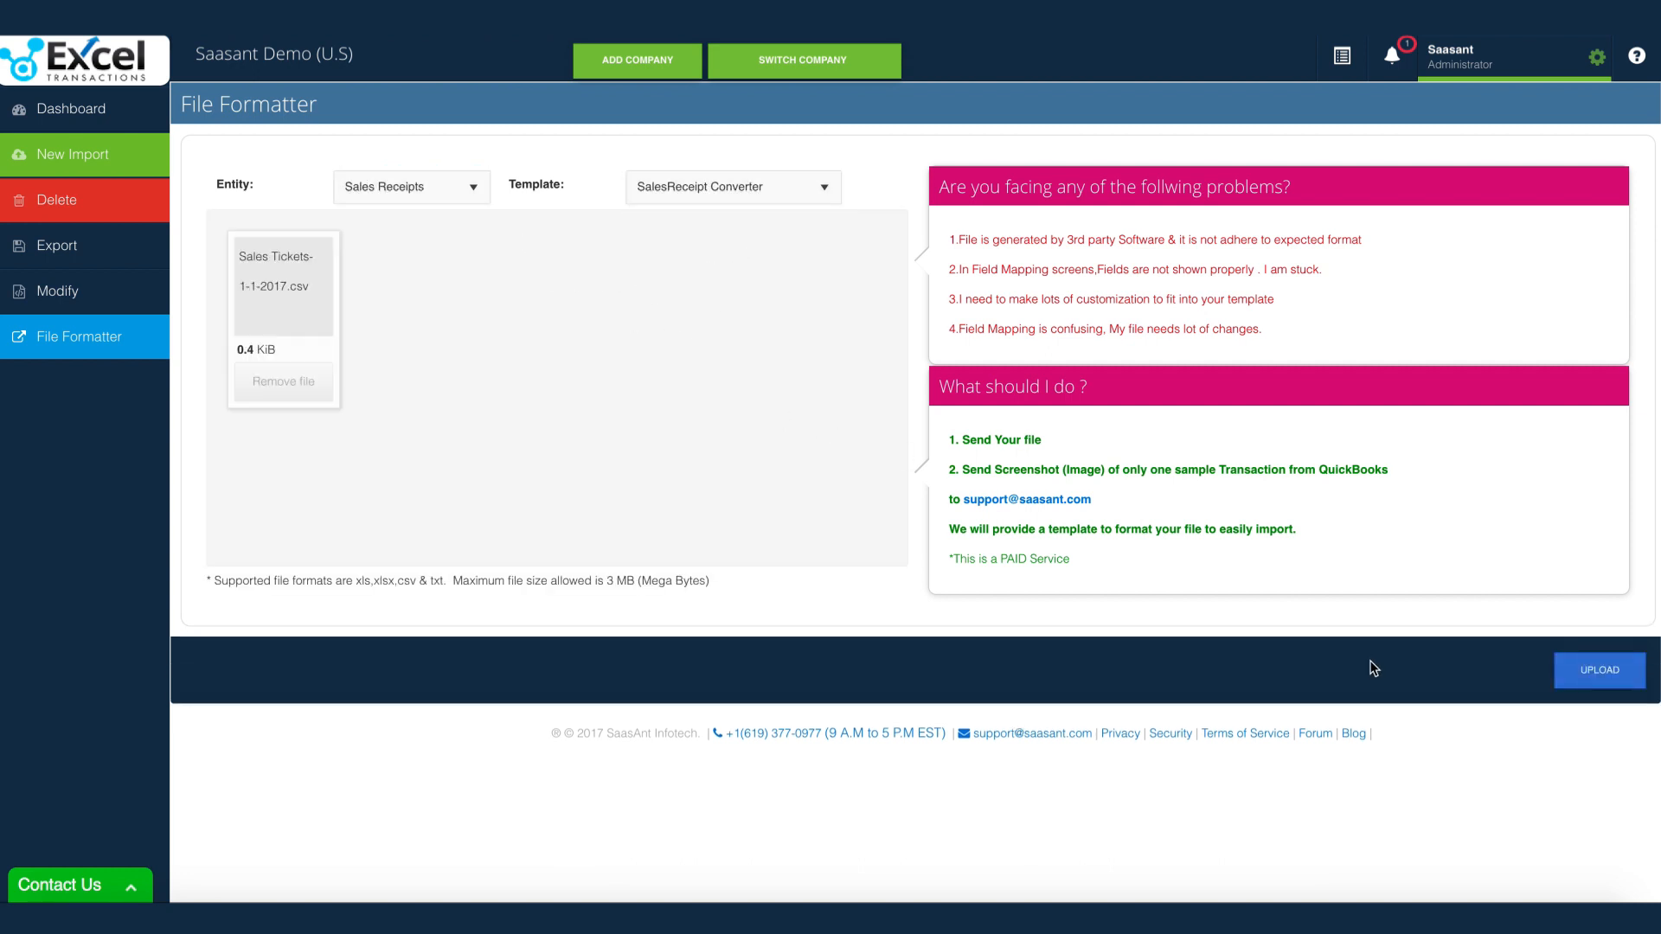
click(1599, 669)
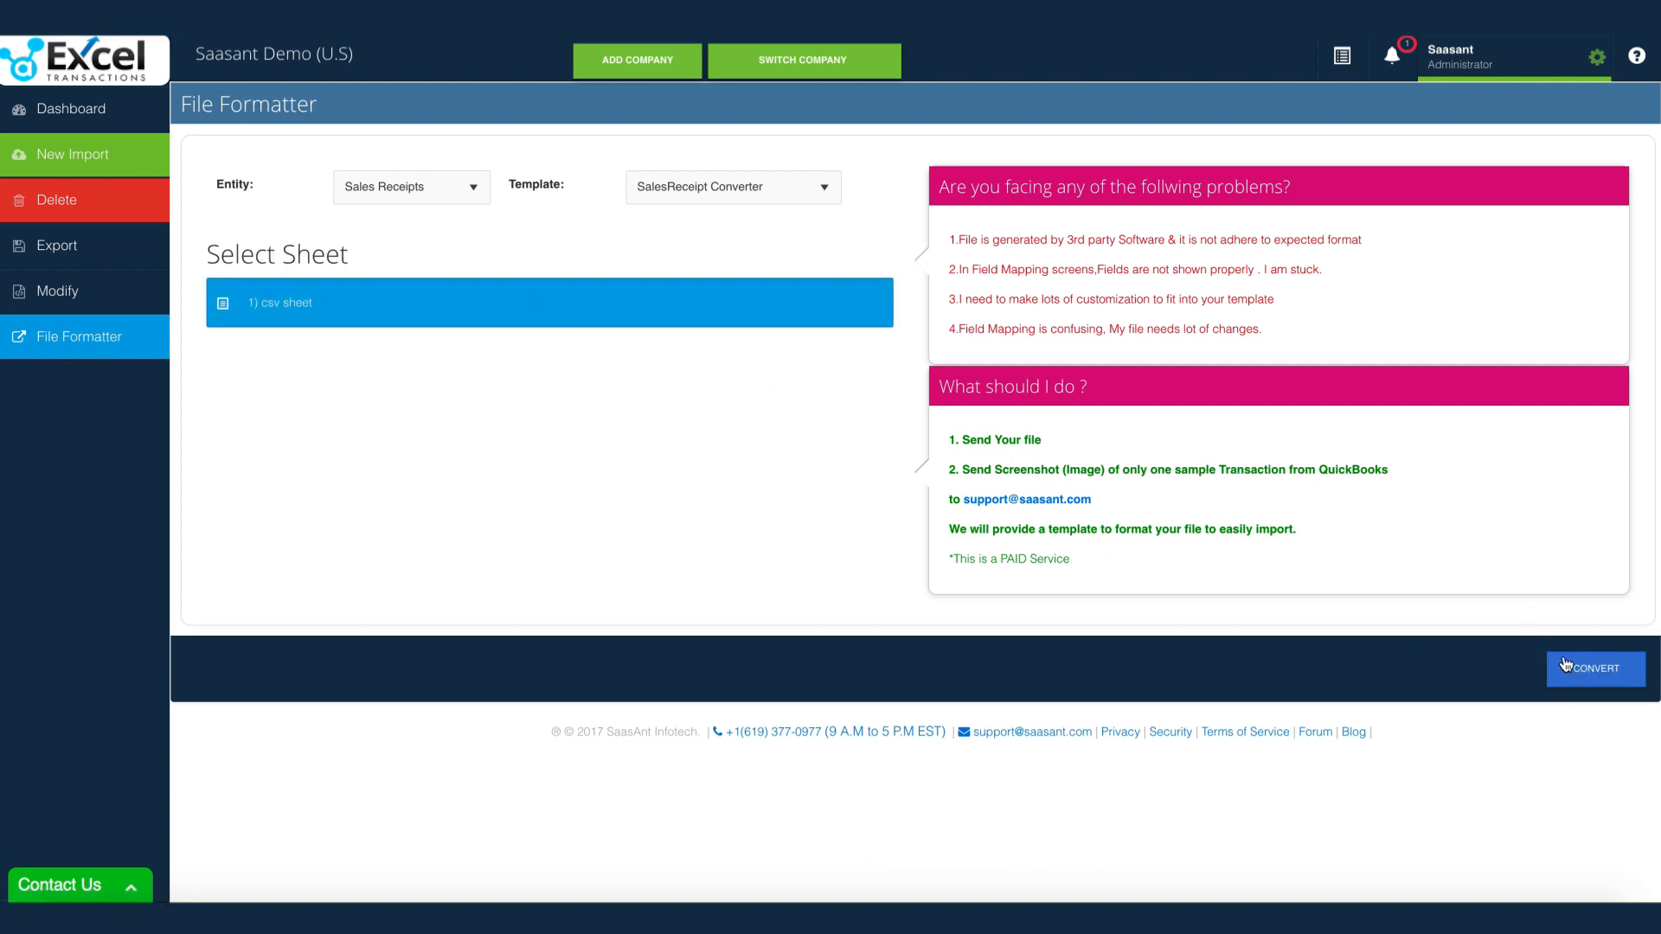
click(1593, 669)
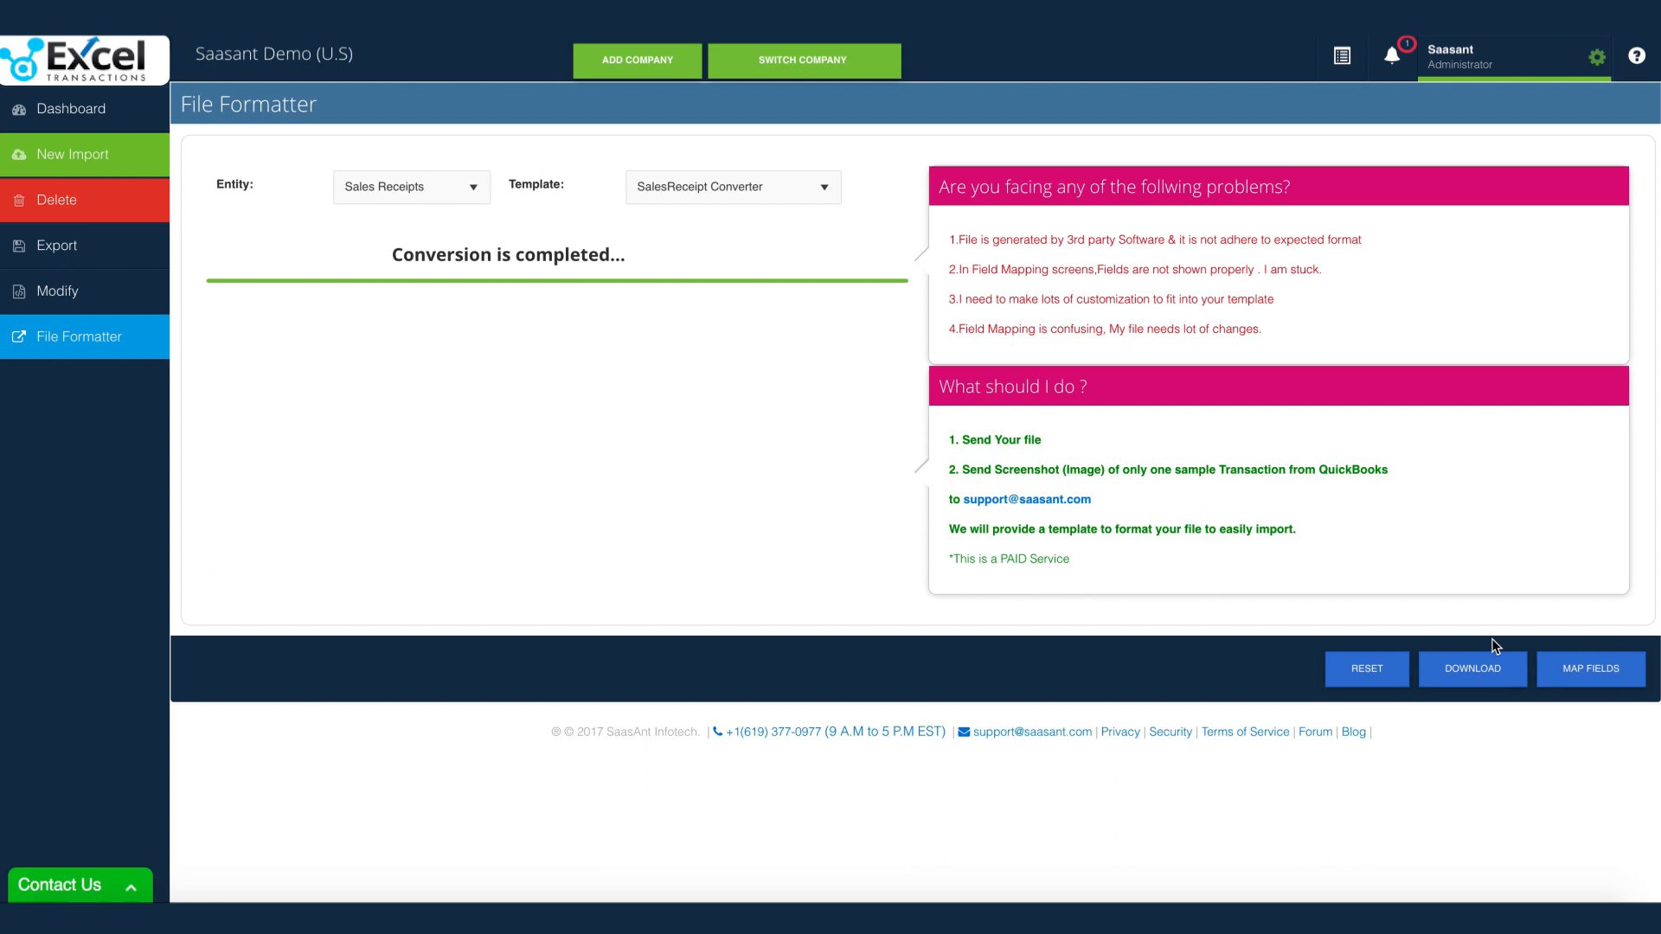
click(1591, 669)
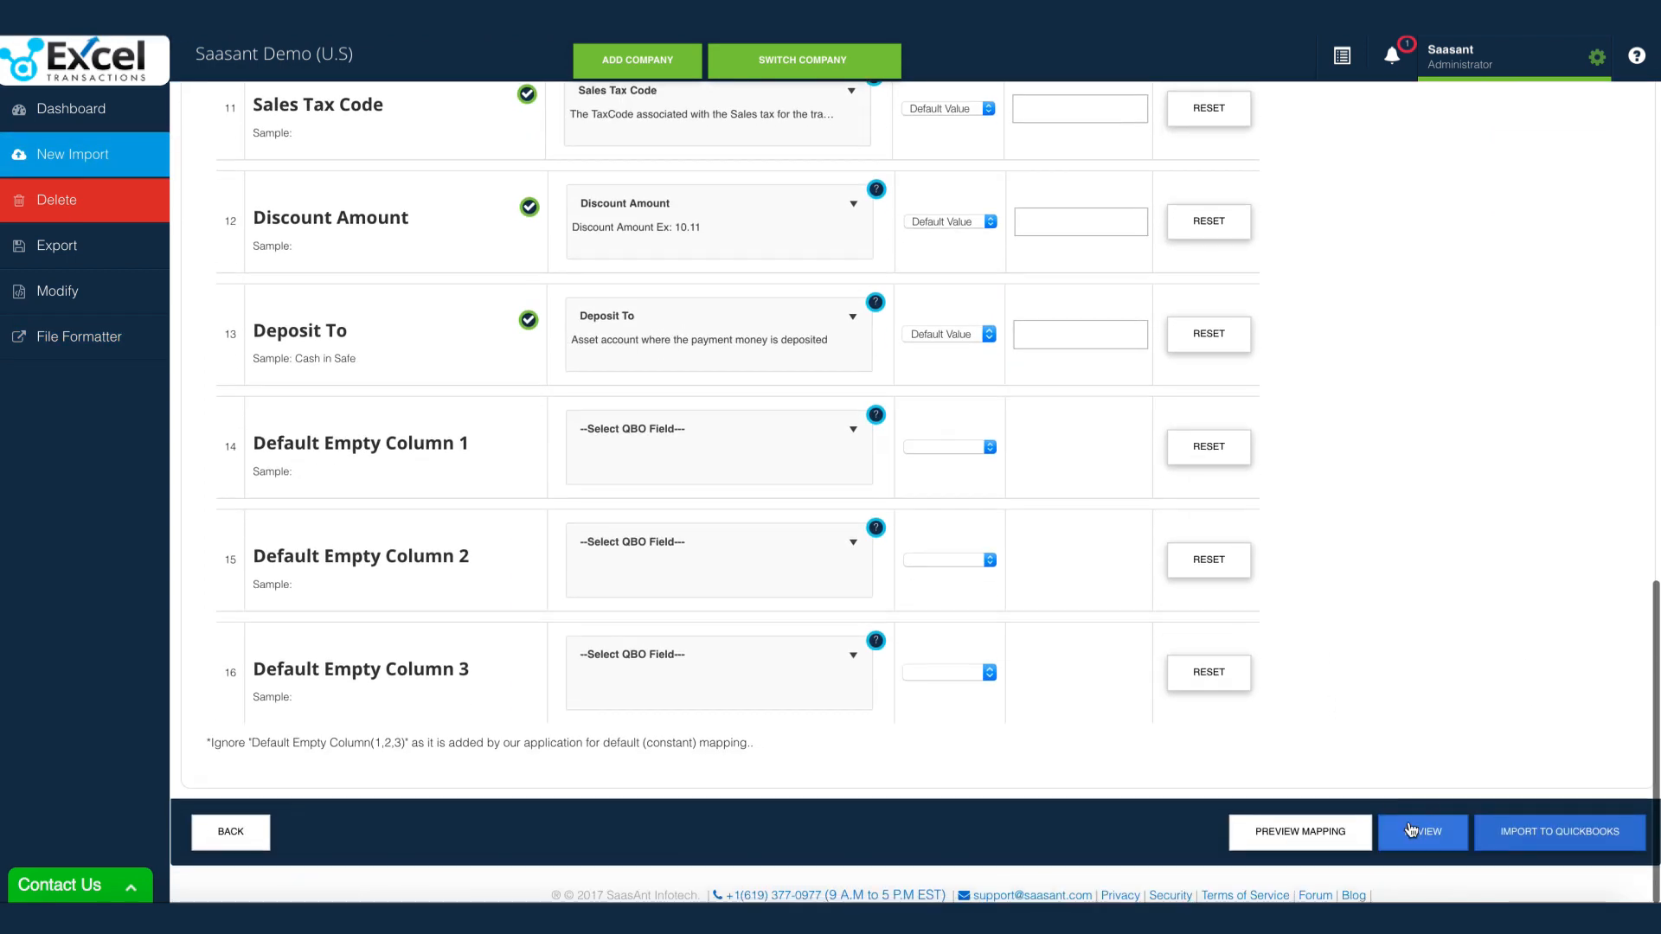
Step: Import the mapped sales receipts to QuickBooks and view the recent uploads status
click(1421, 831)
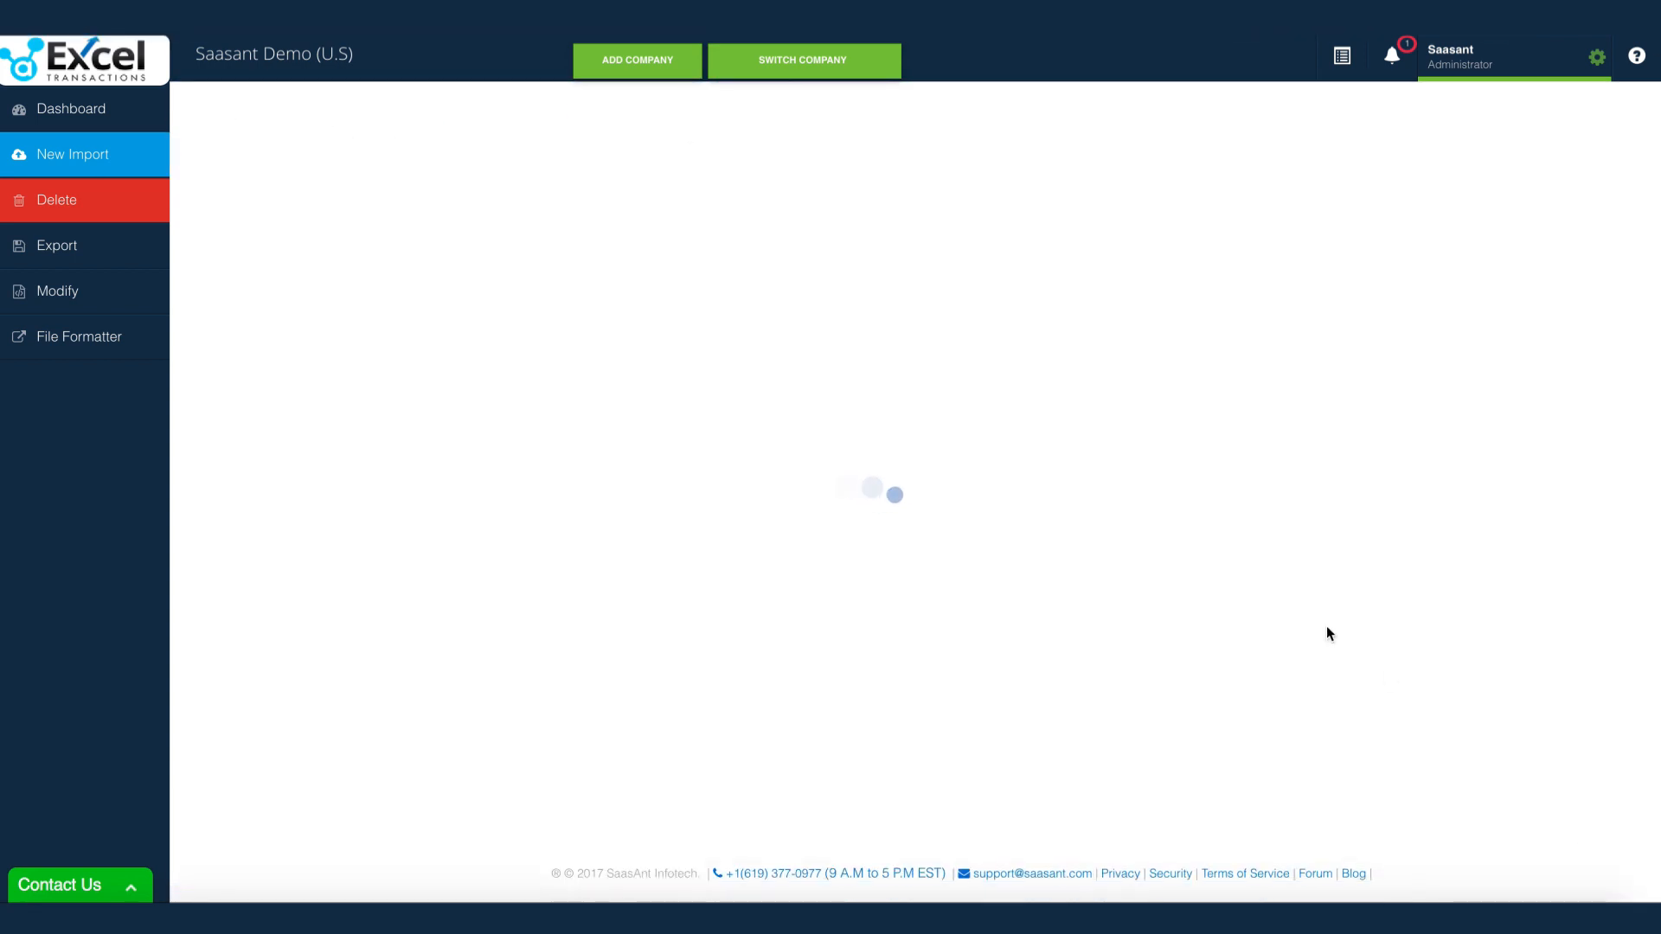
click(1341, 56)
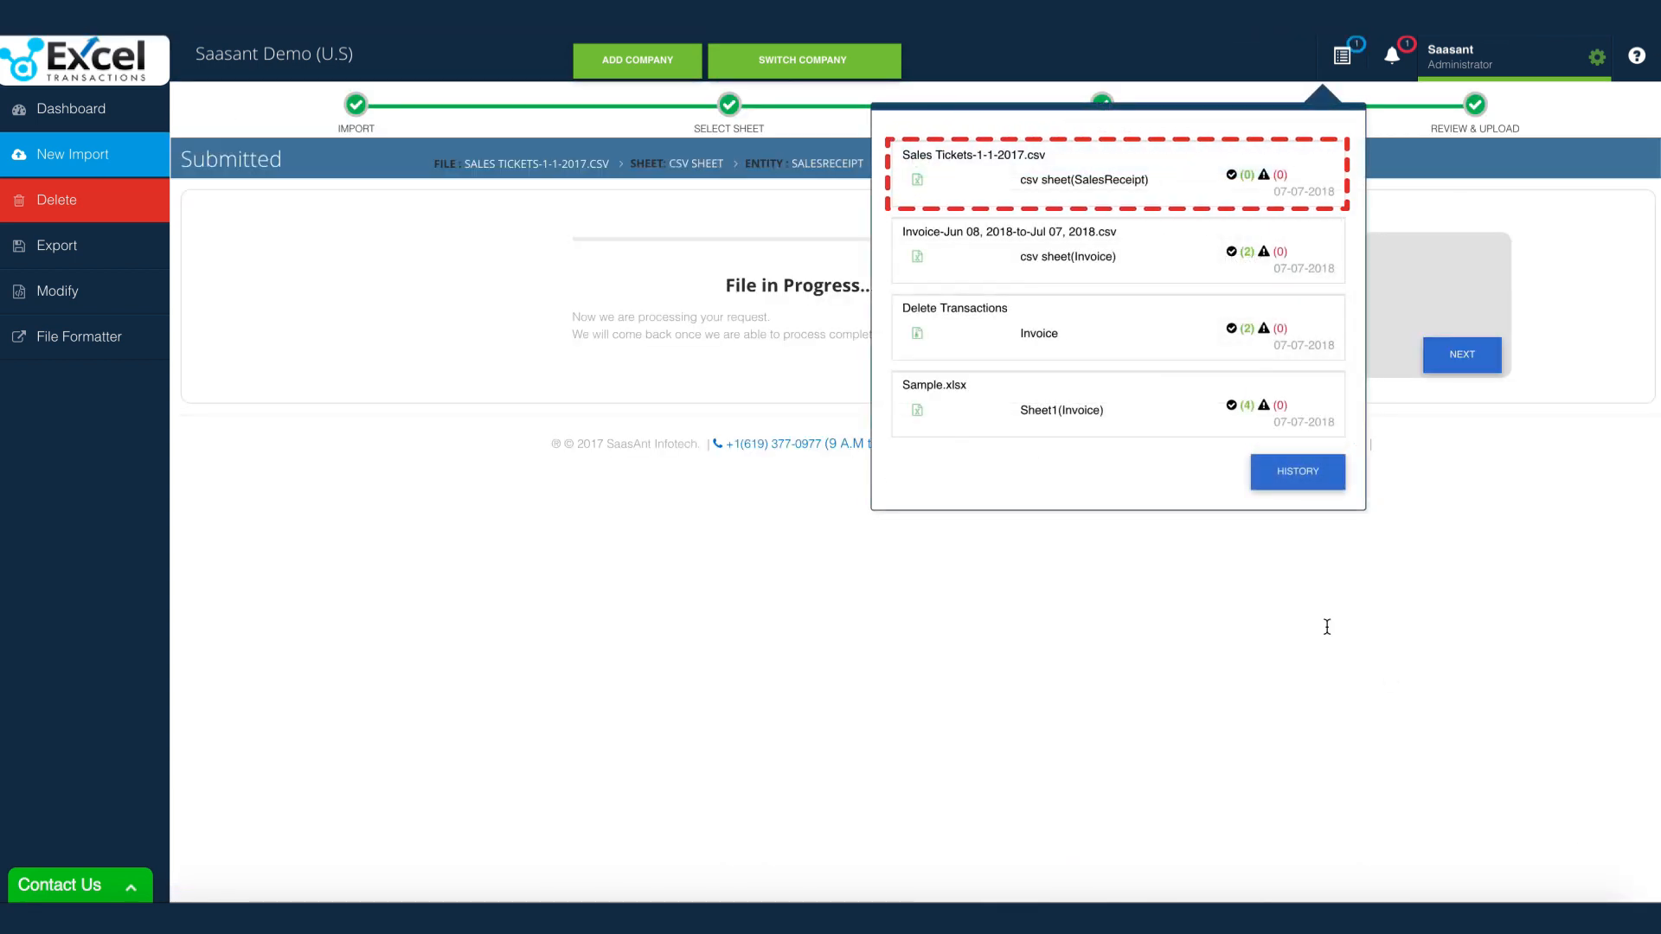